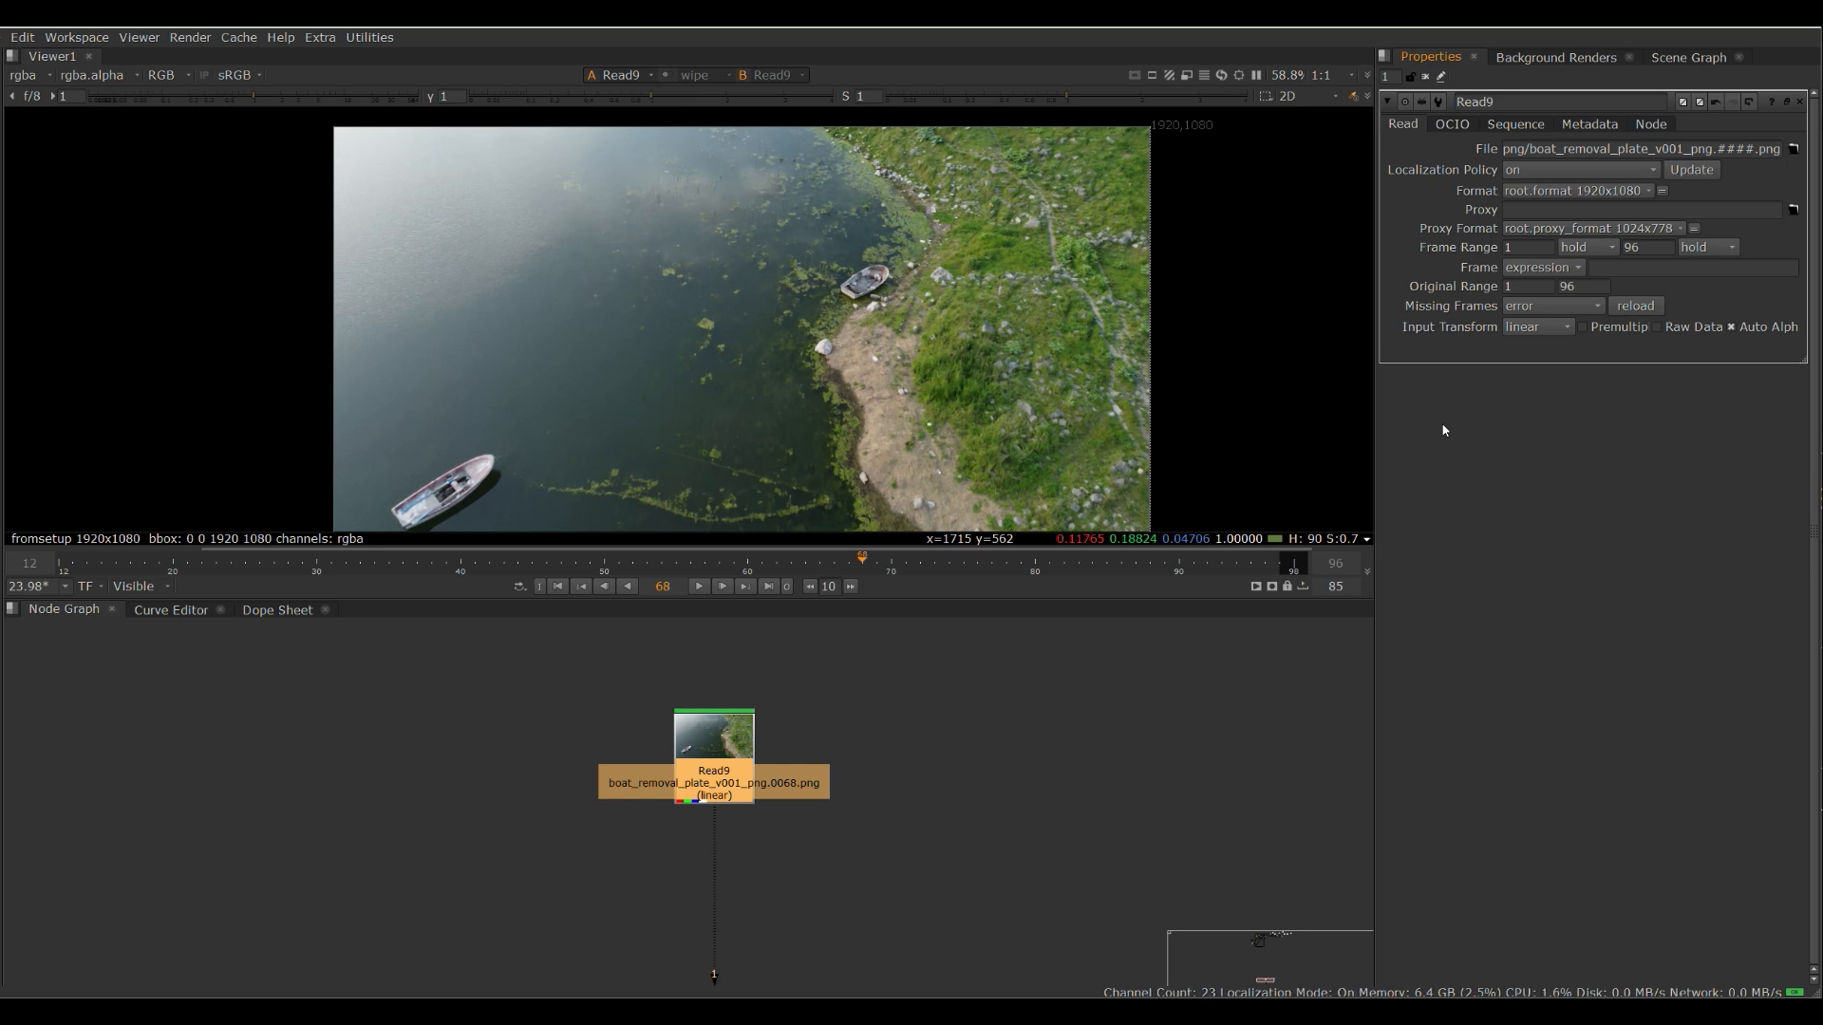
{"action": "mouse_move", "coordinate": [1436, 427]}
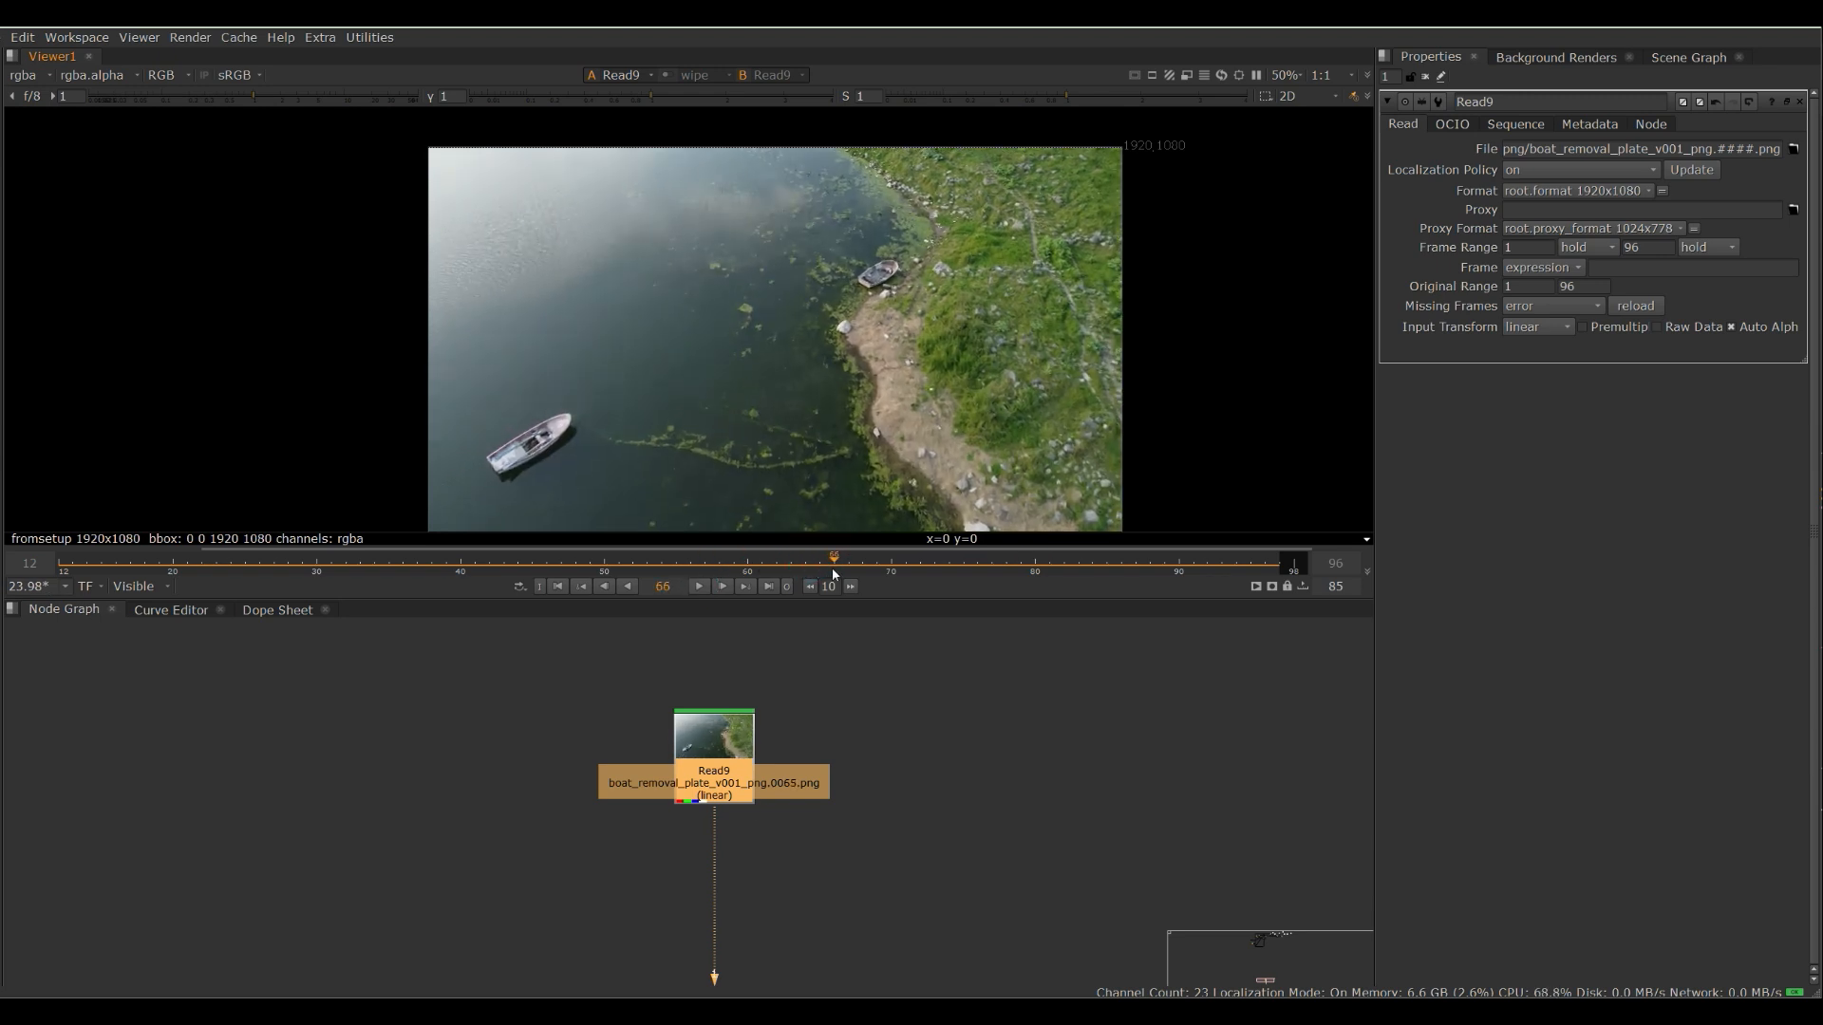
- Mask both boats in the MaskEditor on the Load Image node and save it back
{"action": "left_click", "coordinate": [820, 559]}
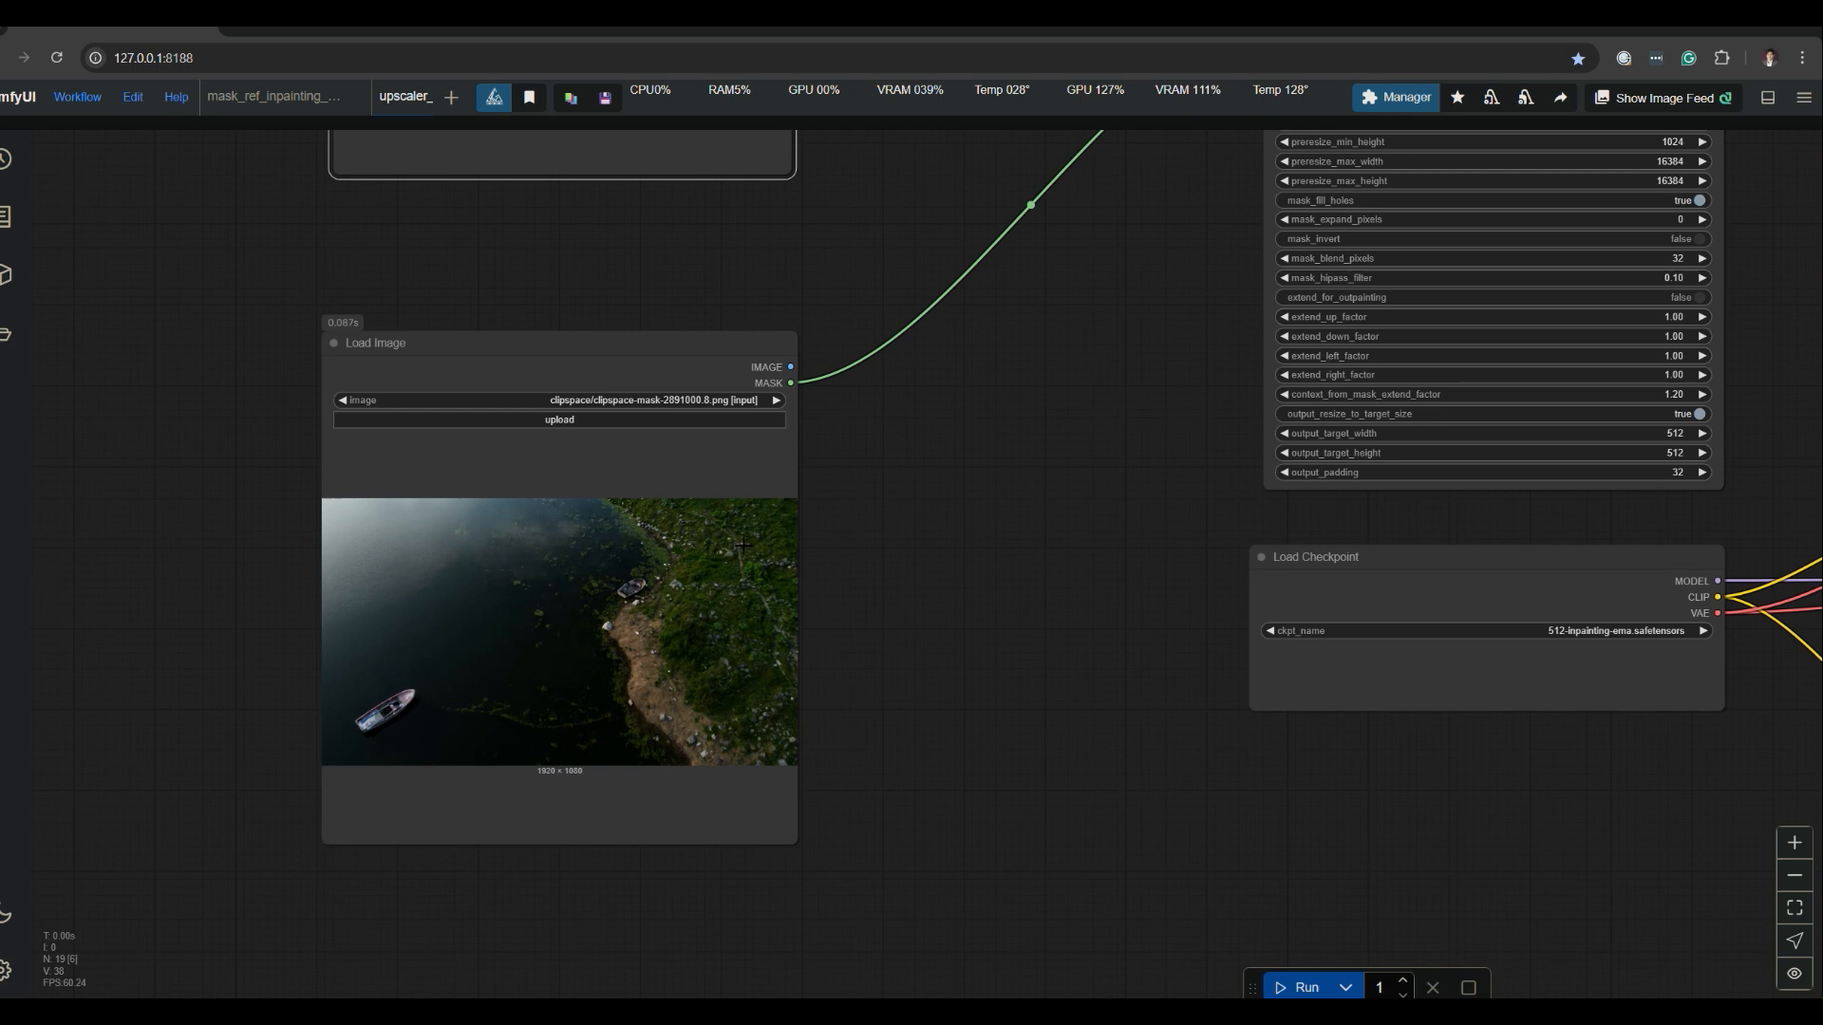
{"action": "mouse_move", "coordinate": [868, 535]}
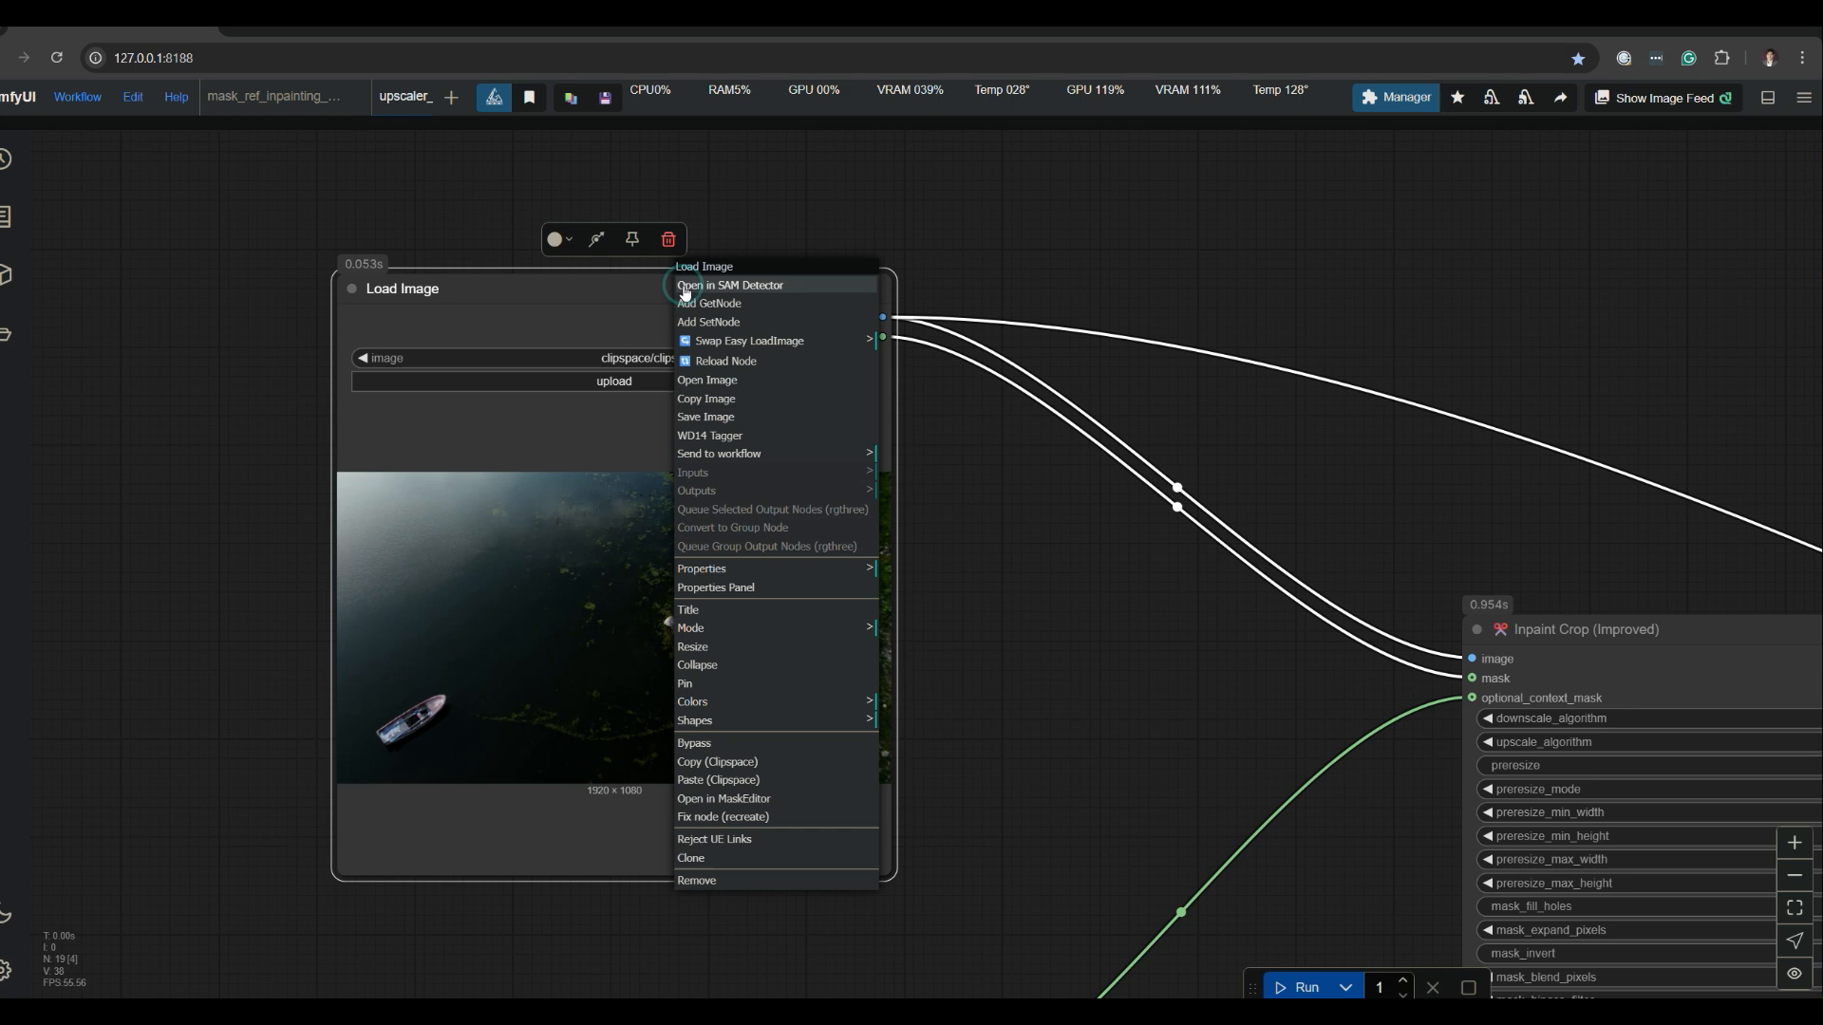
{"action": "mouse_move", "coordinate": [739, 800]}
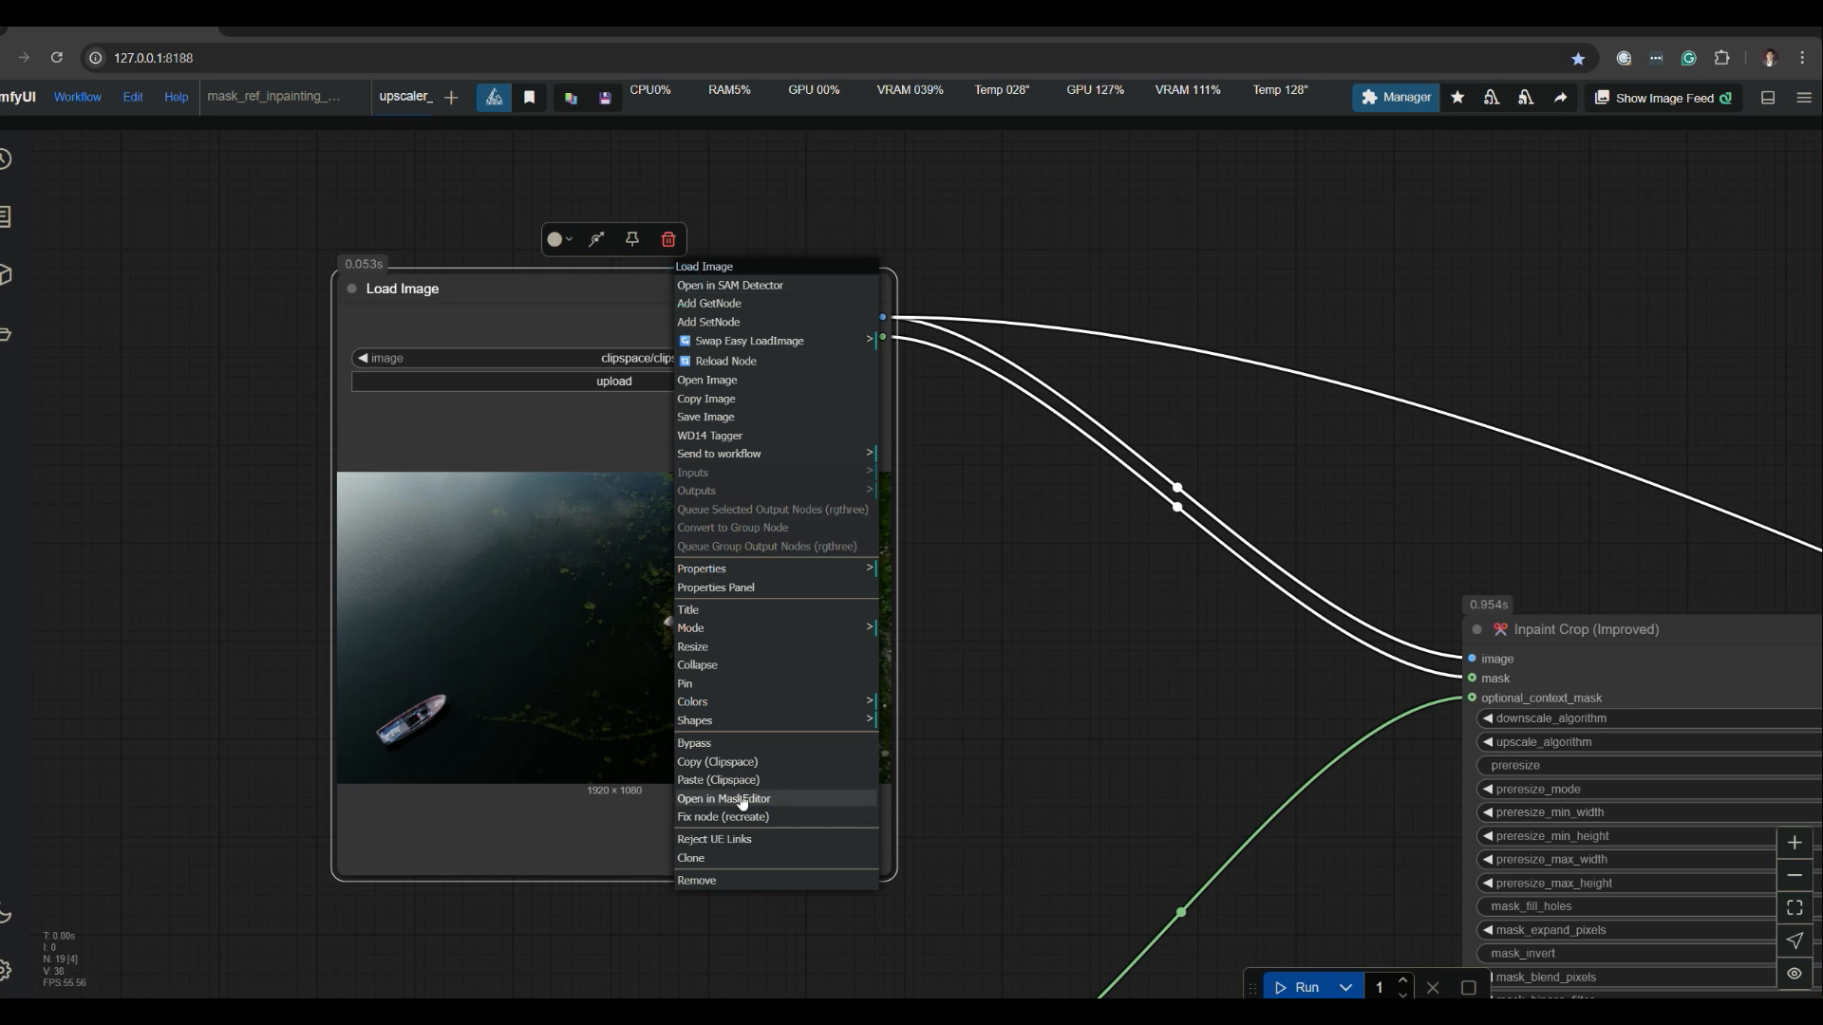
{"action": "left_click", "coordinate": [723, 800]}
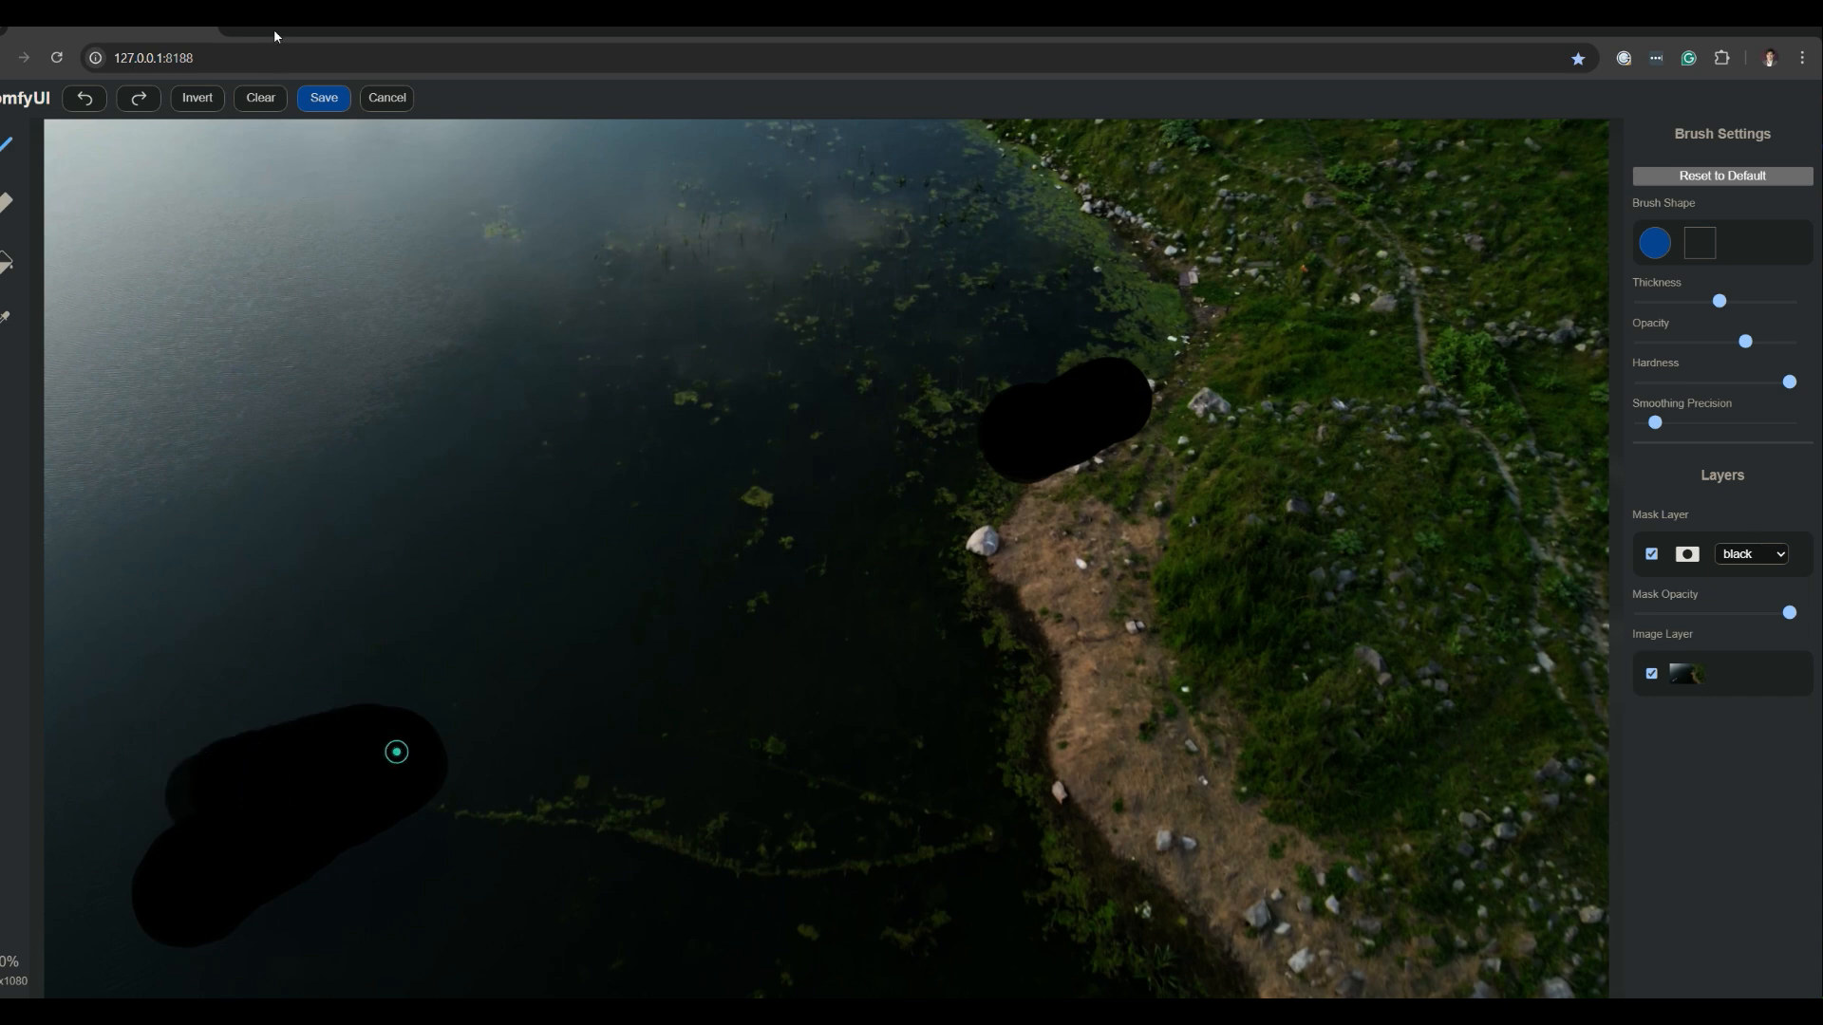
{"action": "left_click", "coordinate": [323, 97]}
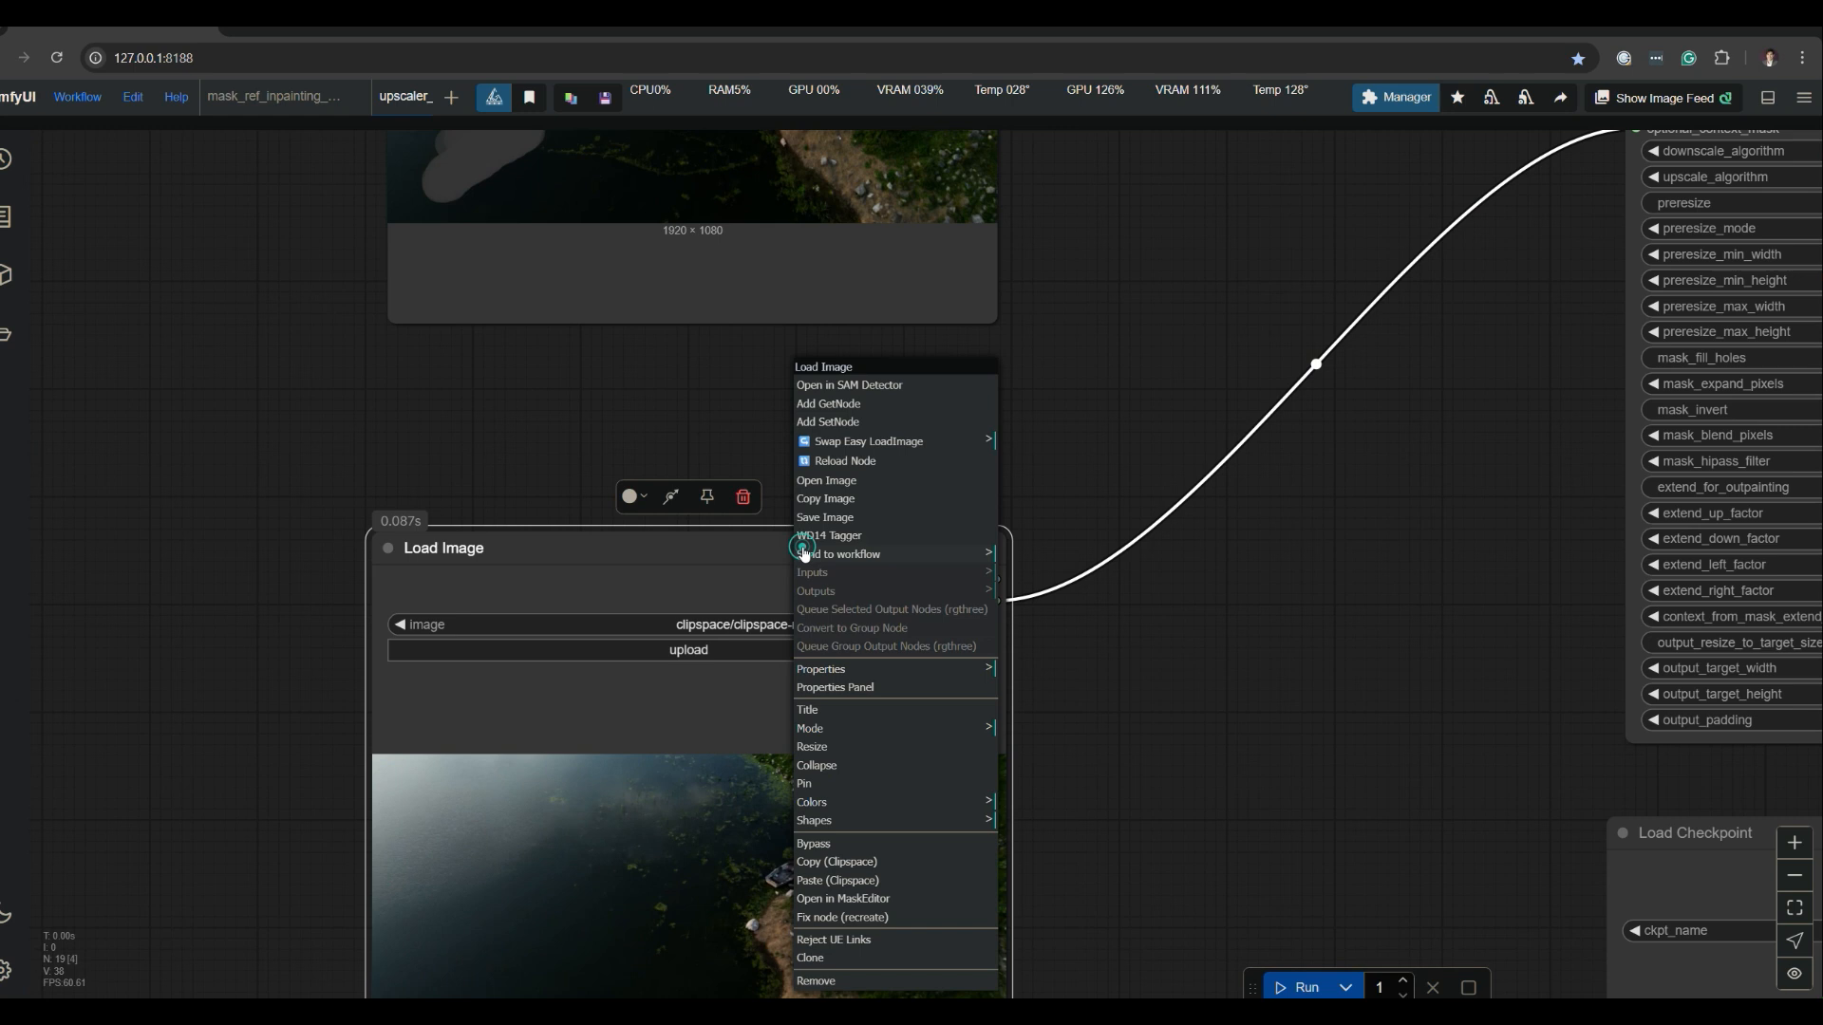
- Mask the boats and nearby shoreline on the second Load Image and save it
{"action": "left_click", "coordinate": [842, 898]}
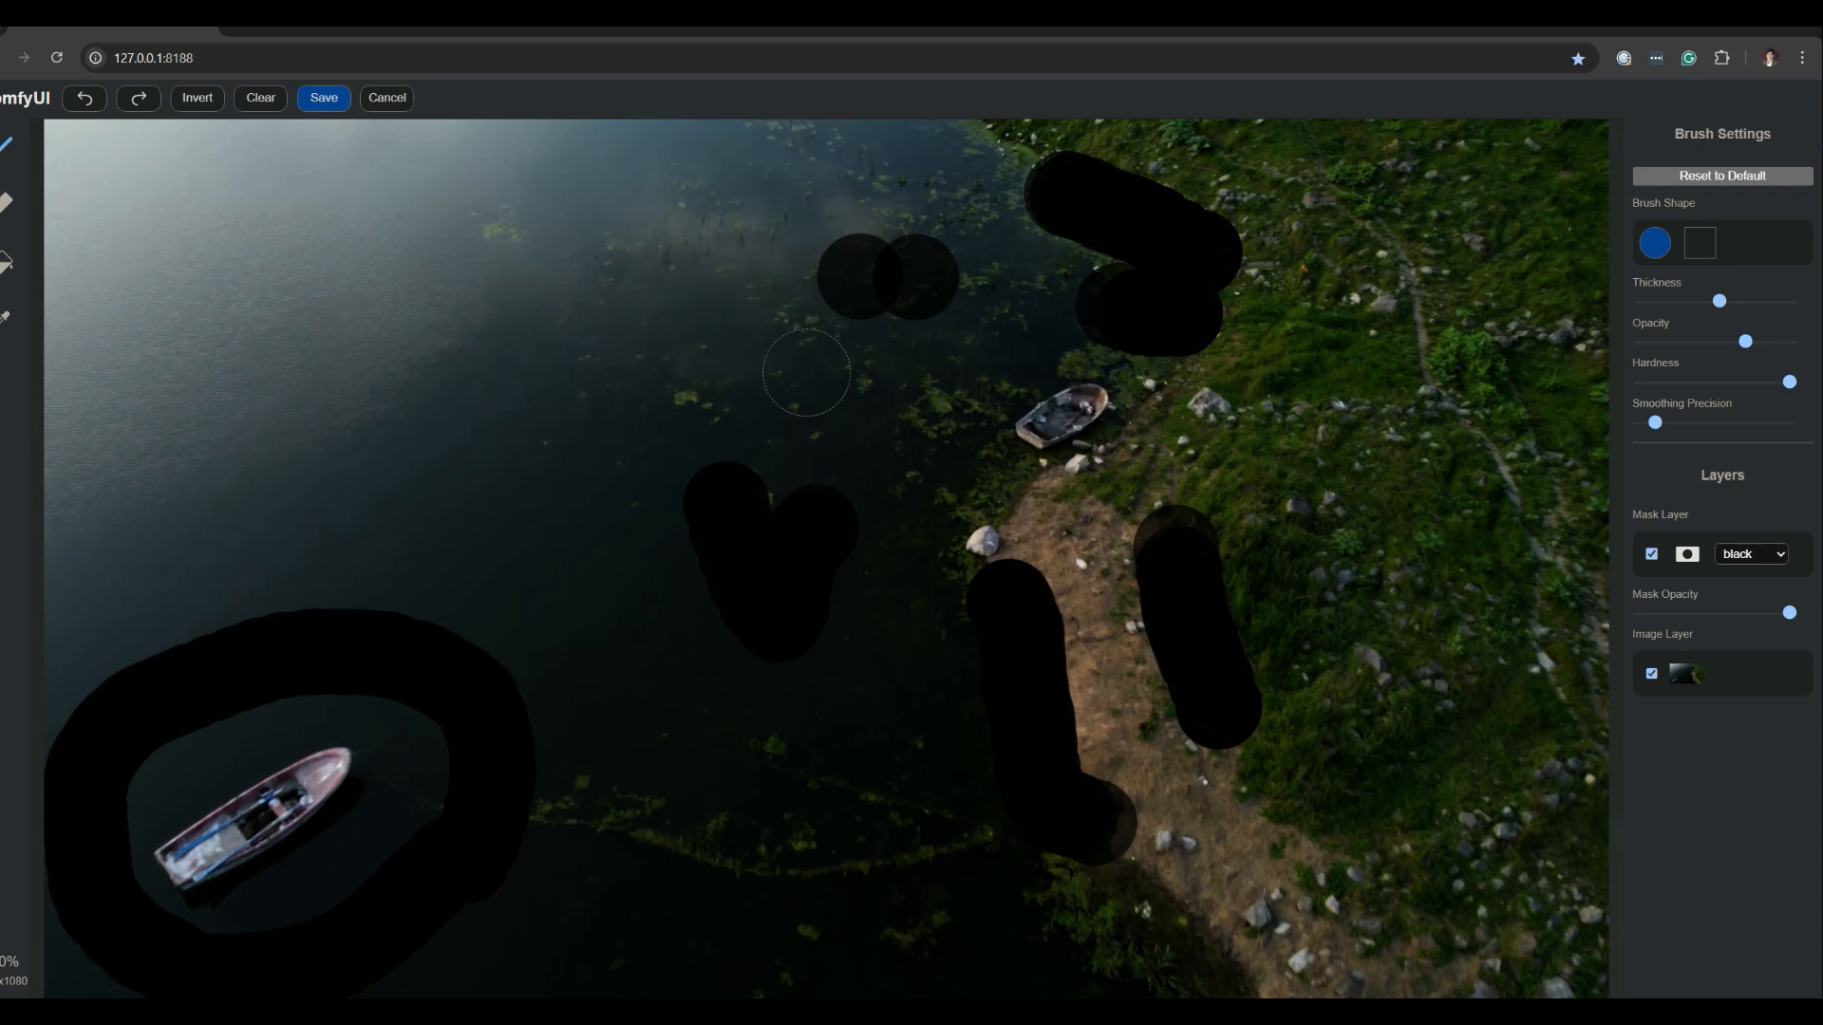
{"action": "left_click", "coordinate": [323, 97]}
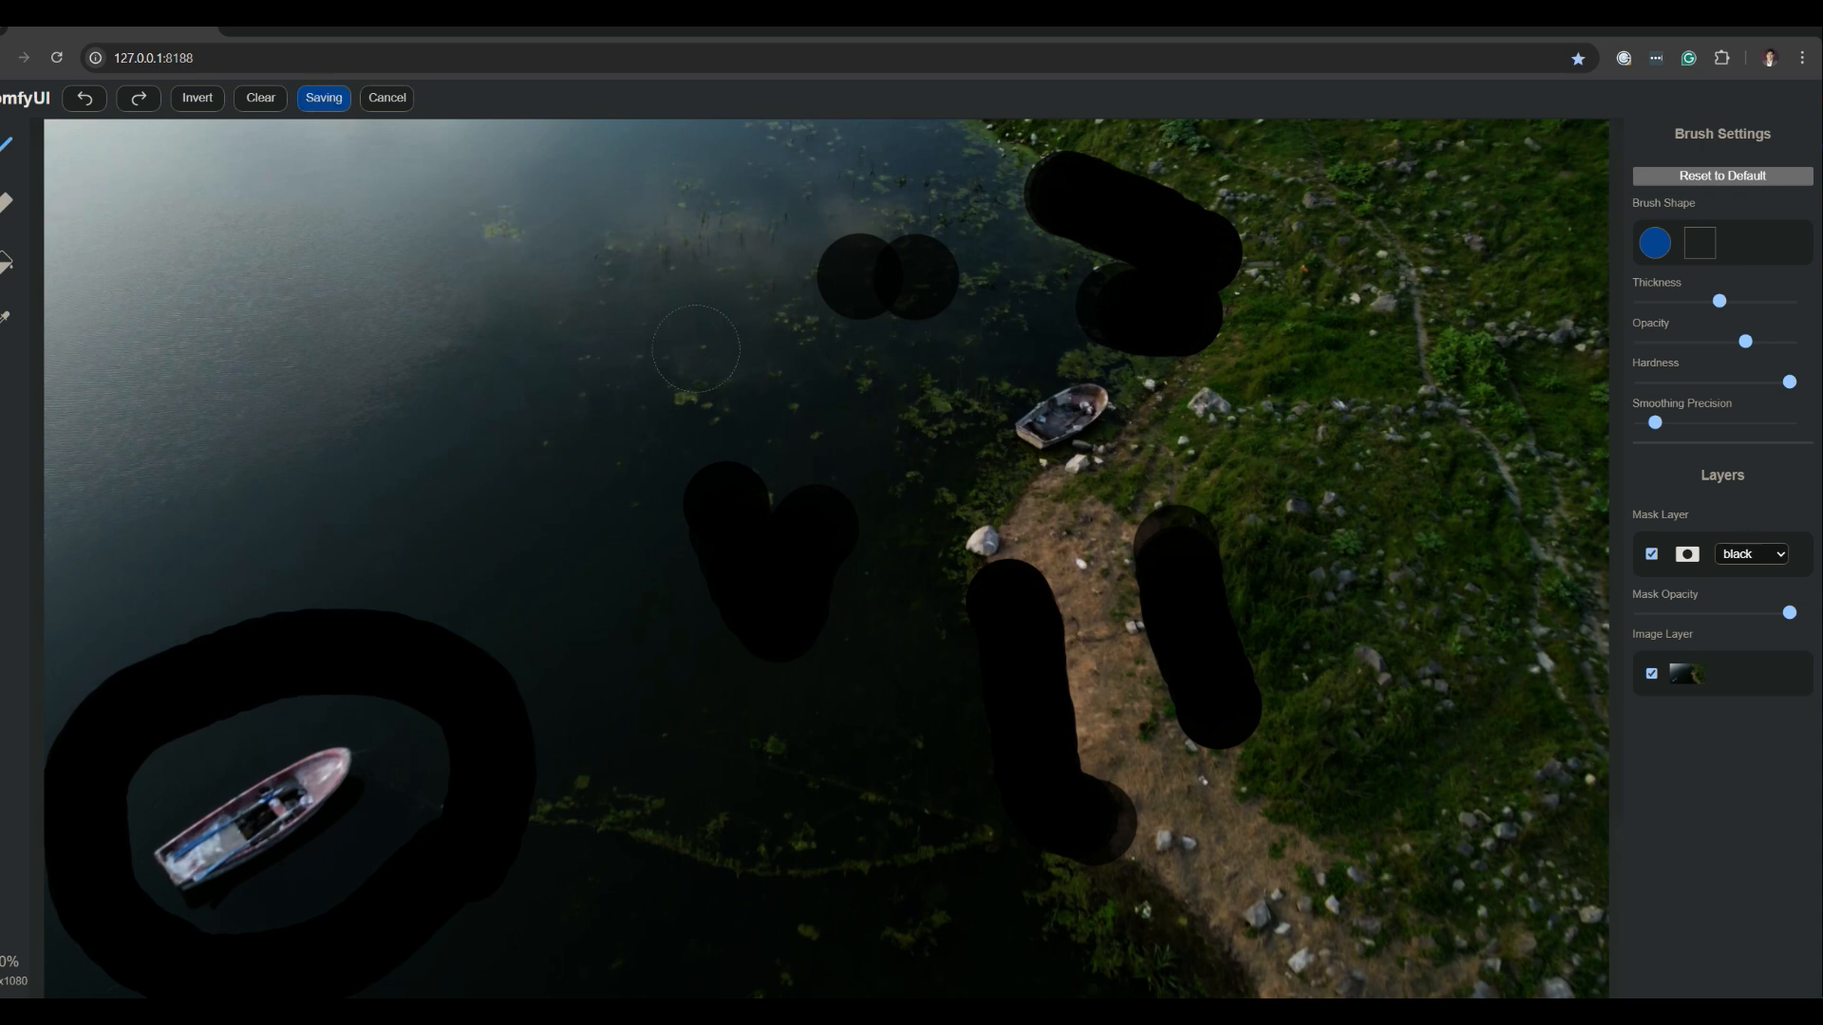
{"action": "left_click", "coordinate": [323, 97]}
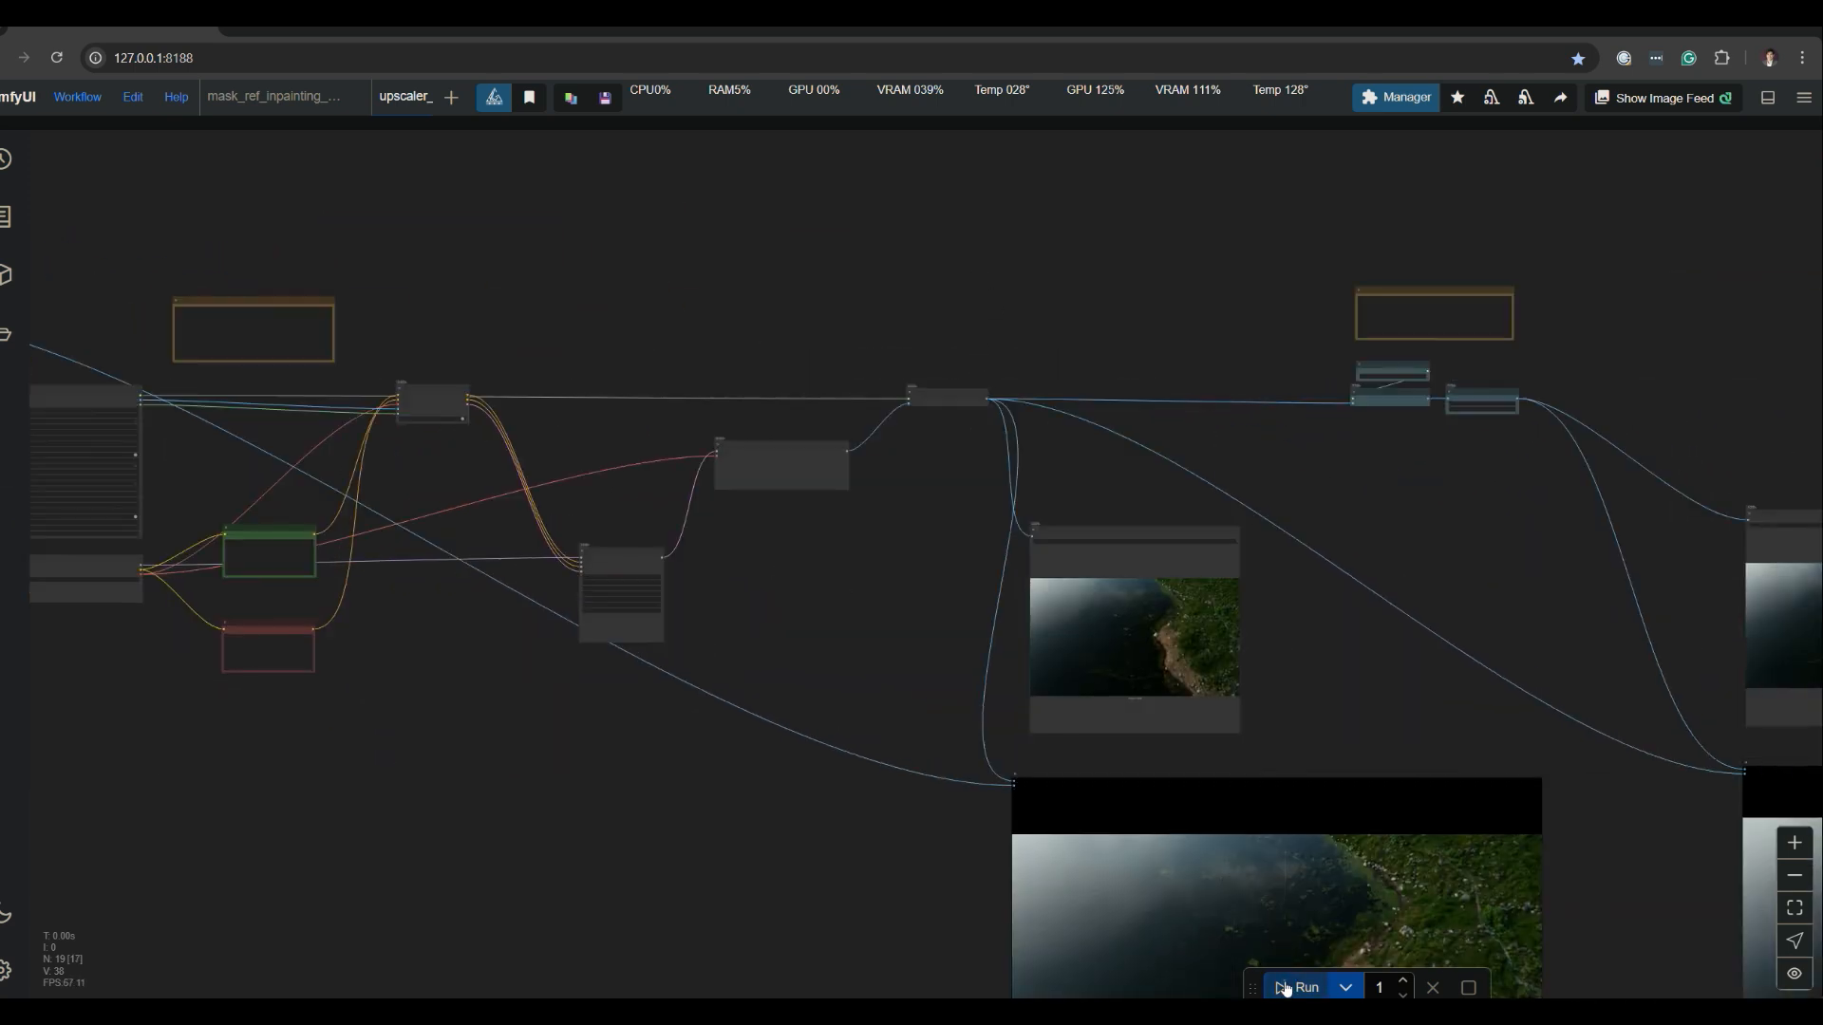
- Queue the inpainting workflow to generate the boat-free lake image
{"action": "left_click", "coordinate": [1299, 986]}
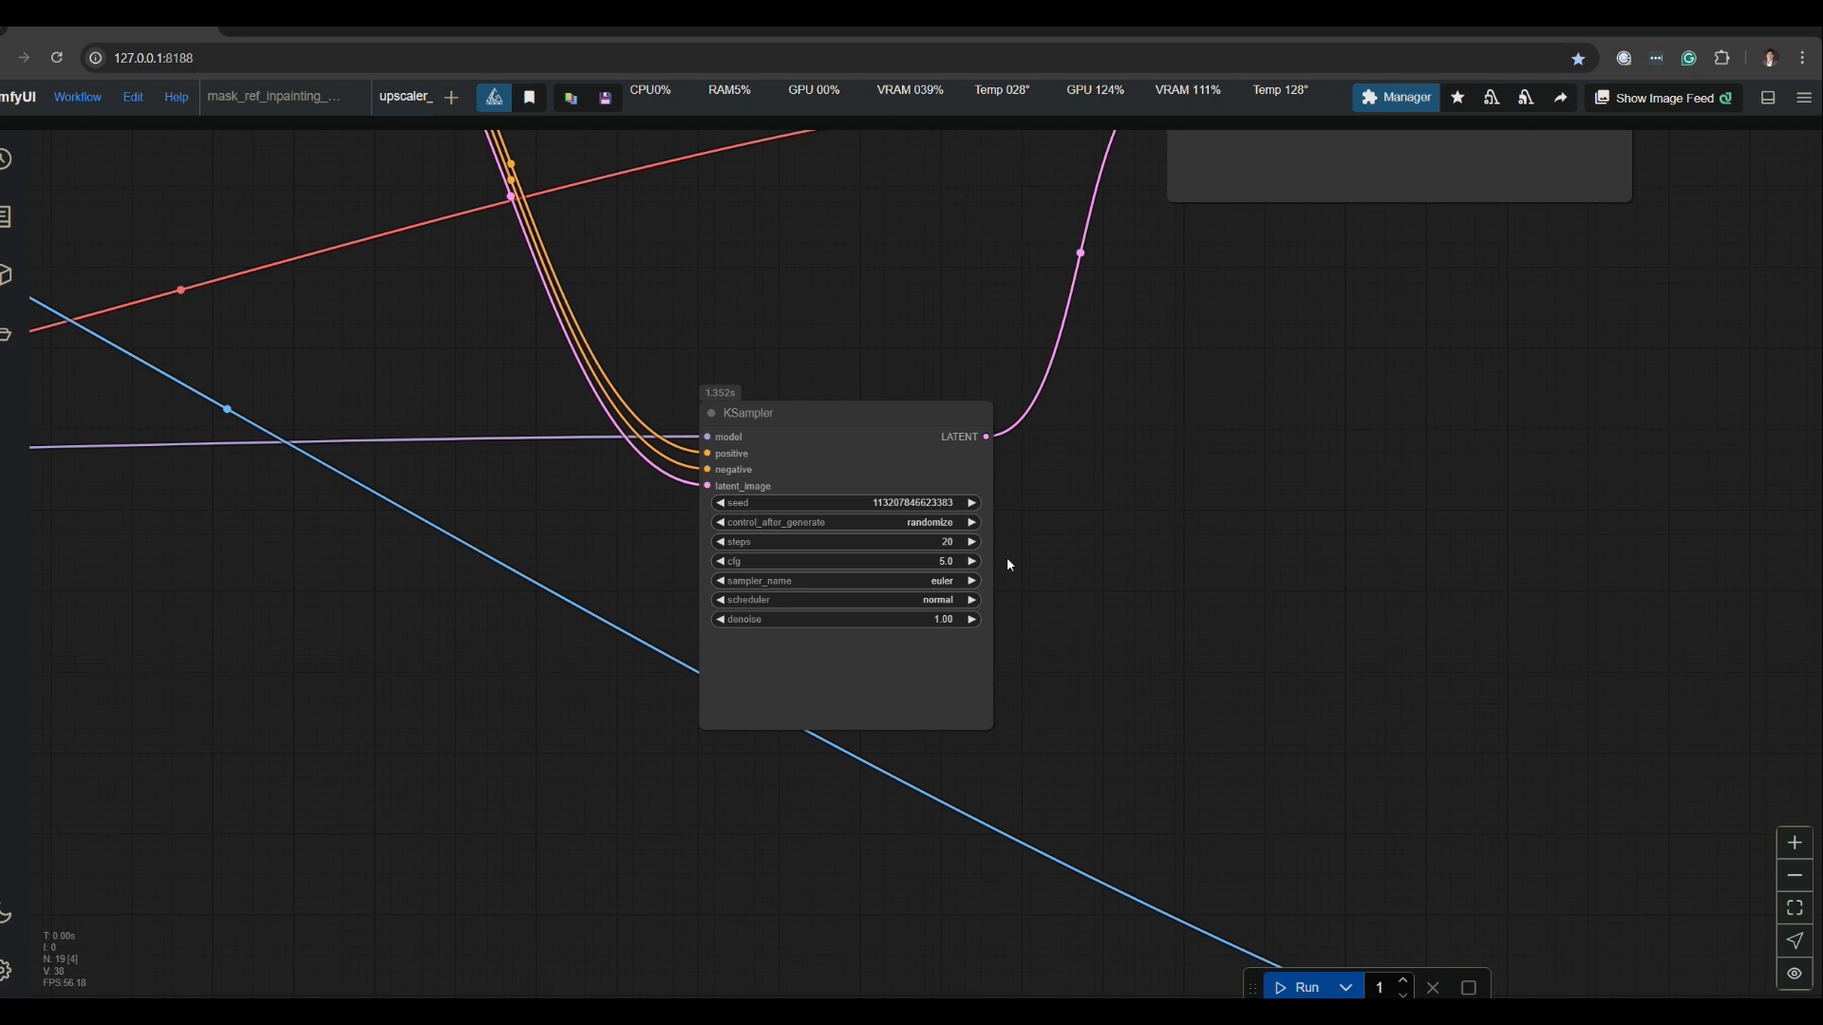
{"action": "mouse_move", "coordinate": [1079, 604]}
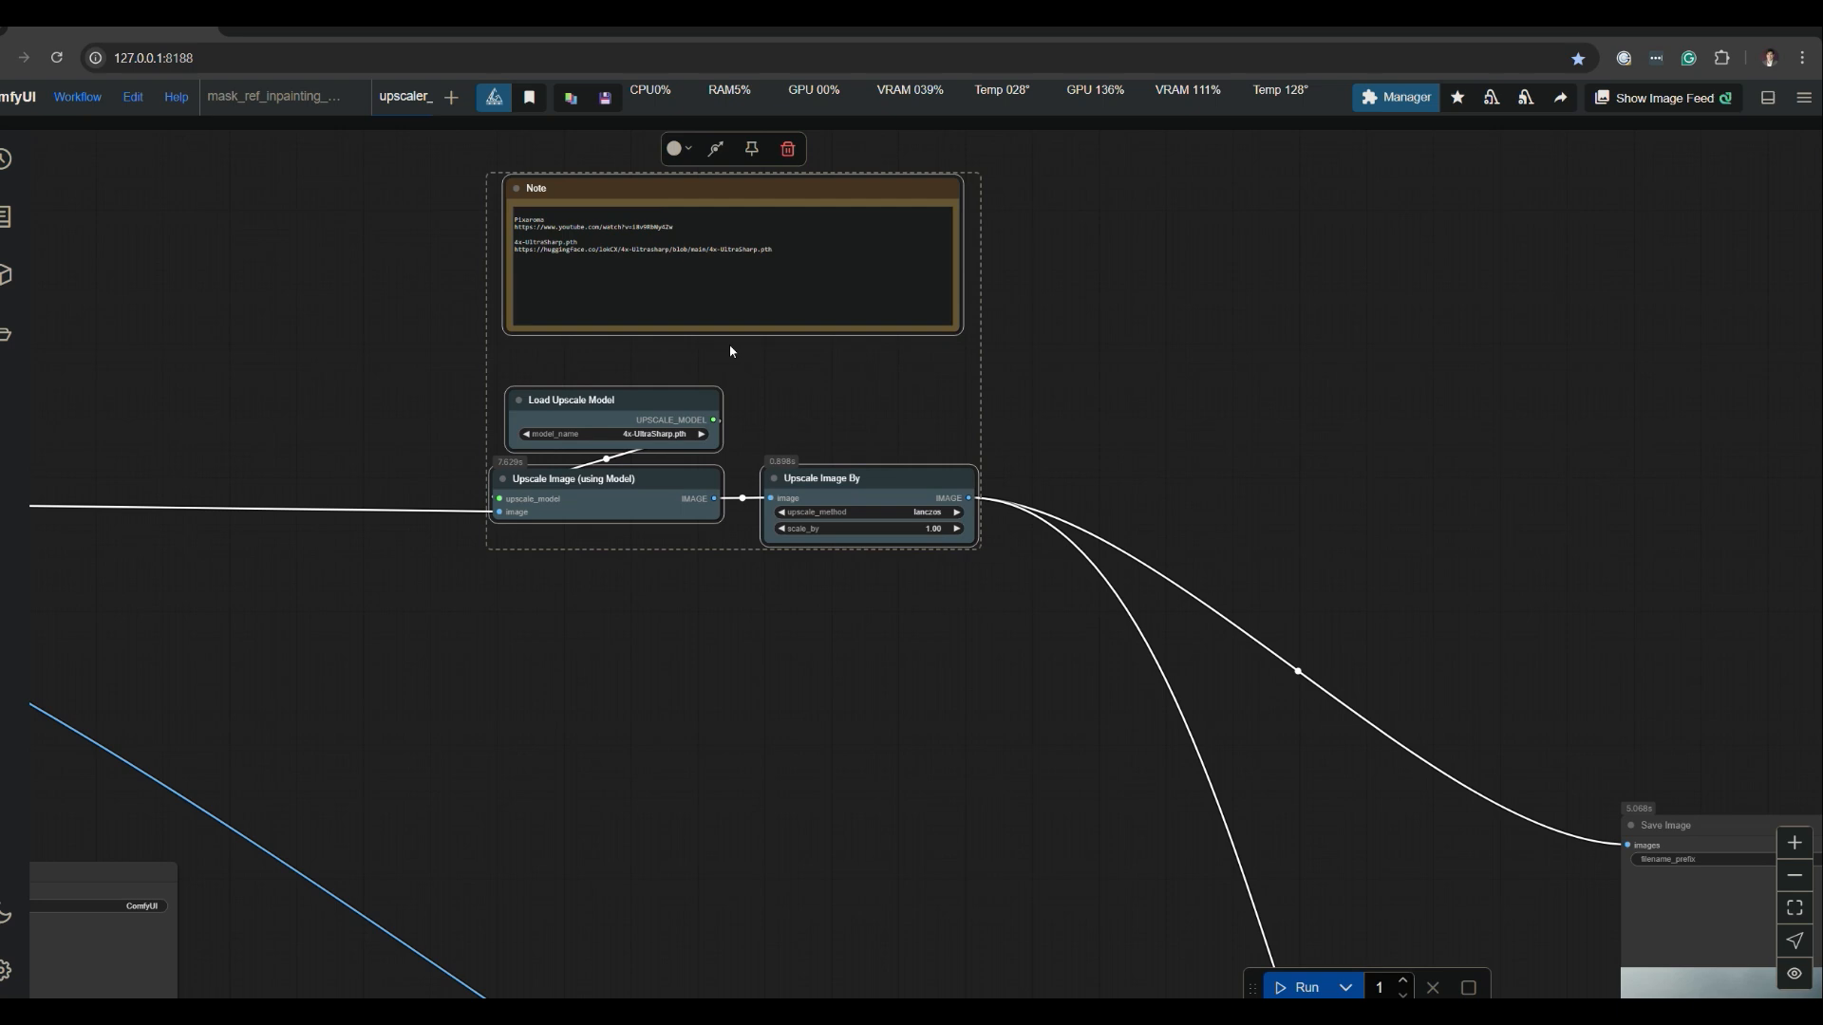
{"action": "mouse_move", "coordinate": [862, 395]}
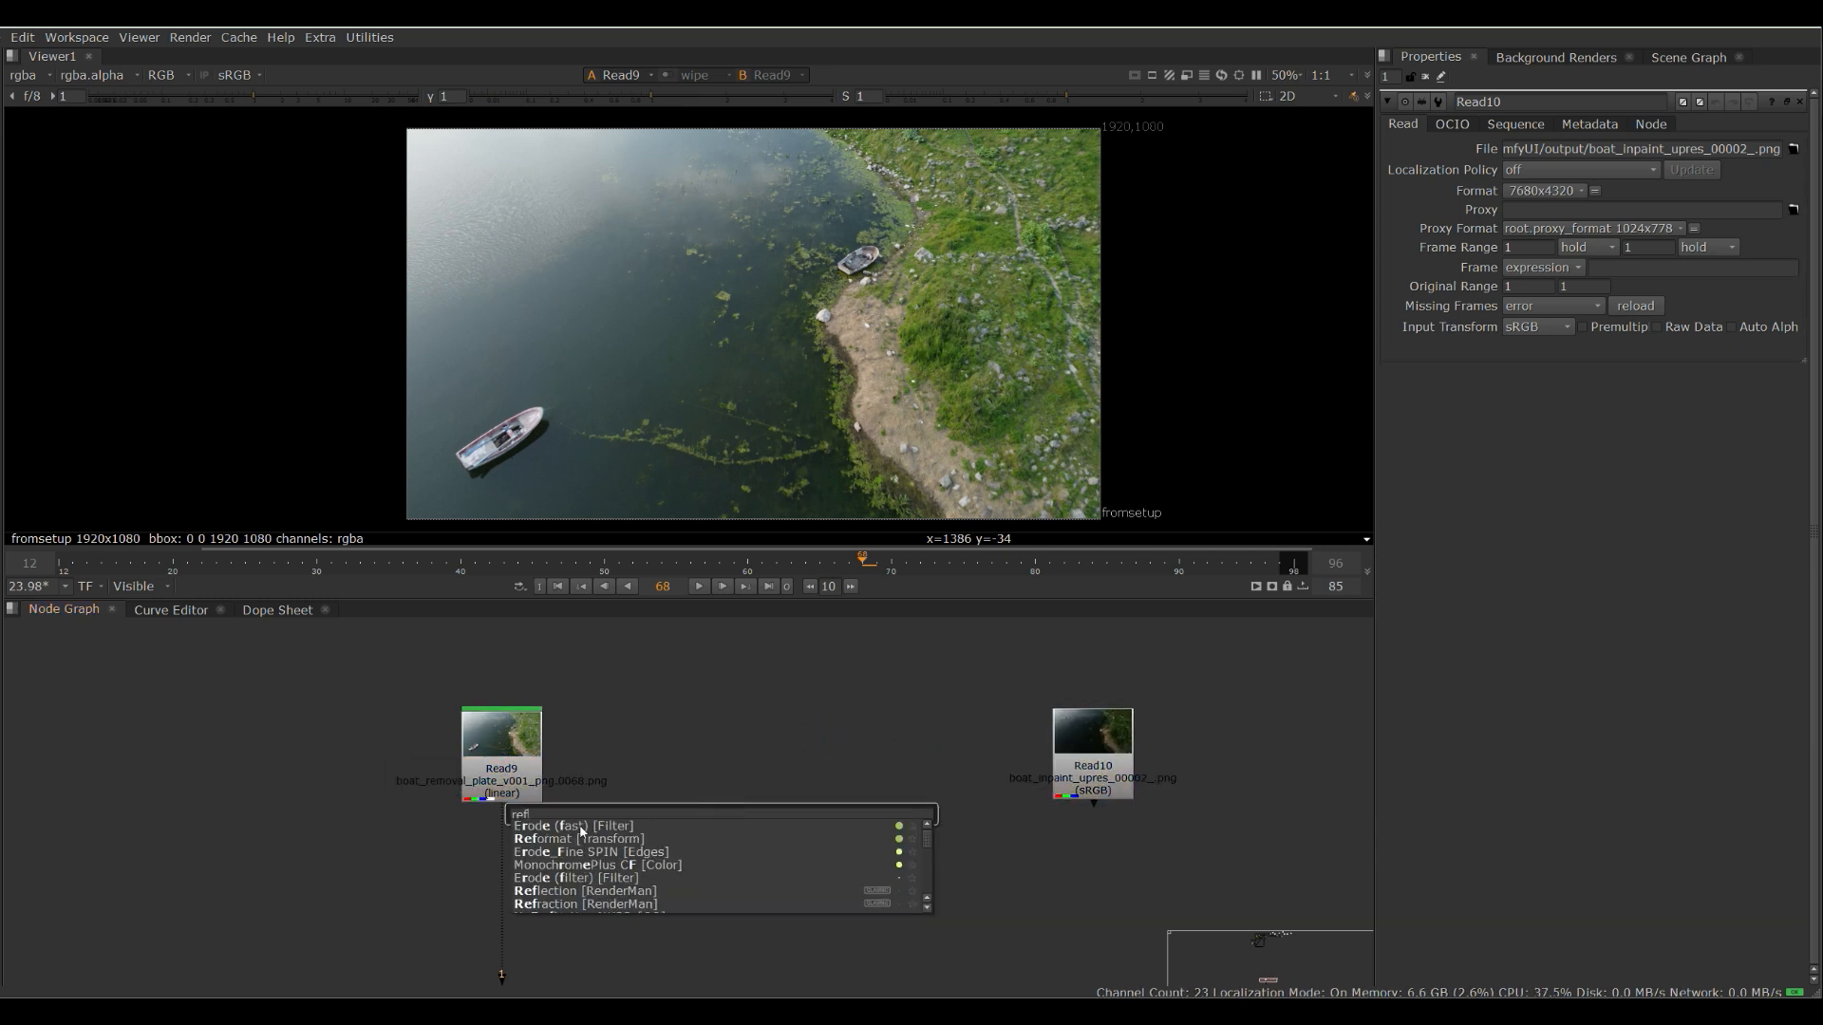
- Add Reformat2 and wire Read10 with Roto7 into the mask-mode Merge8 feeding it
{"action": "left_click", "coordinate": [575, 837]}
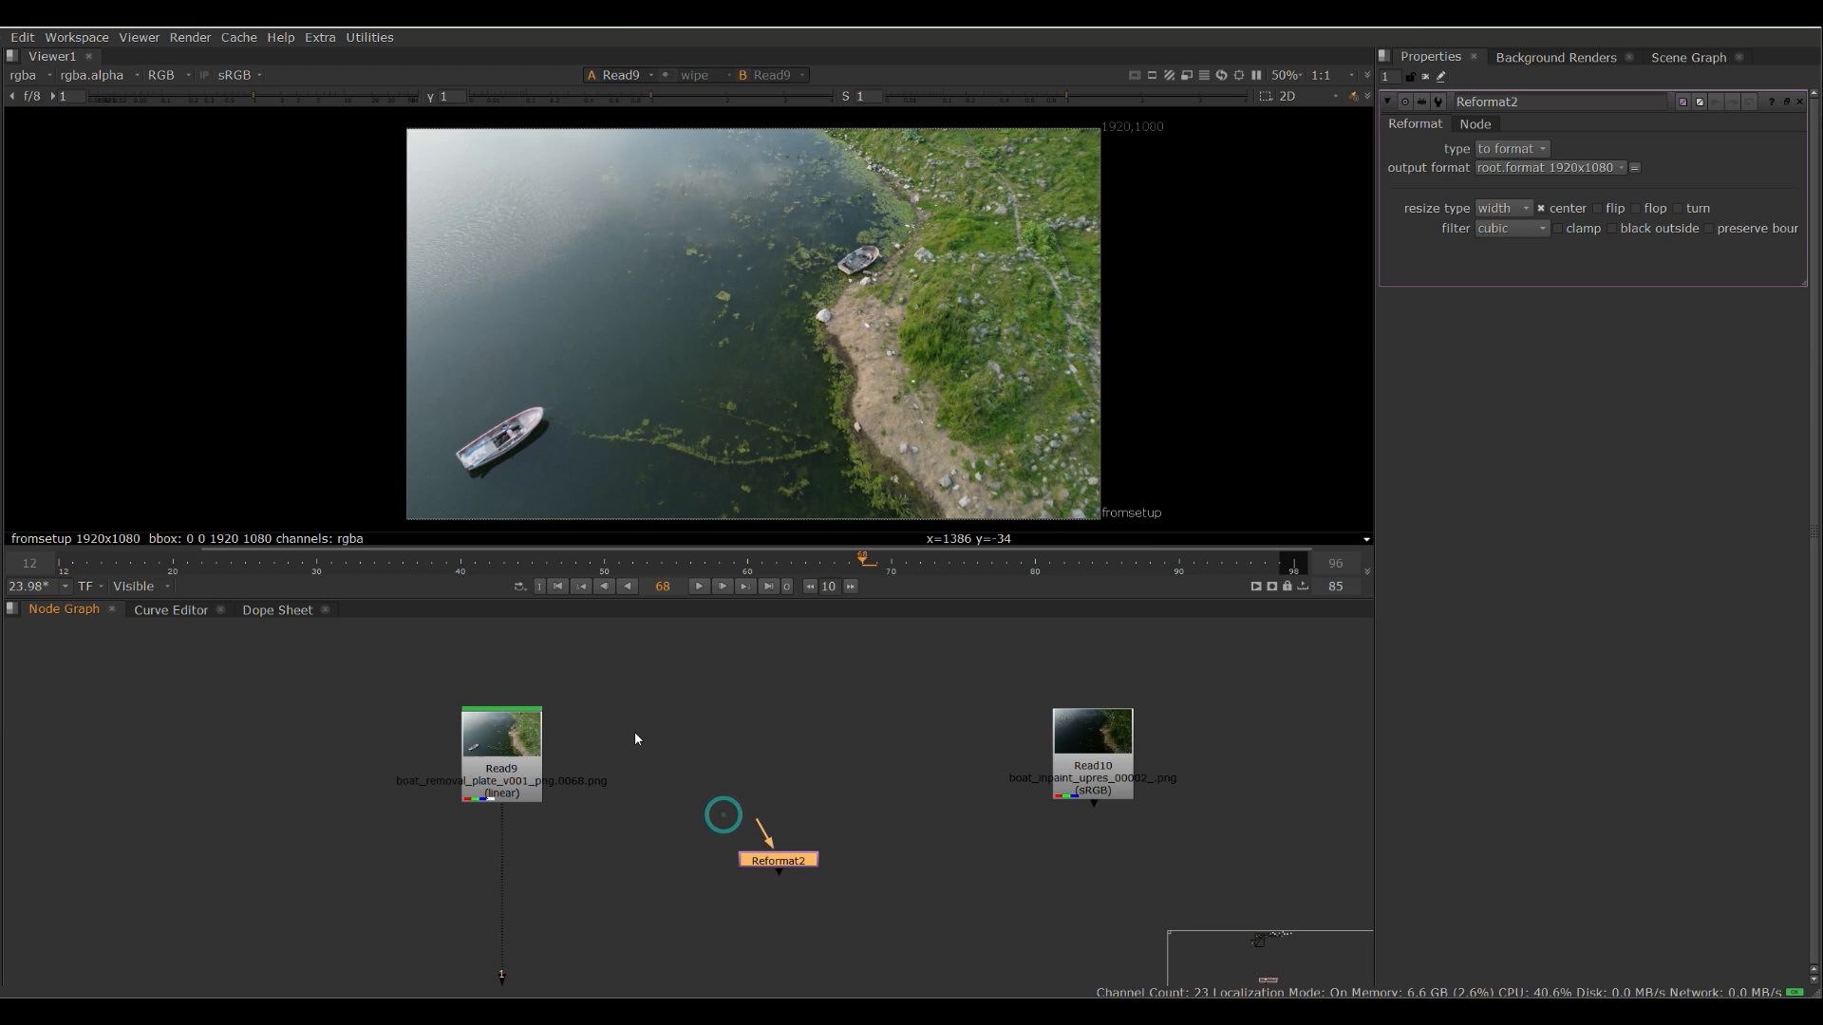
{"action": "left_click", "coordinate": [500, 750]}
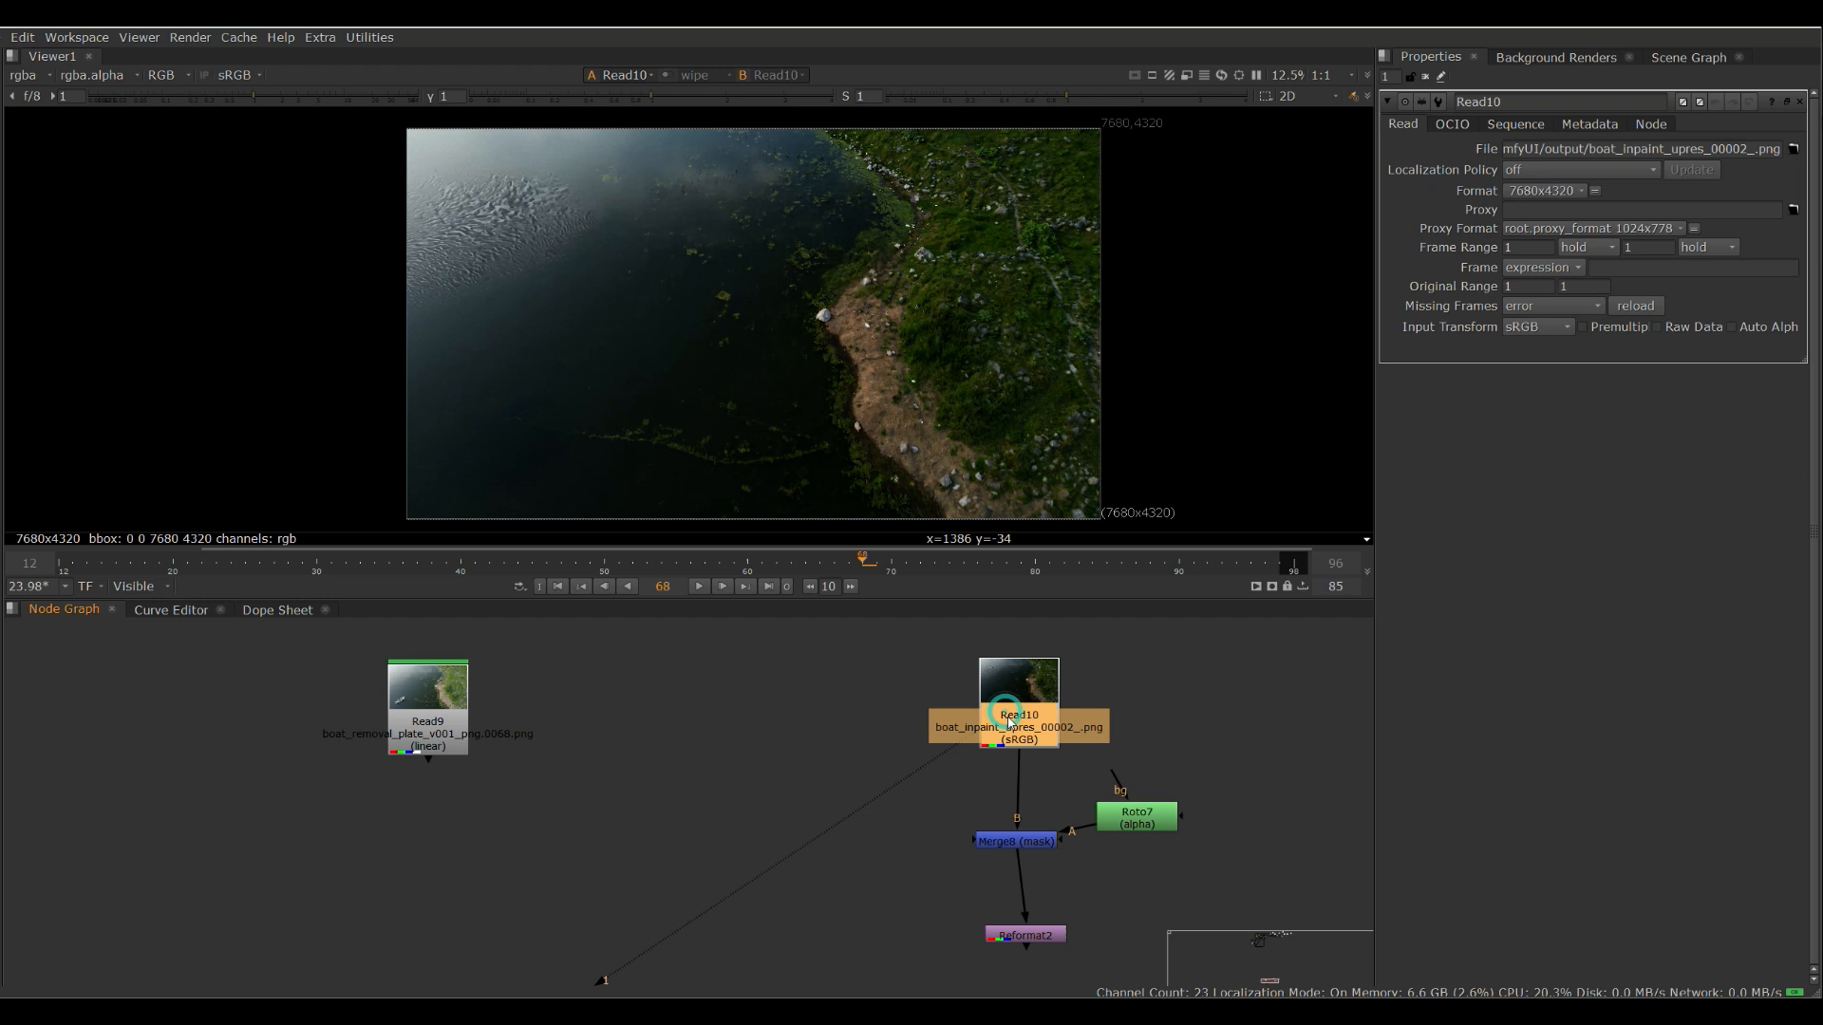
{"action": "left_click", "coordinate": [1536, 327]}
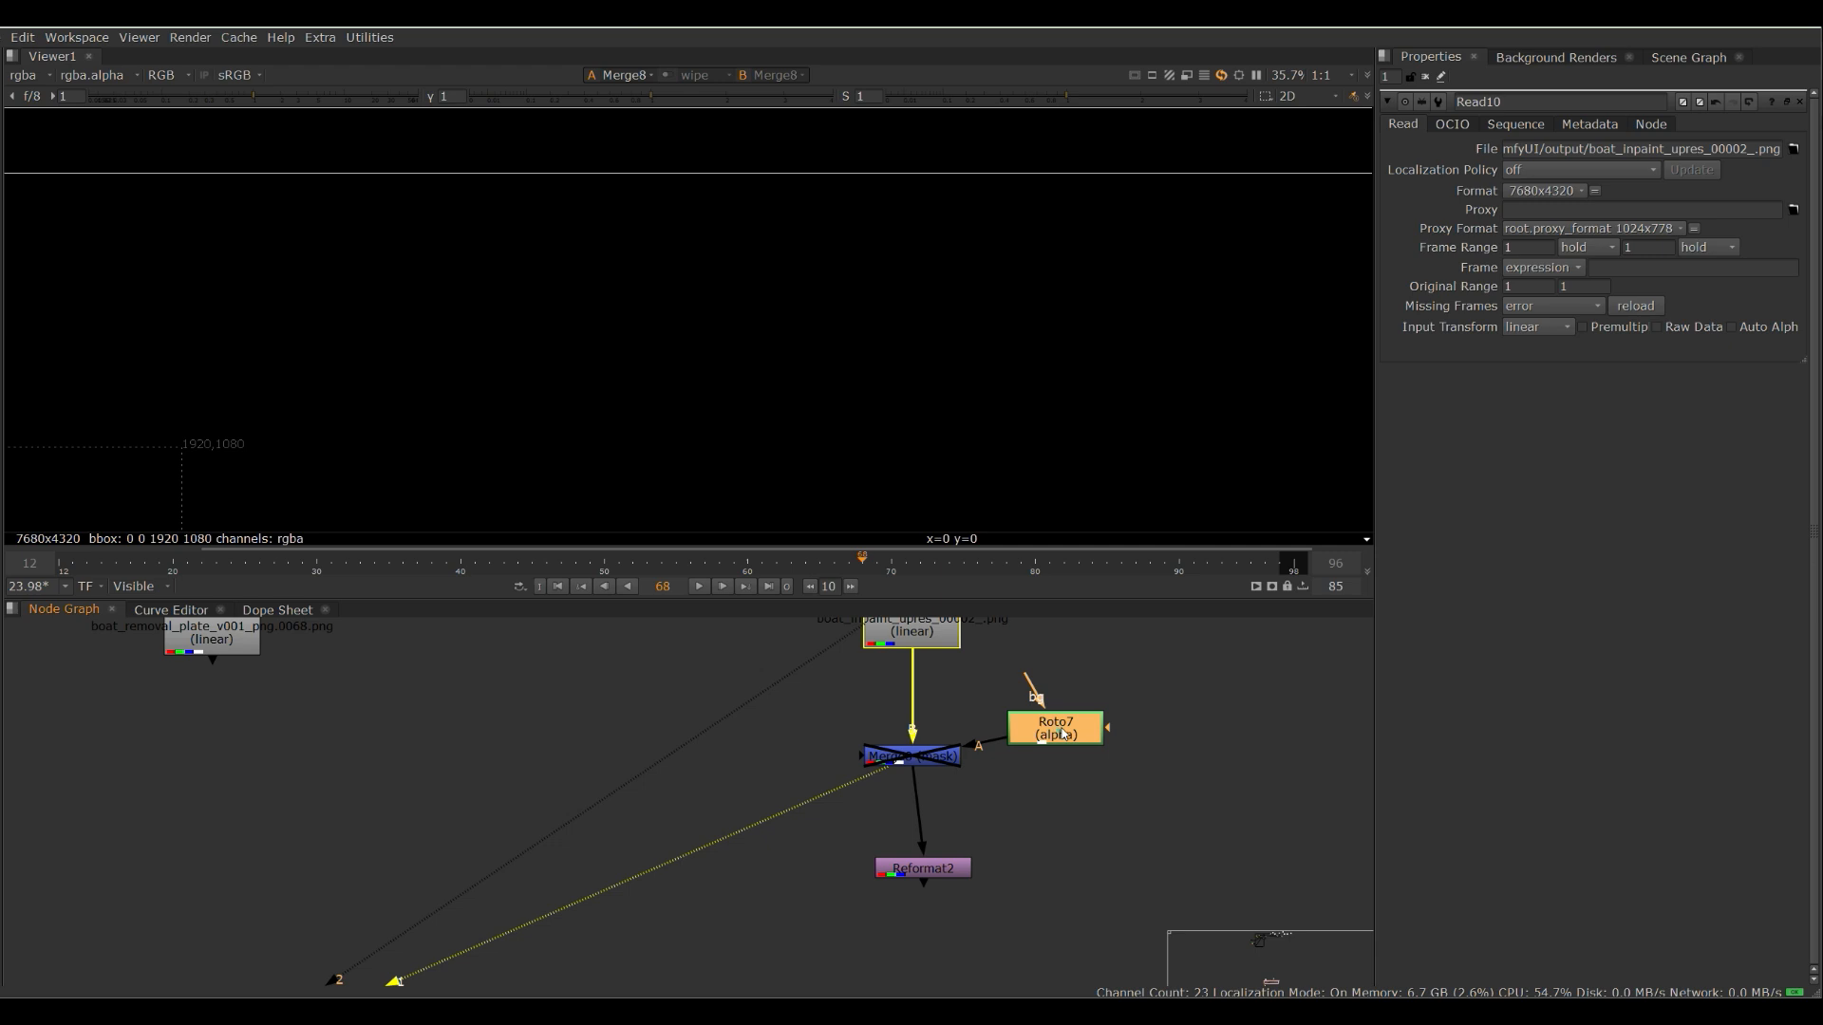
{"action": "left_click", "coordinate": [1053, 728]}
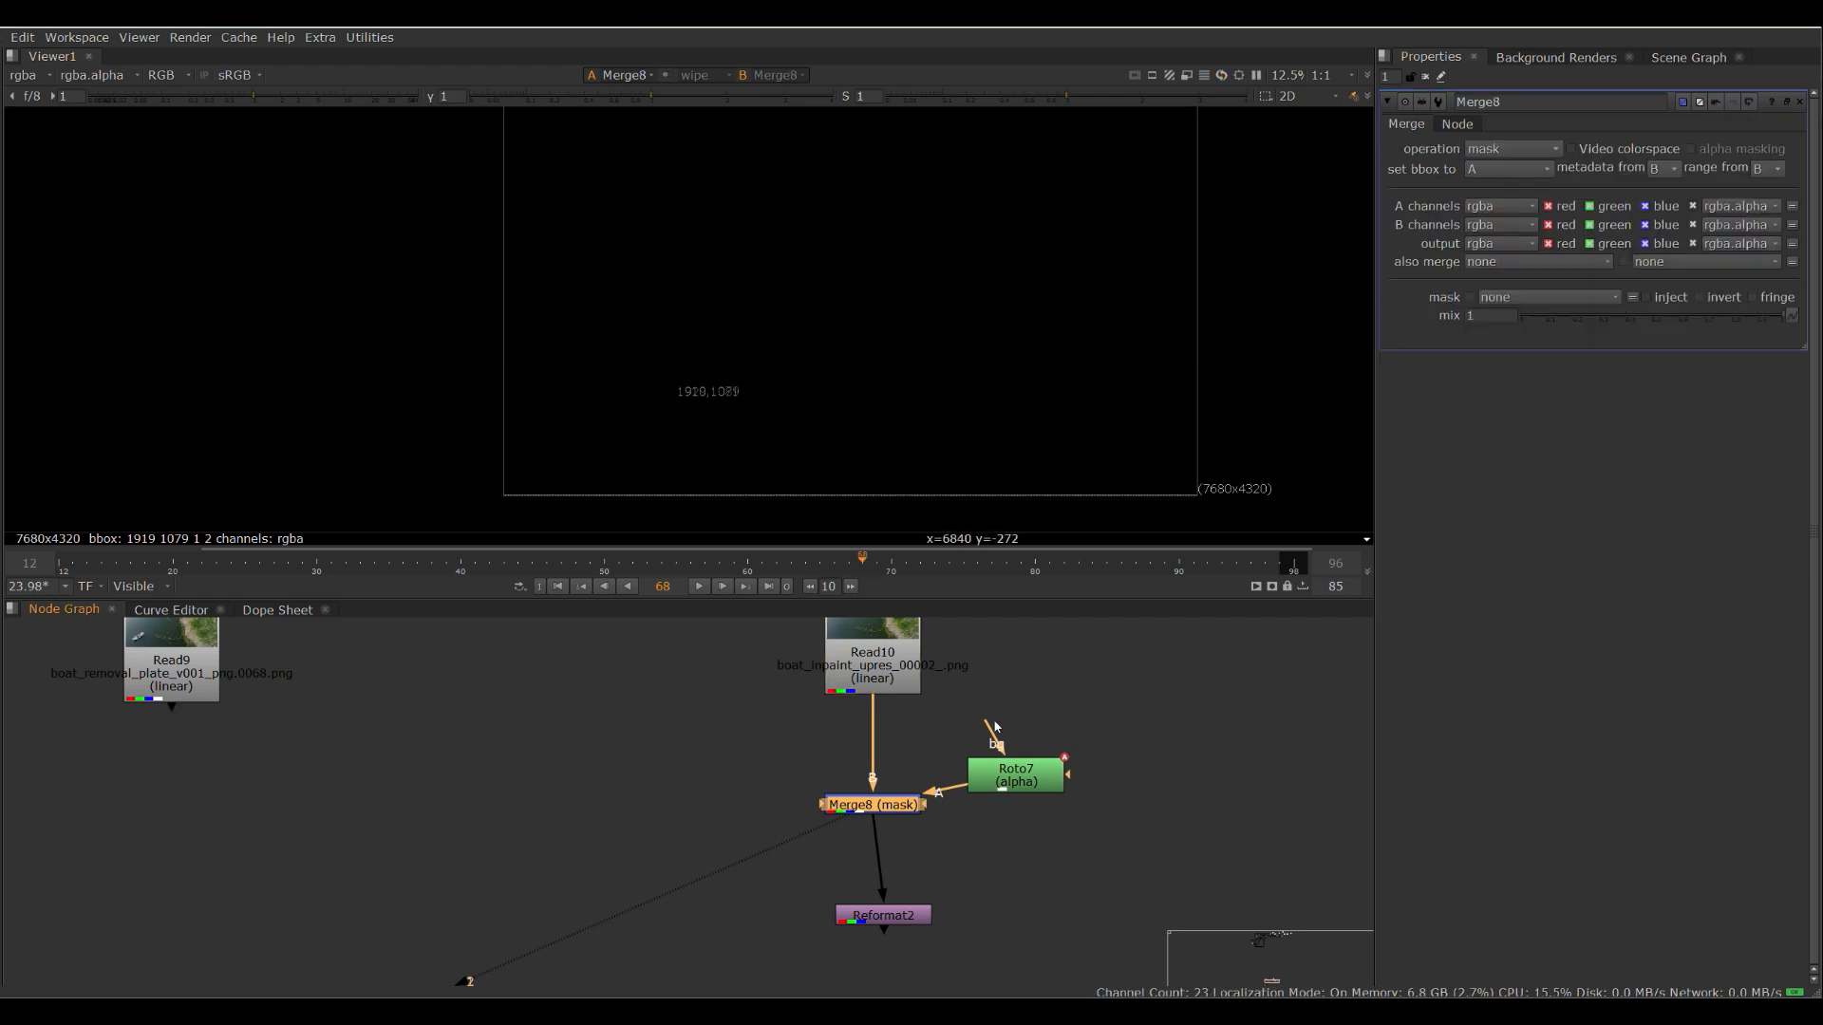
- Merge the blurred roto-masked patch over the Read9 plate so the upper boat disappears
{"action": "left_click", "coordinate": [1014, 773]}
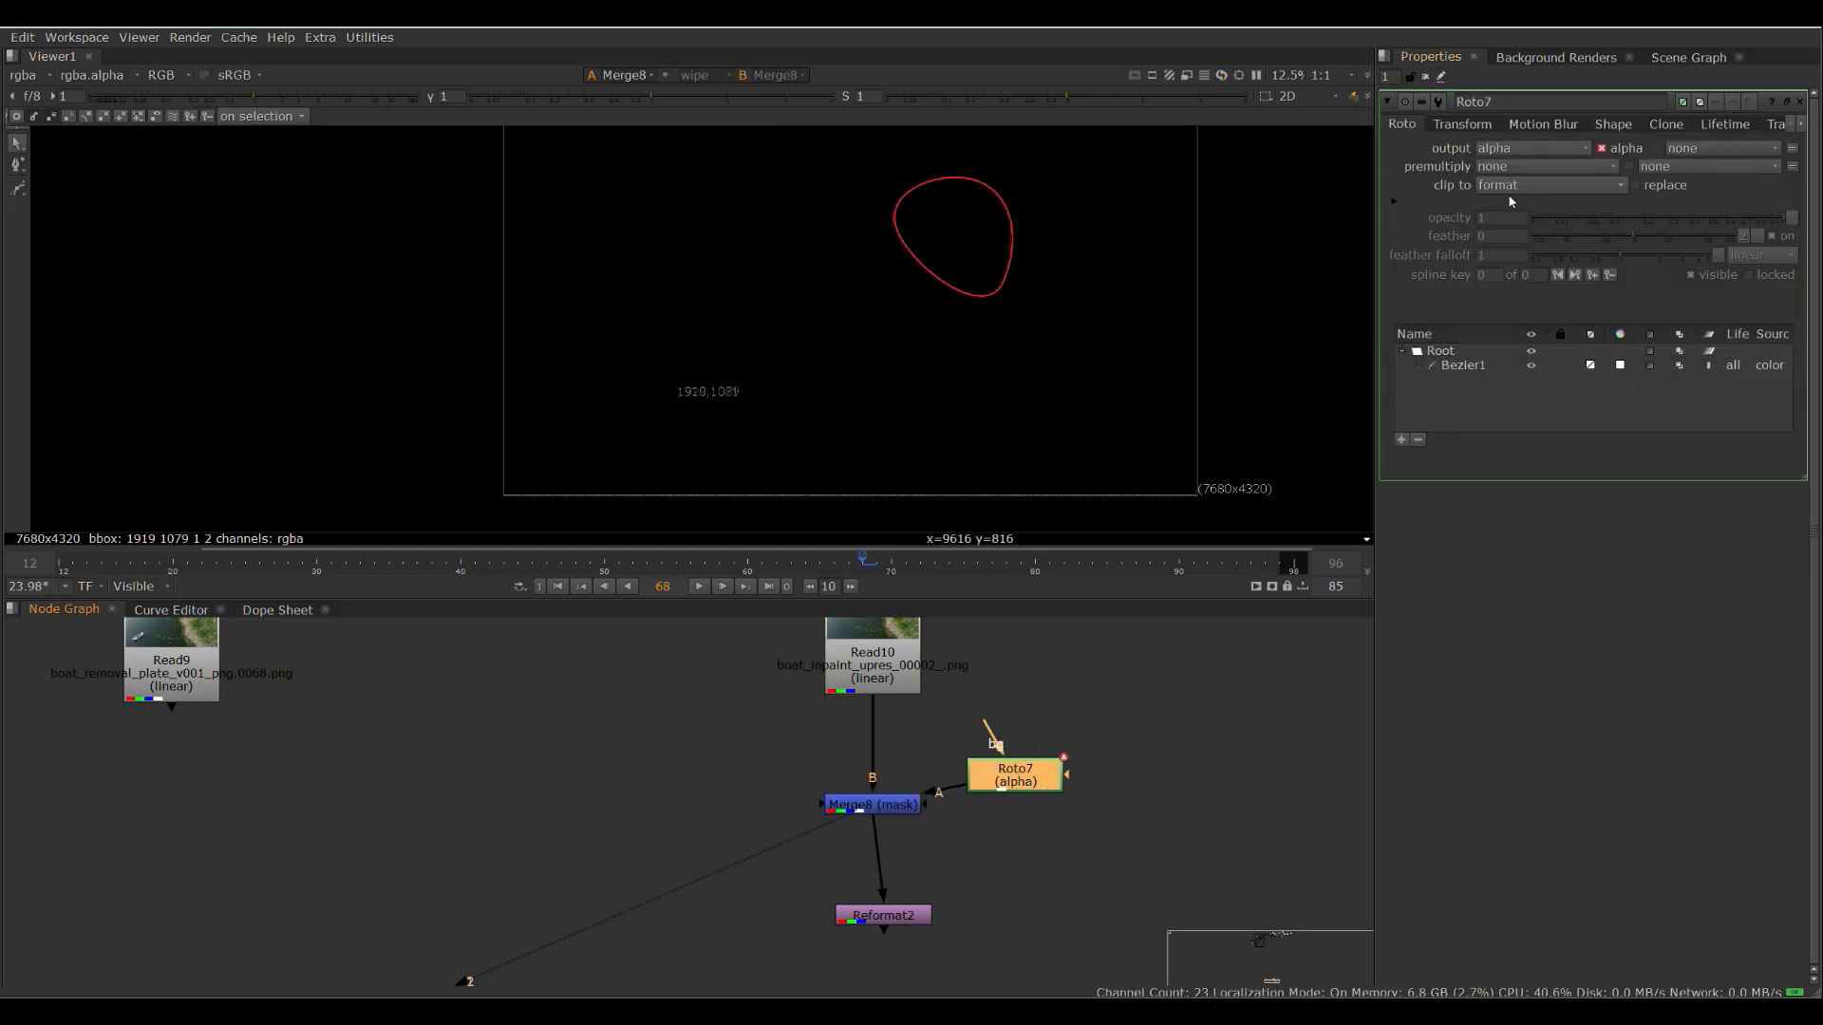
{"action": "left_click", "coordinate": [1546, 184]}
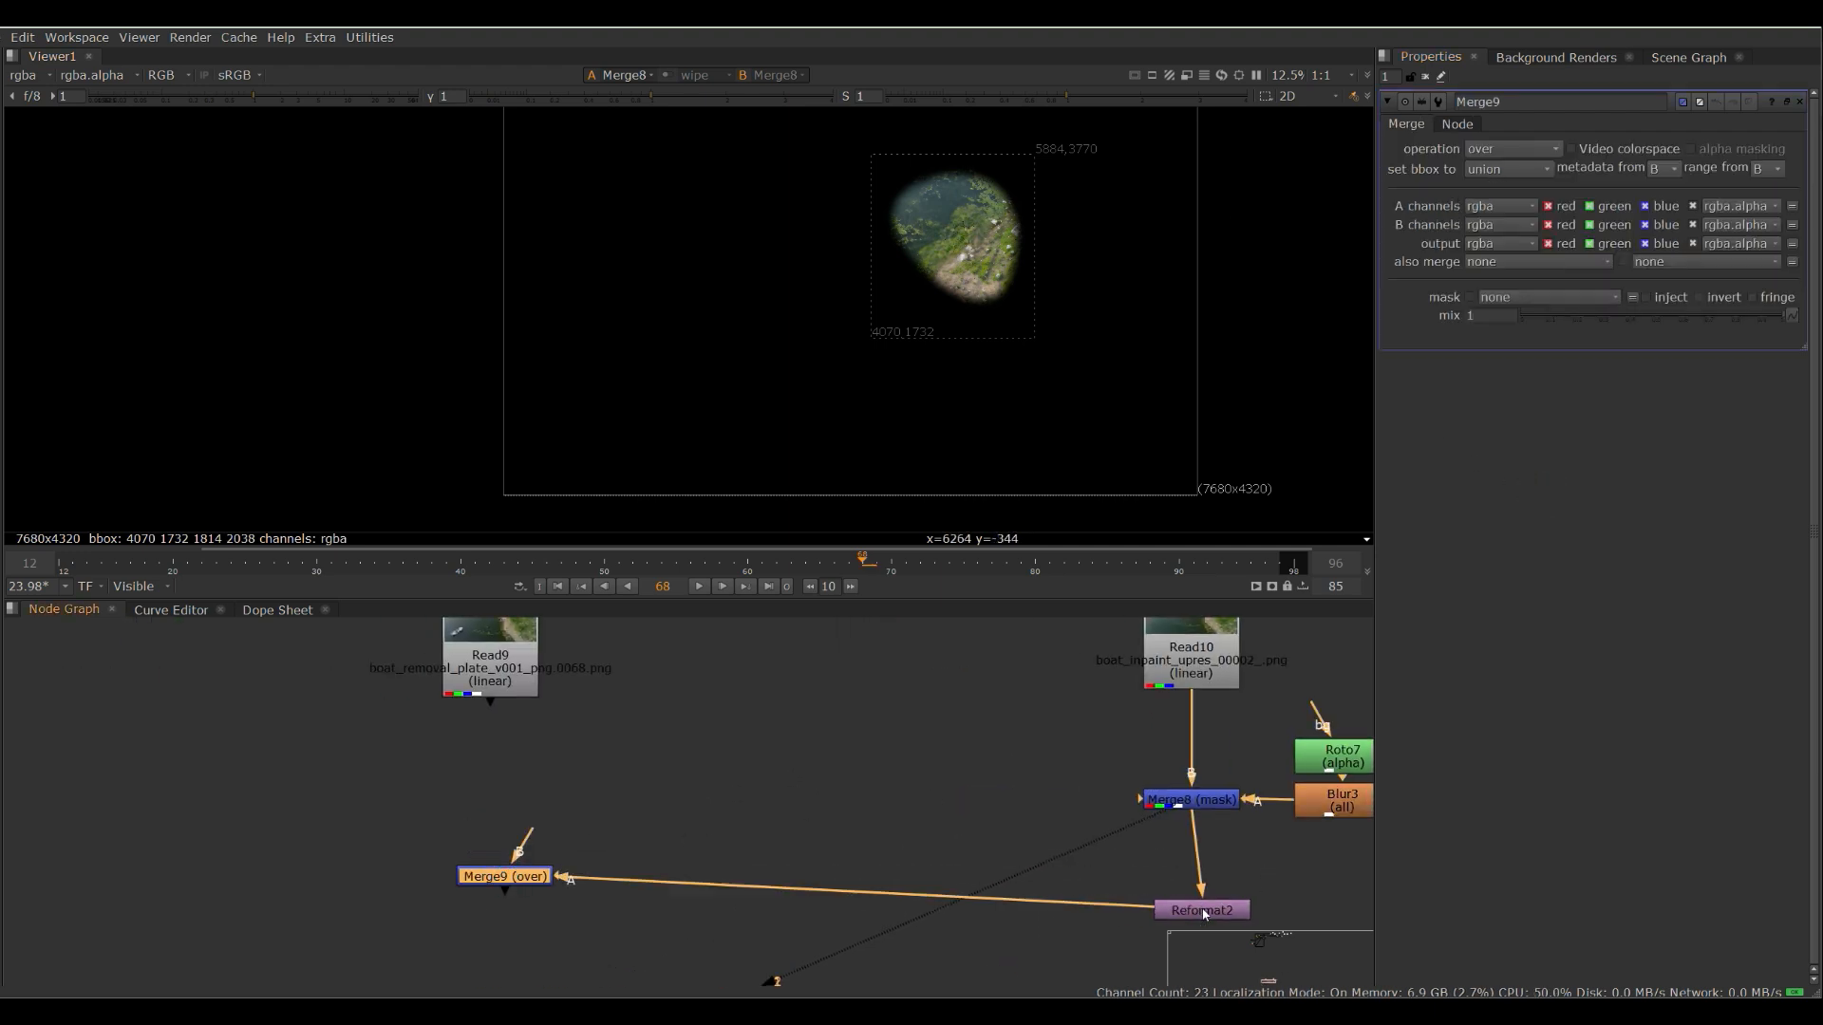
{"action": "left_click", "coordinate": [502, 875]}
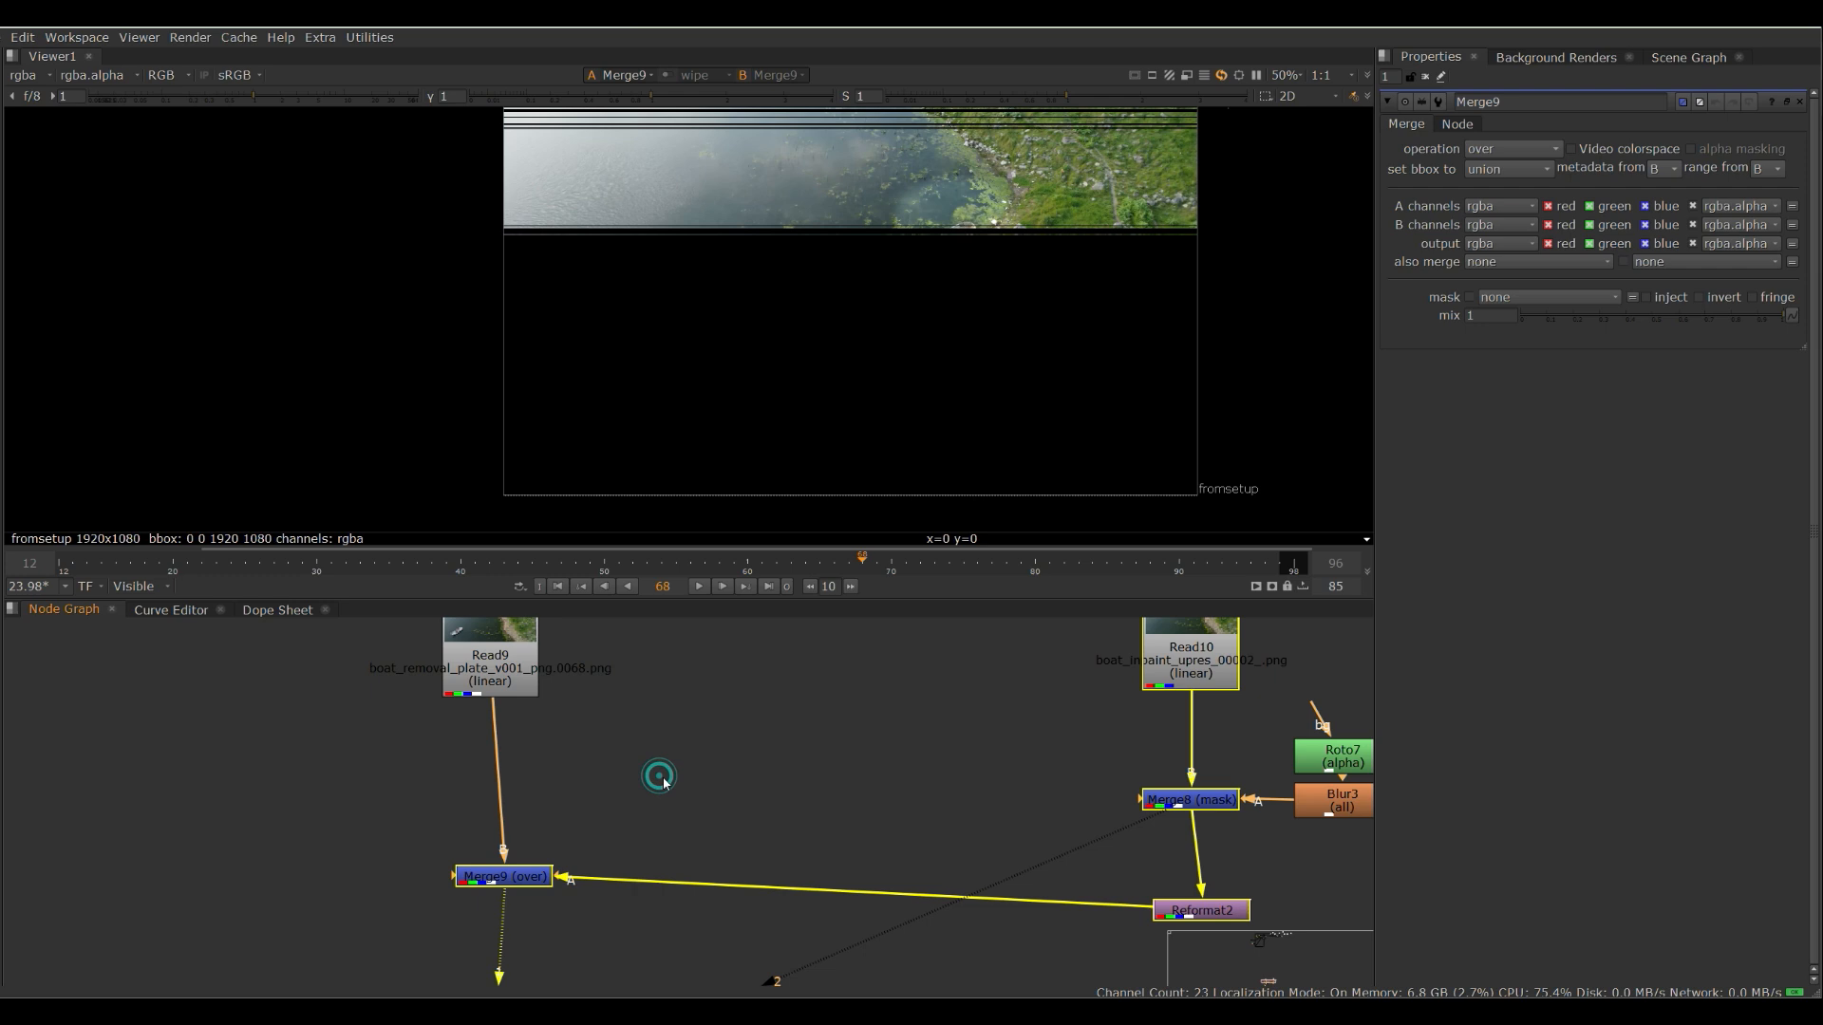
{"action": "mouse_move", "coordinate": [1157, 697]}
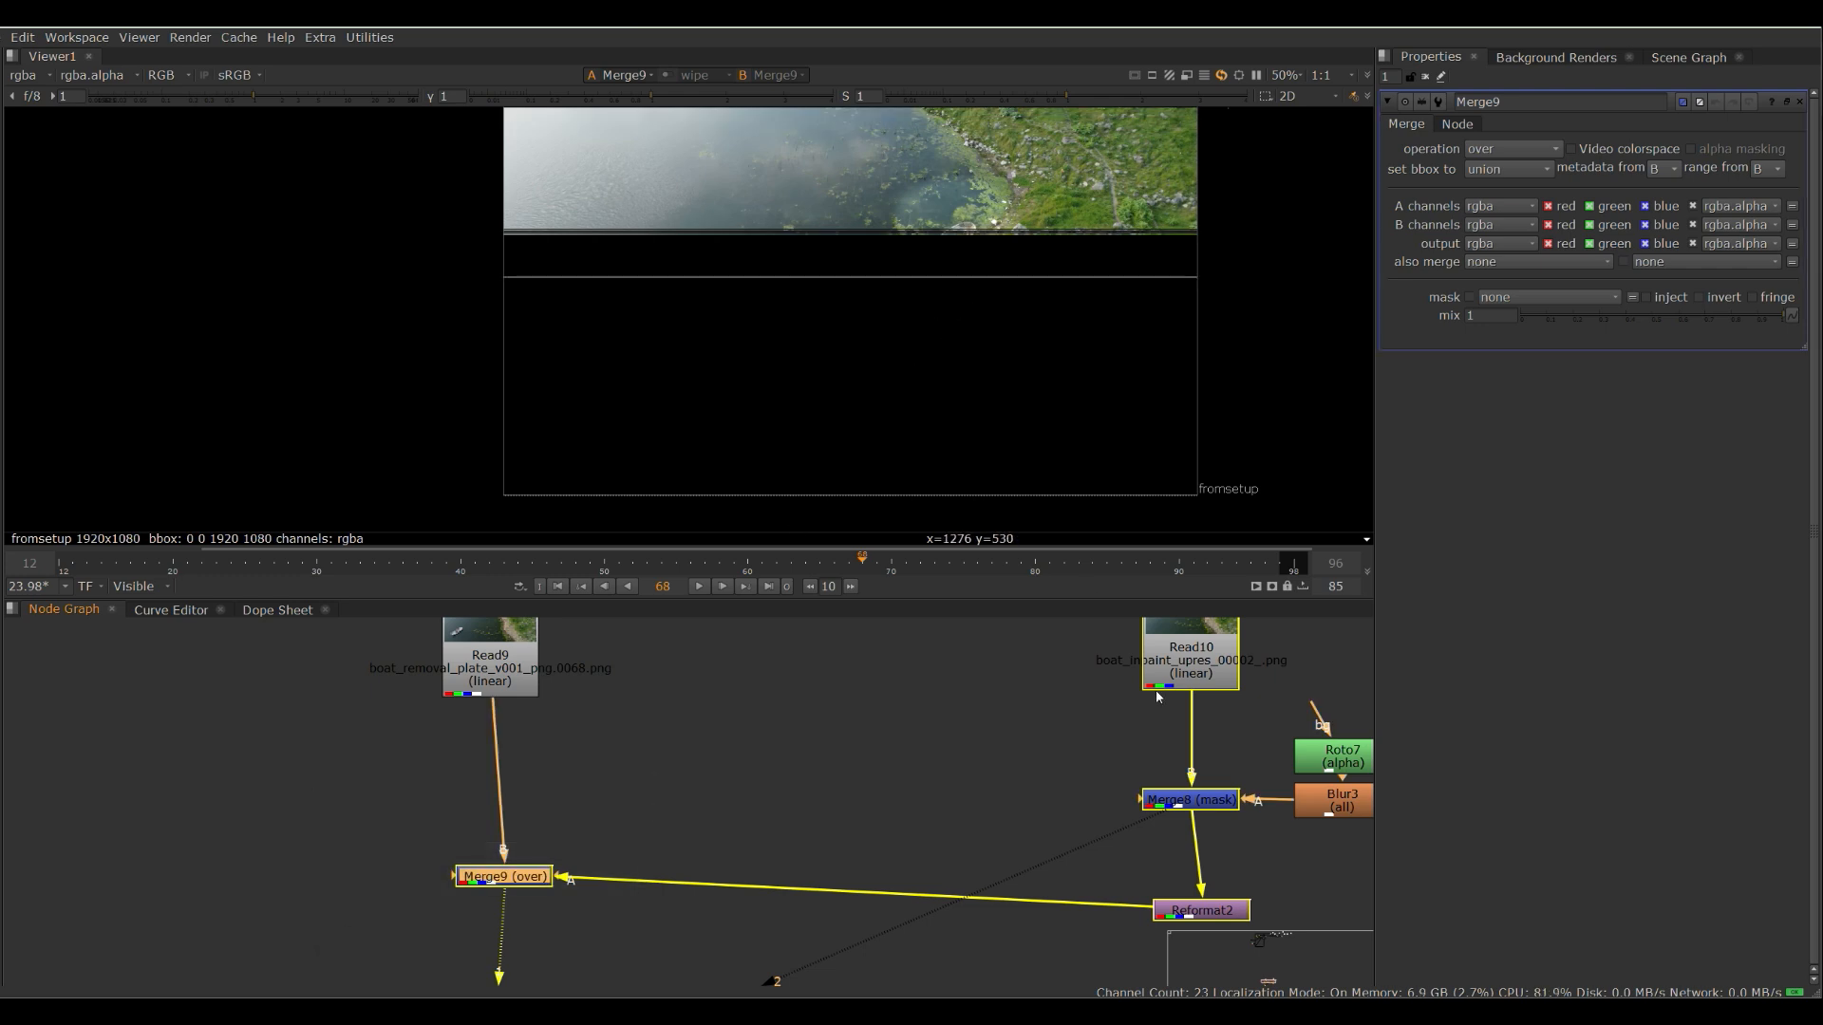
{"action": "left_click", "coordinate": [1189, 651]}
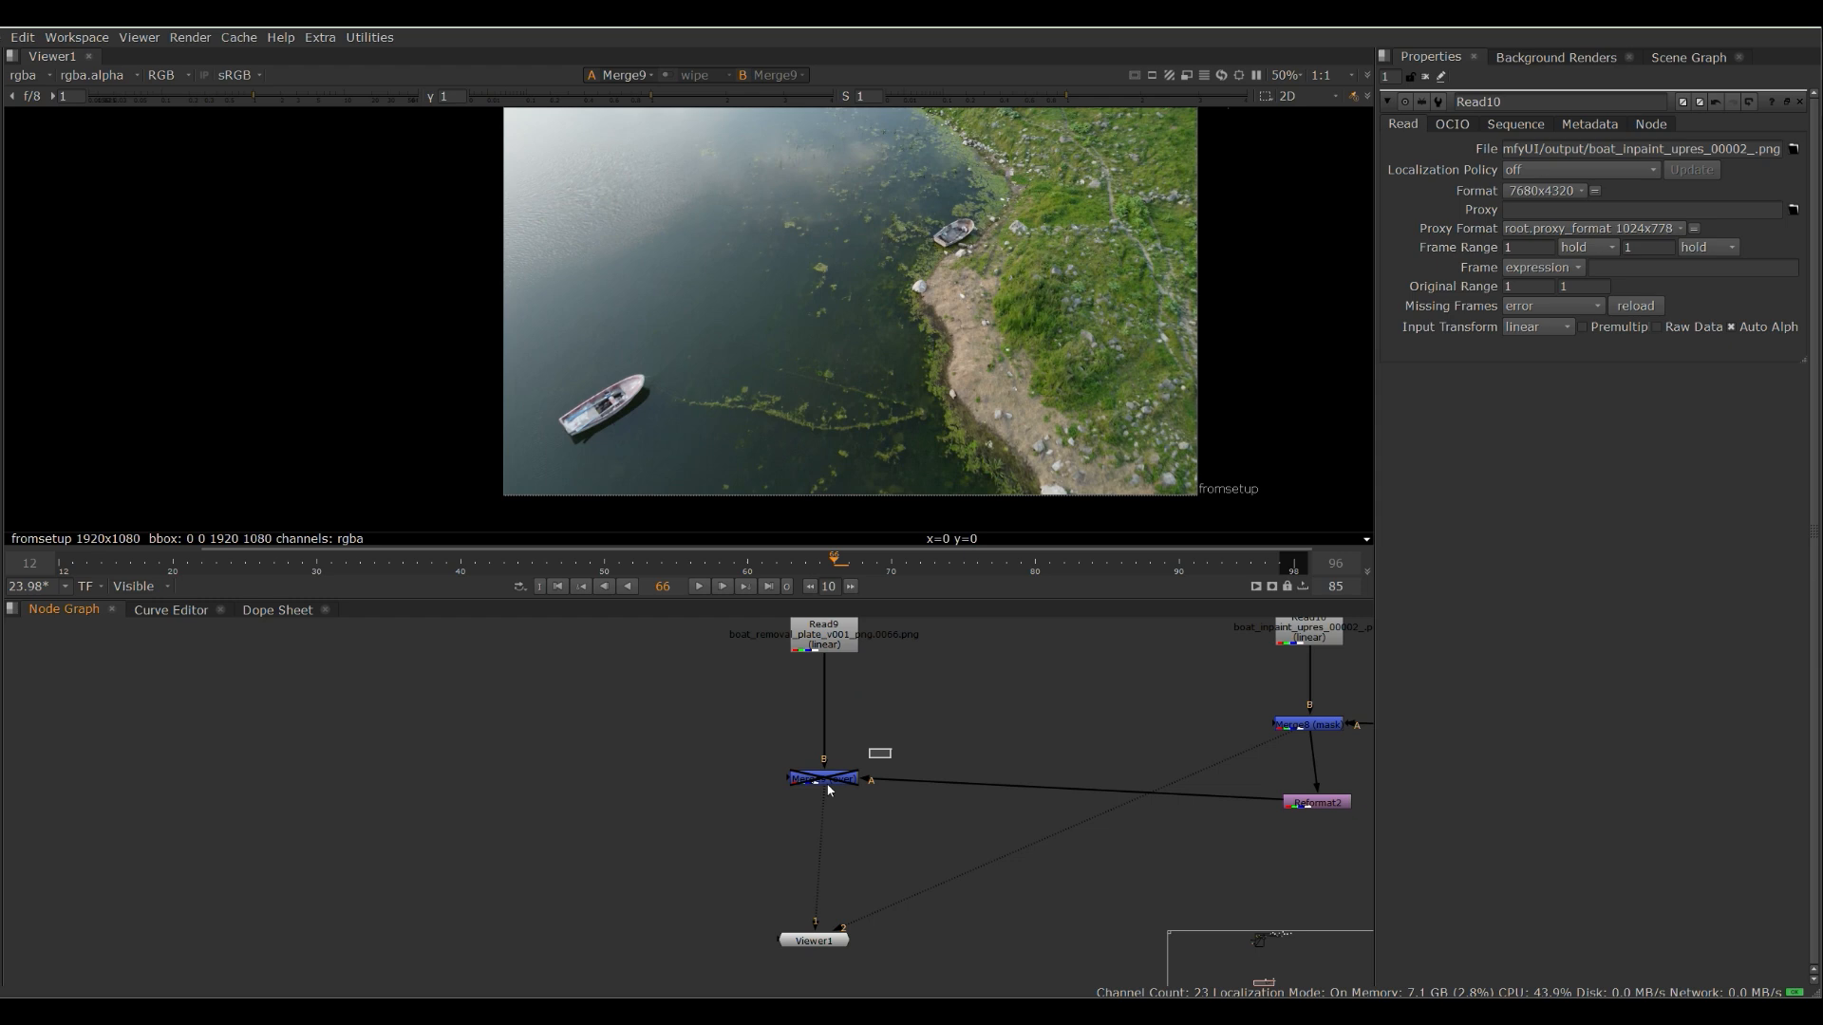
{"action": "left_click", "coordinate": [699, 587]}
{"action": "type", "text": "cam"}
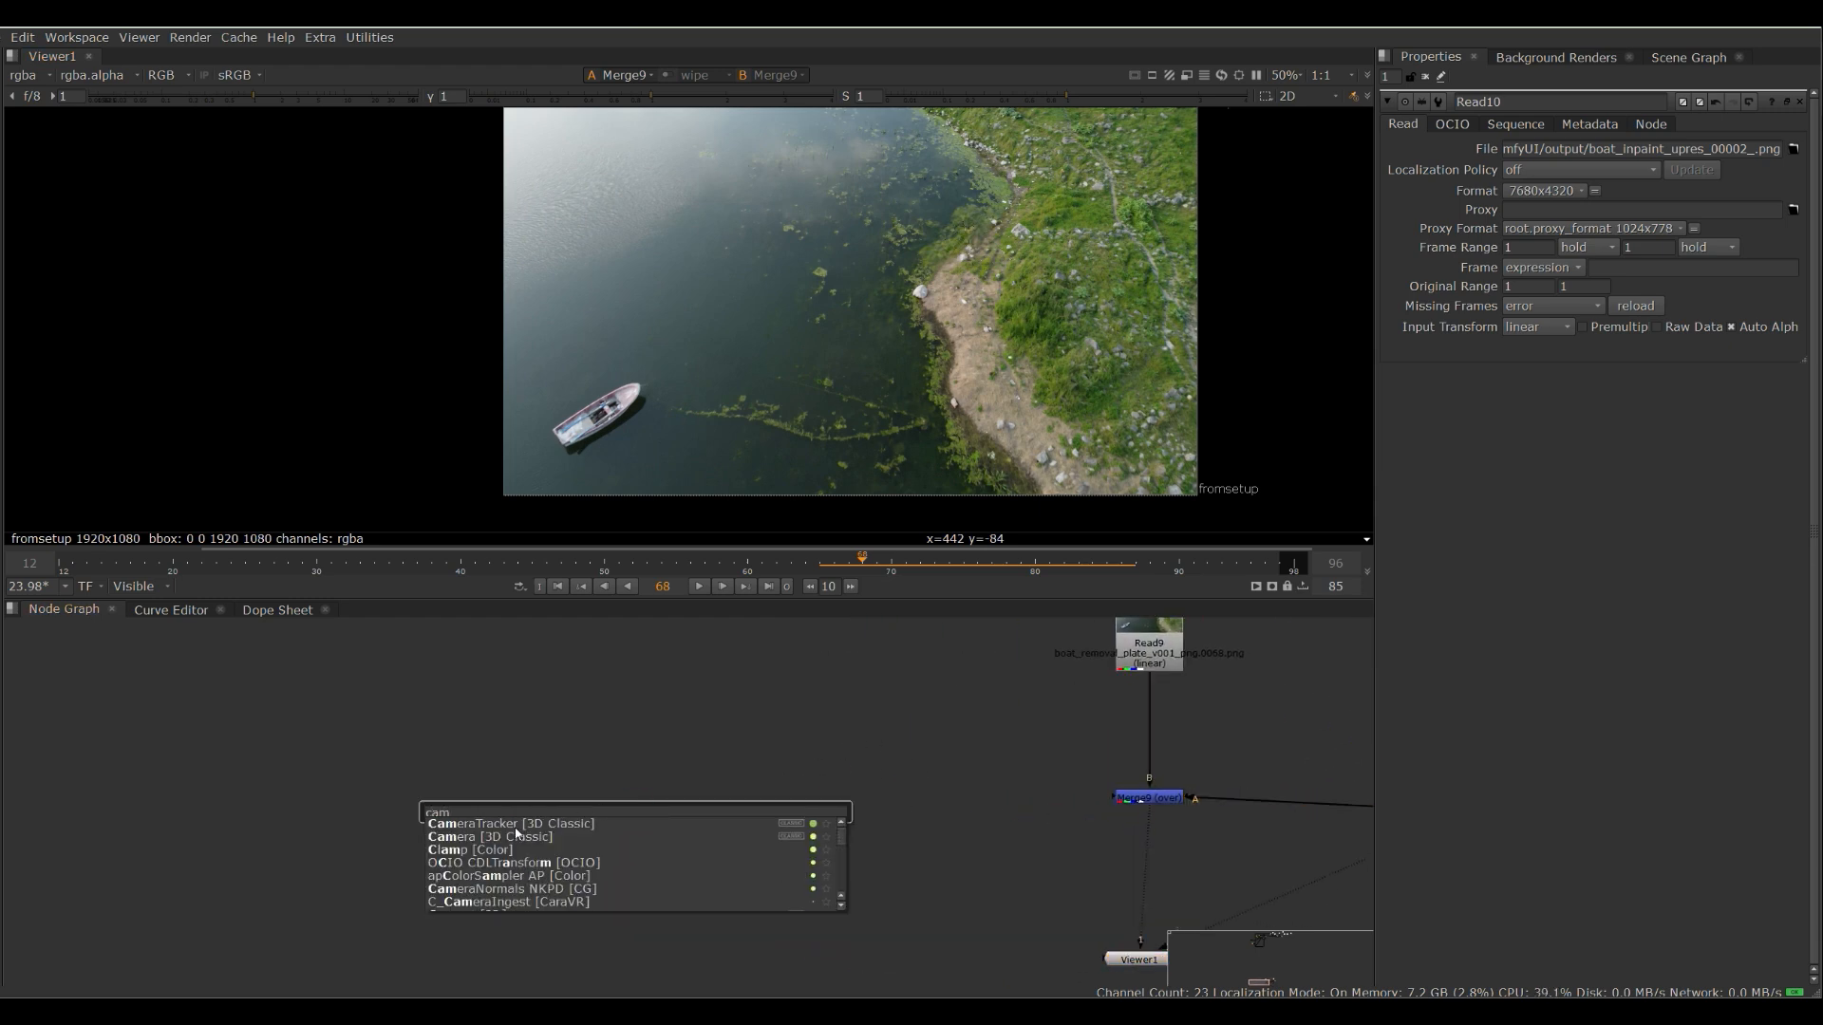
- Add a CameraTracker on the lake plate with reference frame set to 68
{"action": "left_click", "coordinate": [509, 822]}
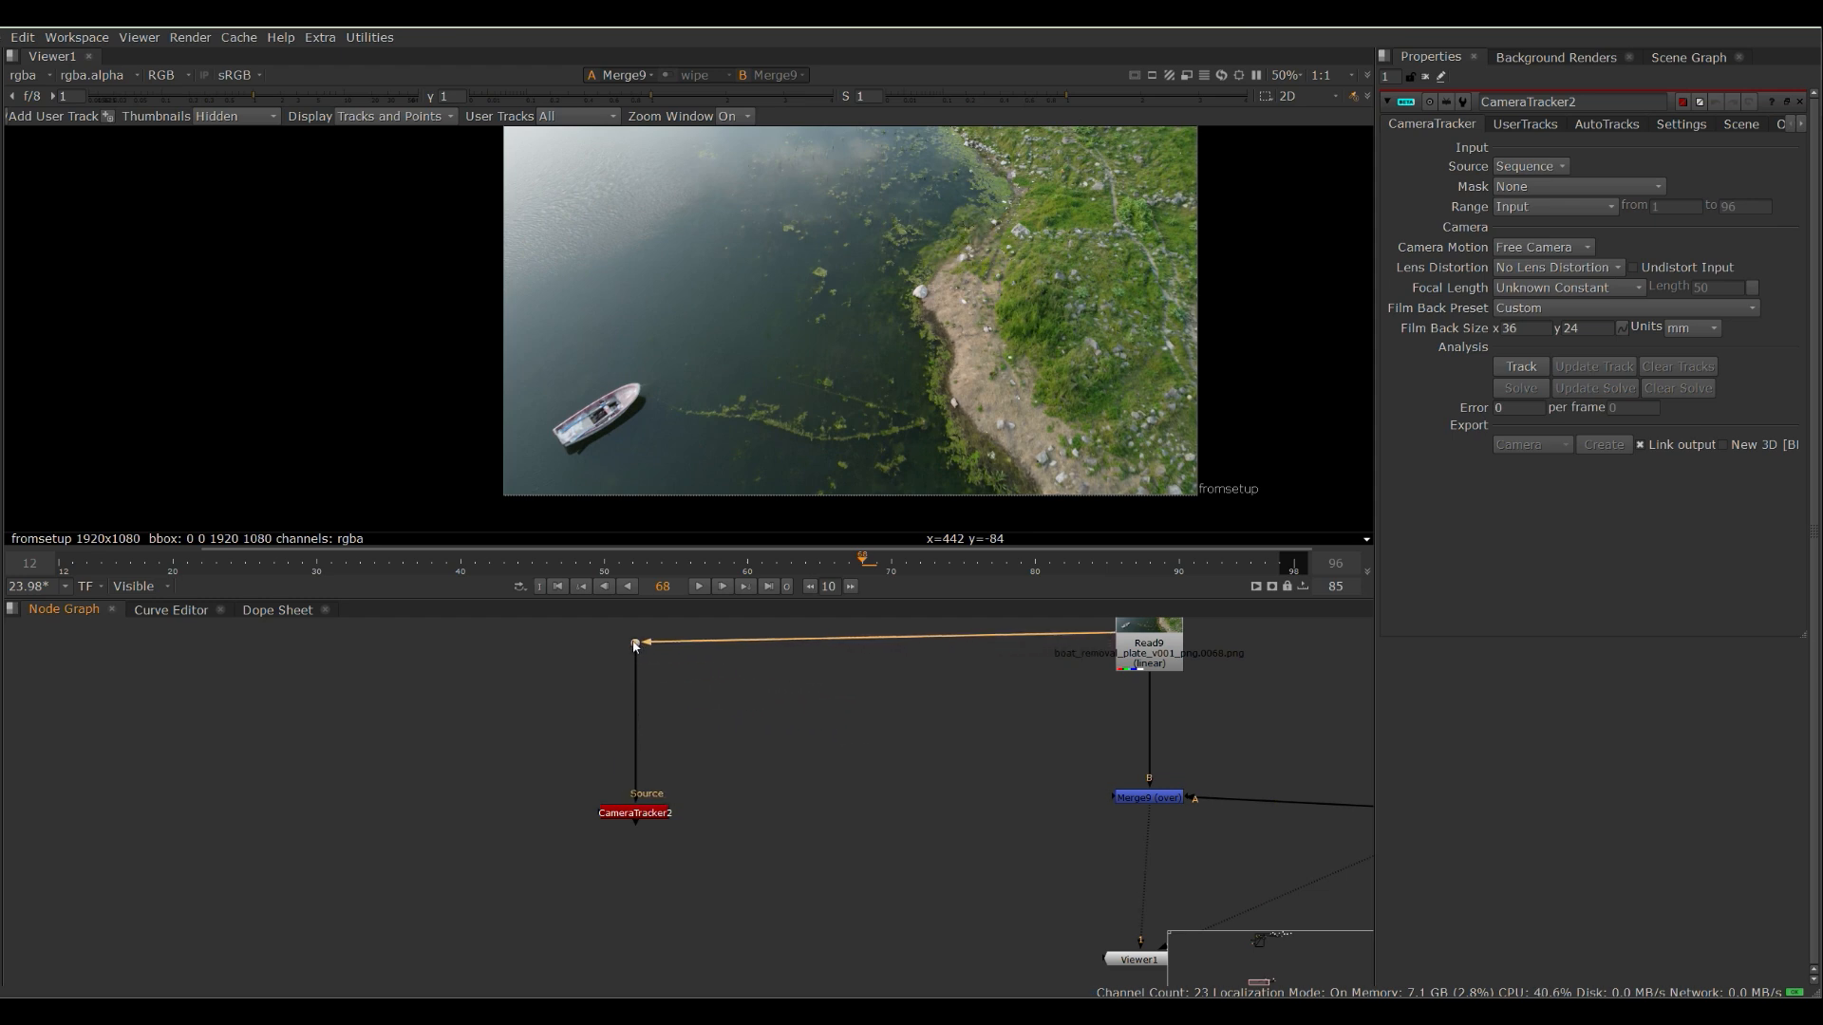
{"action": "left_click", "coordinate": [634, 813]}
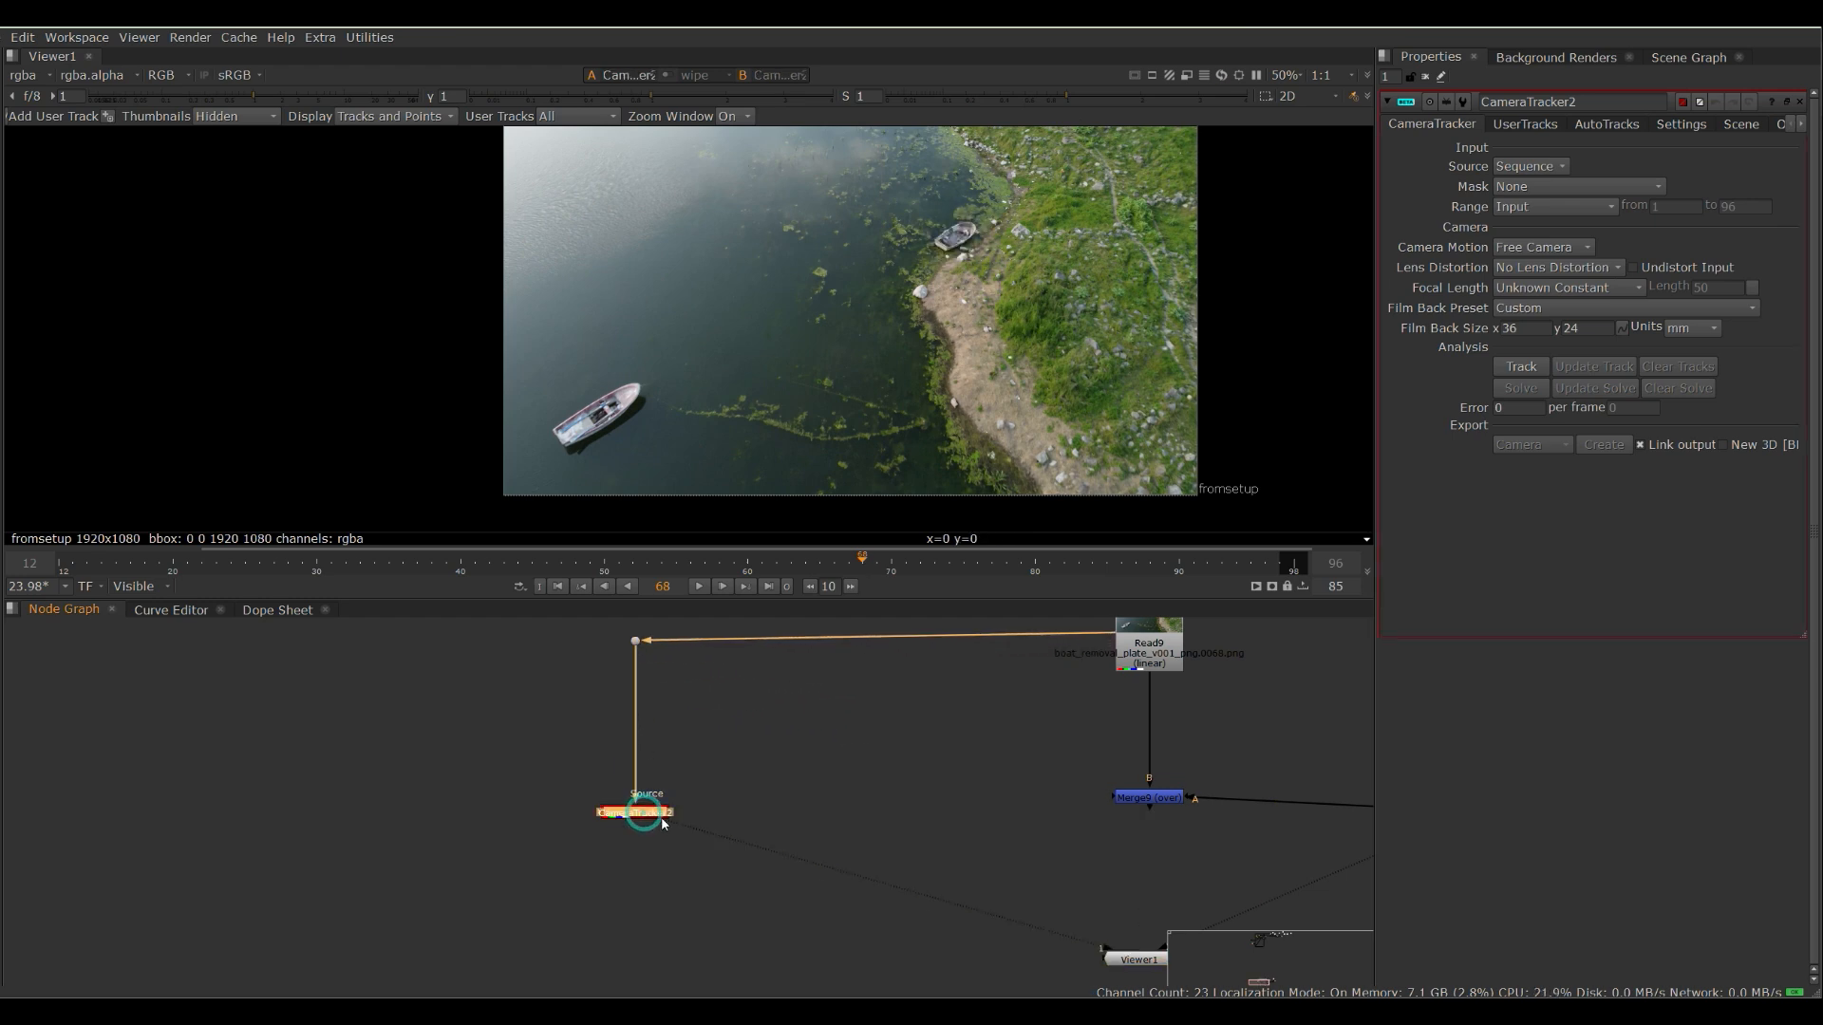
{"action": "left_click", "coordinate": [1678, 125]}
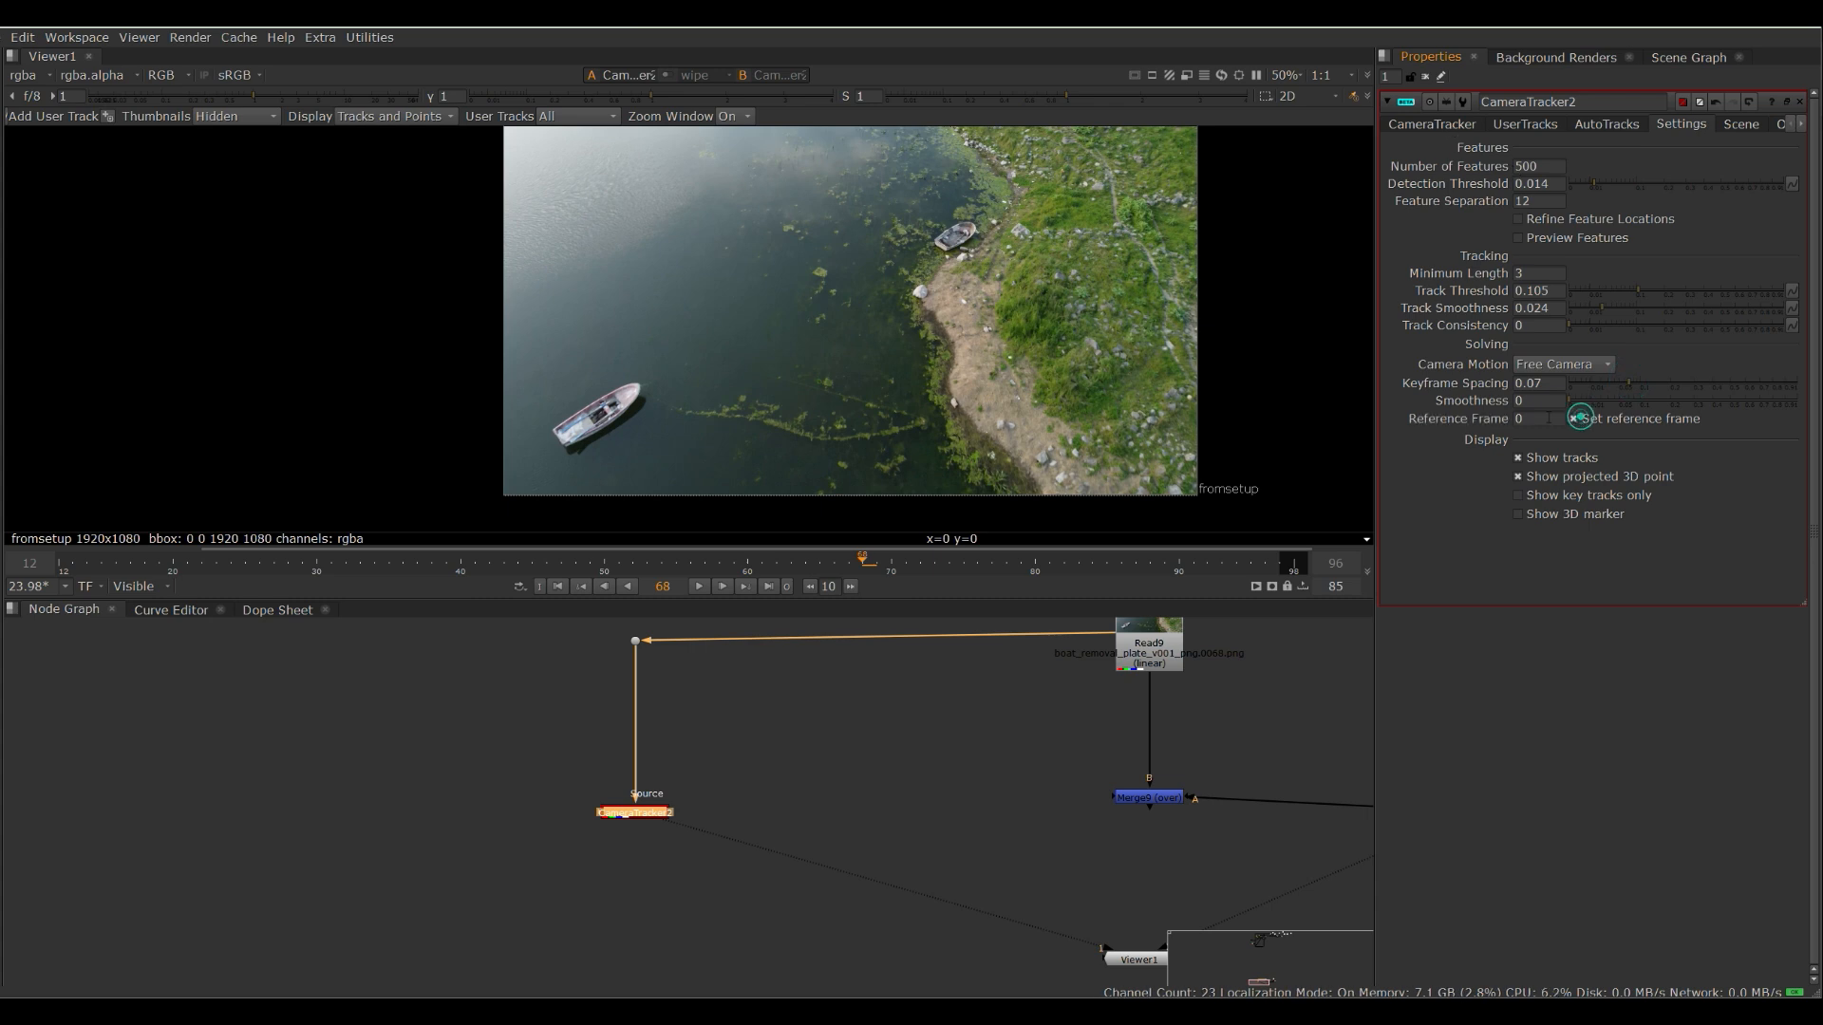
{"action": "left_click", "coordinate": [1536, 418]}
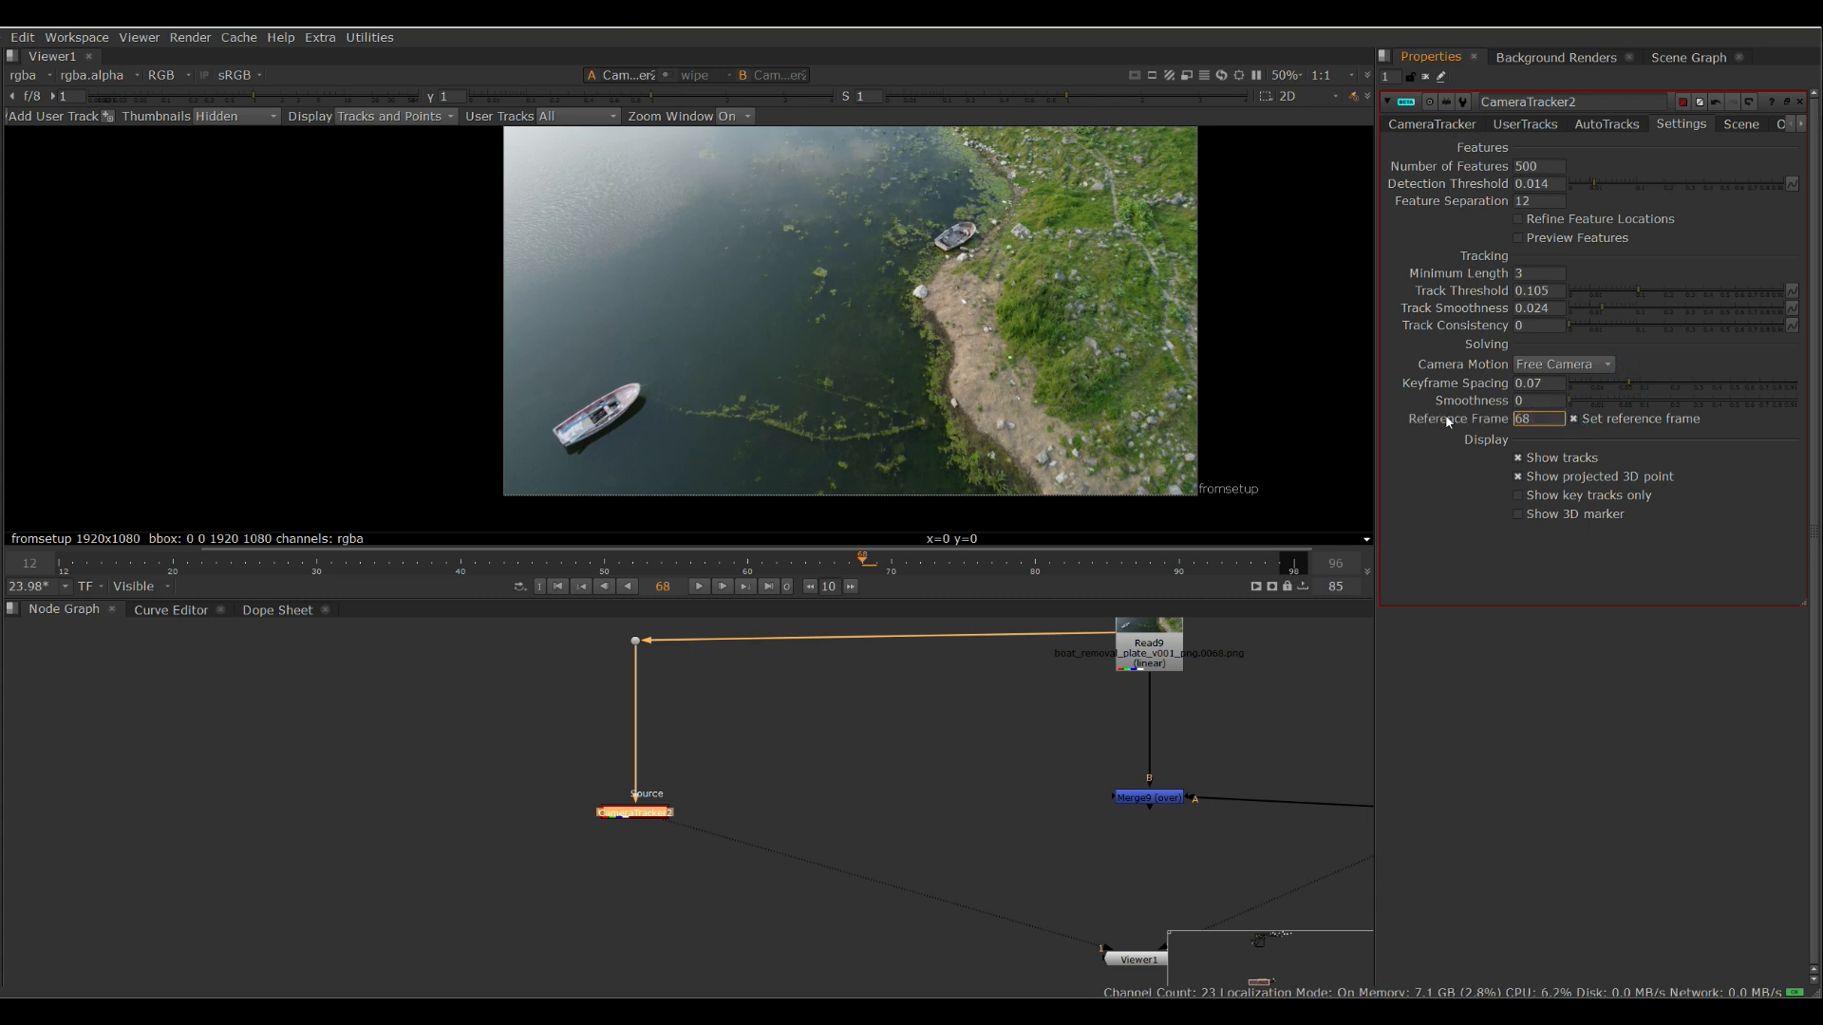
{"action": "left_click", "coordinate": [1431, 125]}
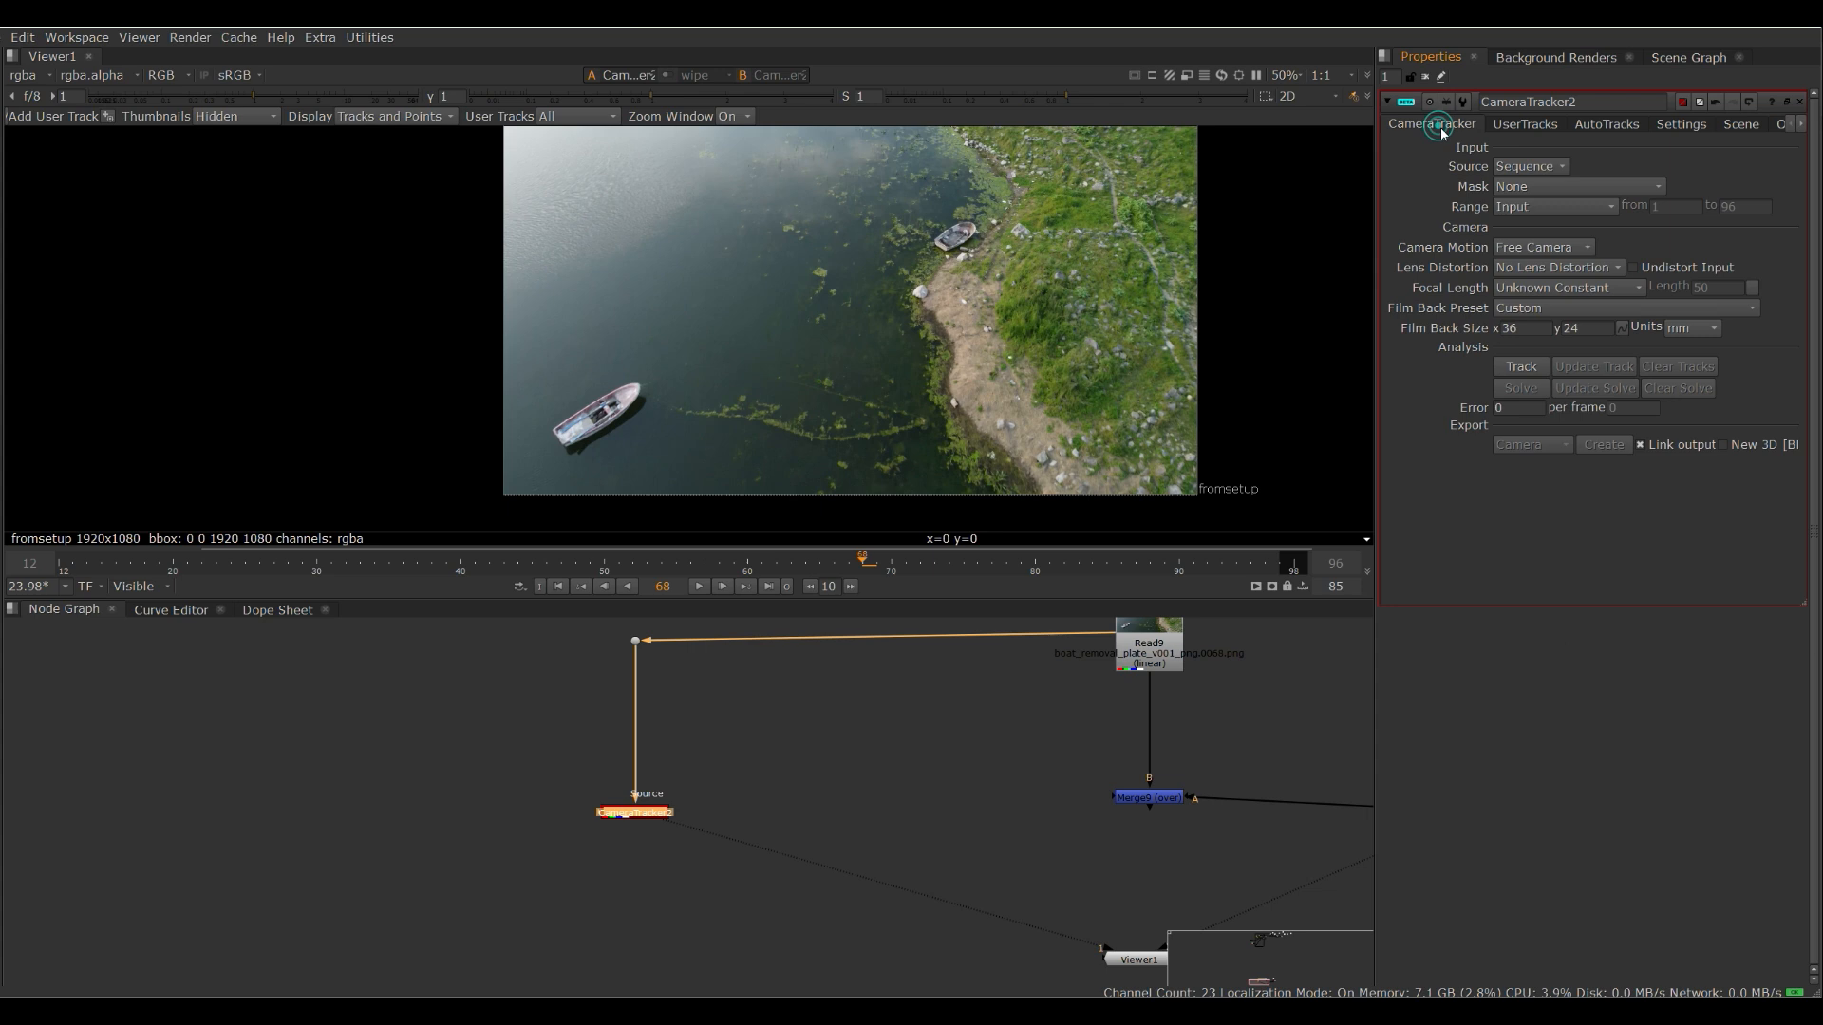
- Track features across the plate, solve the camera and review the solve error and rejected tracks
{"action": "left_click", "coordinate": [1519, 366]}
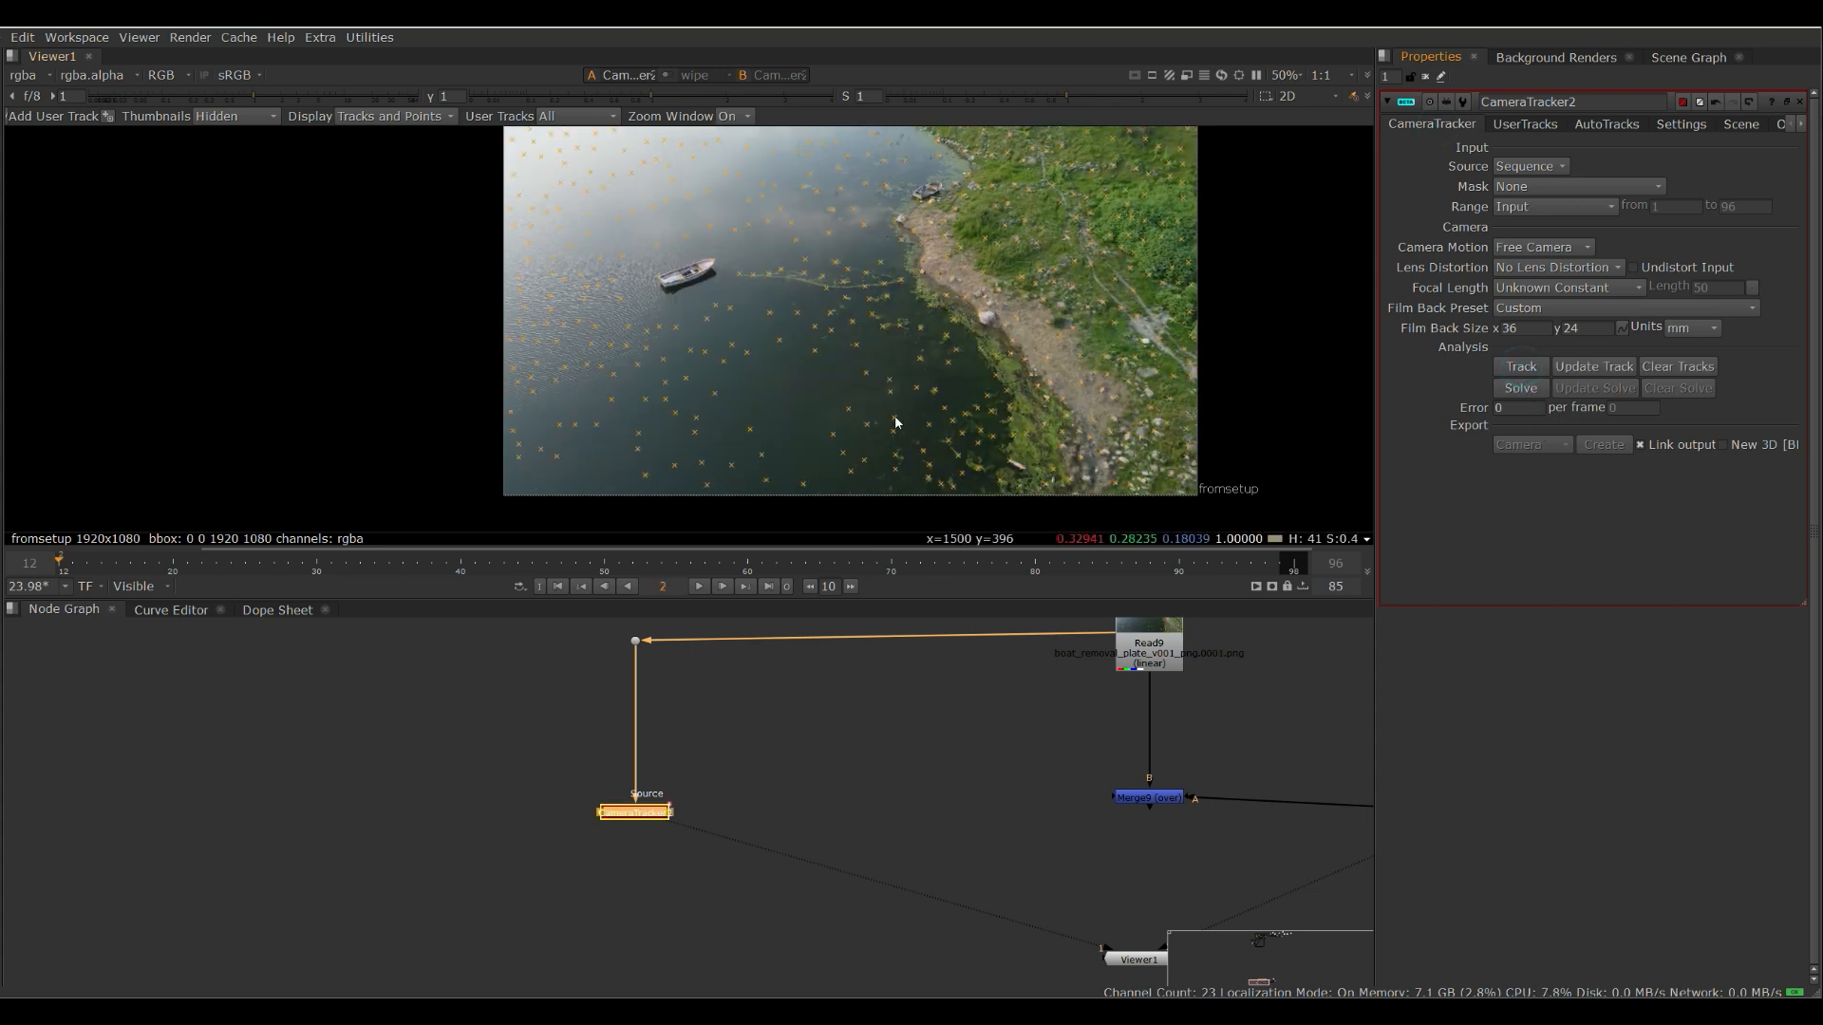
{"action": "left_click", "coordinate": [1519, 366]}
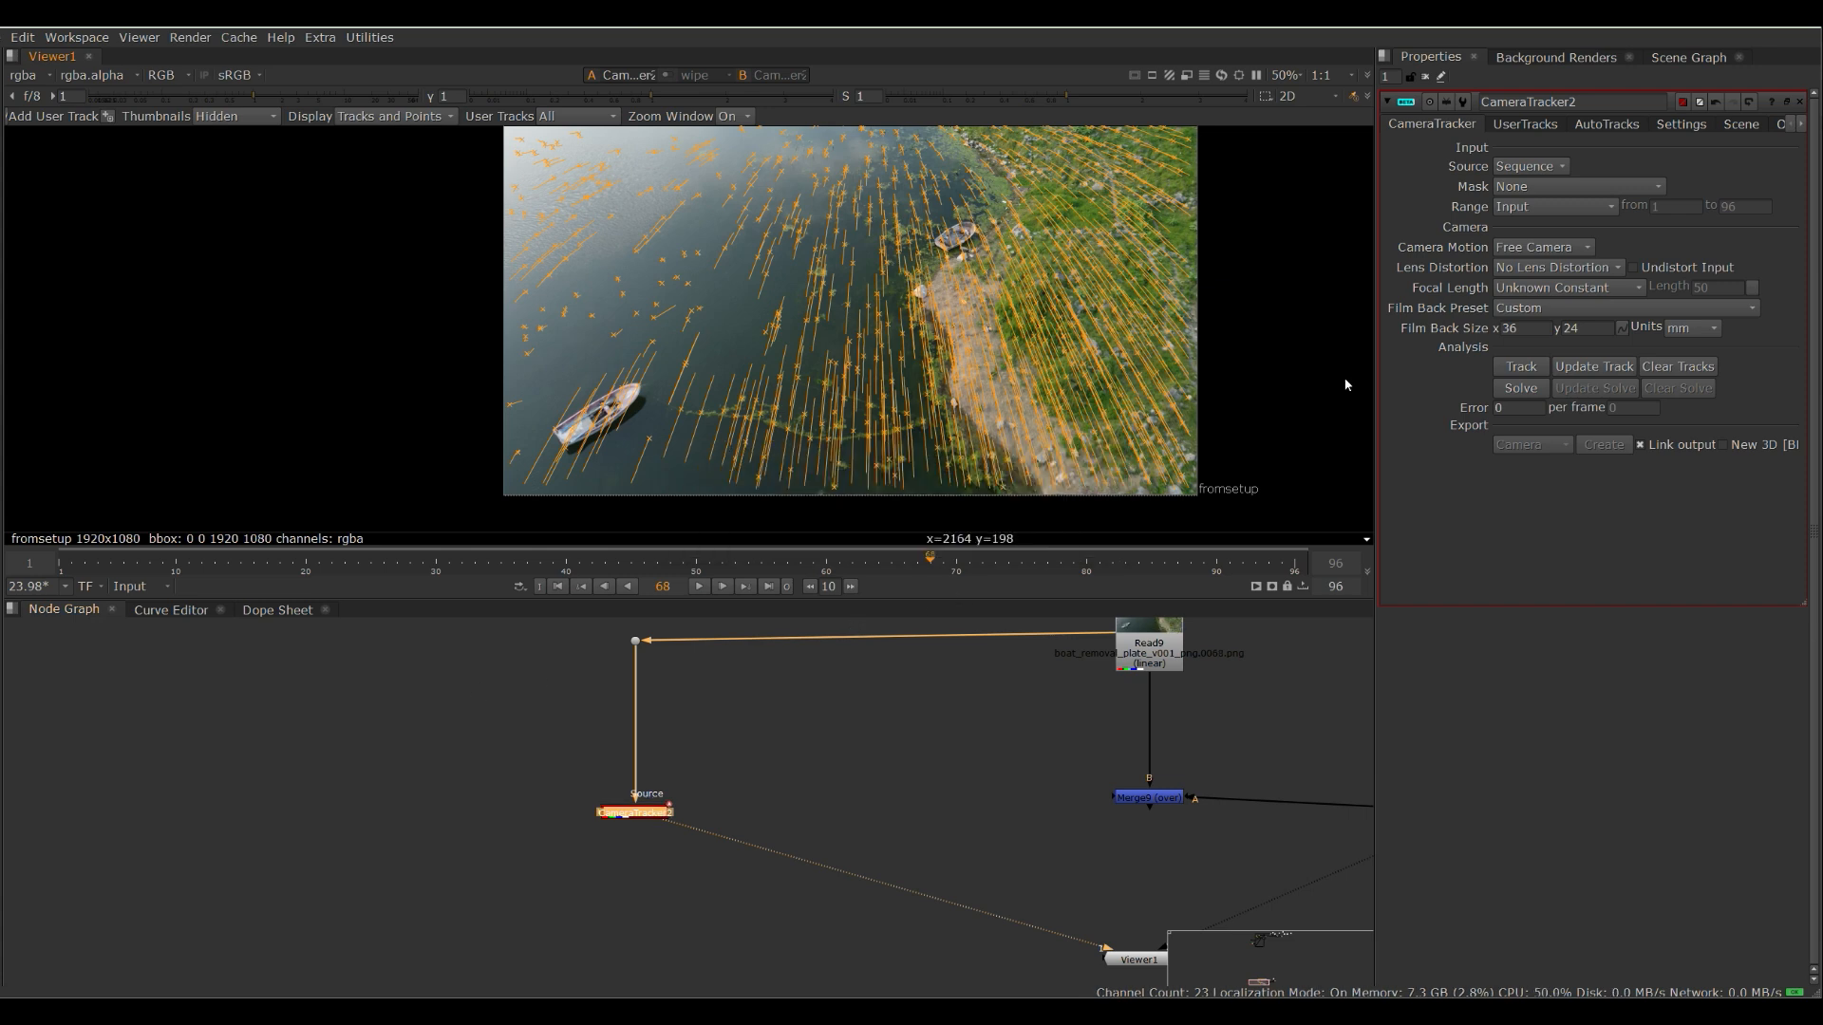
{"action": "left_click", "coordinate": [1606, 125]}
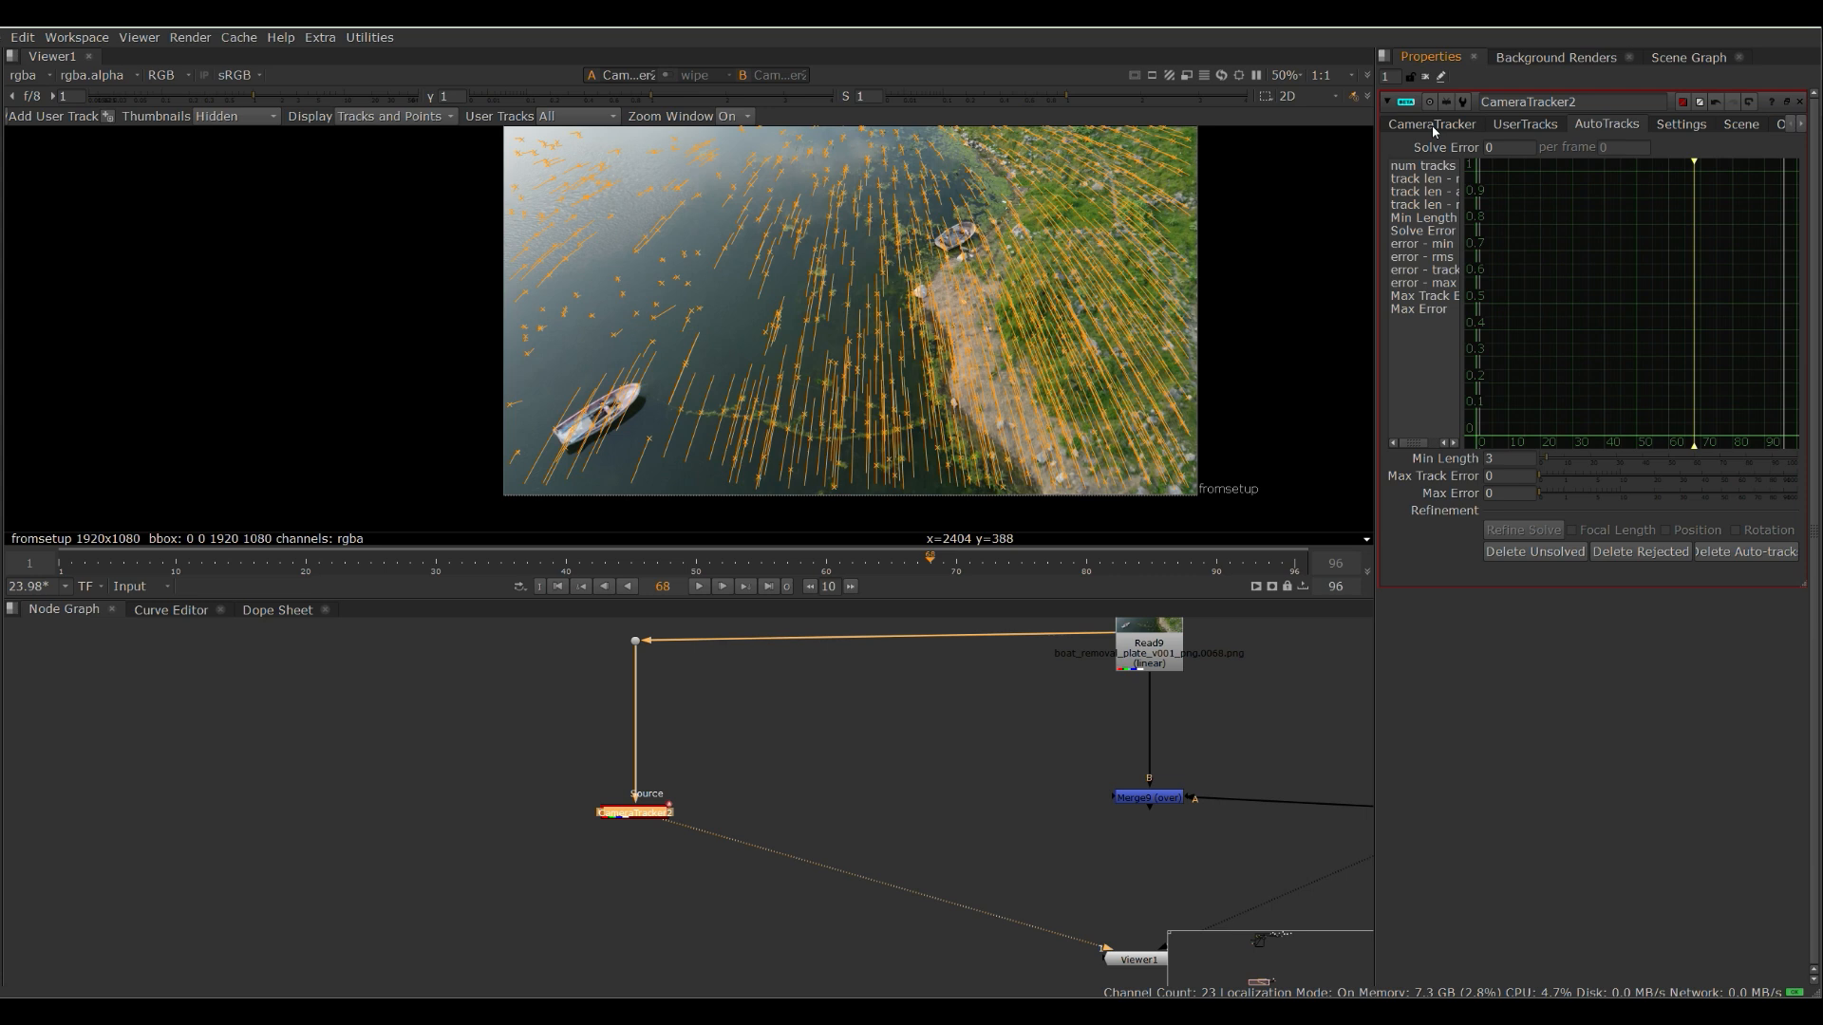
{"action": "left_click", "coordinate": [1431, 126]}
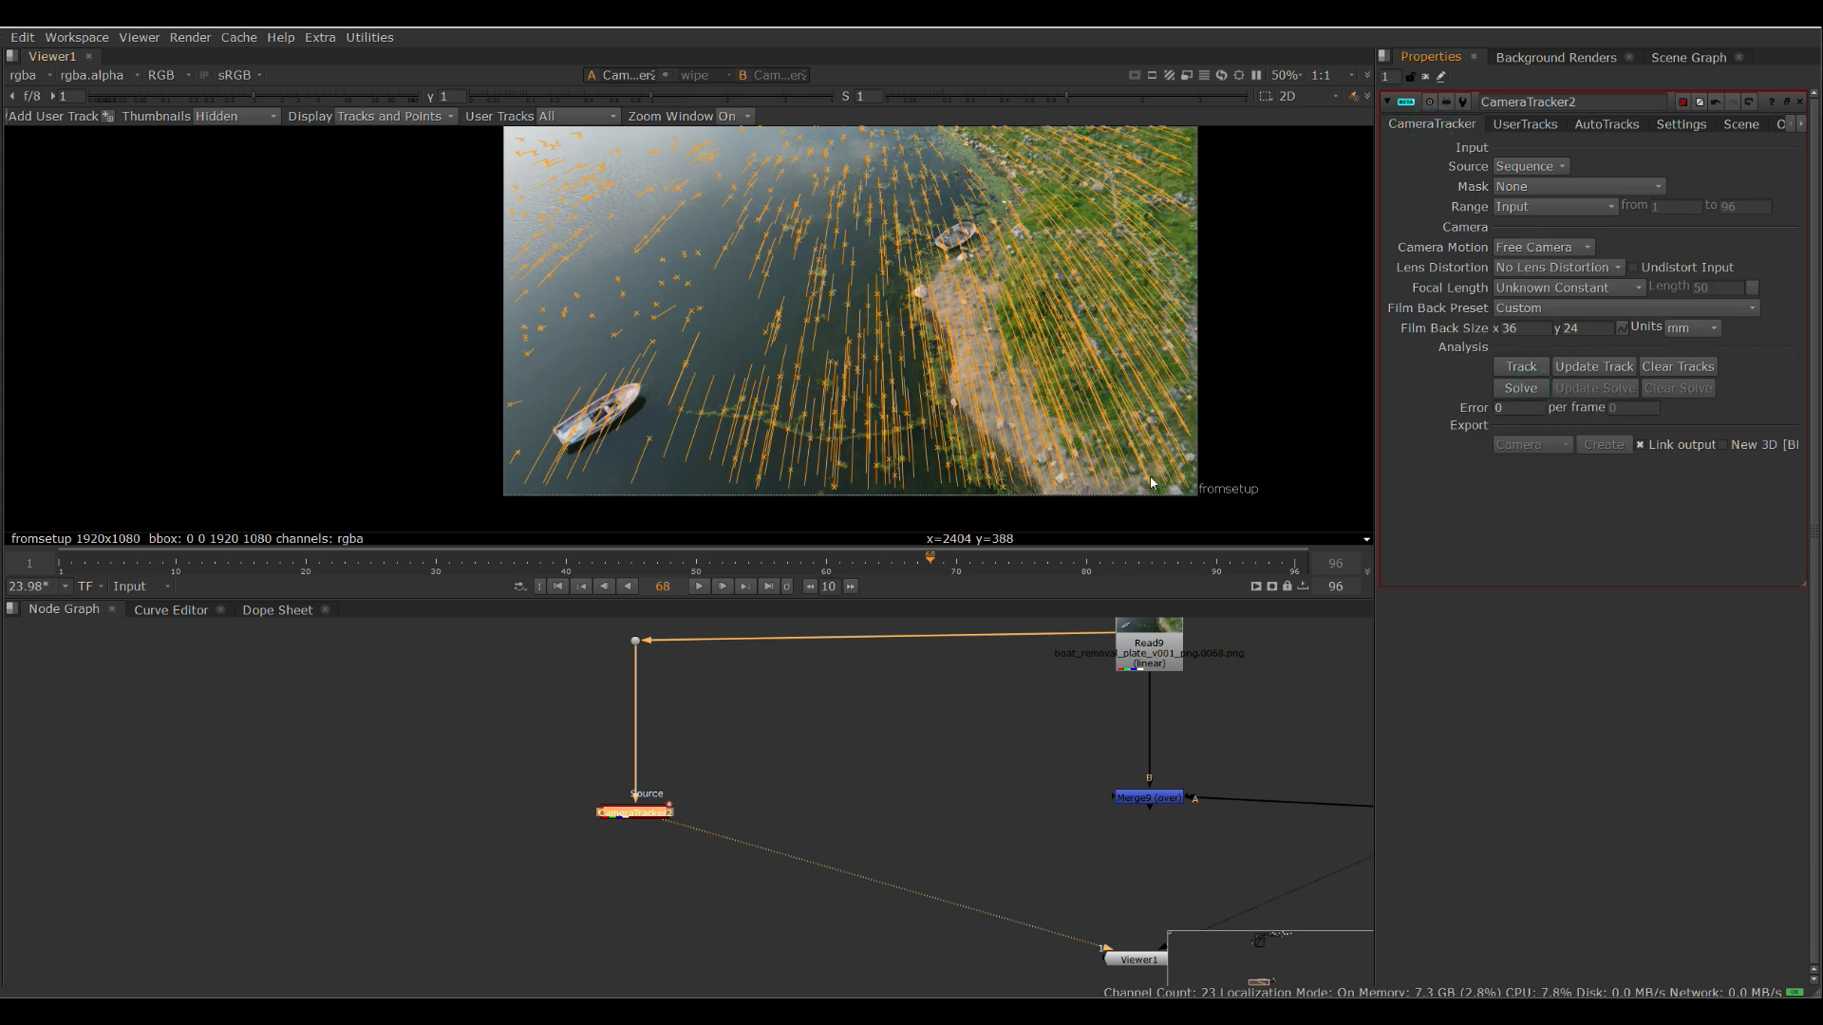
{"action": "left_click", "coordinate": [1519, 388]}
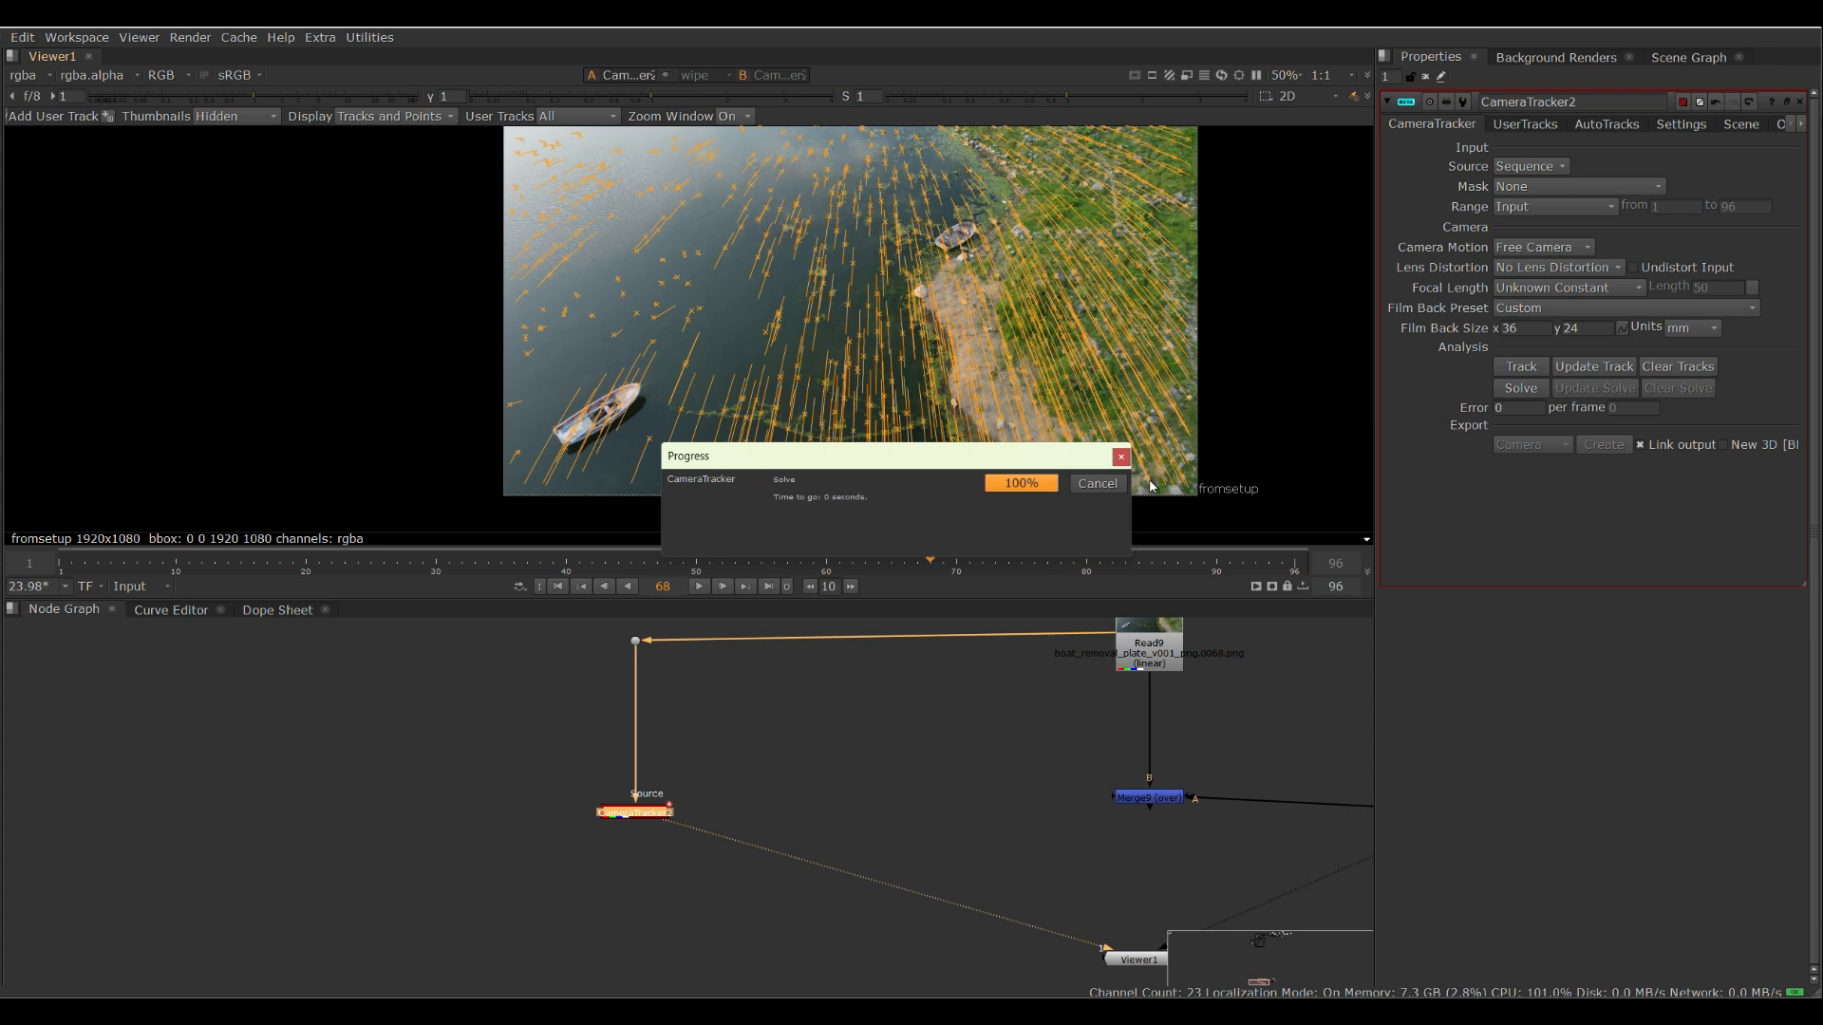
{"action": "left_click", "coordinate": [1525, 125]}
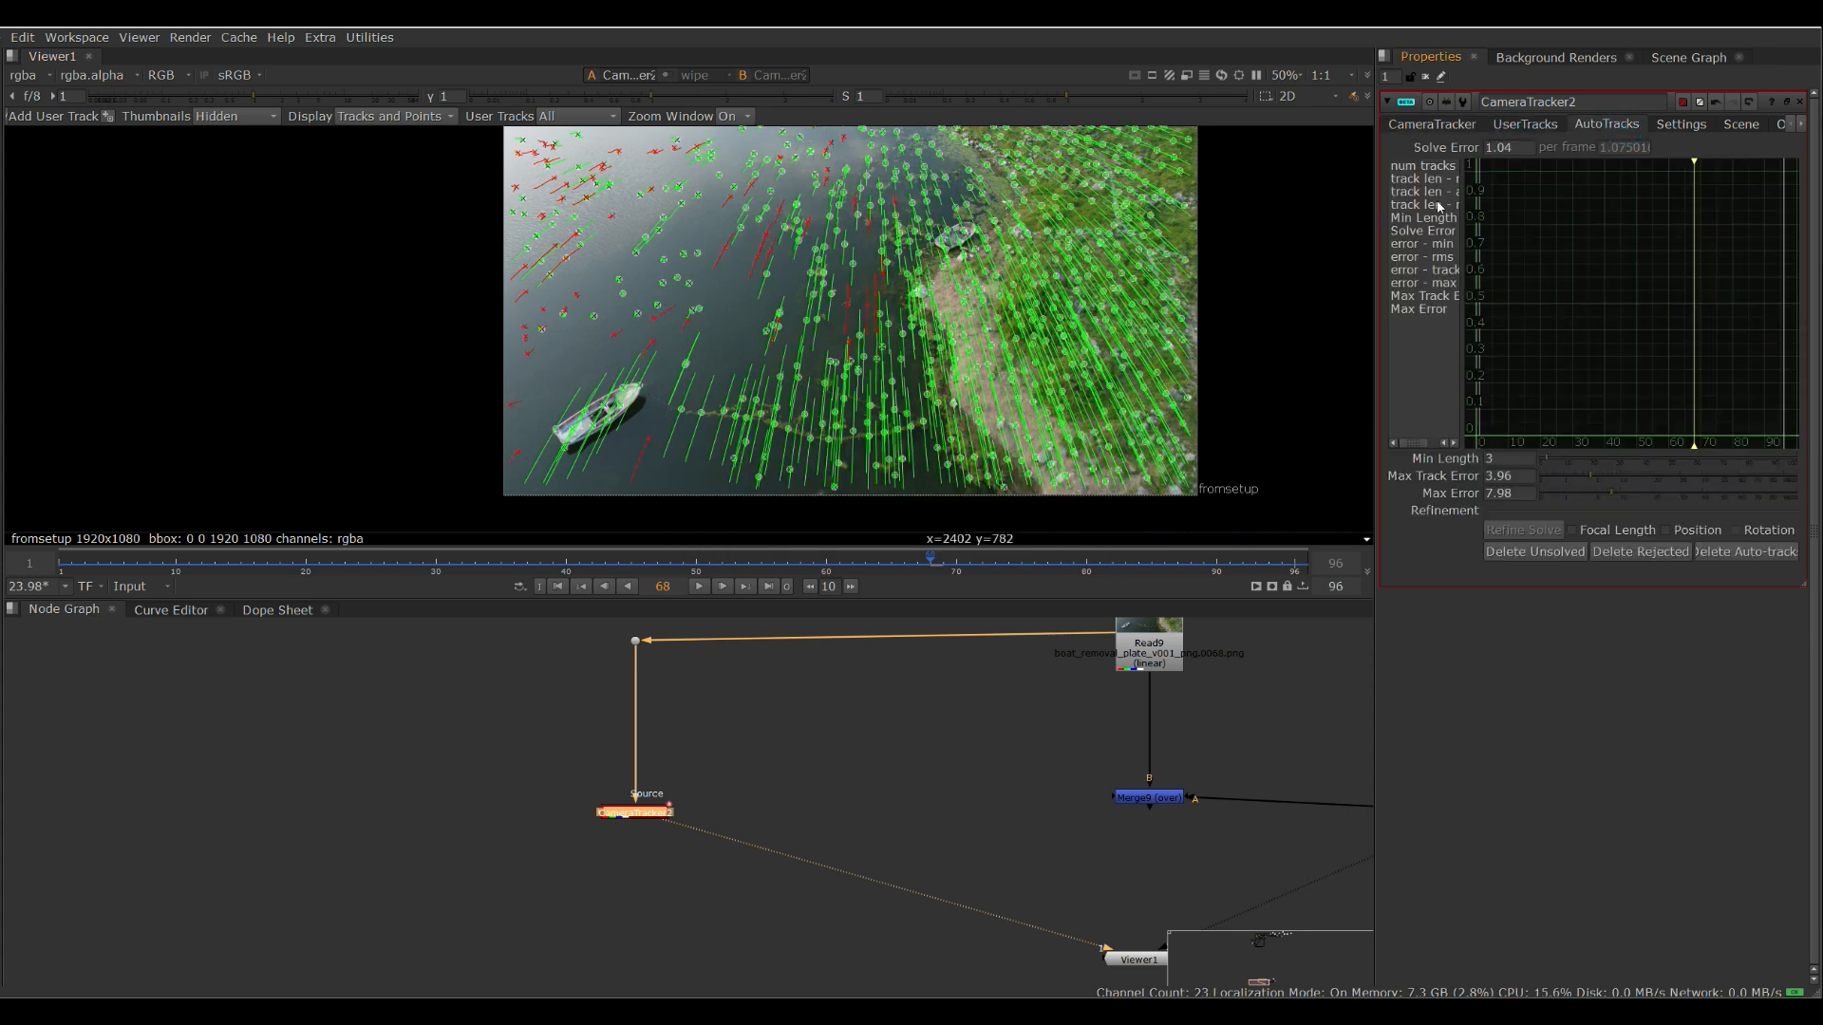
{"action": "mouse_move", "coordinate": [1435, 203]}
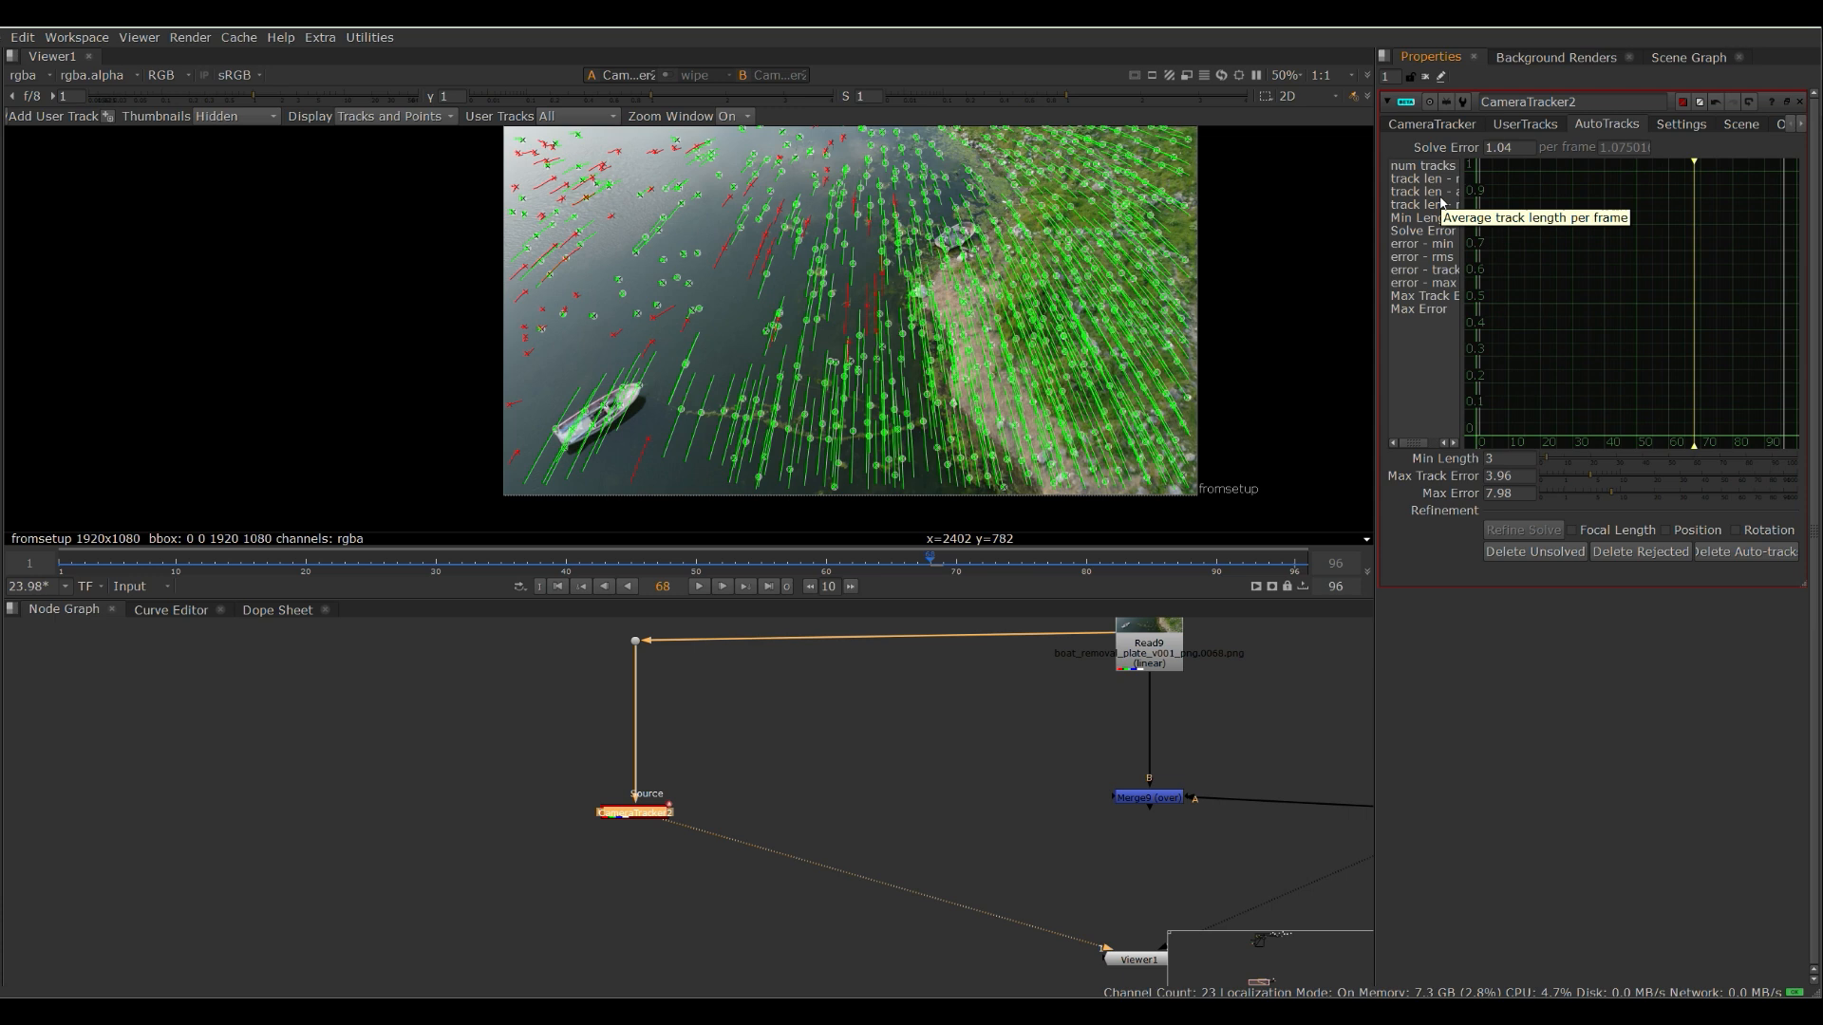
{"action": "mouse_move", "coordinate": [1251, 308]}
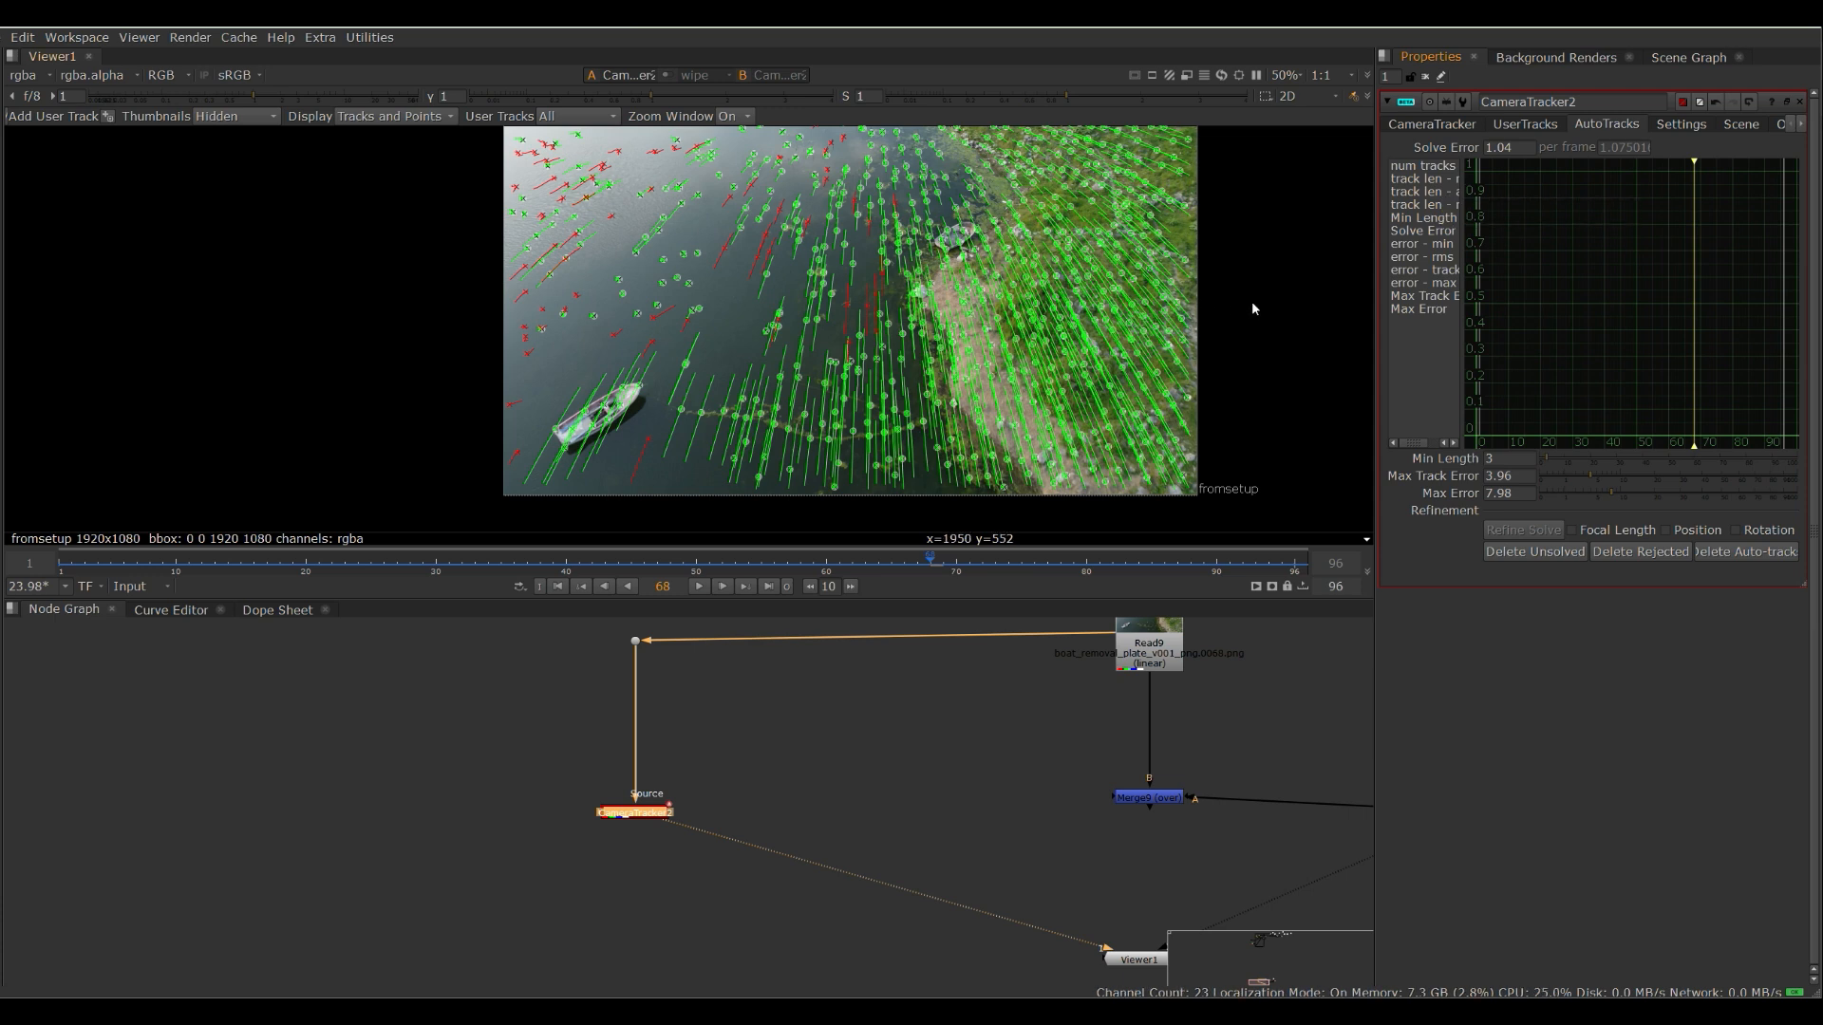
{"action": "mouse_move", "coordinate": [1498, 167]}
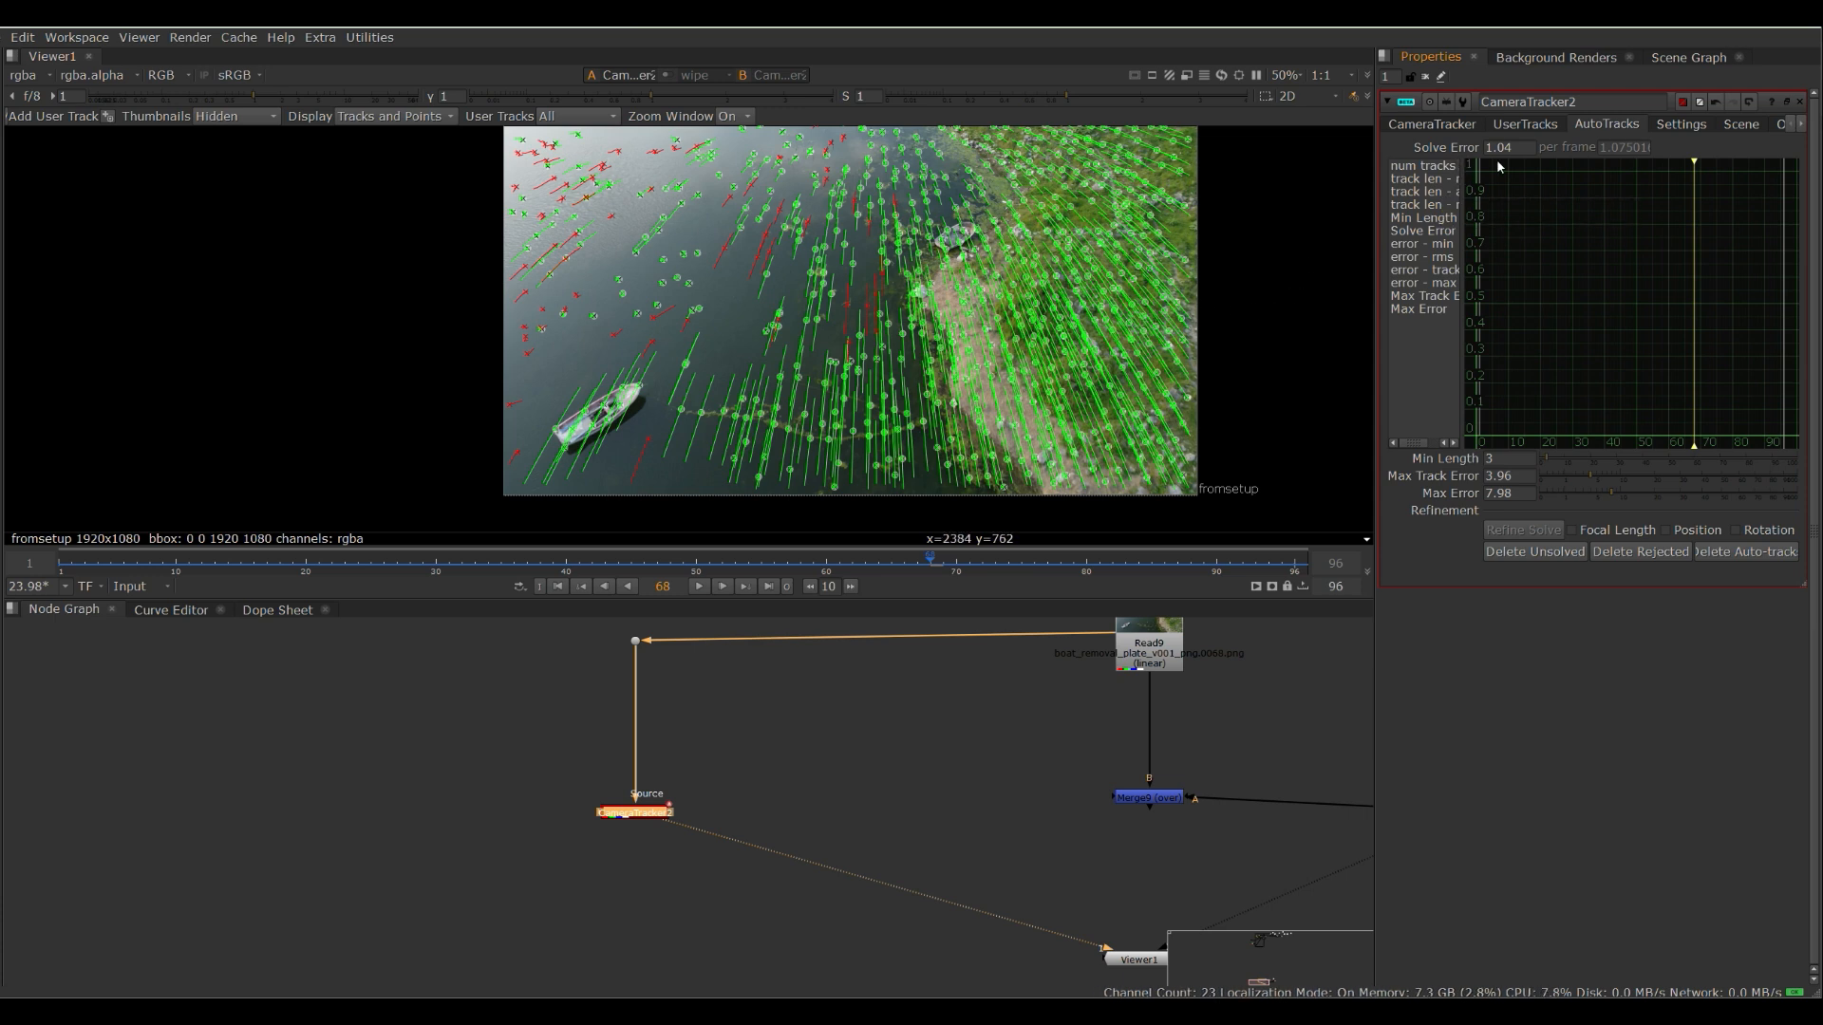
{"action": "mouse_move", "coordinate": [1561, 424]}
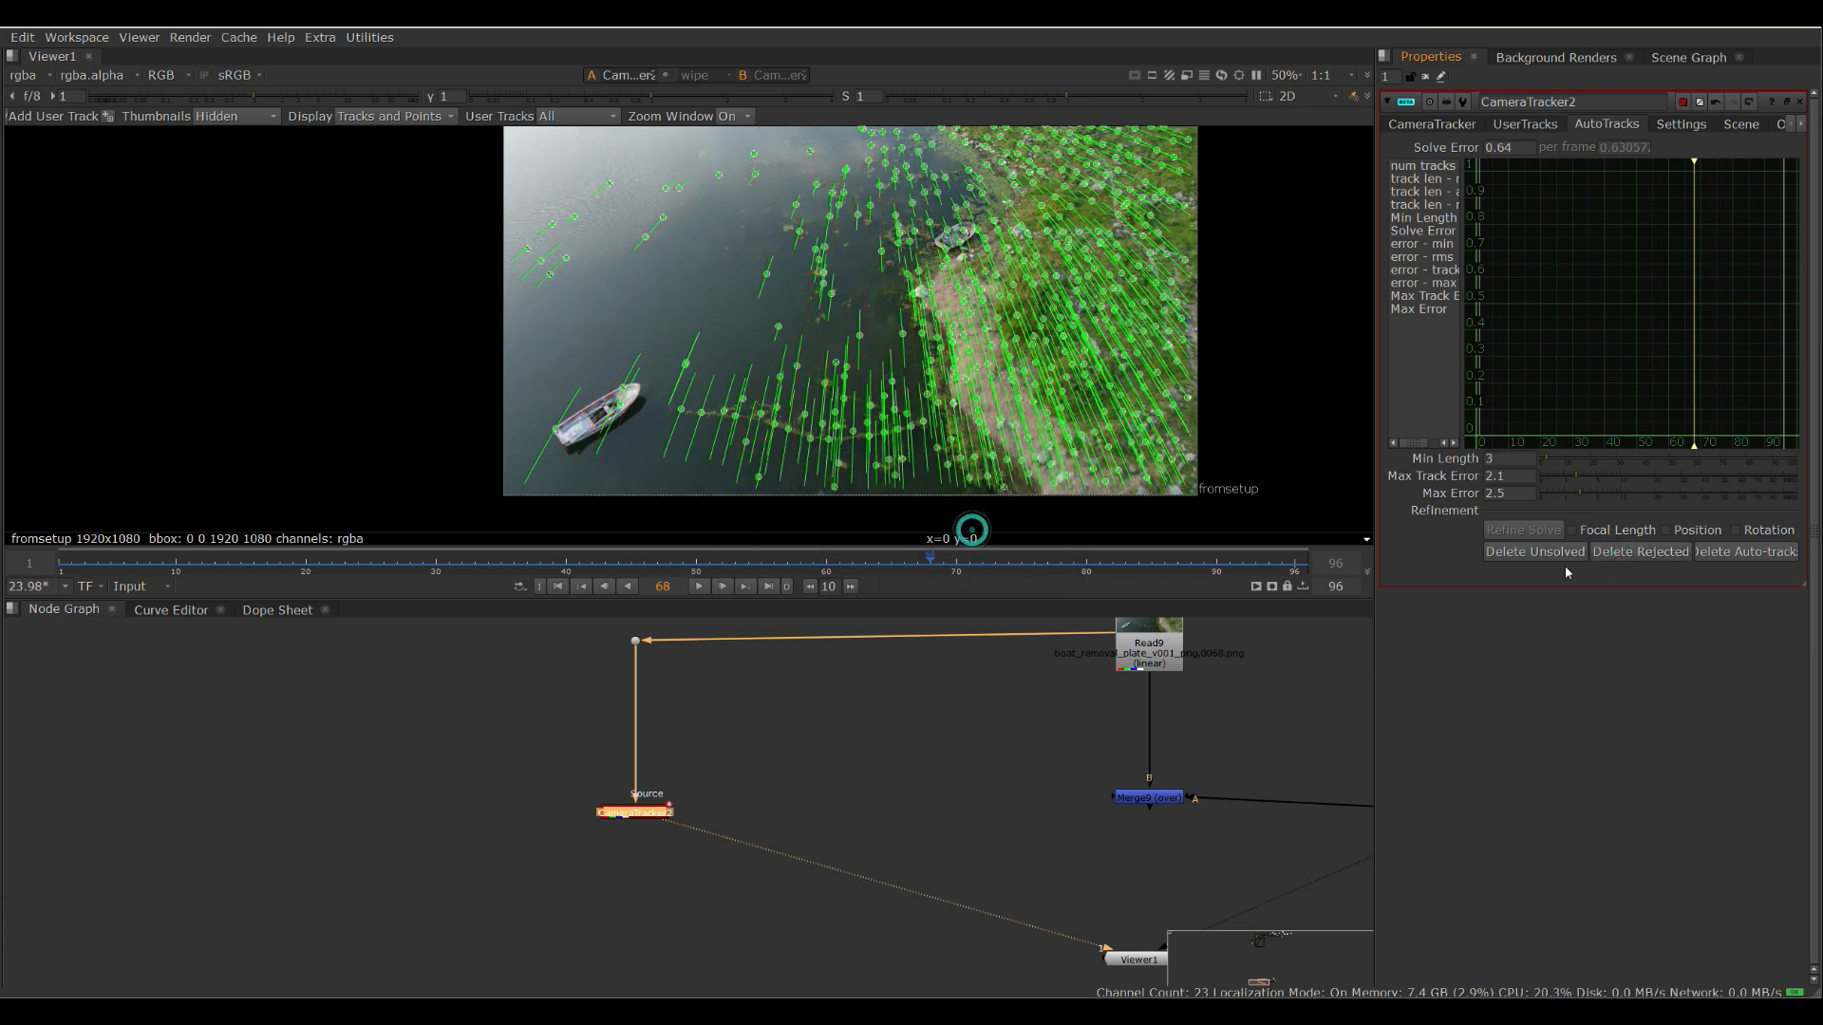
{"action": "mouse_move", "coordinate": [1335, 257]}
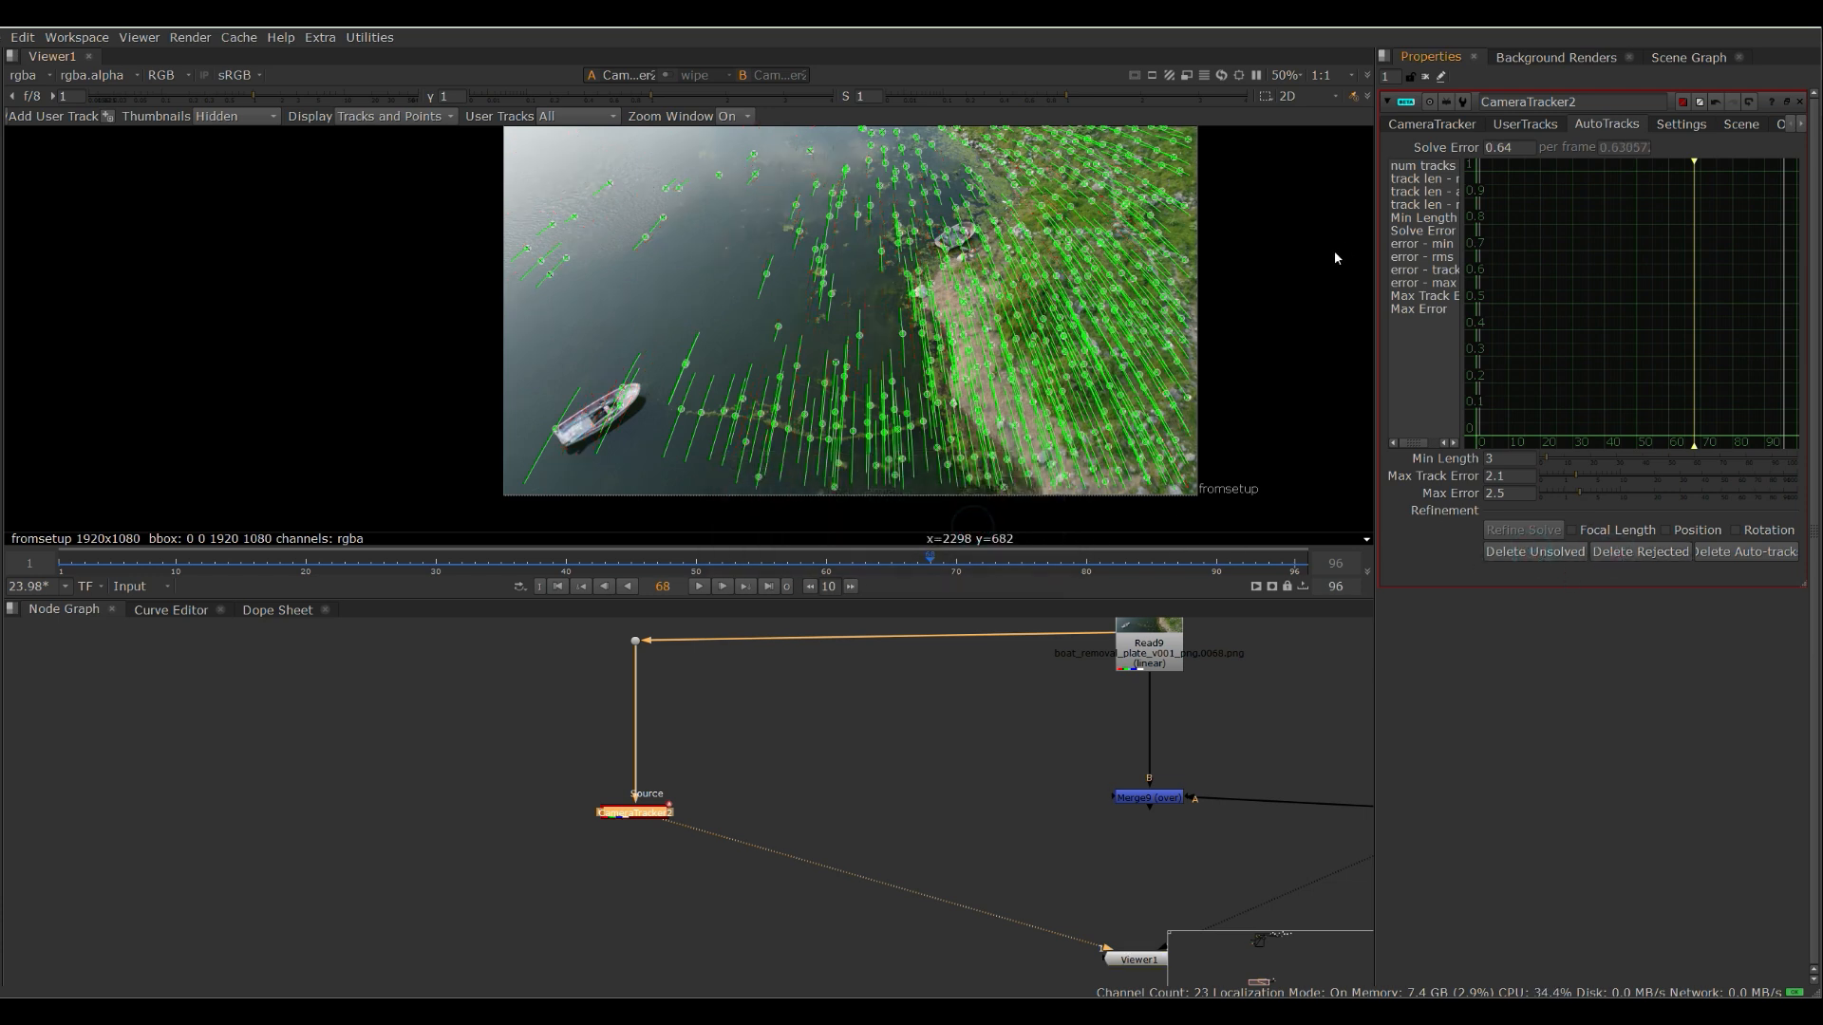
- Export the solve as Scene+ to create the camera, point cloud and scene nodes
{"action": "left_click", "coordinate": [1432, 126]}
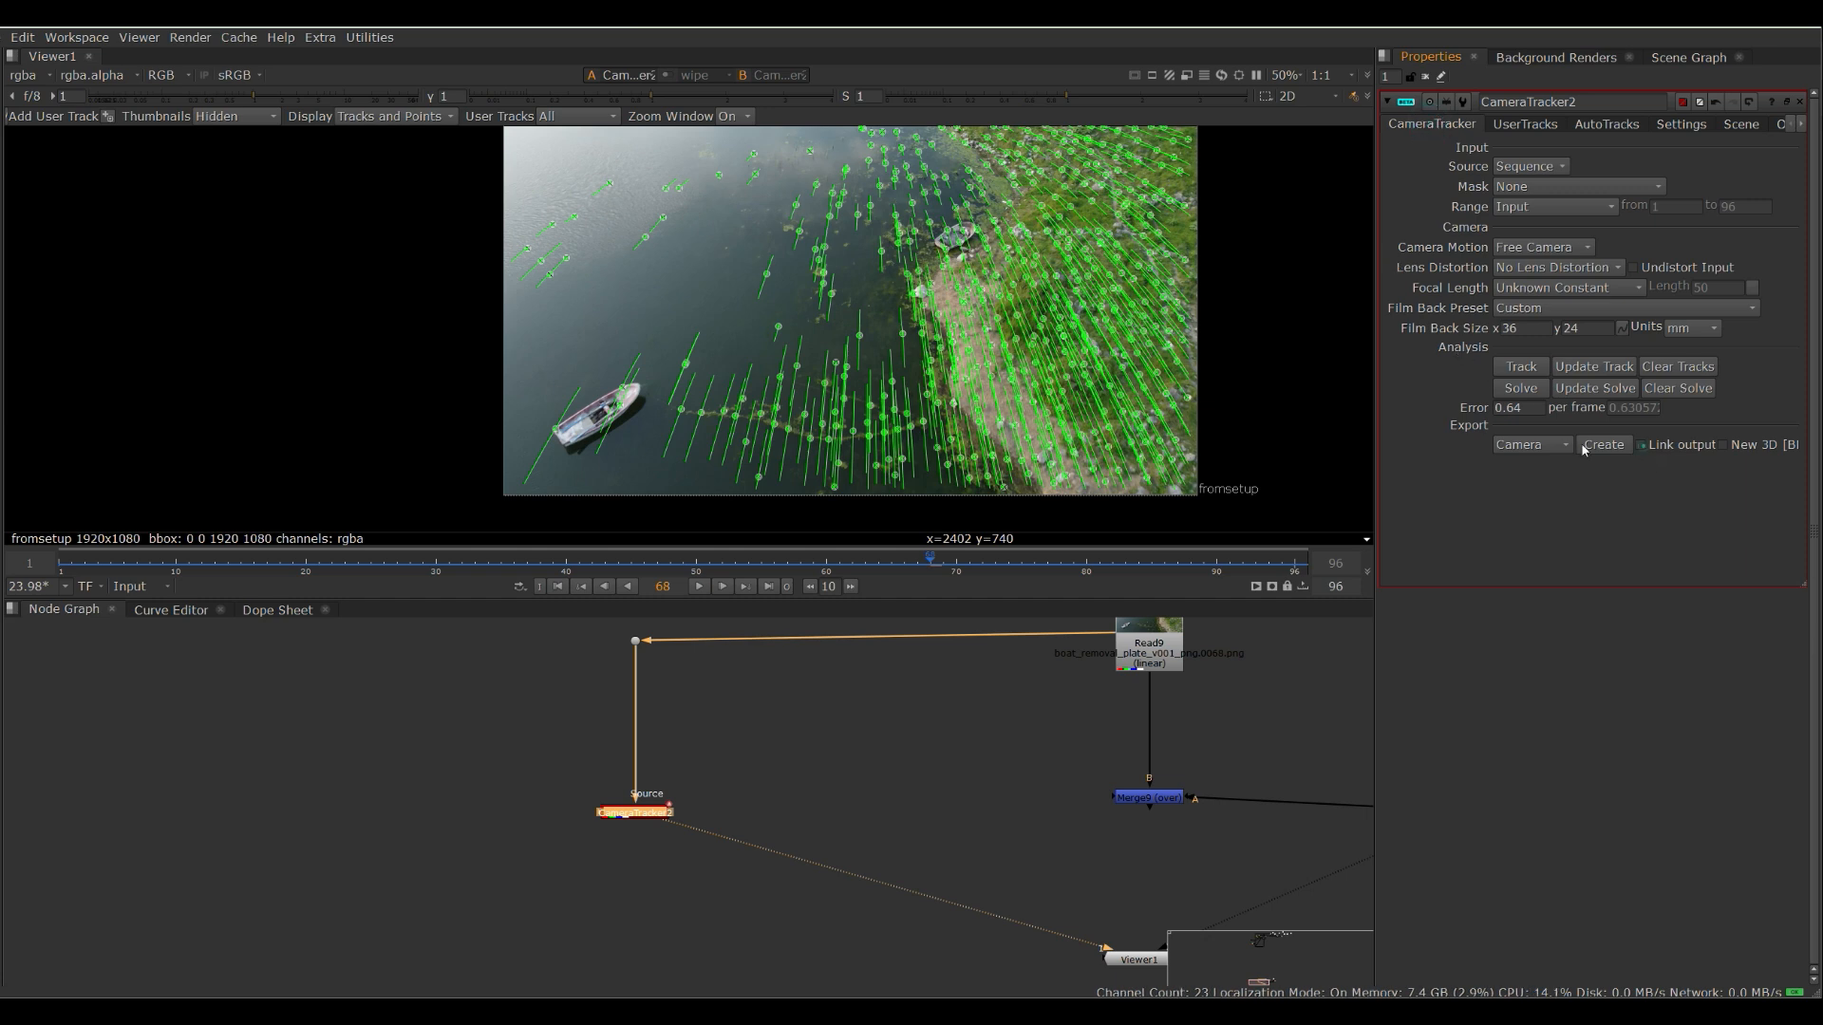
{"action": "left_click", "coordinate": [1528, 444]}
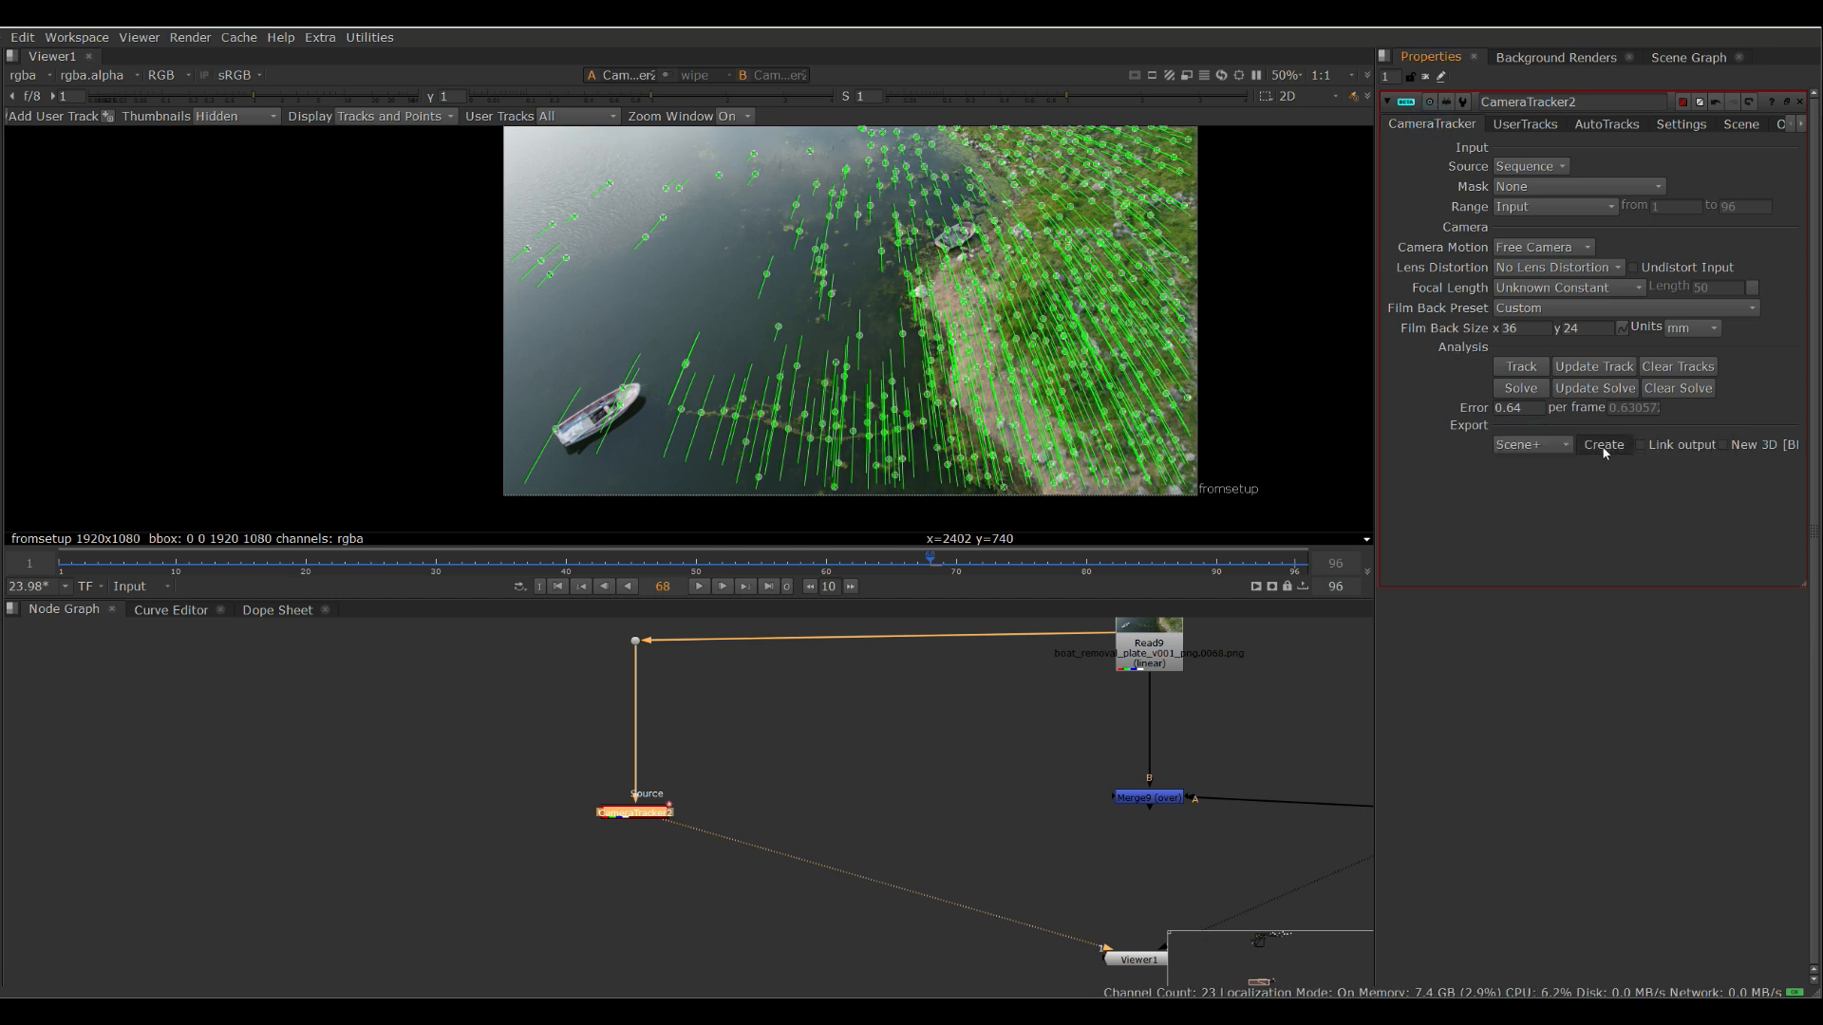
{"action": "left_click", "coordinate": [1603, 445]}
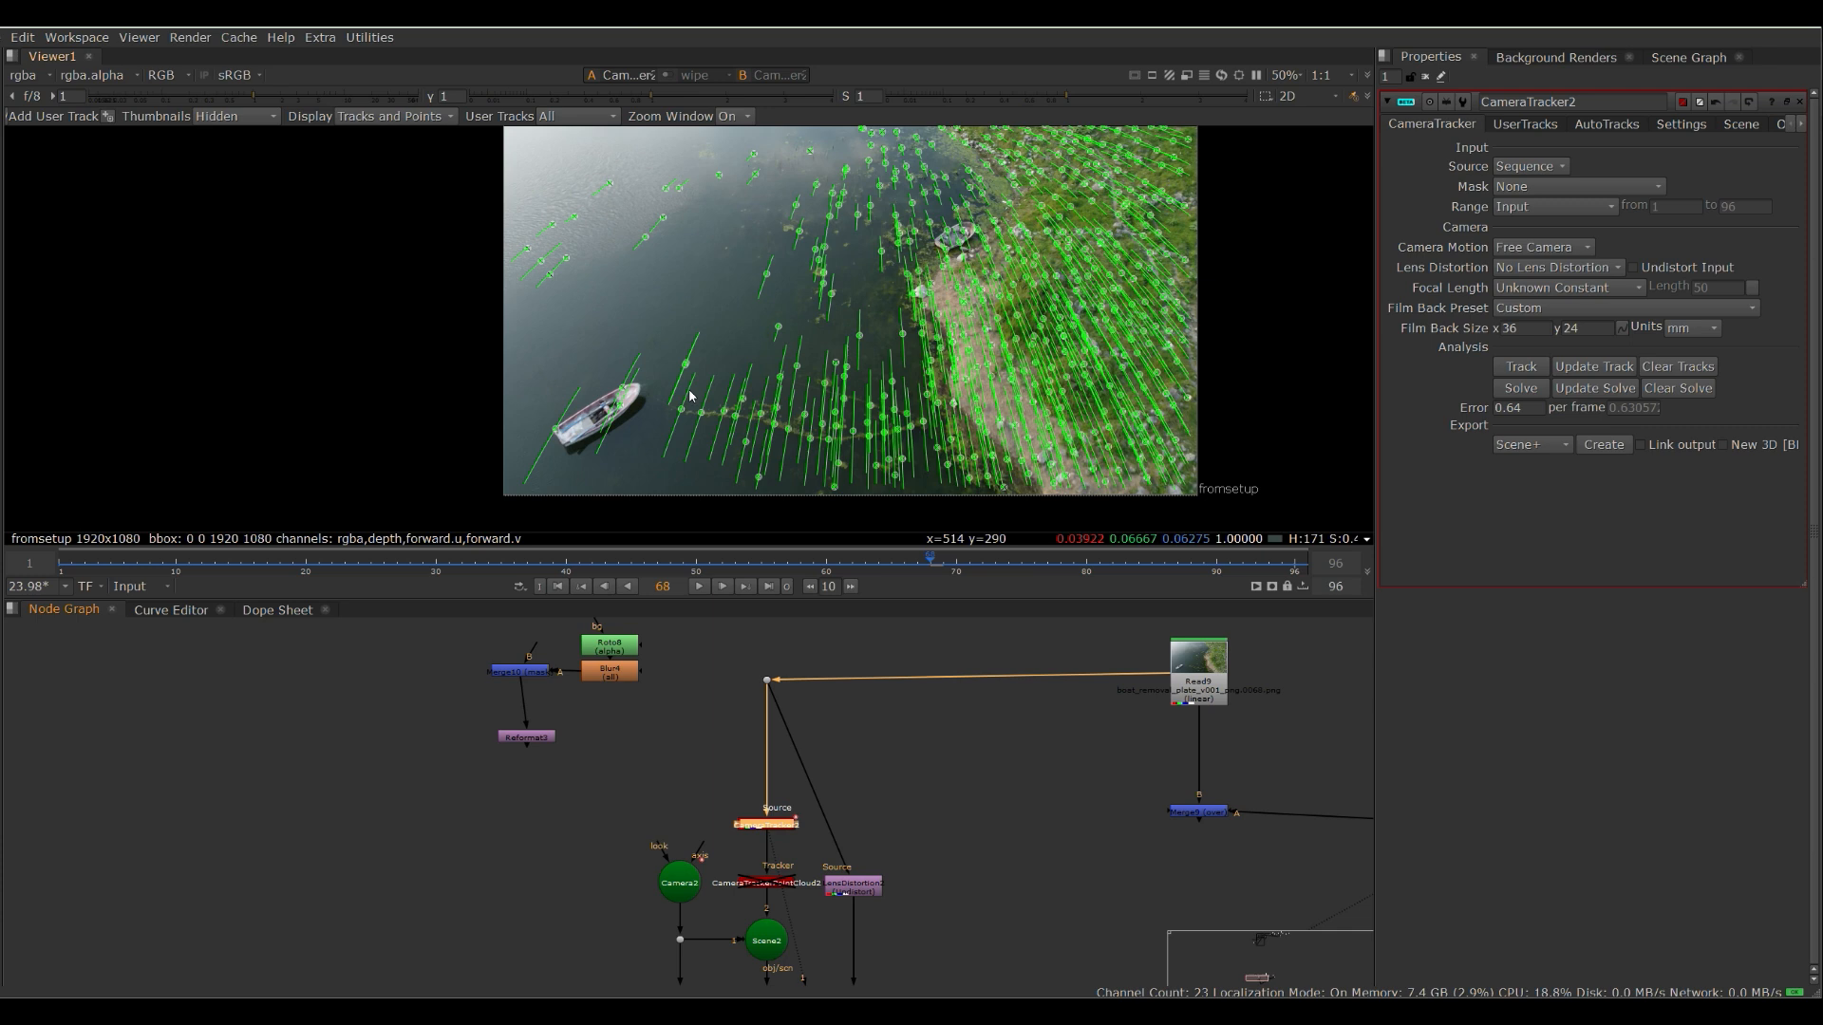
{"action": "mouse_move", "coordinate": [655, 344]}
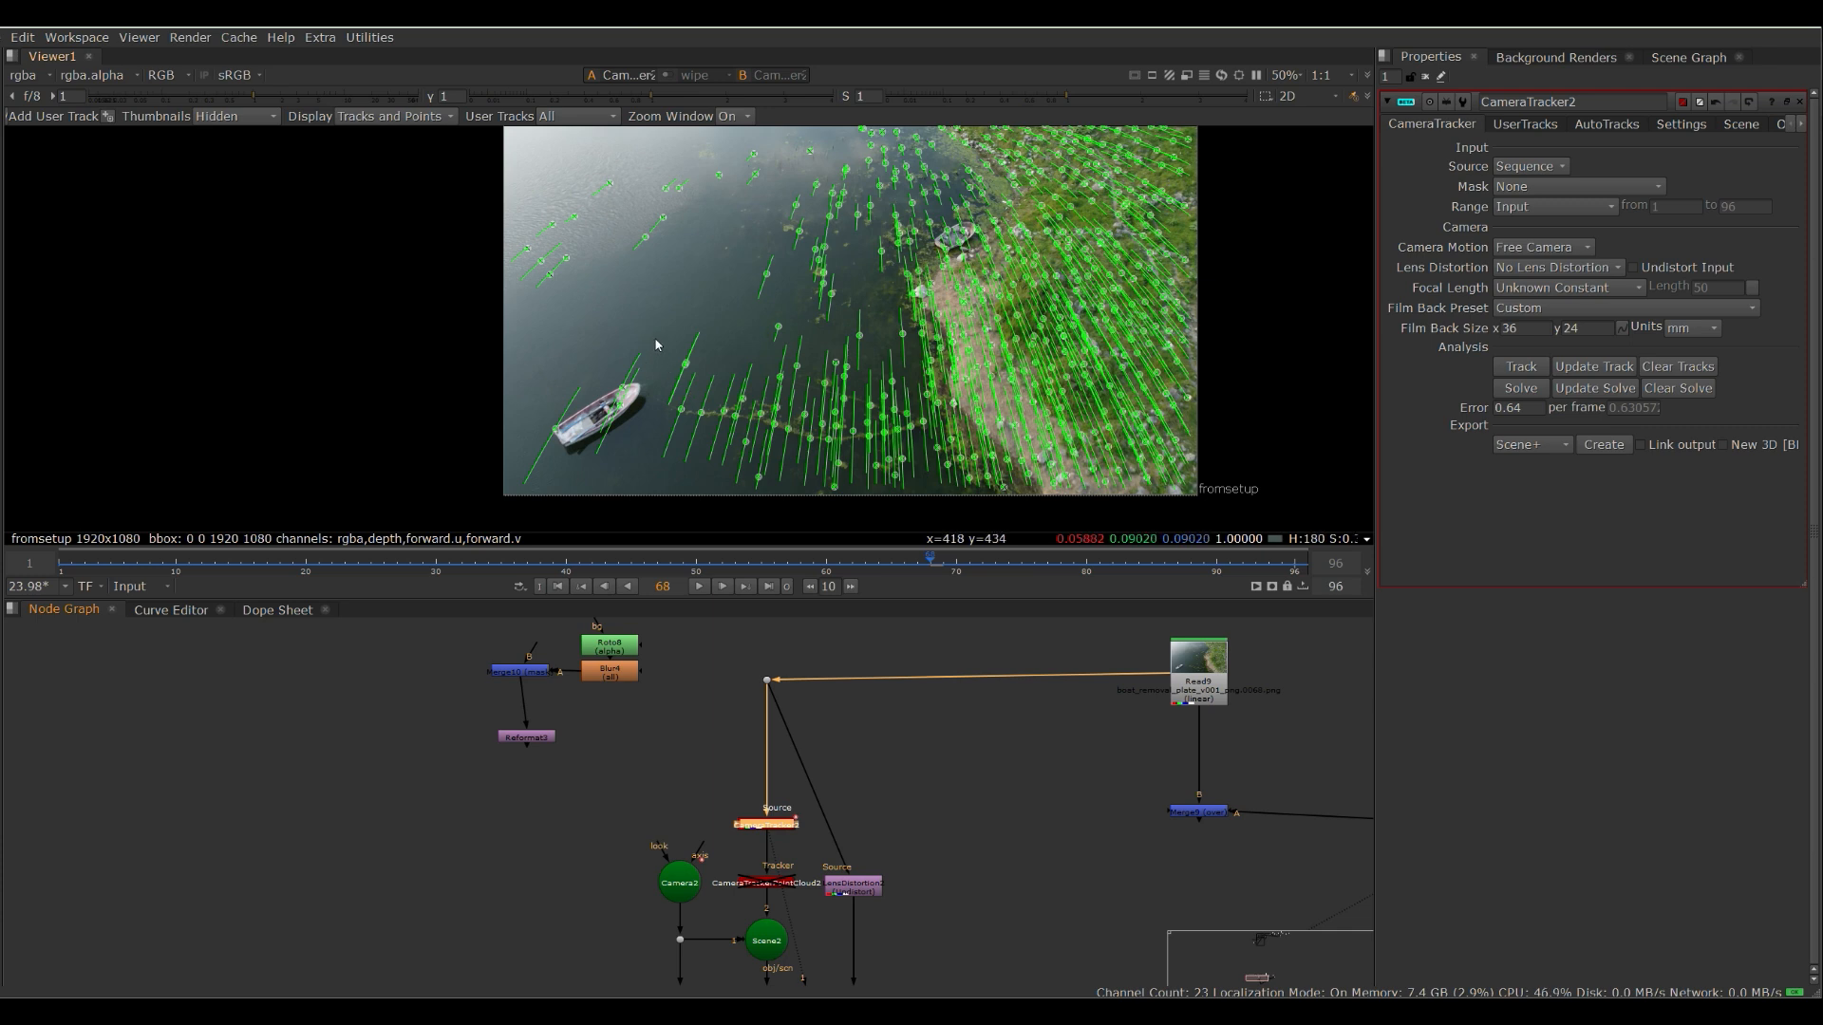
{"action": "mouse_move", "coordinate": [930, 193]}
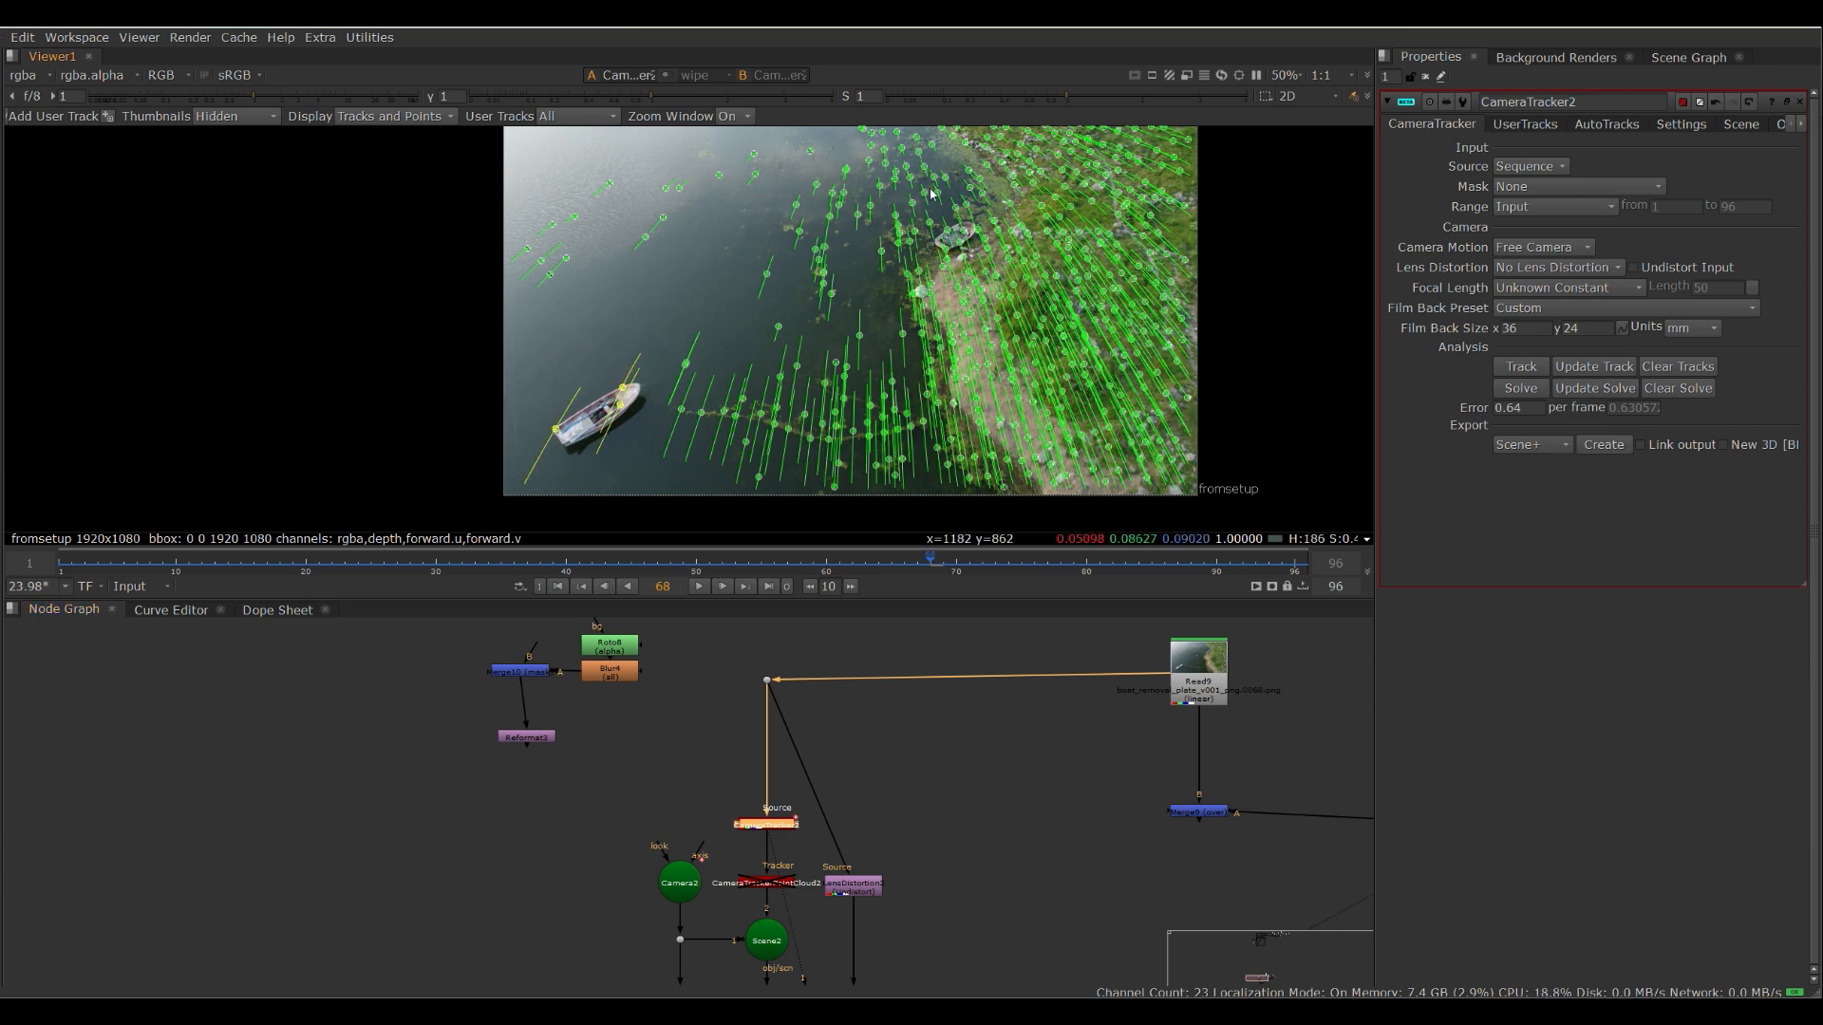
{"action": "mouse_move", "coordinate": [942, 246]}
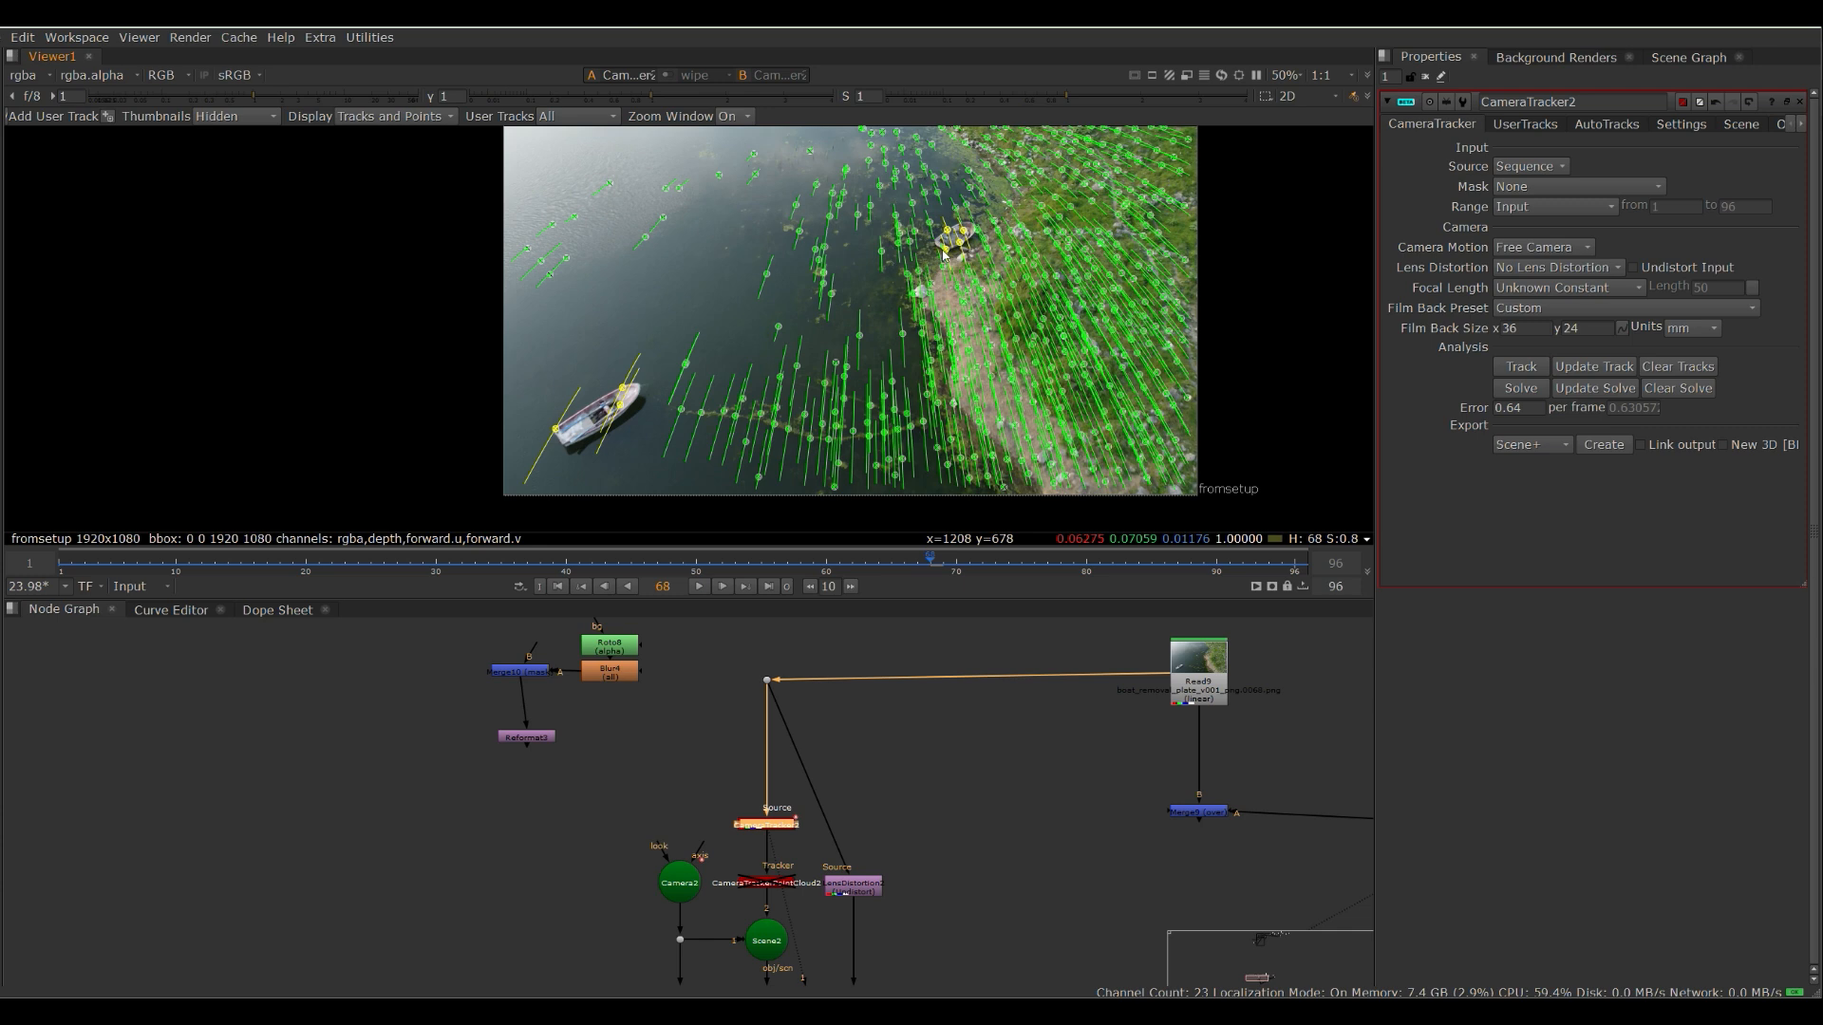
- Create a card from the tracked points with a Project3D and FrameHold at frame 68
{"action": "right_click", "coordinate": [948, 239]}
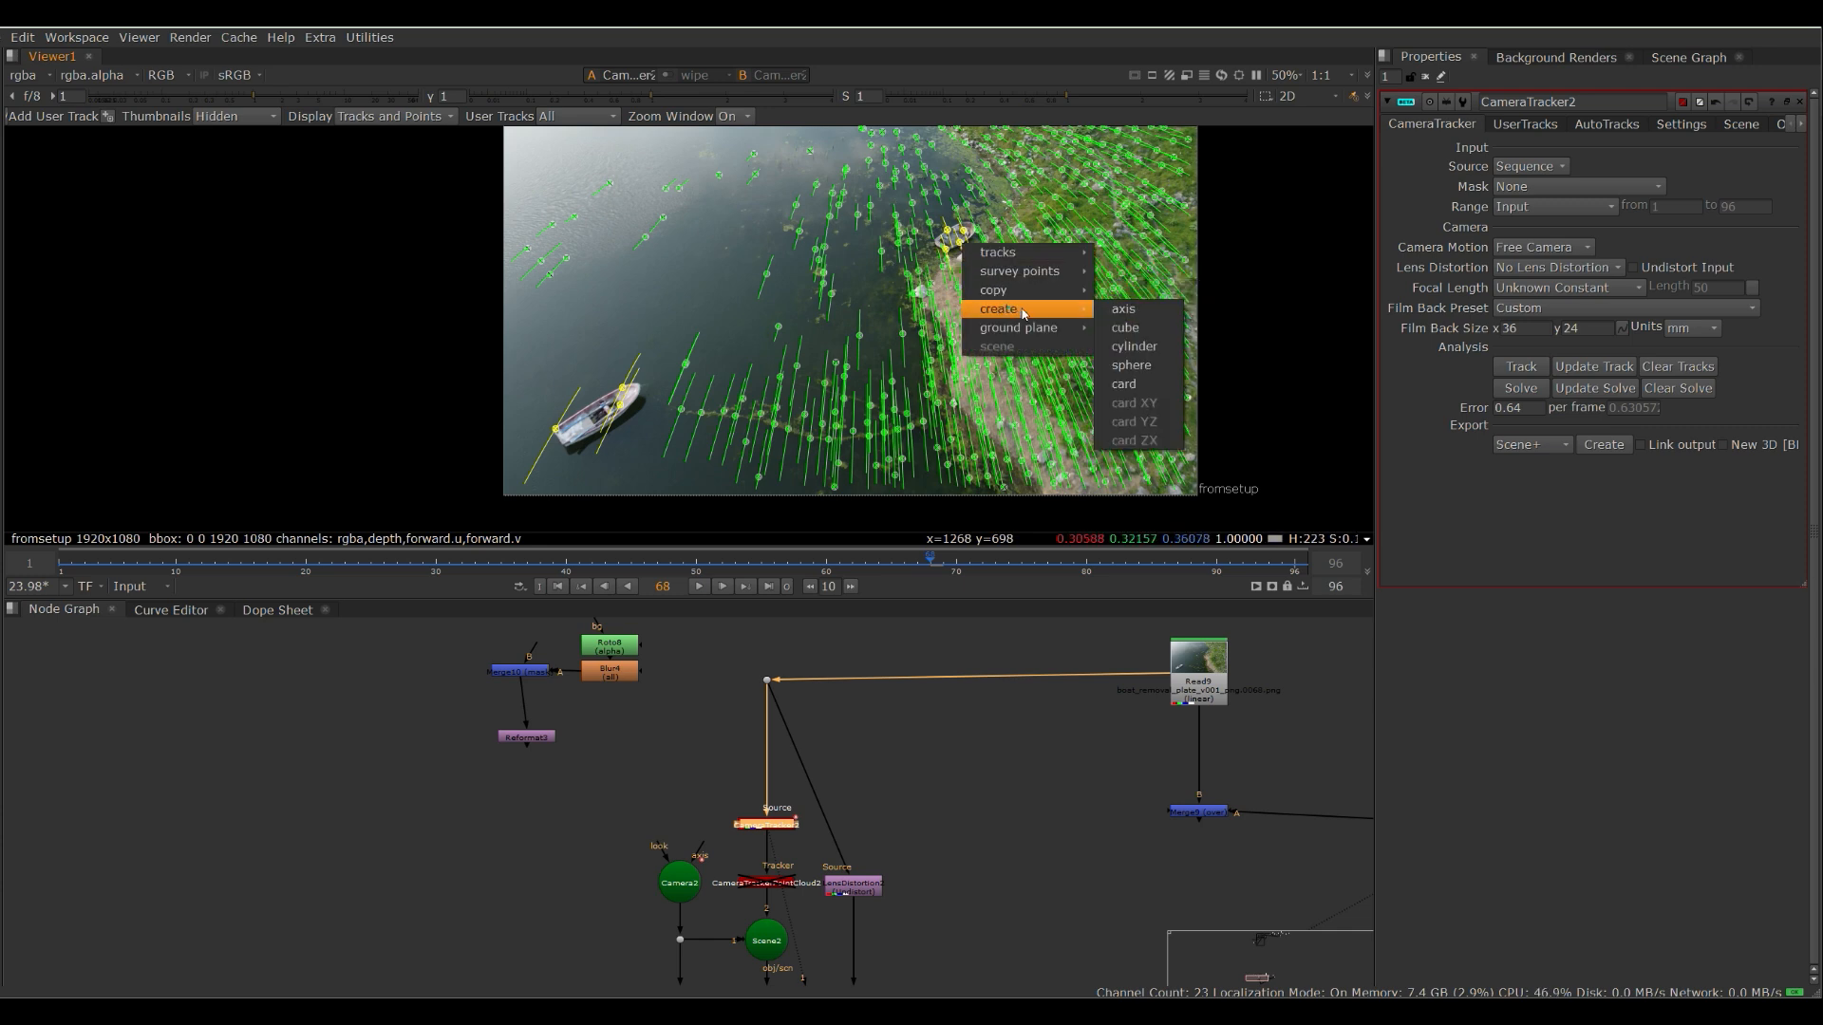
{"action": "left_click", "coordinate": [1122, 383]}
{"action": "type", "text": "pro"}
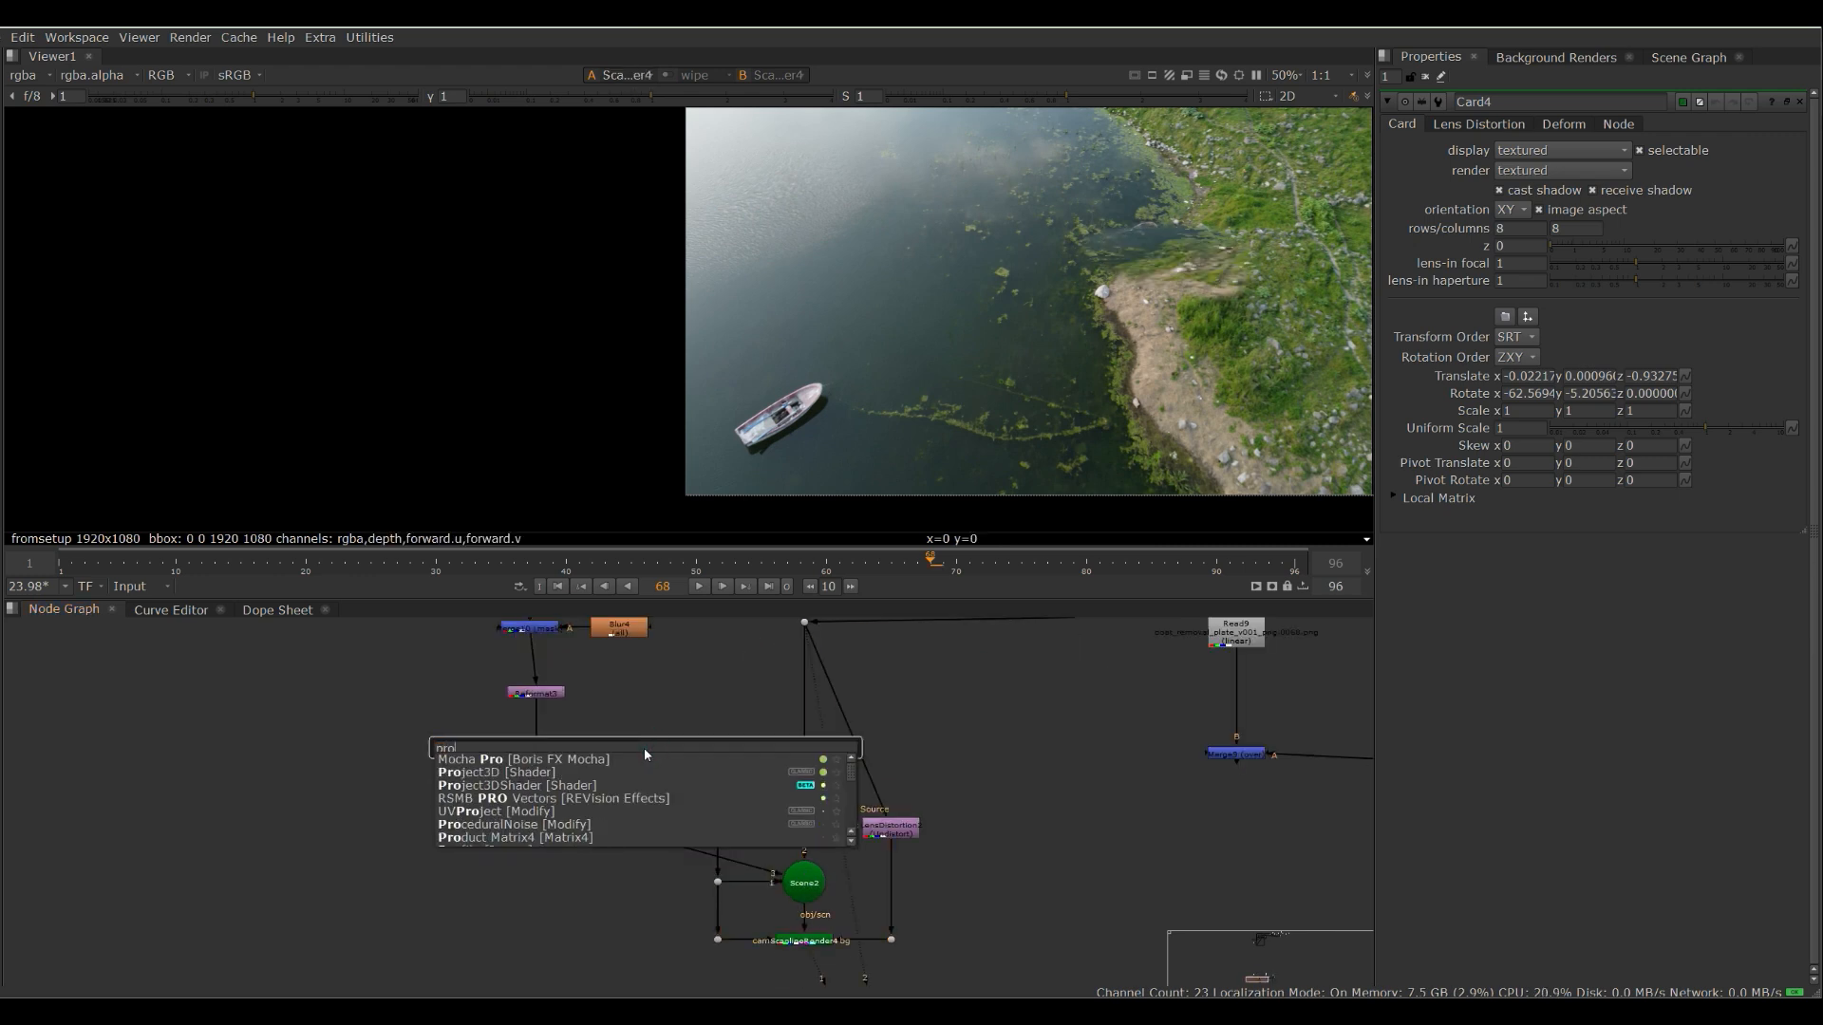
{"action": "left_click", "coordinate": [488, 771]}
{"action": "type", "text": "hol"}
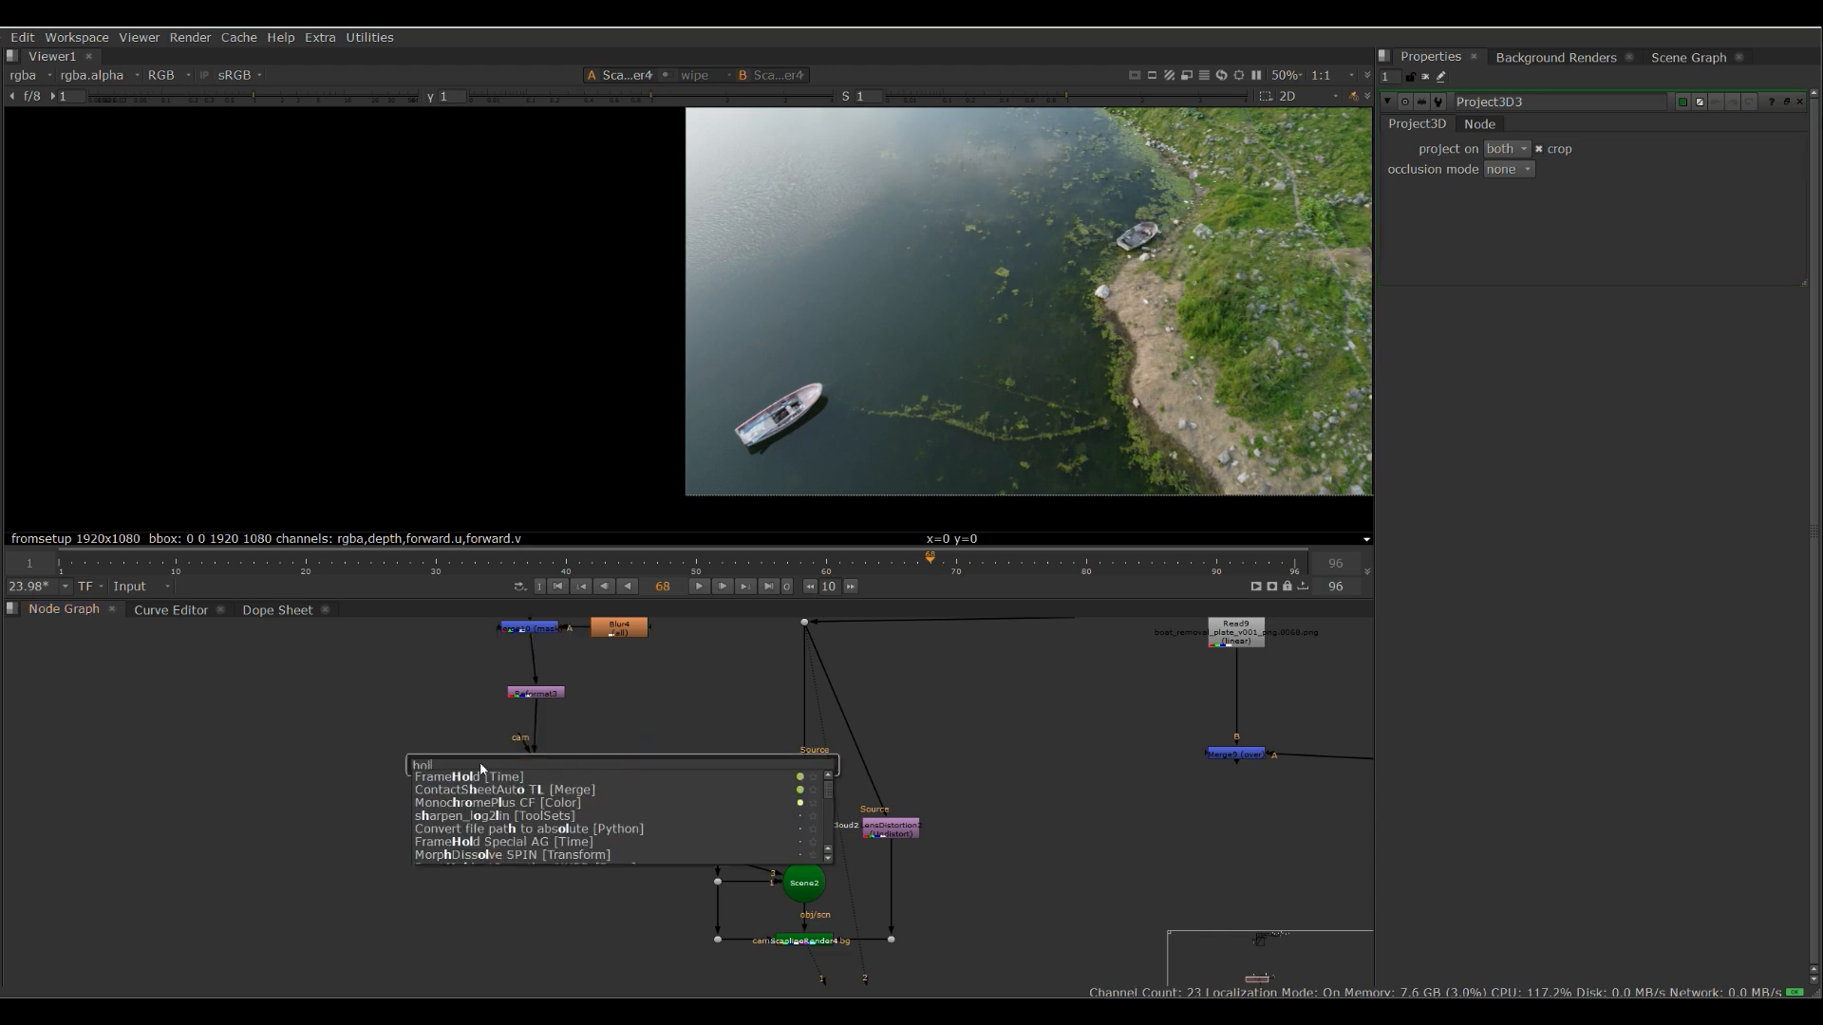
{"action": "left_click", "coordinate": [469, 776]}
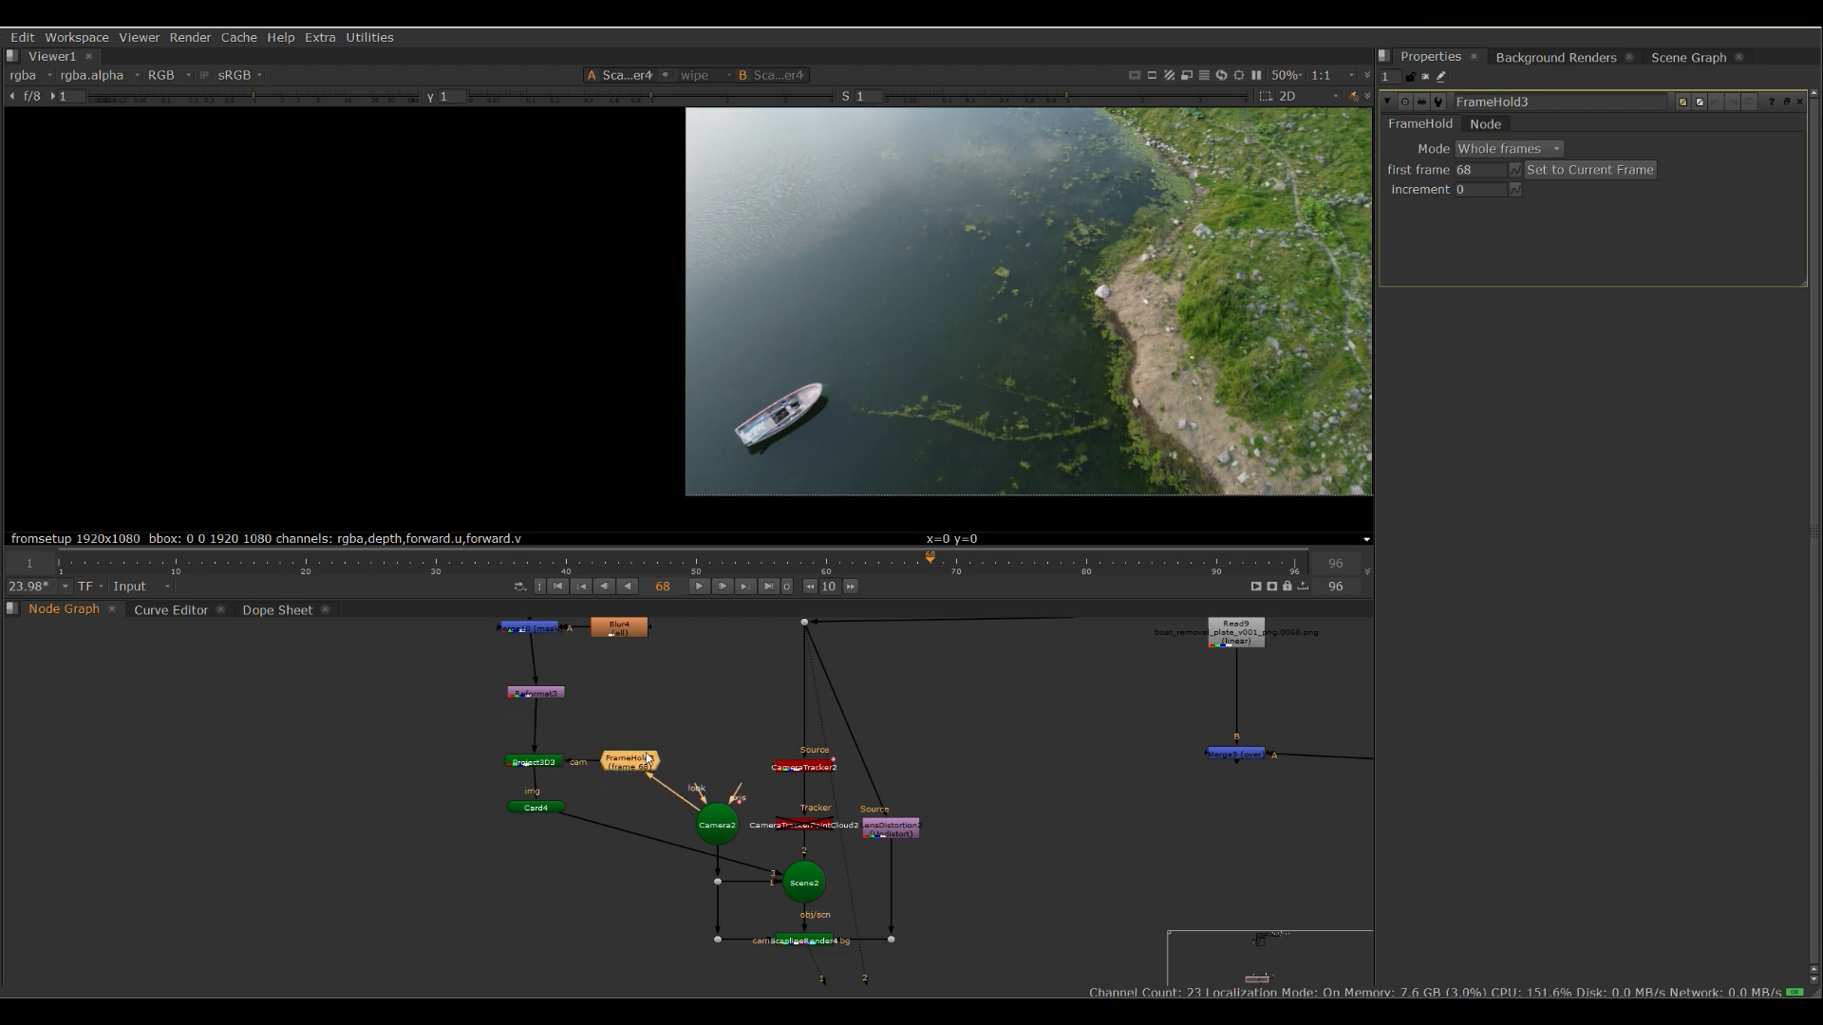
{"action": "mouse_move", "coordinate": [644, 726]}
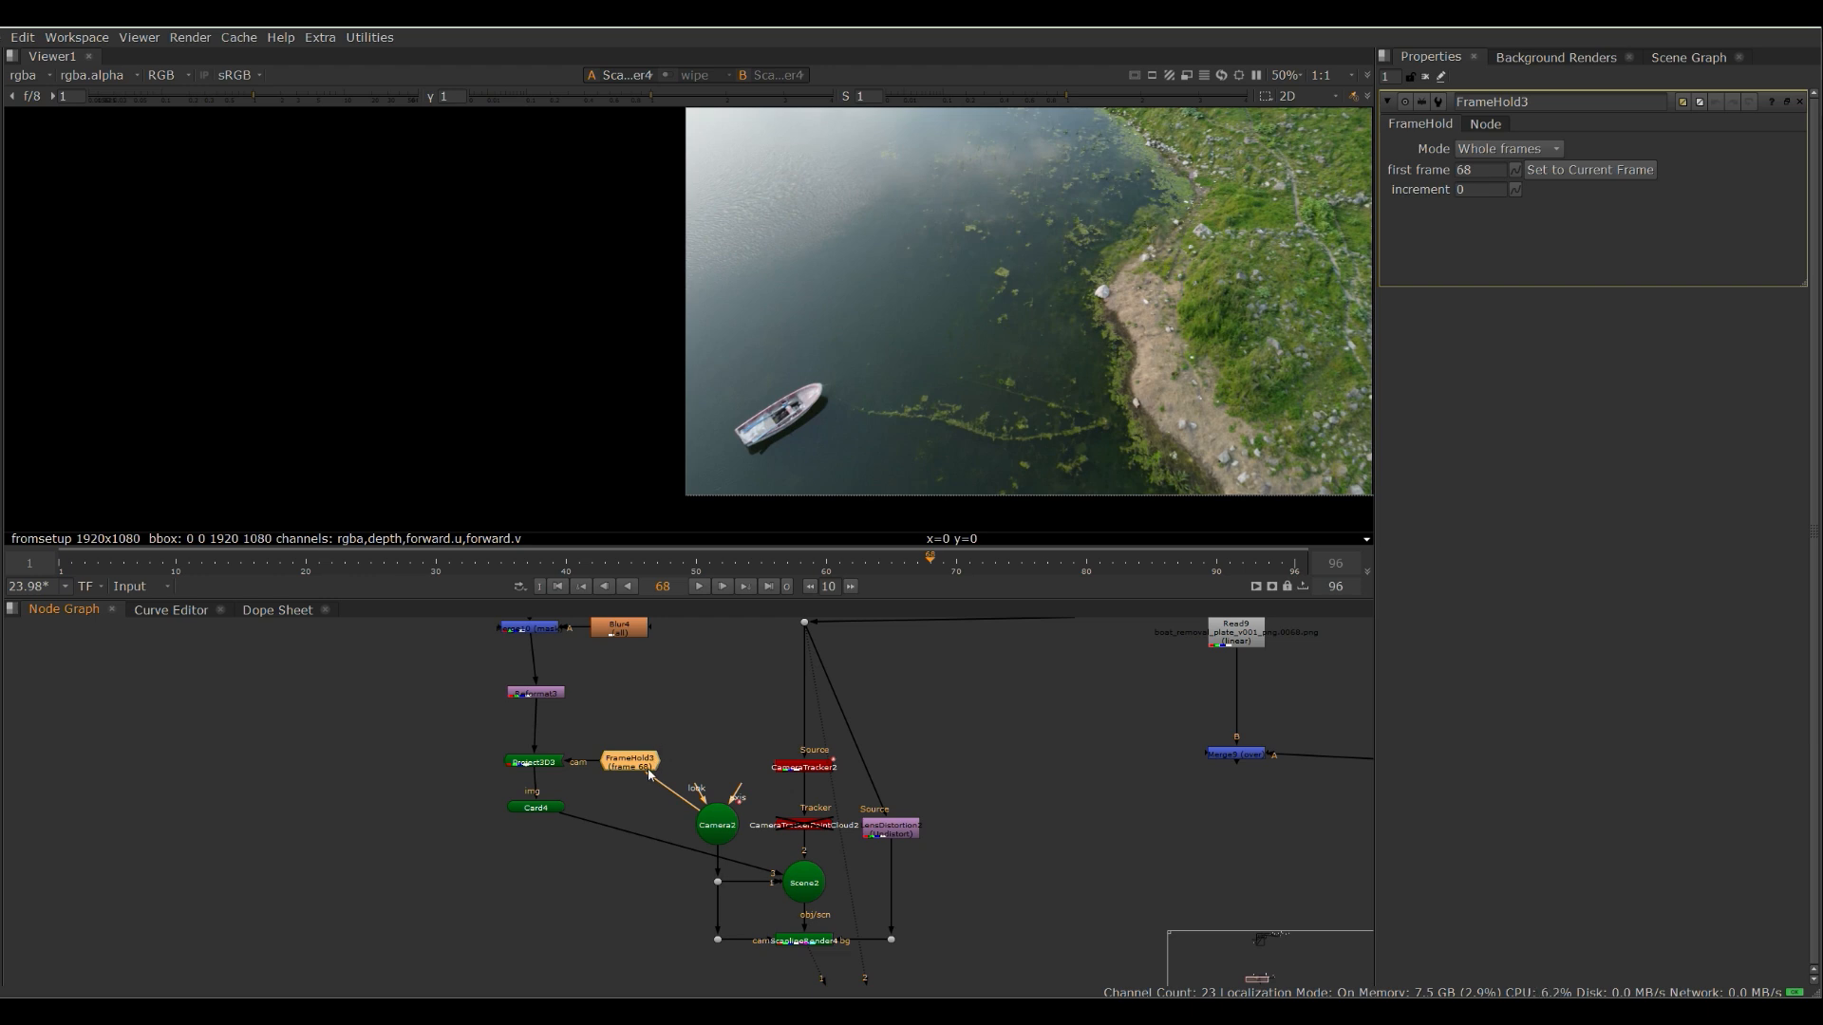
{"action": "mouse_move", "coordinate": [809, 883]}
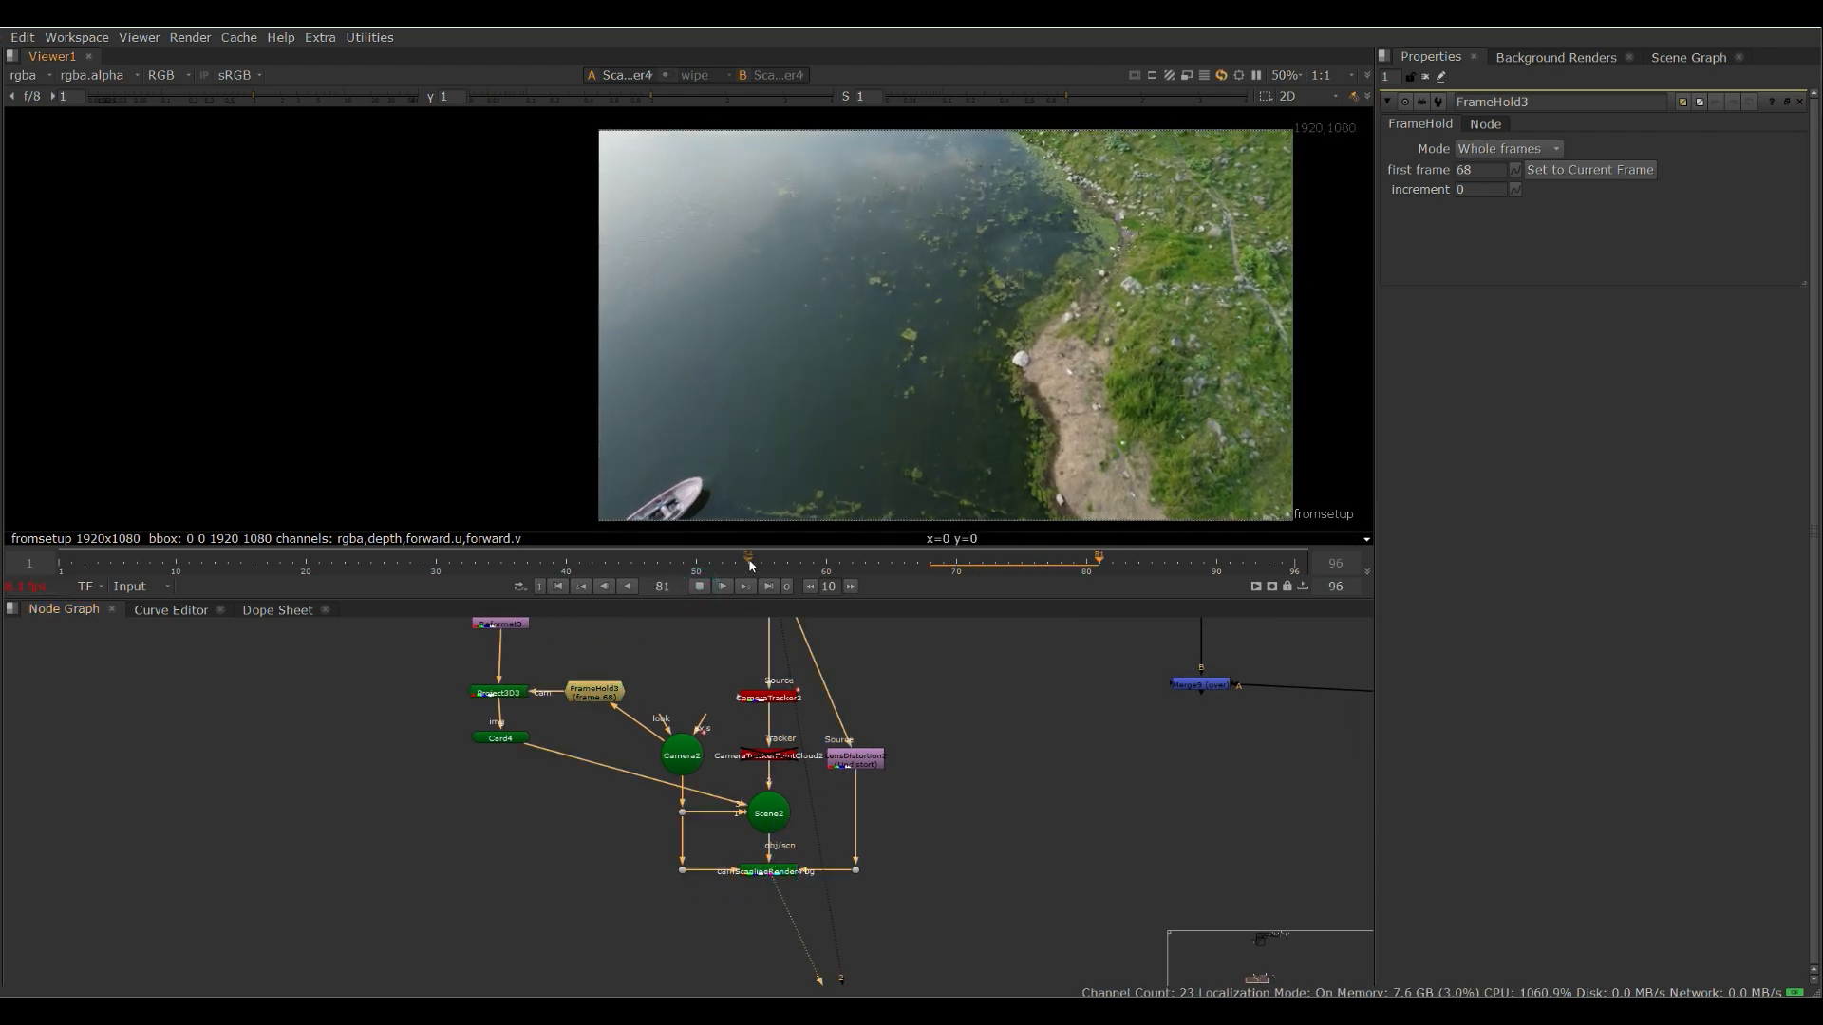
- Set Card4's uniform scale to 1.6 and play through to check the far boat stays covered
{"action": "left_click", "coordinate": [699, 586]}
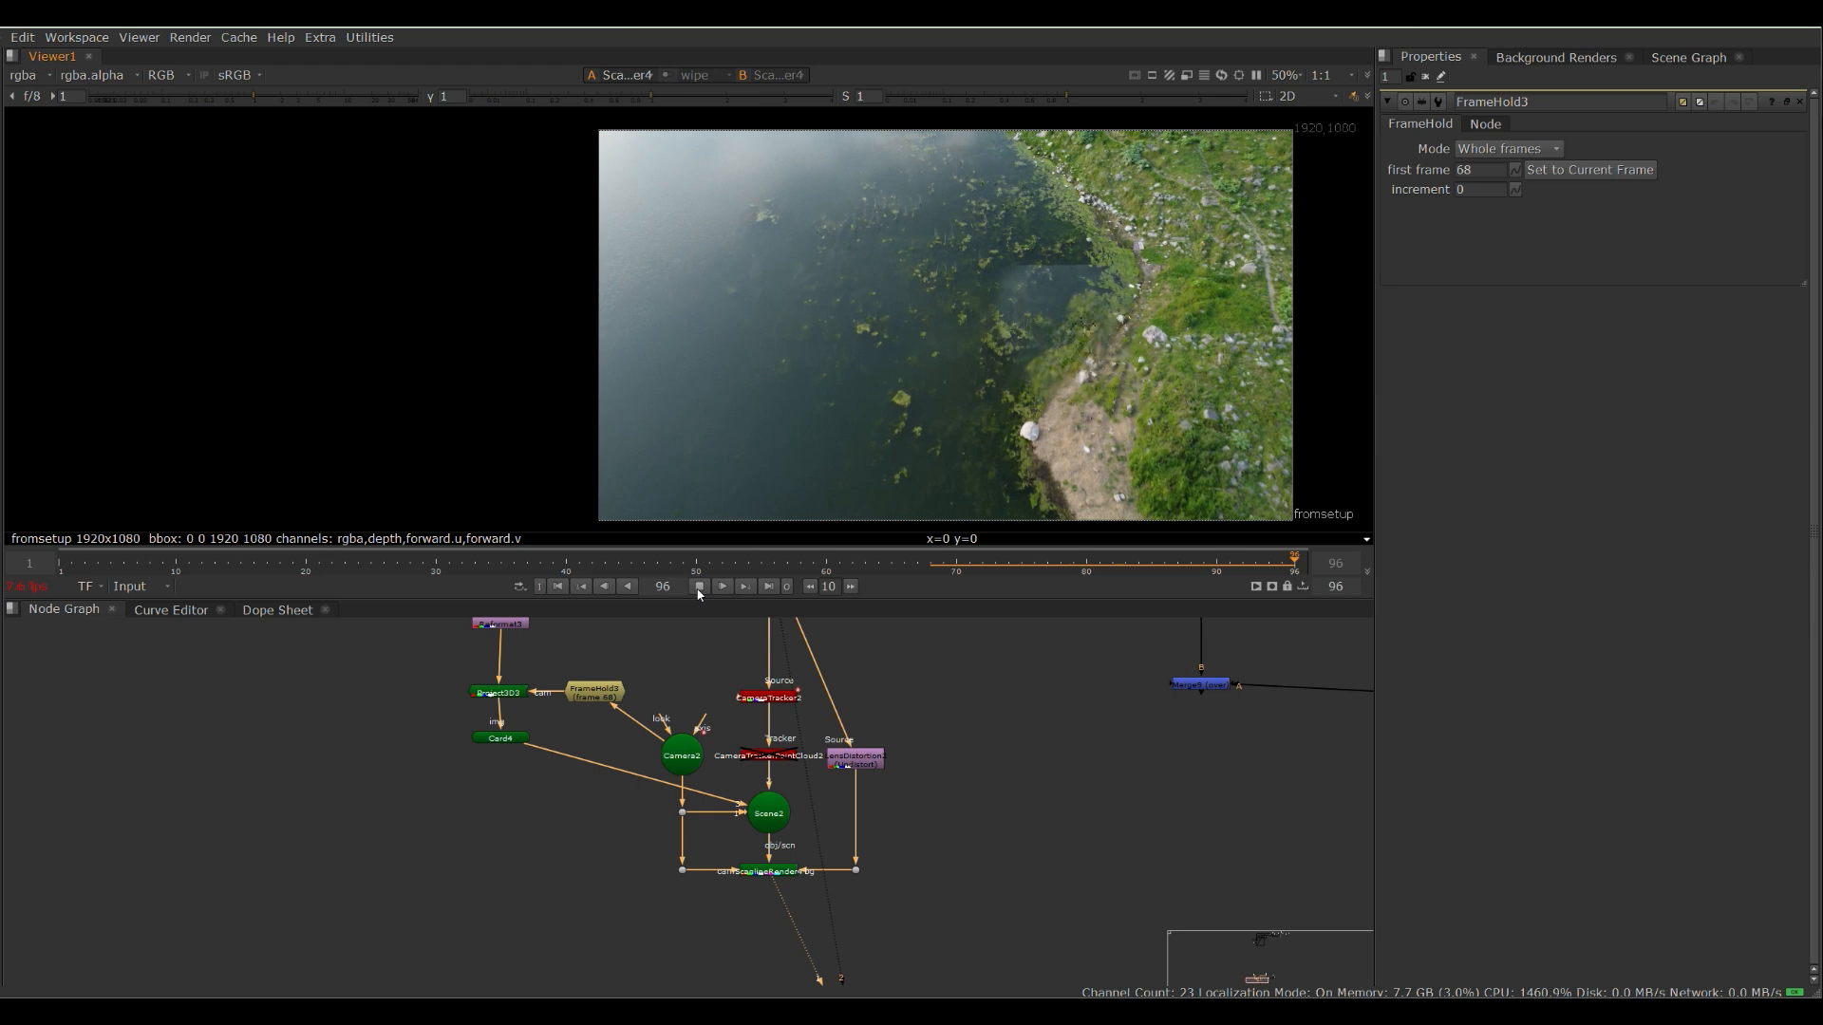
{"action": "left_click", "coordinate": [699, 587]}
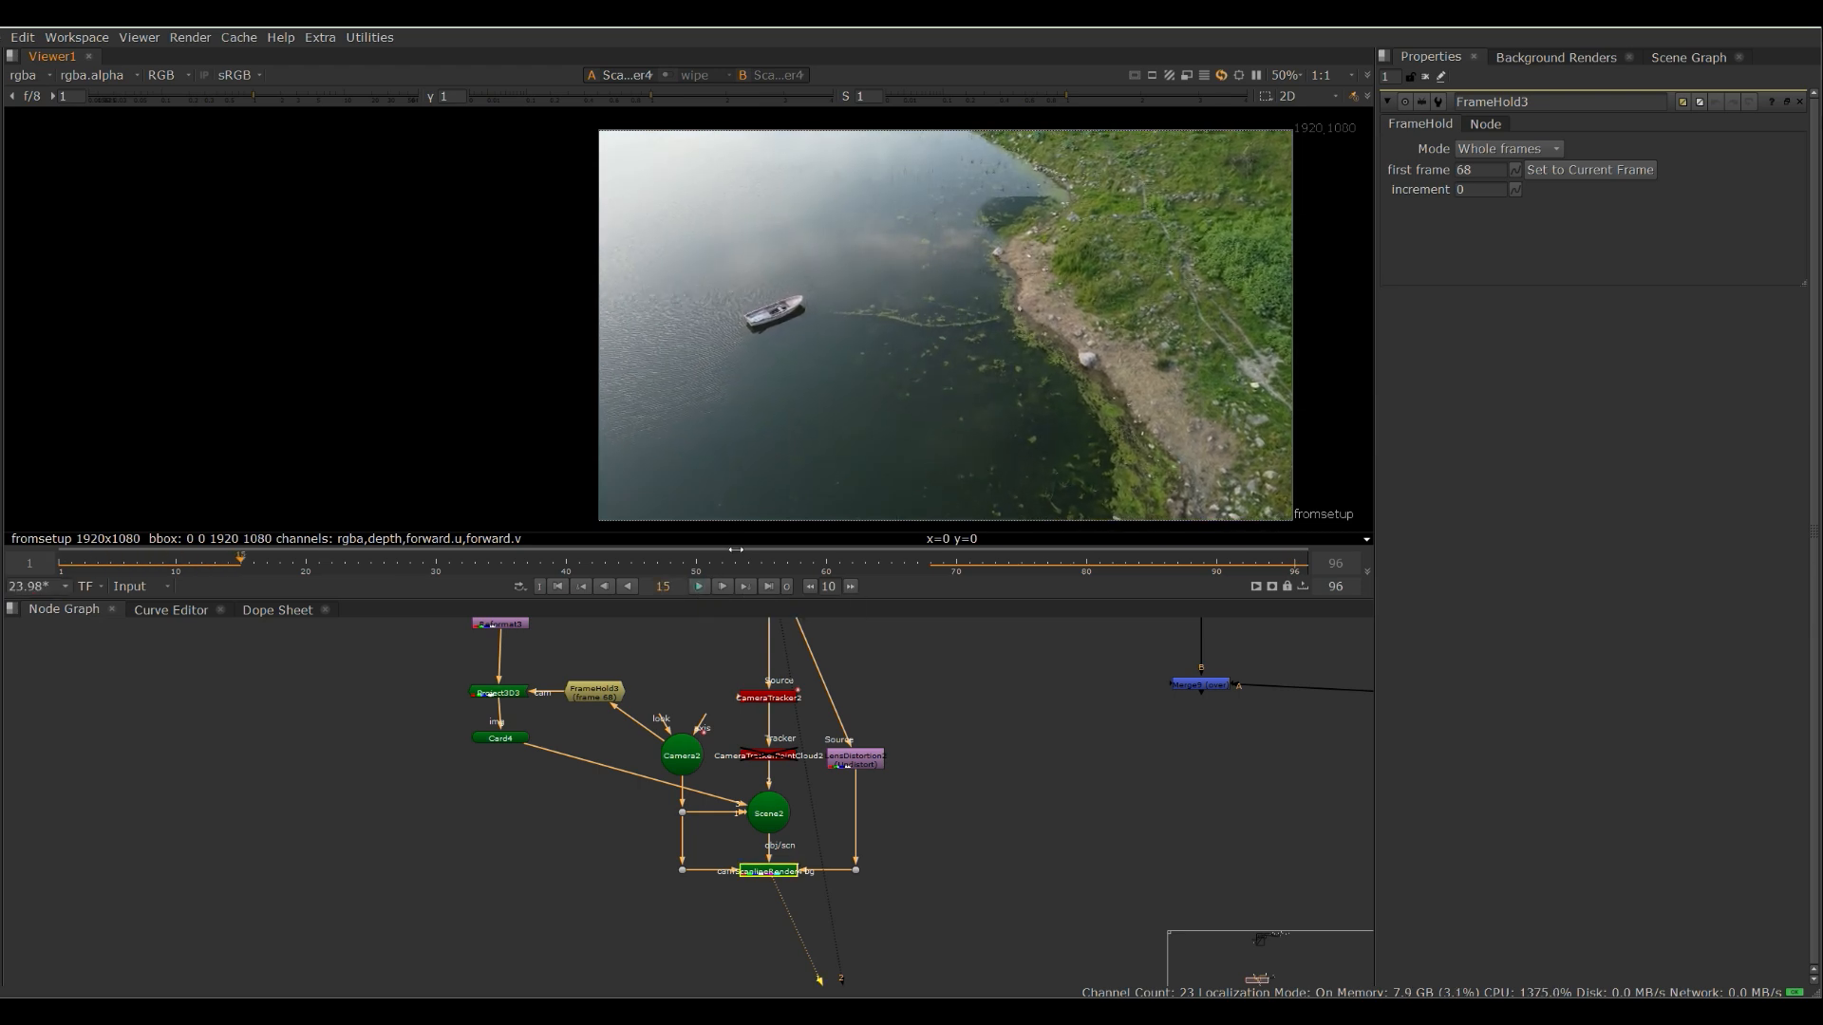
{"action": "left_click", "coordinate": [1285, 95]}
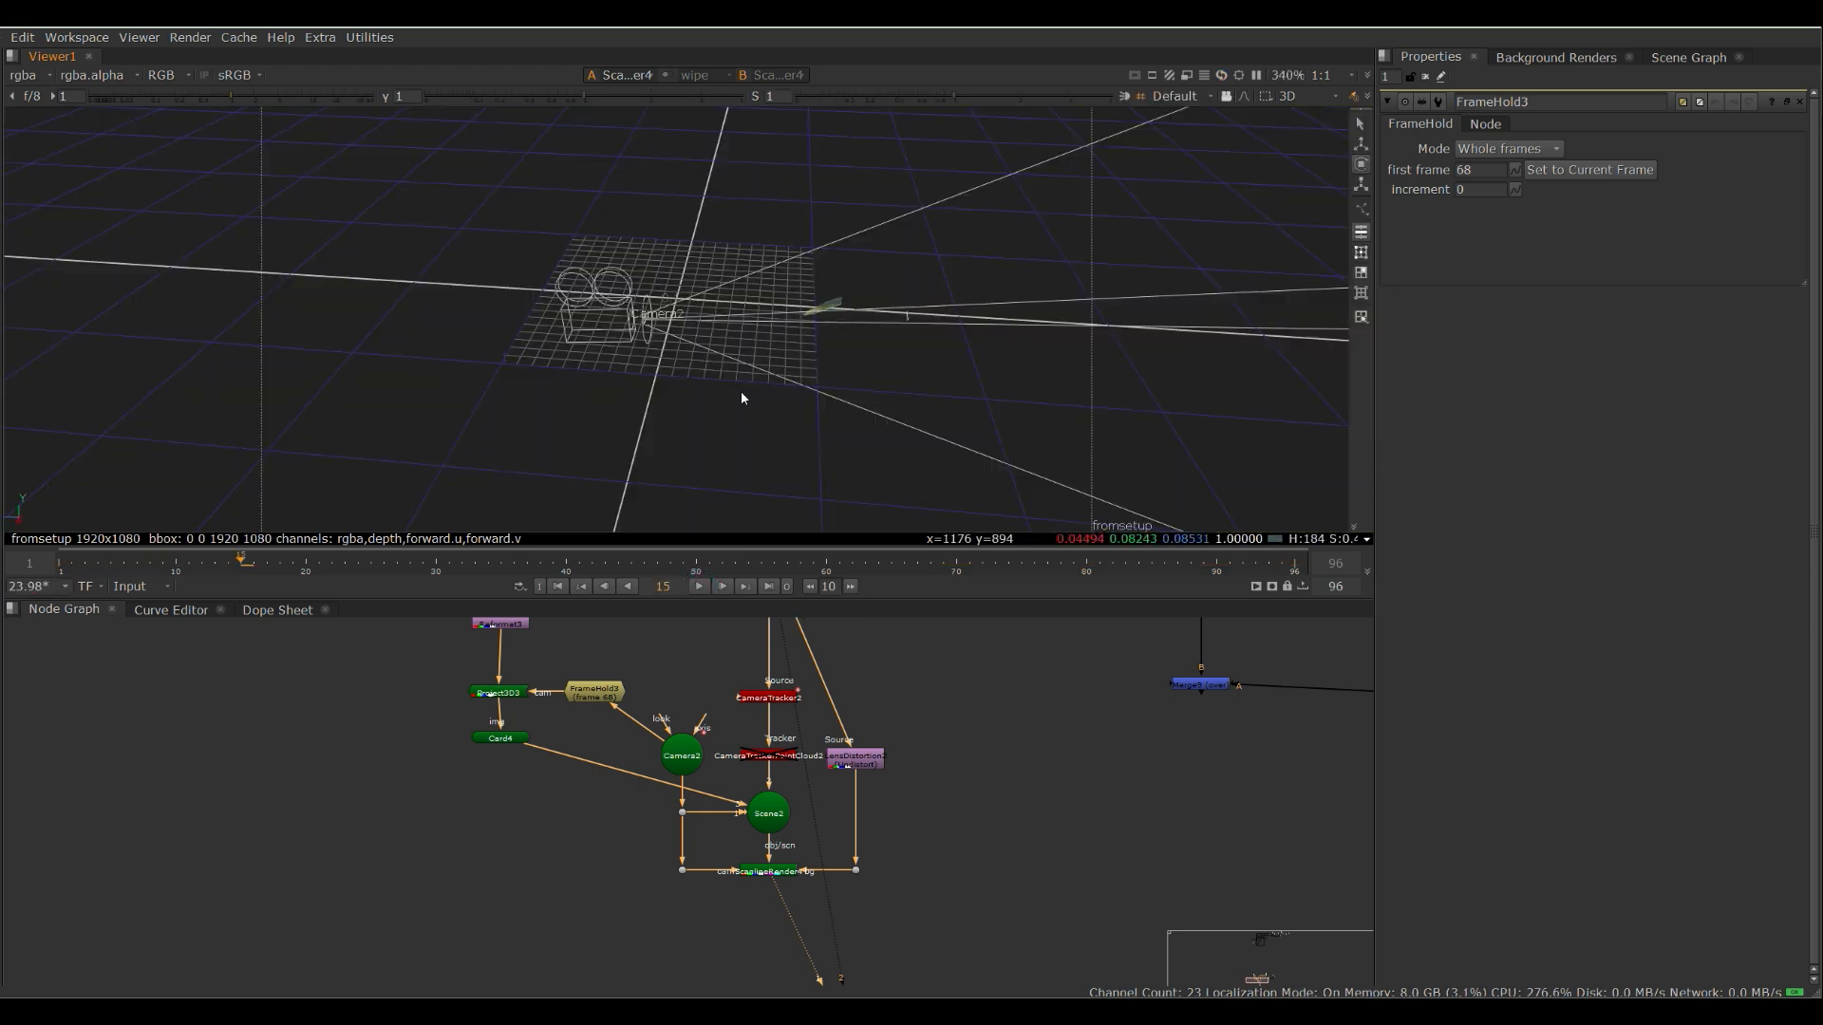
{"action": "left_click", "coordinate": [499, 737]}
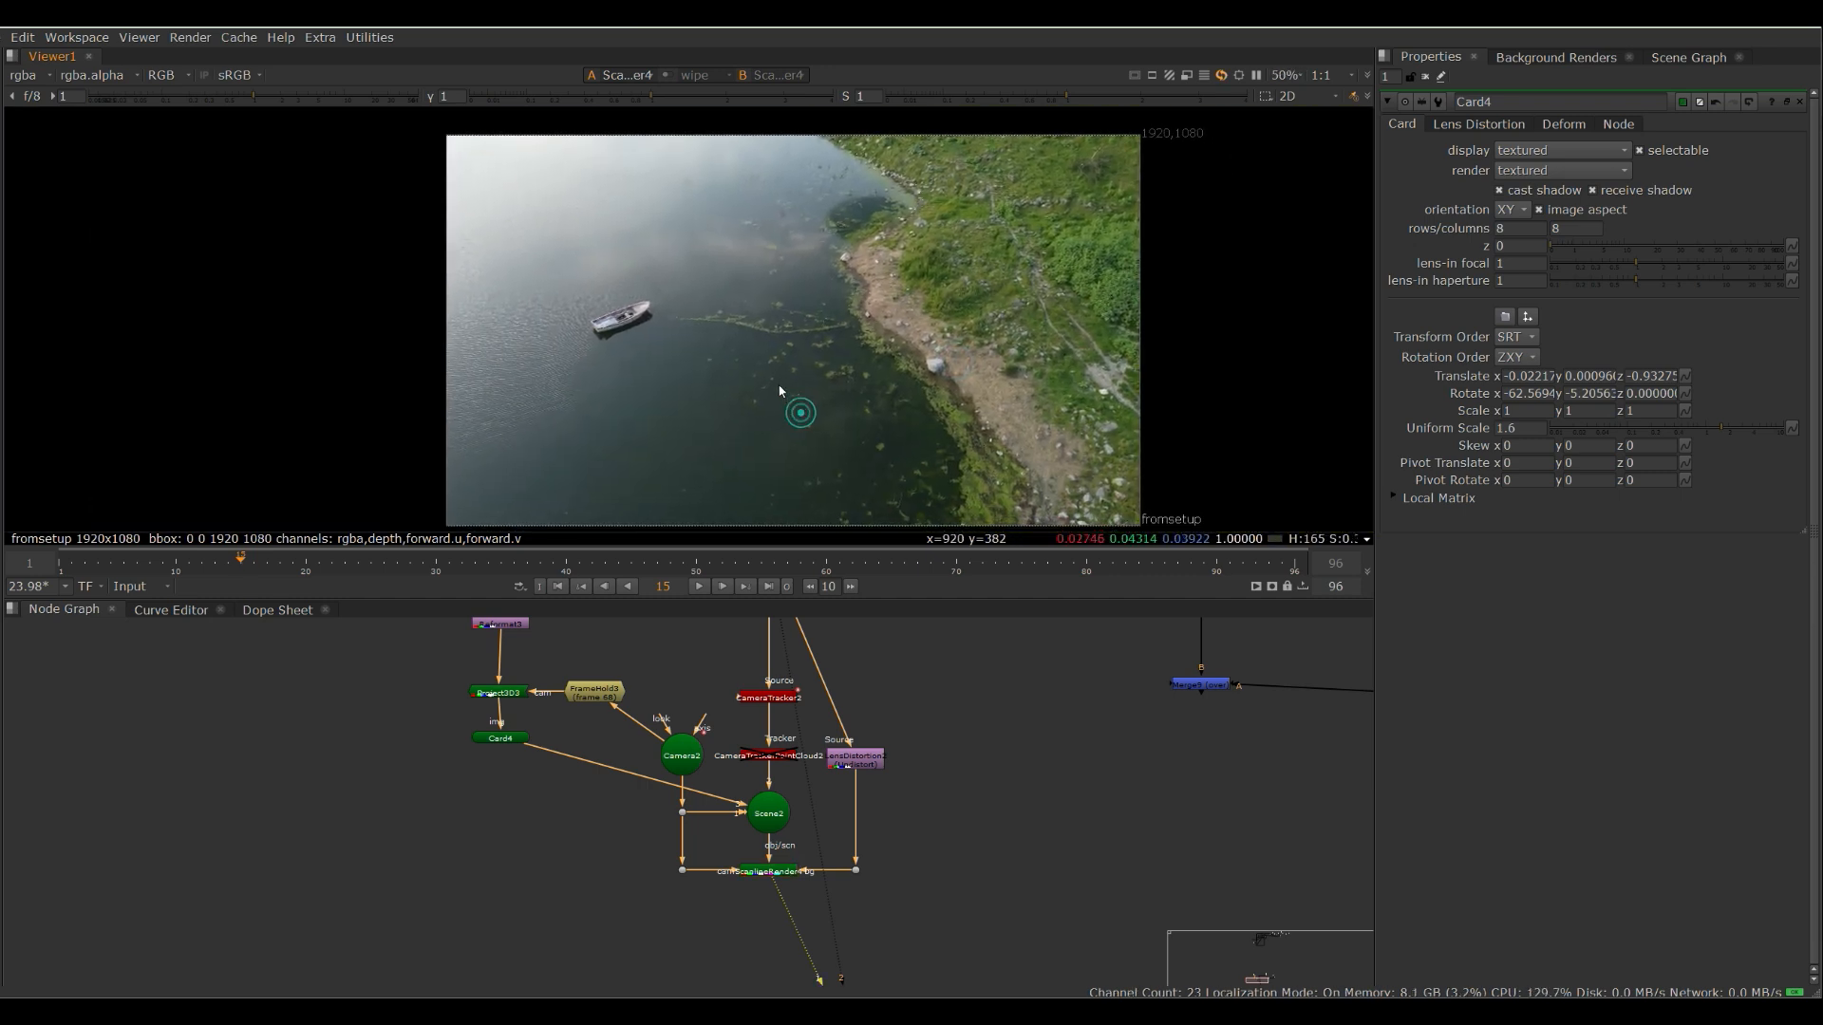
{"action": "left_click", "coordinate": [697, 587]}
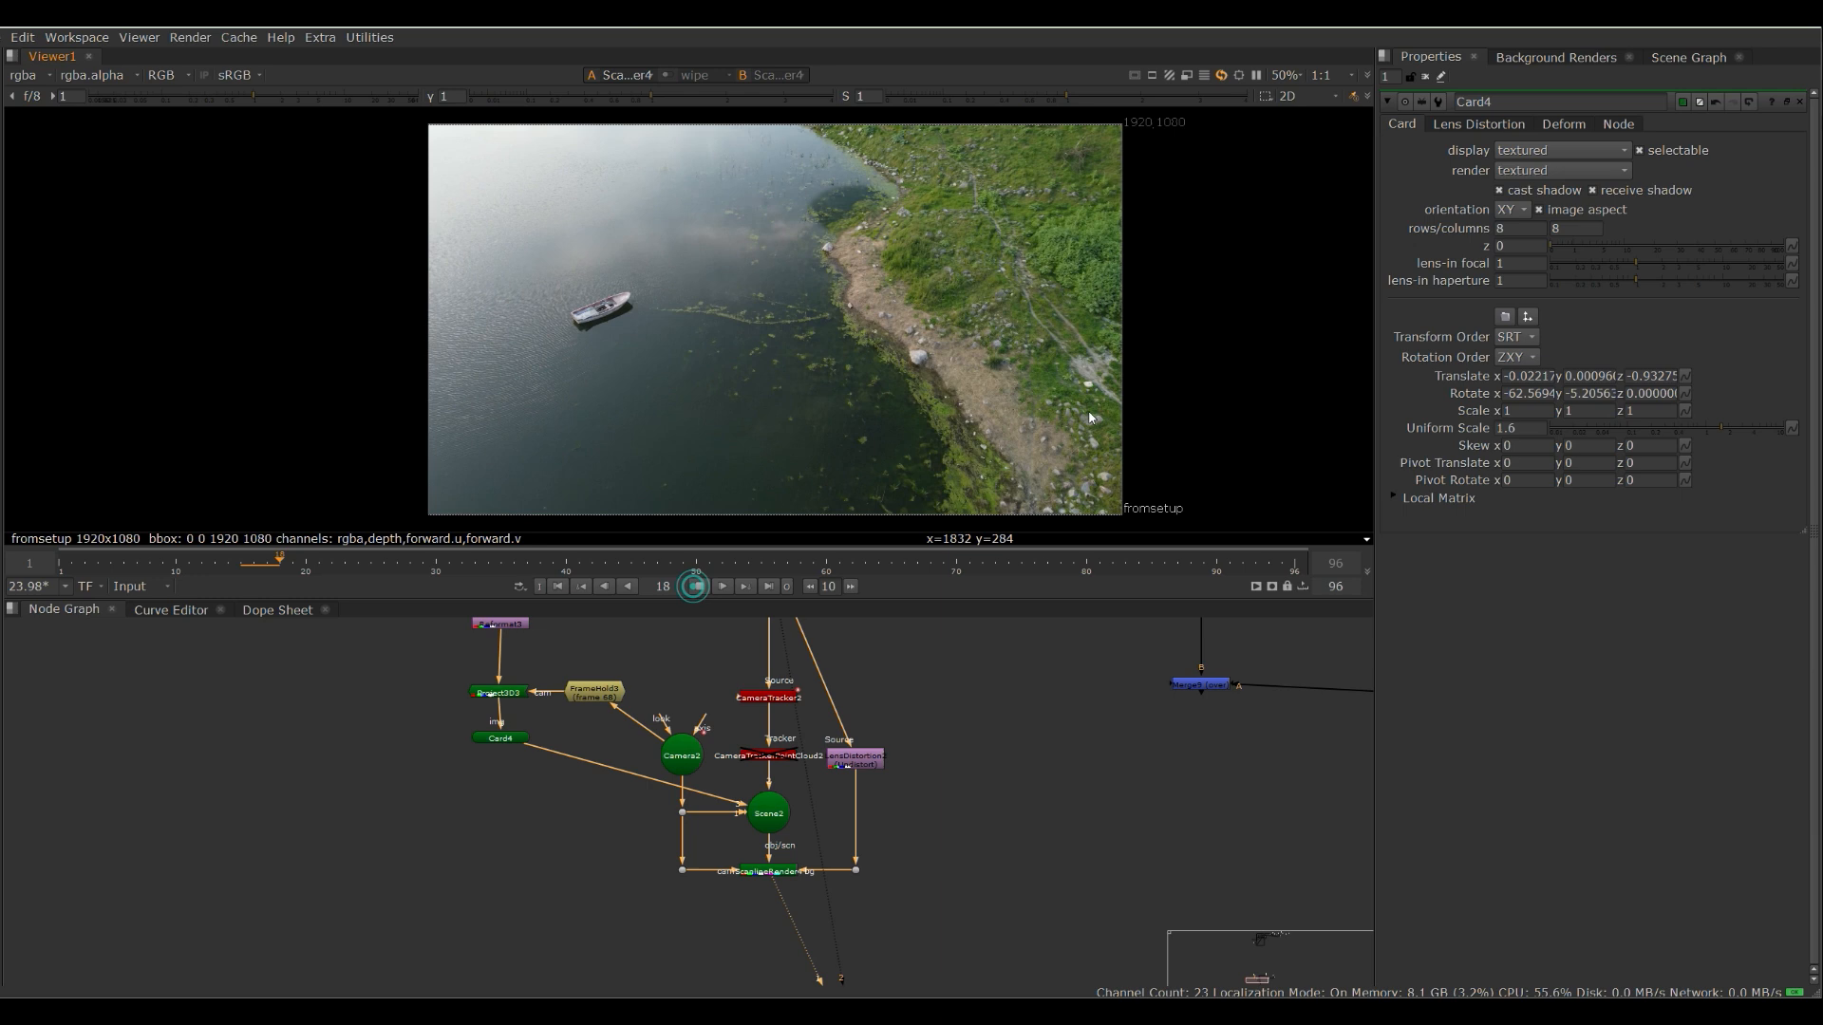
{"action": "left_click", "coordinate": [722, 587]}
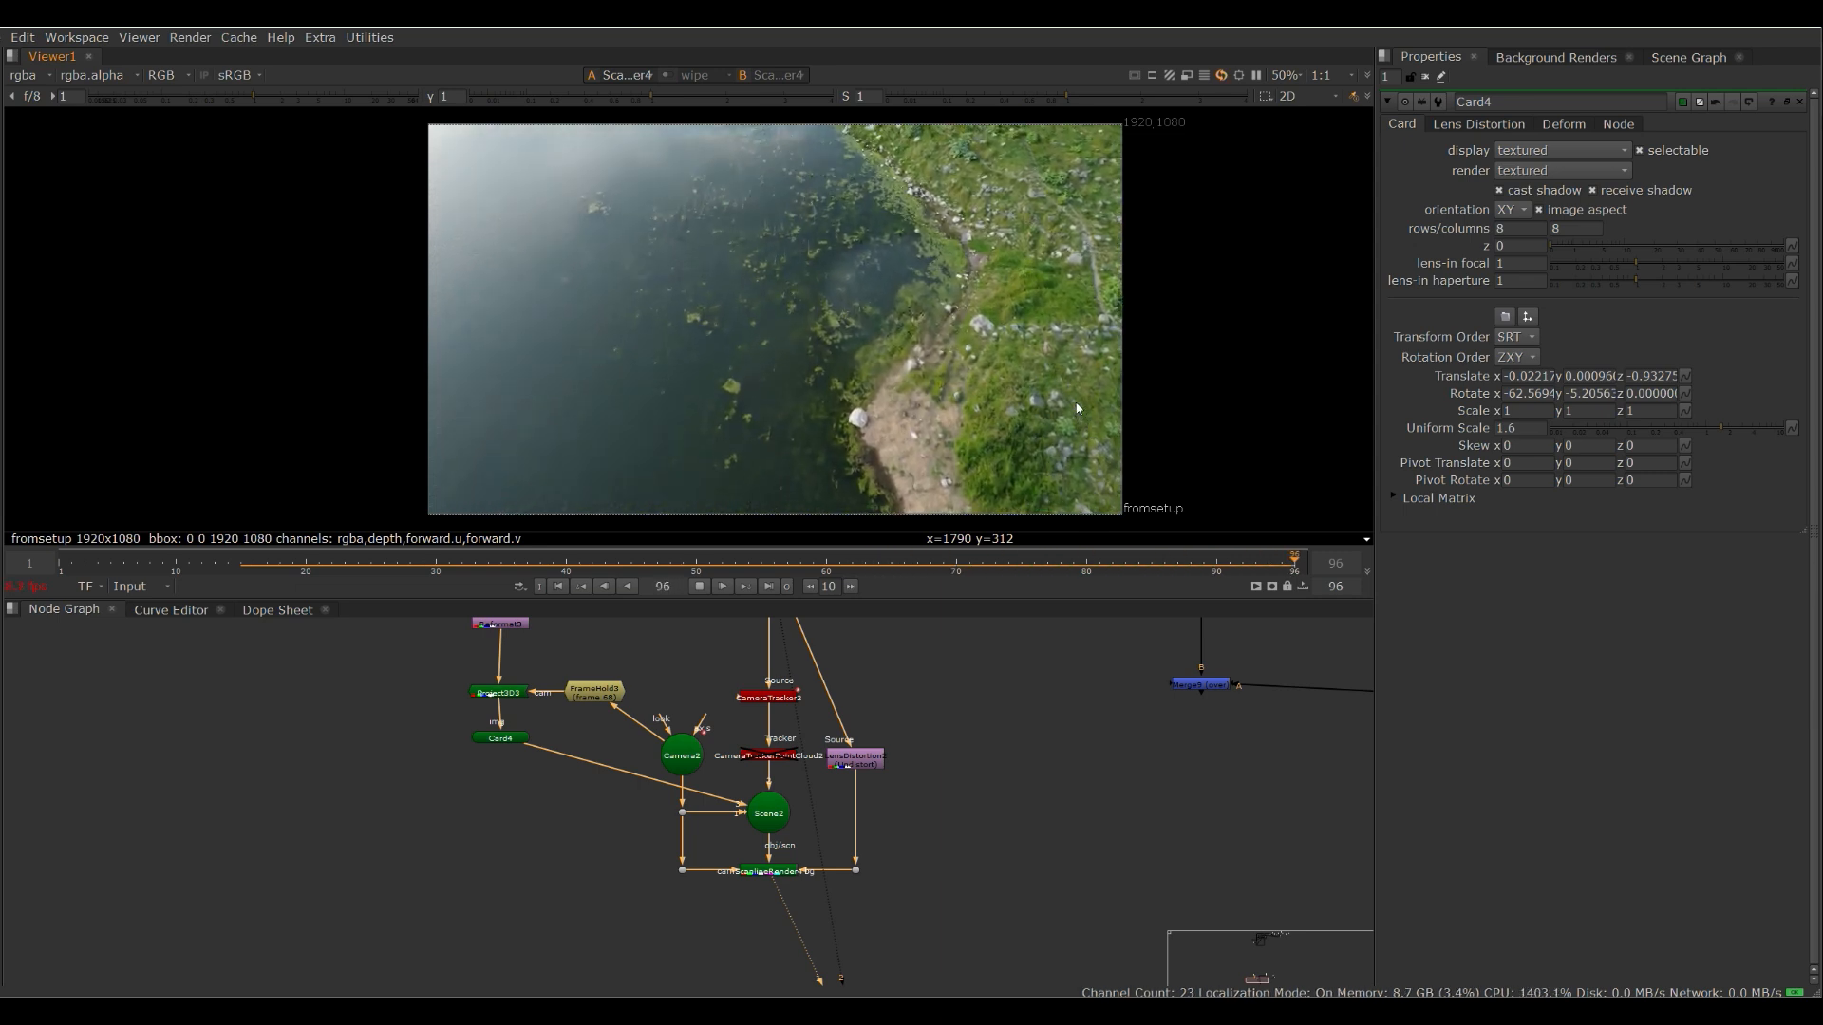
{"action": "left_click", "coordinate": [357, 562]}
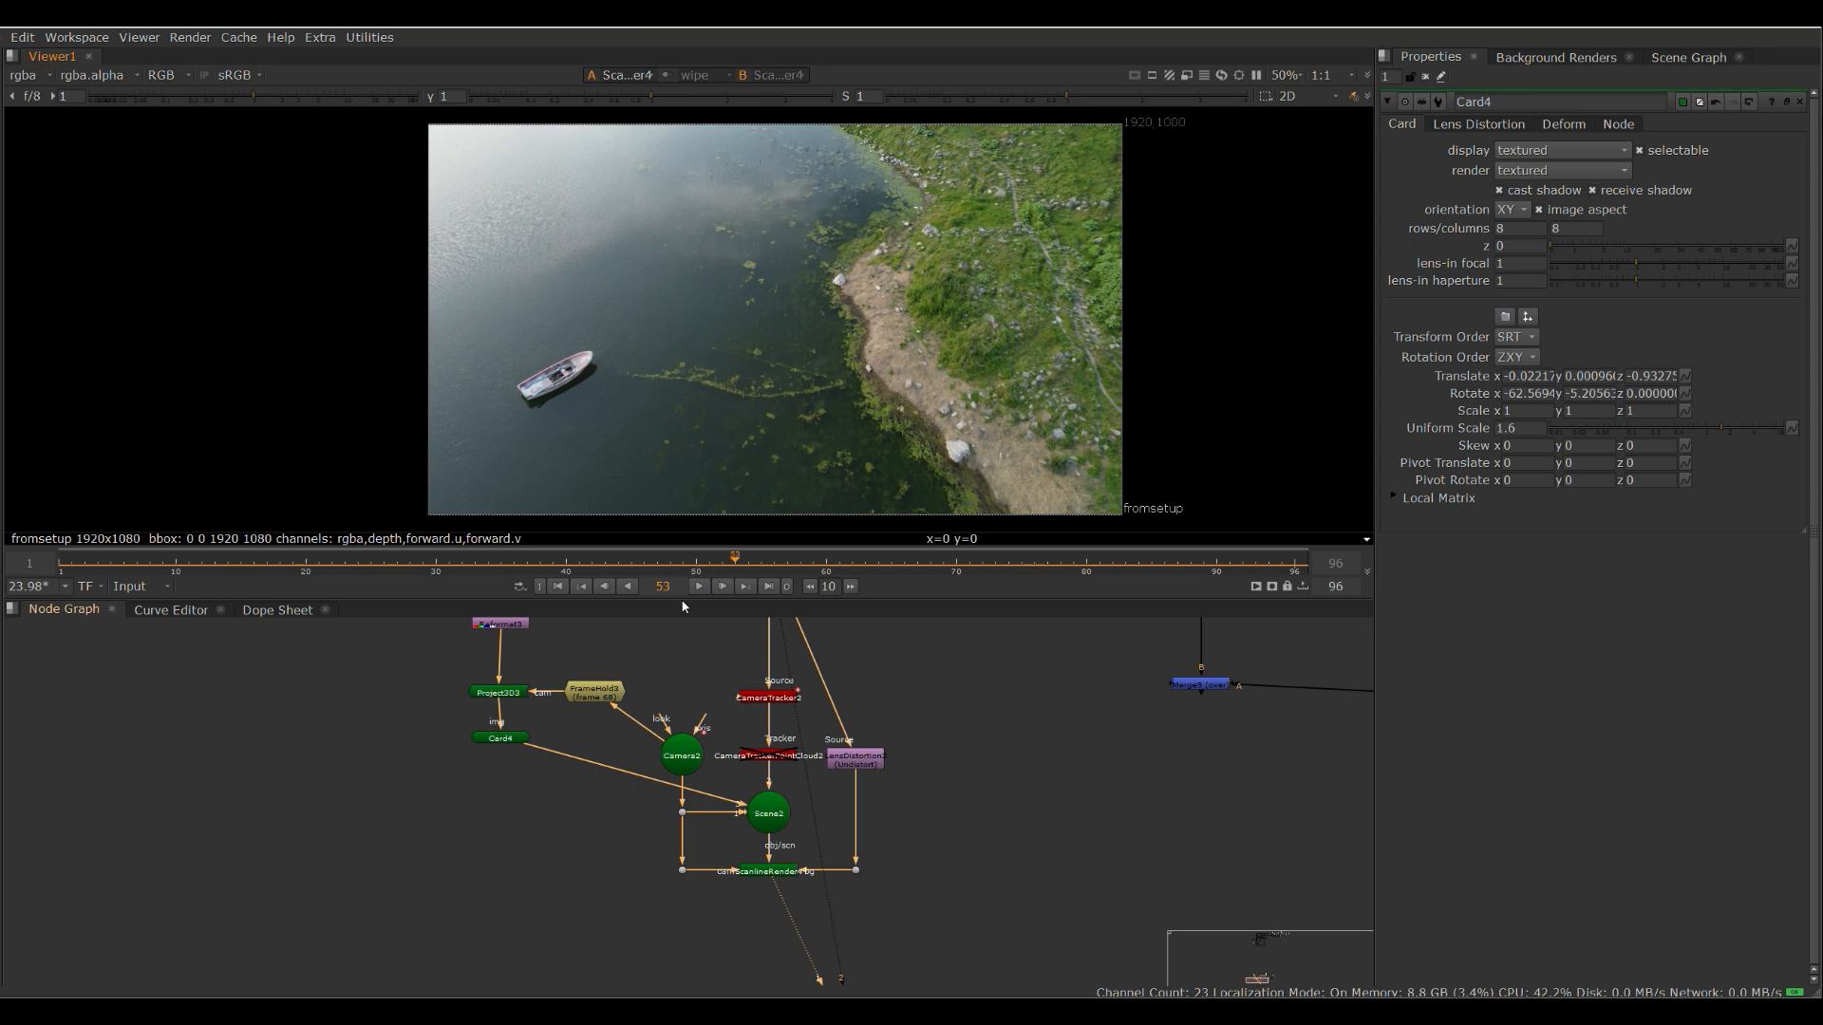
{"action": "left_click_drag", "start_coordinate": [484, 329], "coordinate": [484, 389]}
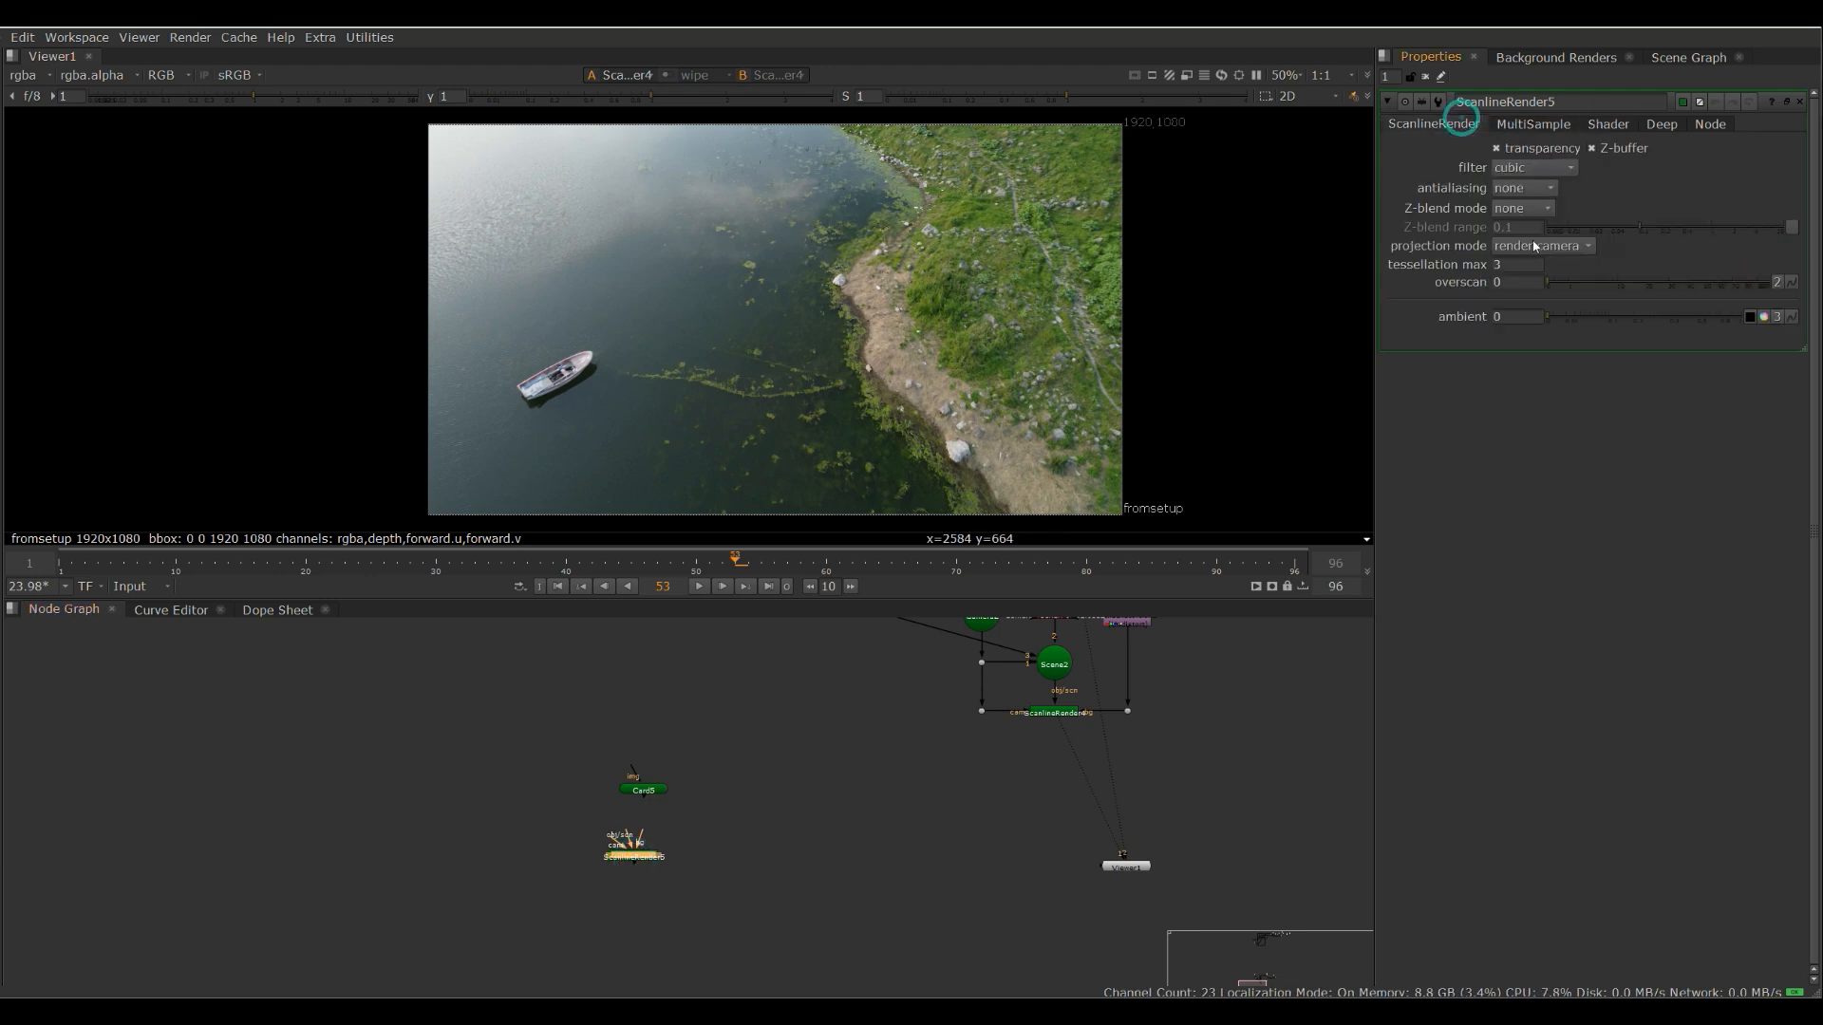
- Set ScanlineRender5 to uv projection, add a Project3D onto the card and scrub frames to confirm the plate holds still
{"action": "left_click", "coordinate": [1540, 245]}
{"action": "type", "text": "pr"}
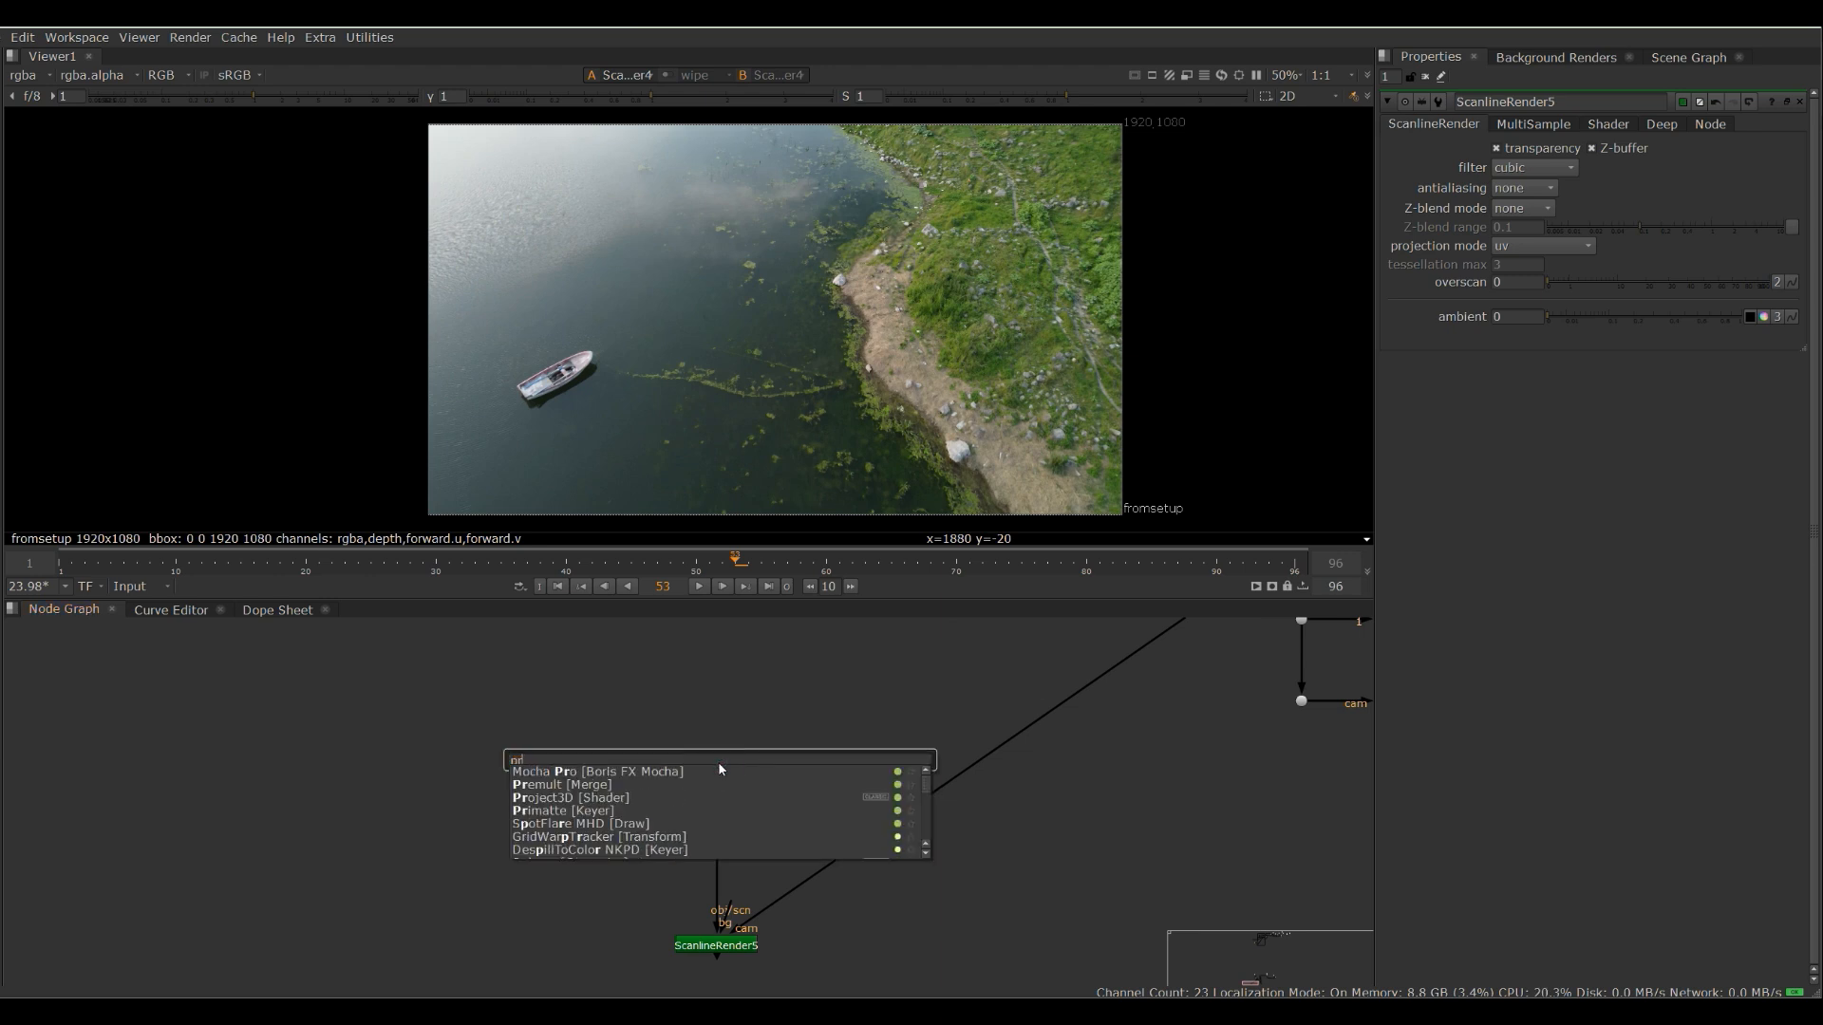
{"action": "left_click", "coordinate": [567, 797]}
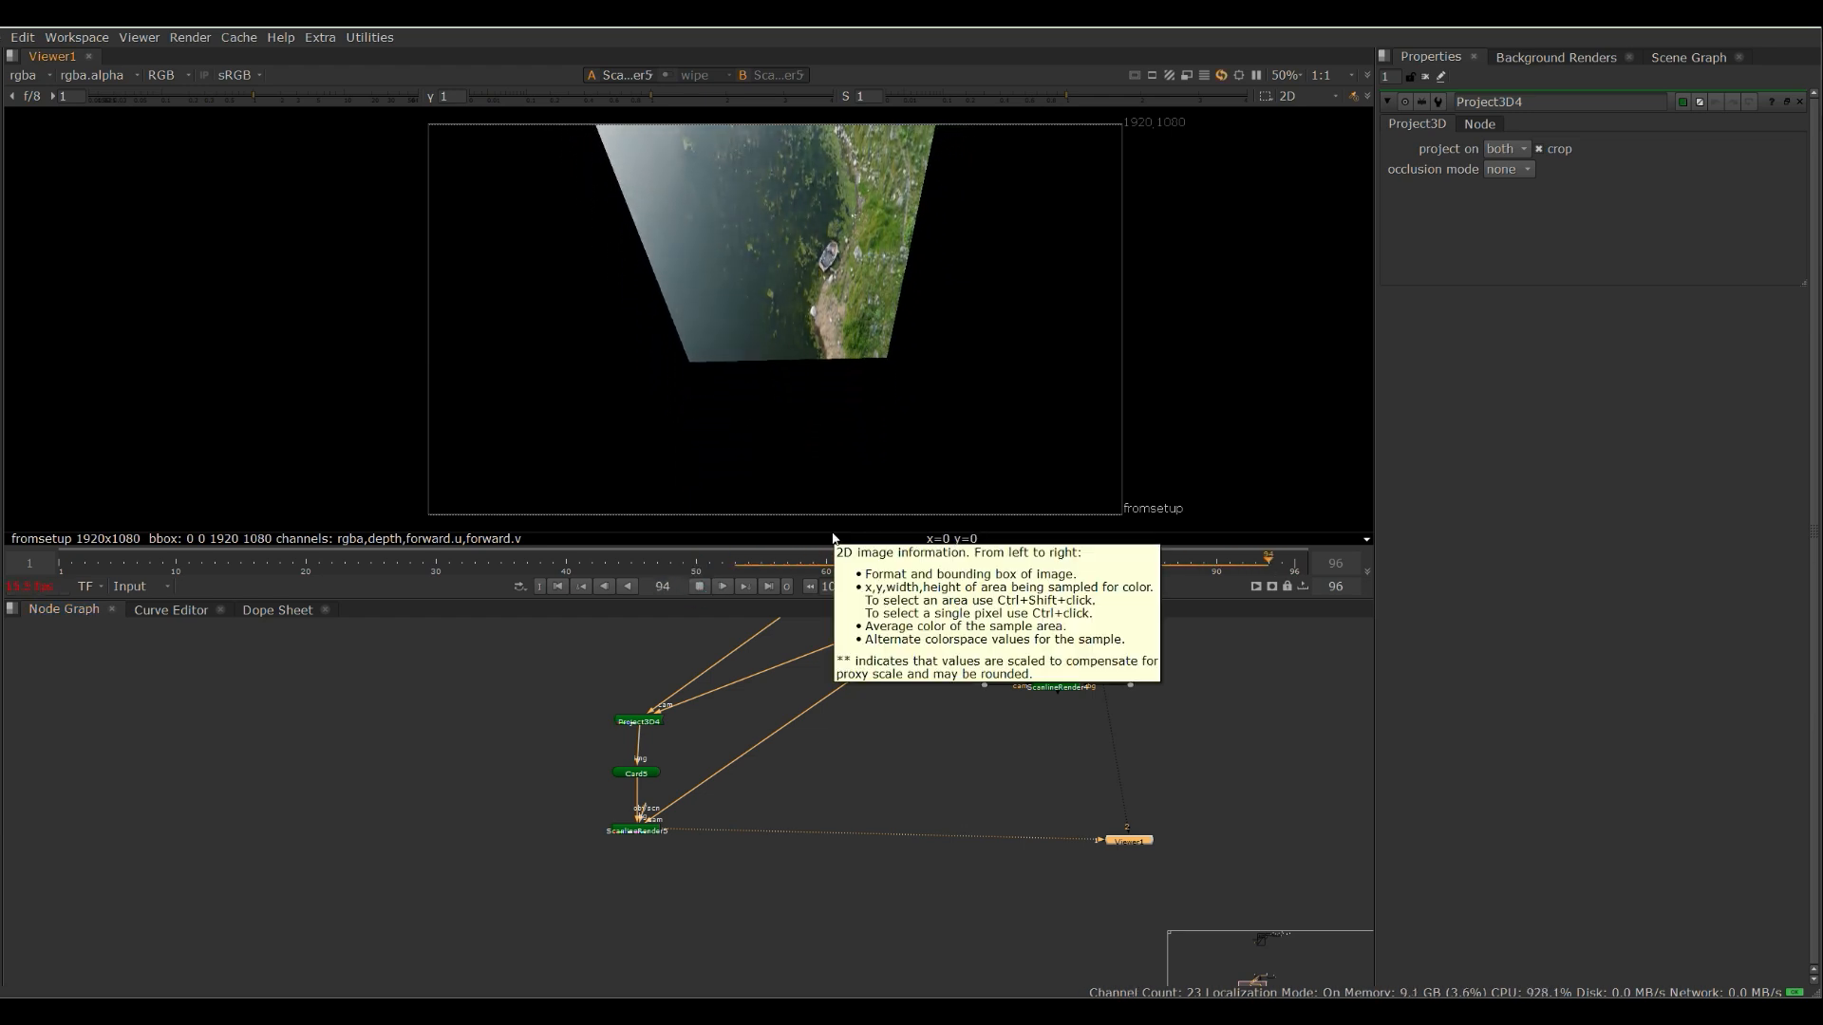
{"action": "left_click", "coordinate": [395, 558]}
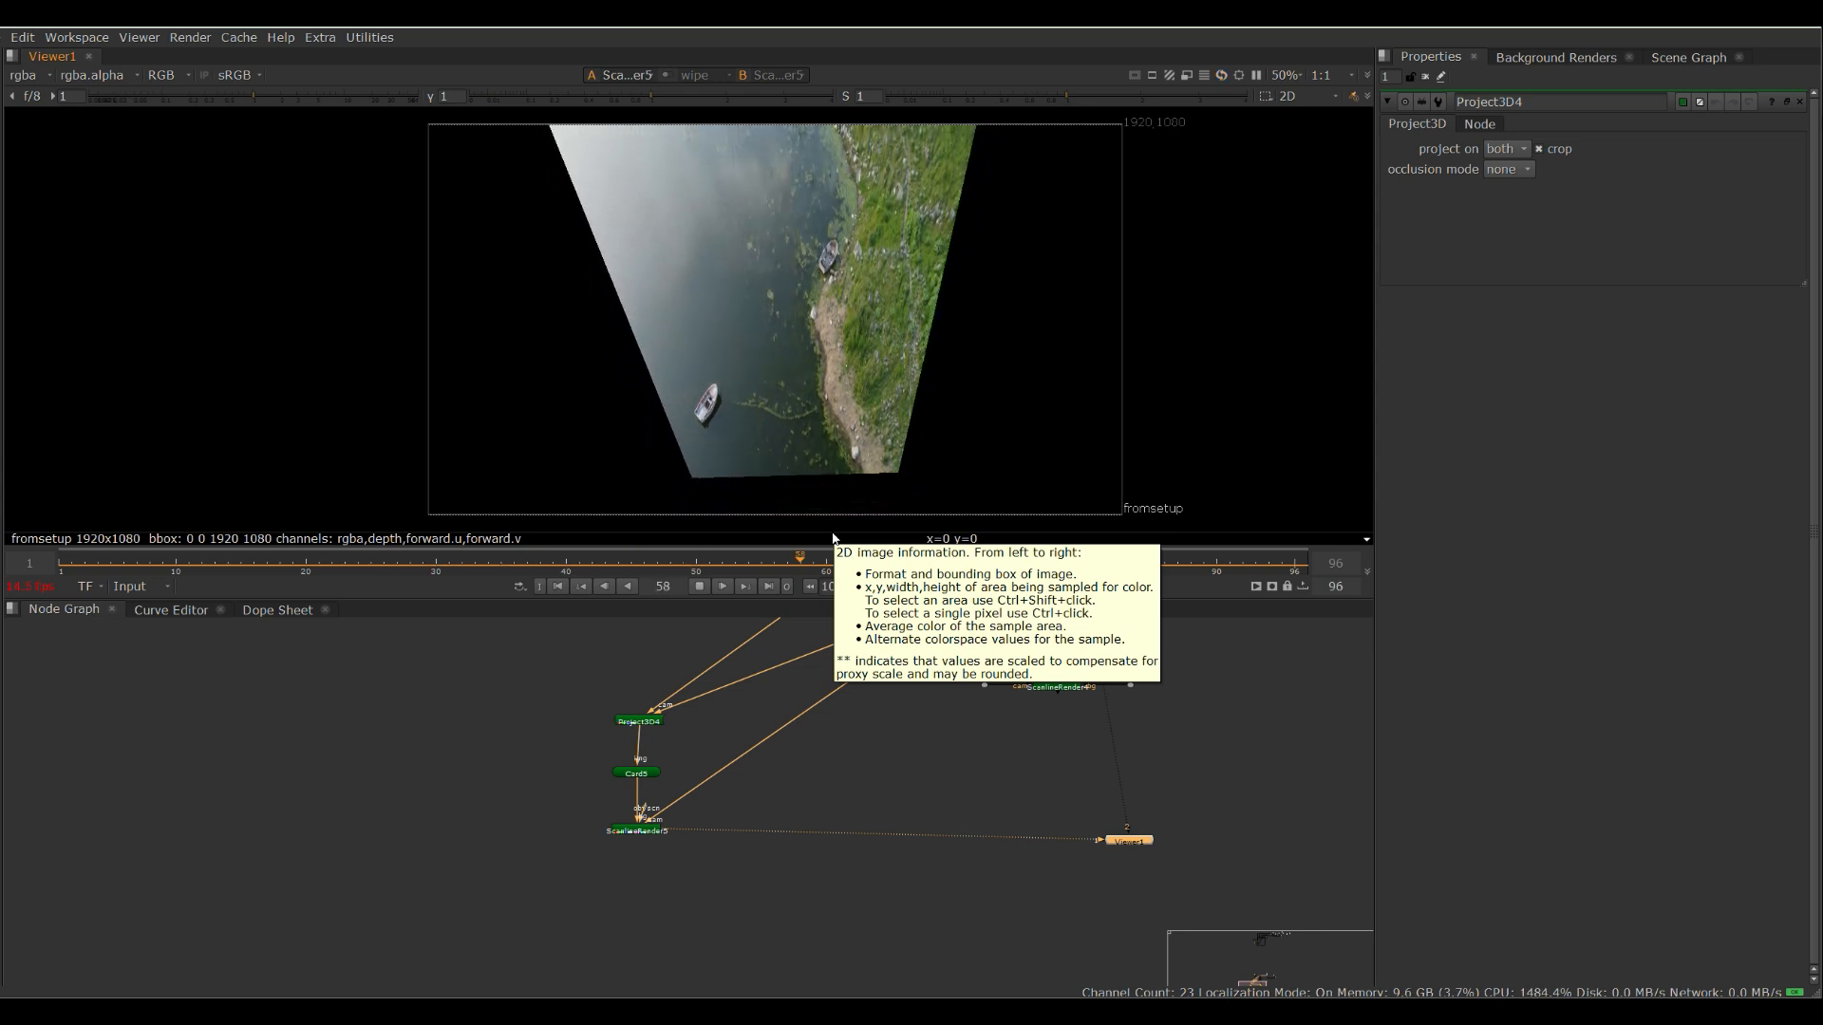
{"action": "left_click", "coordinate": [1286, 95]}
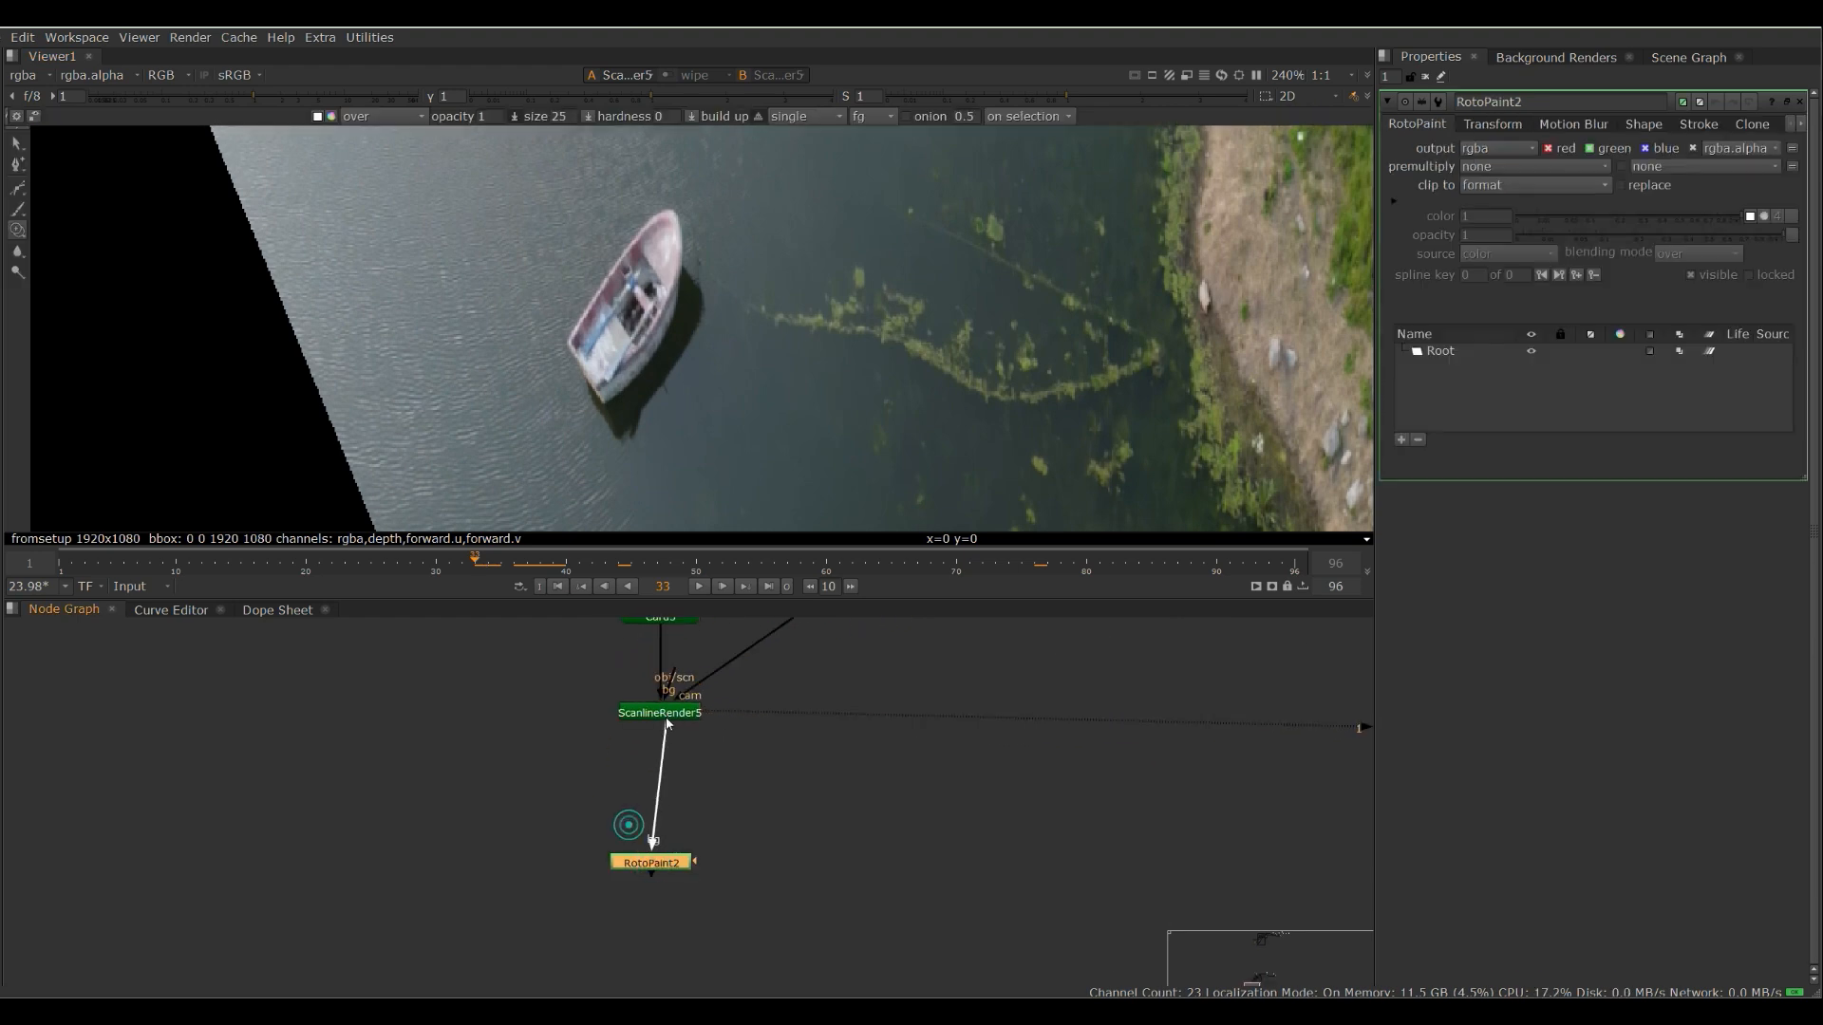
- Clone-paint clean water over the boat in RotoPaint and scrub later frames to check the patch
{"action": "left_click", "coordinate": [651, 860]}
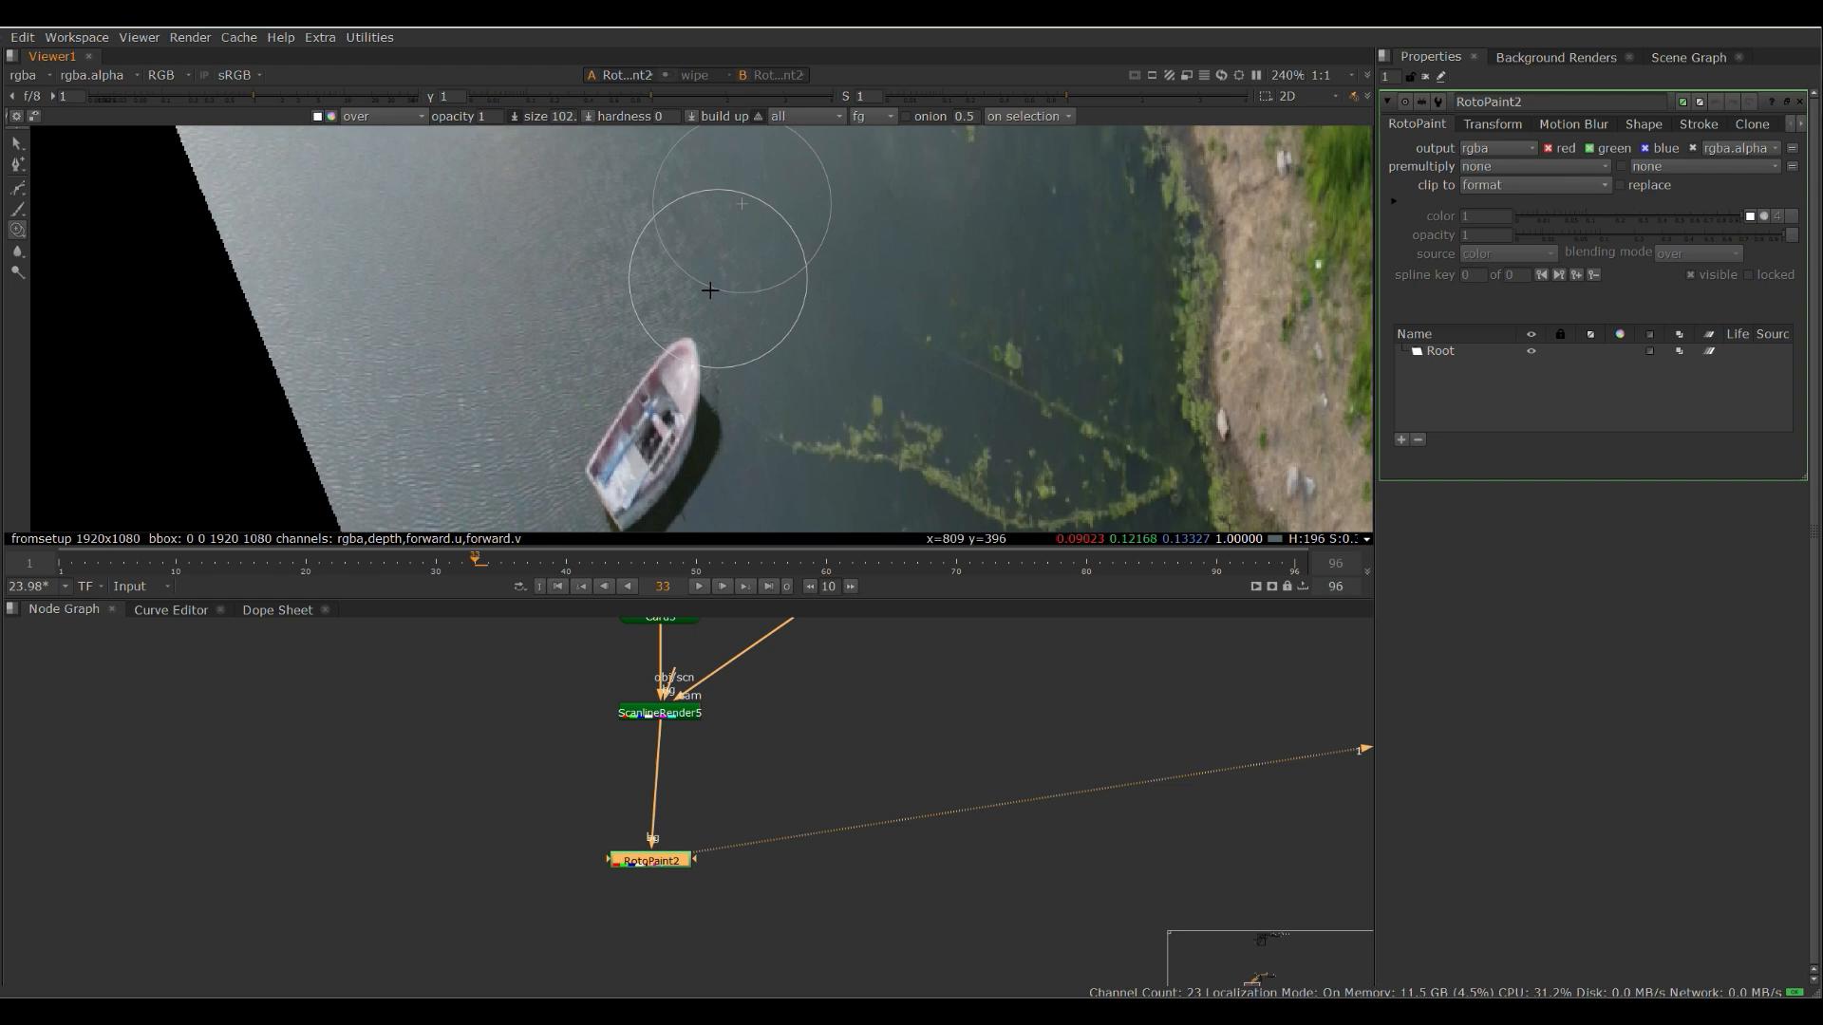
{"action": "left_click", "coordinate": [809, 116]}
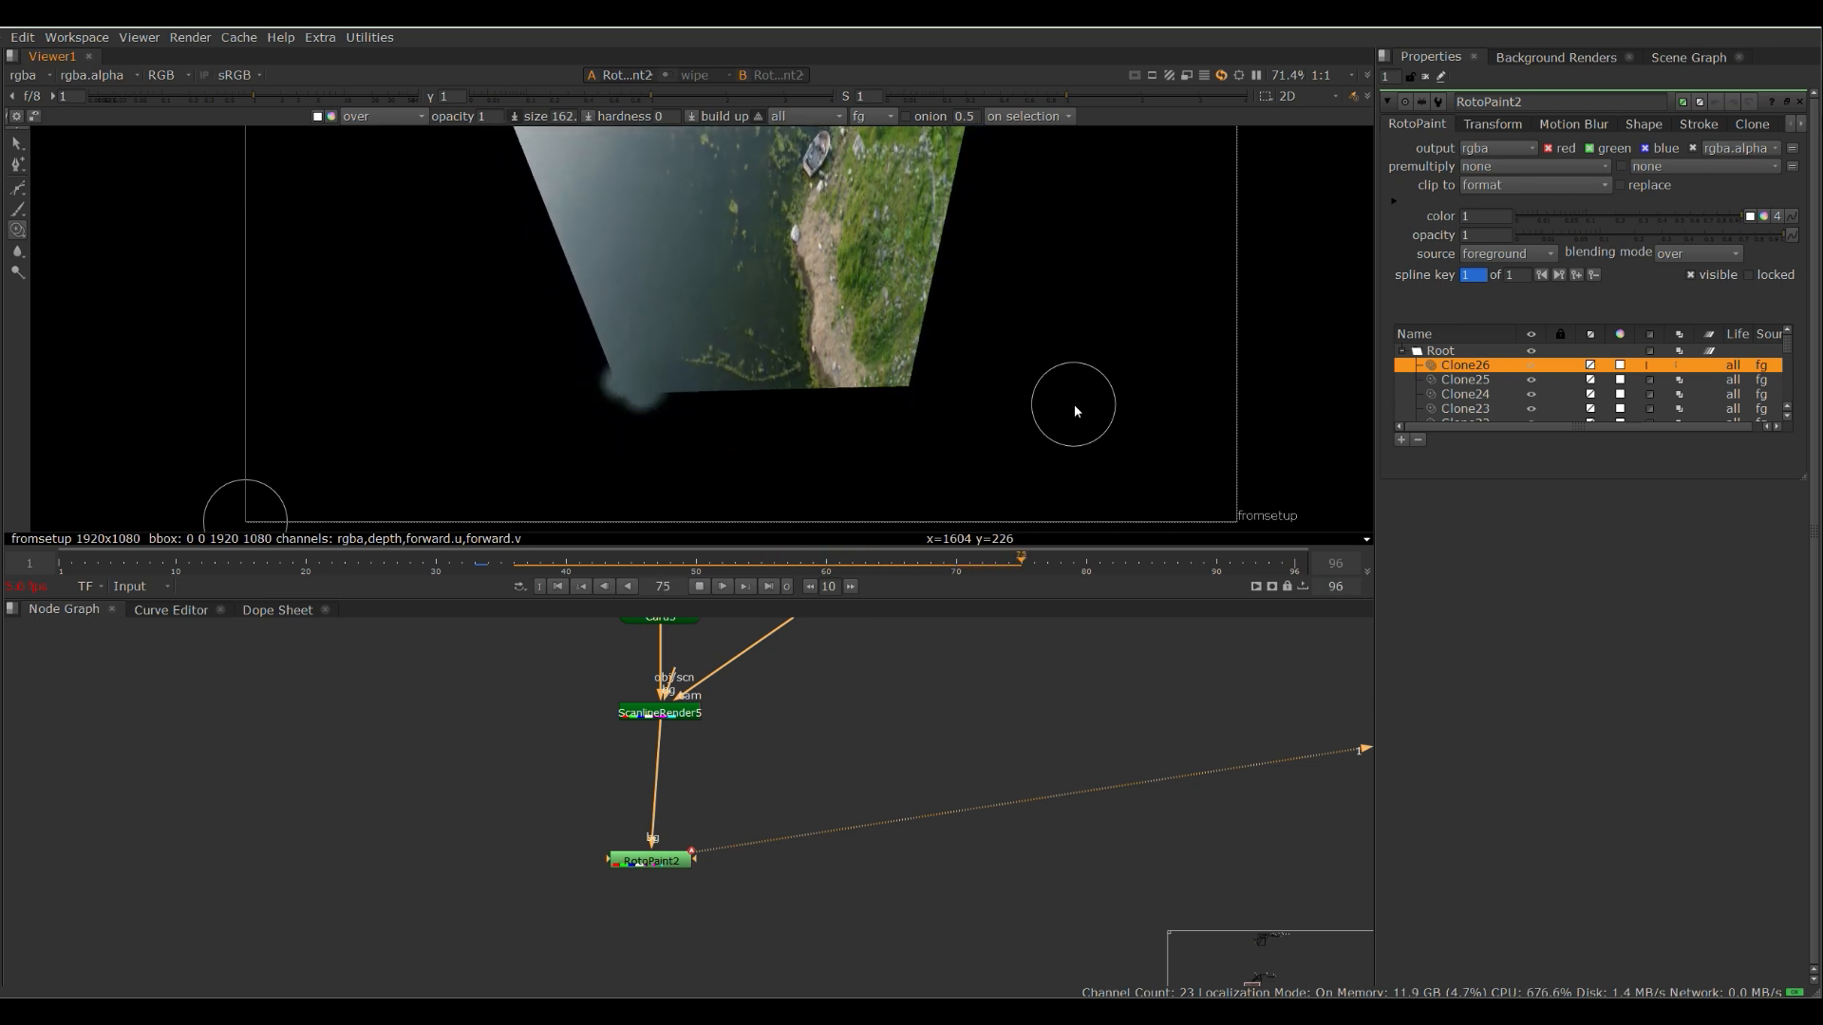
{"action": "left_click", "coordinate": [1162, 562]}
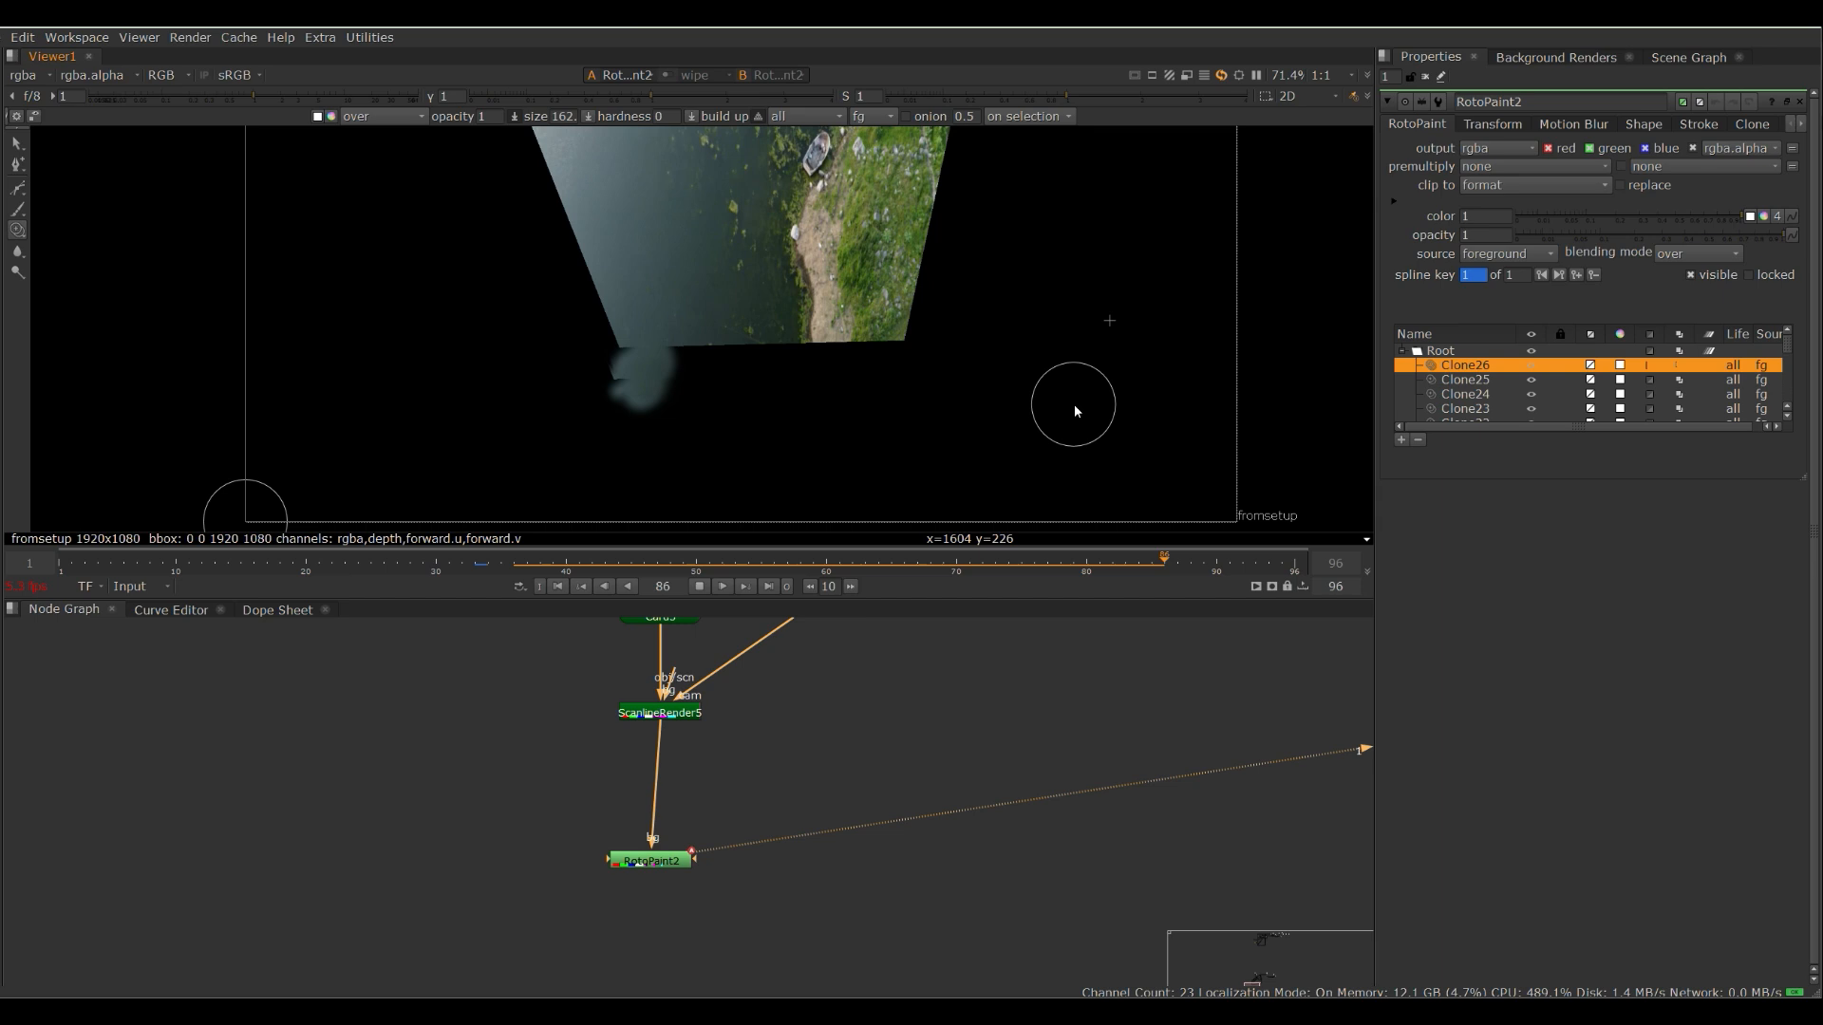
{"action": "left_click", "coordinate": [784, 562]}
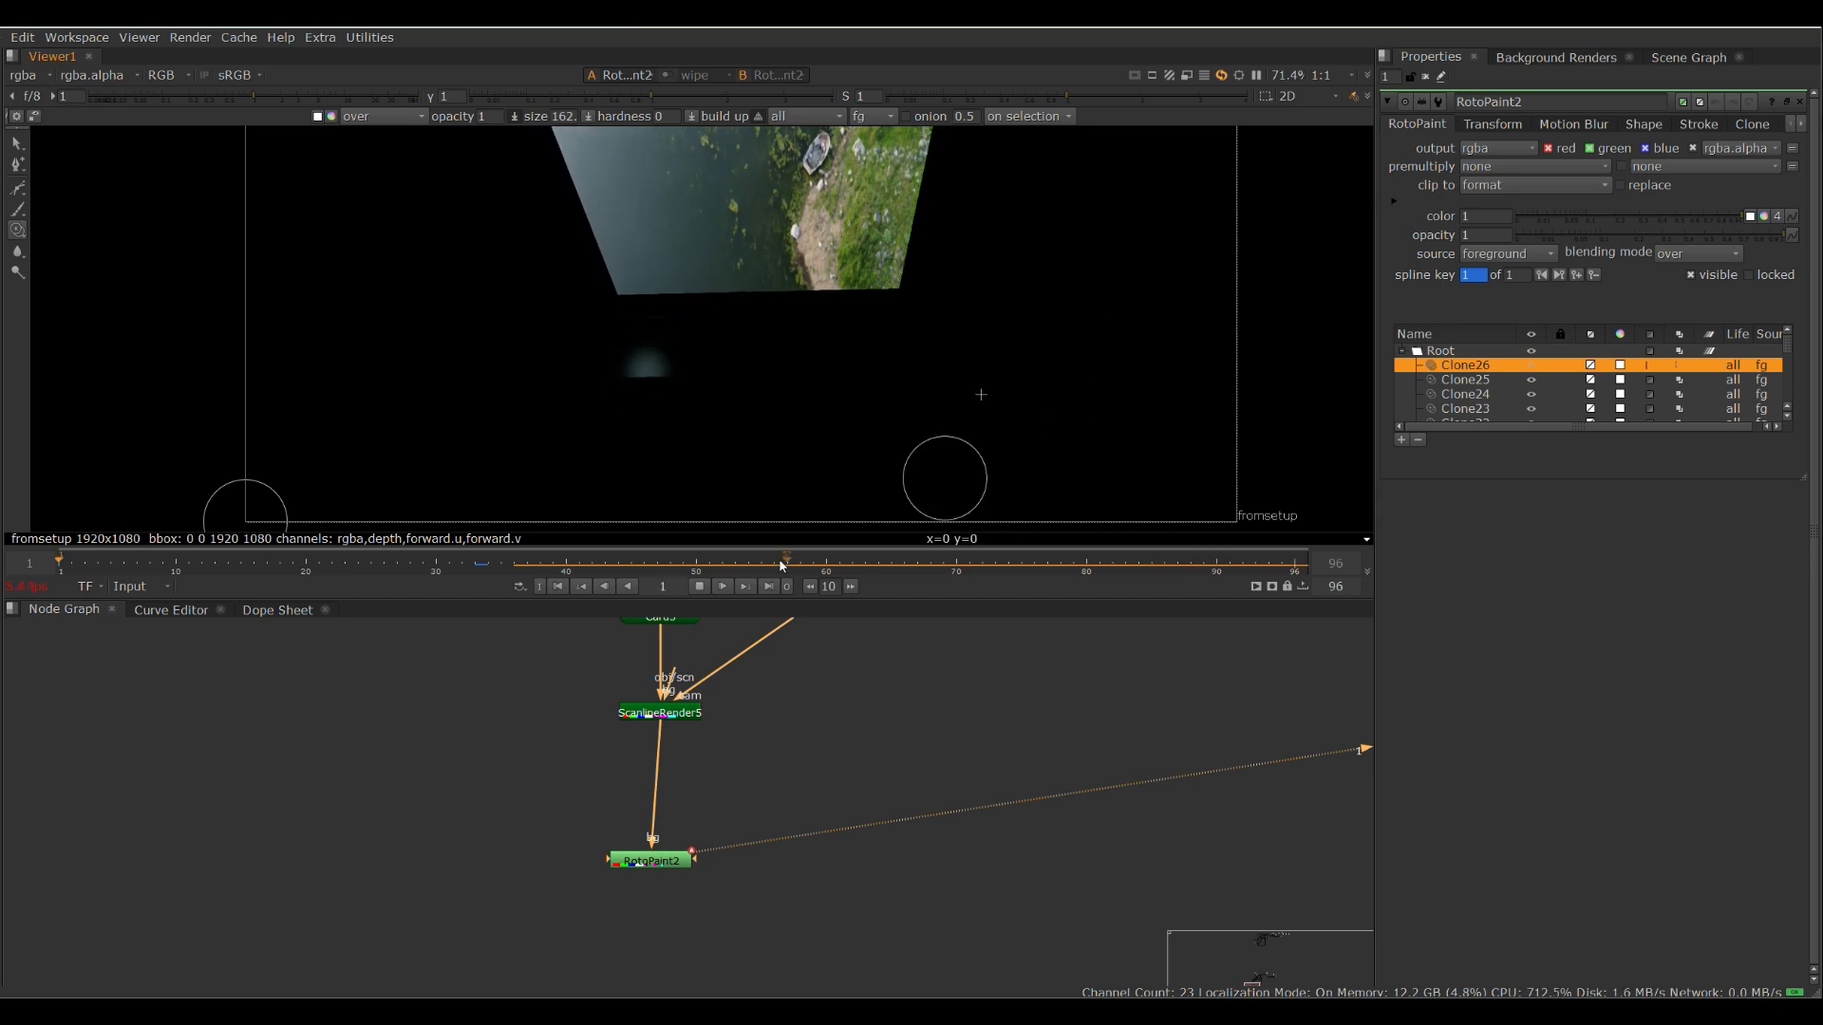
{"action": "left_click", "coordinate": [1006, 566]}
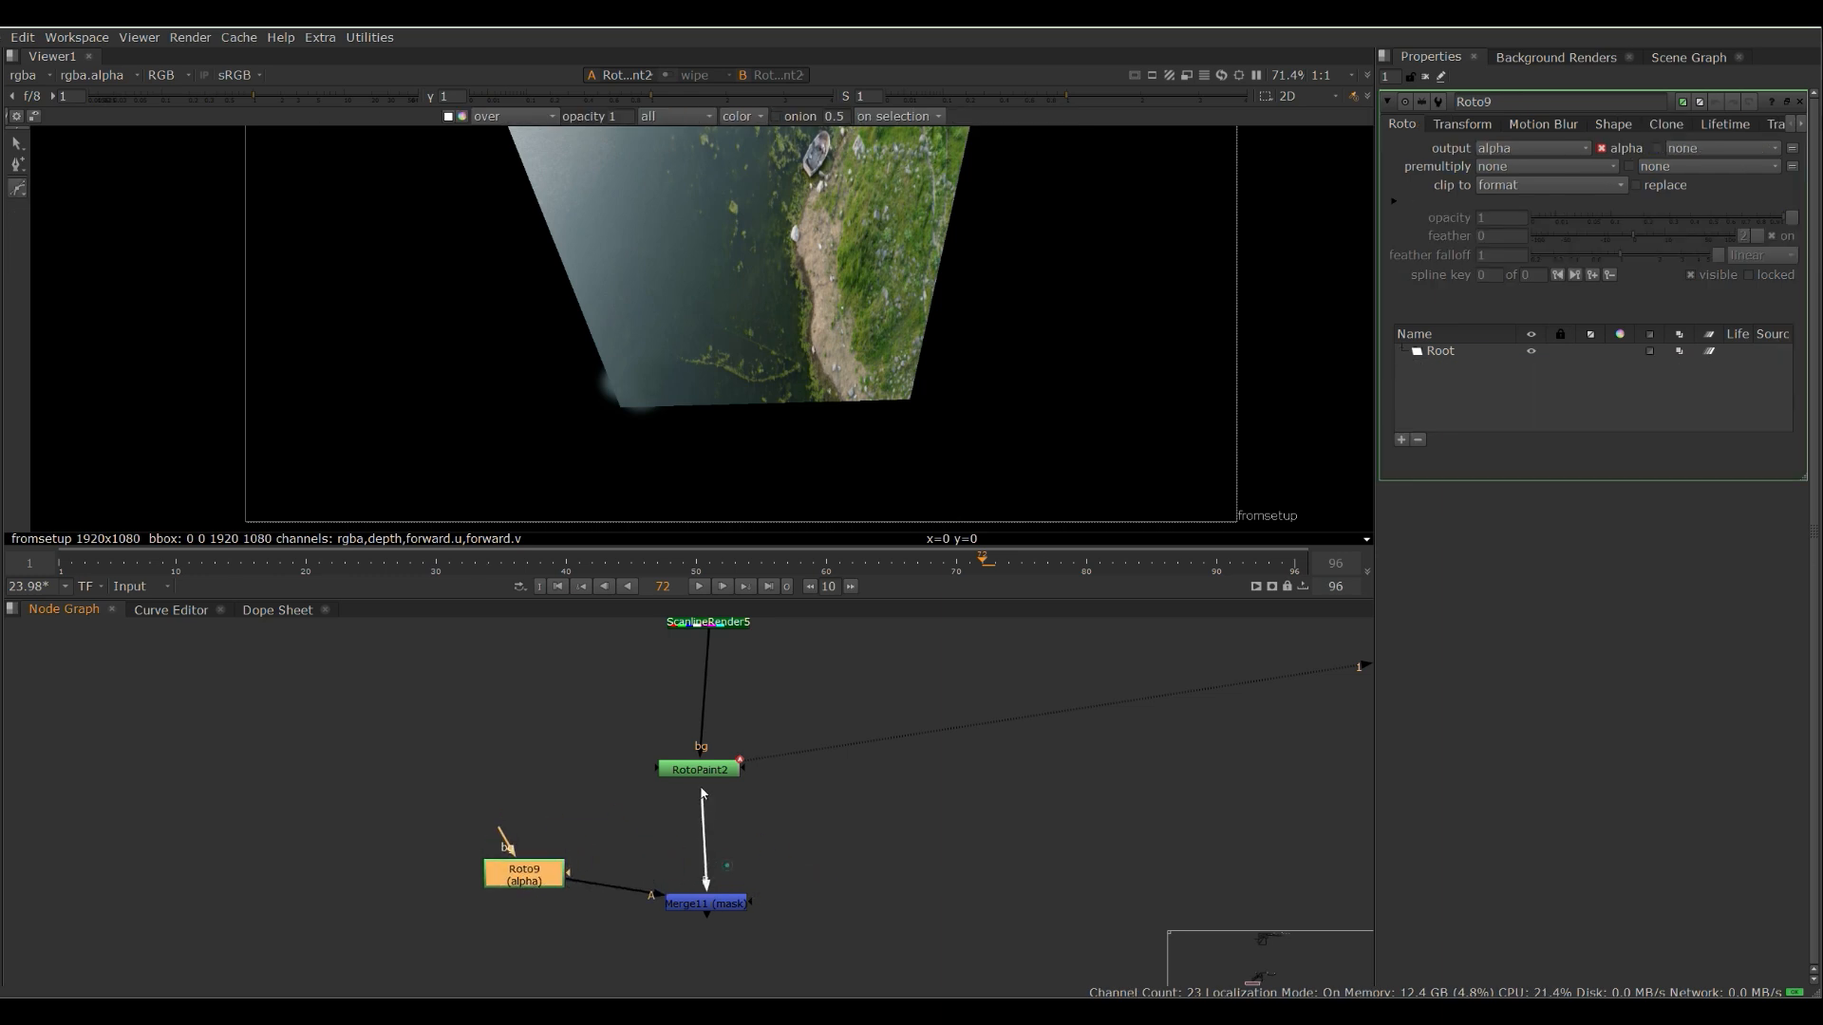
- Set the Merge after RotoPaint2 to mask so the Roto shape limits the painted patch
{"action": "left_click", "coordinate": [702, 903]}
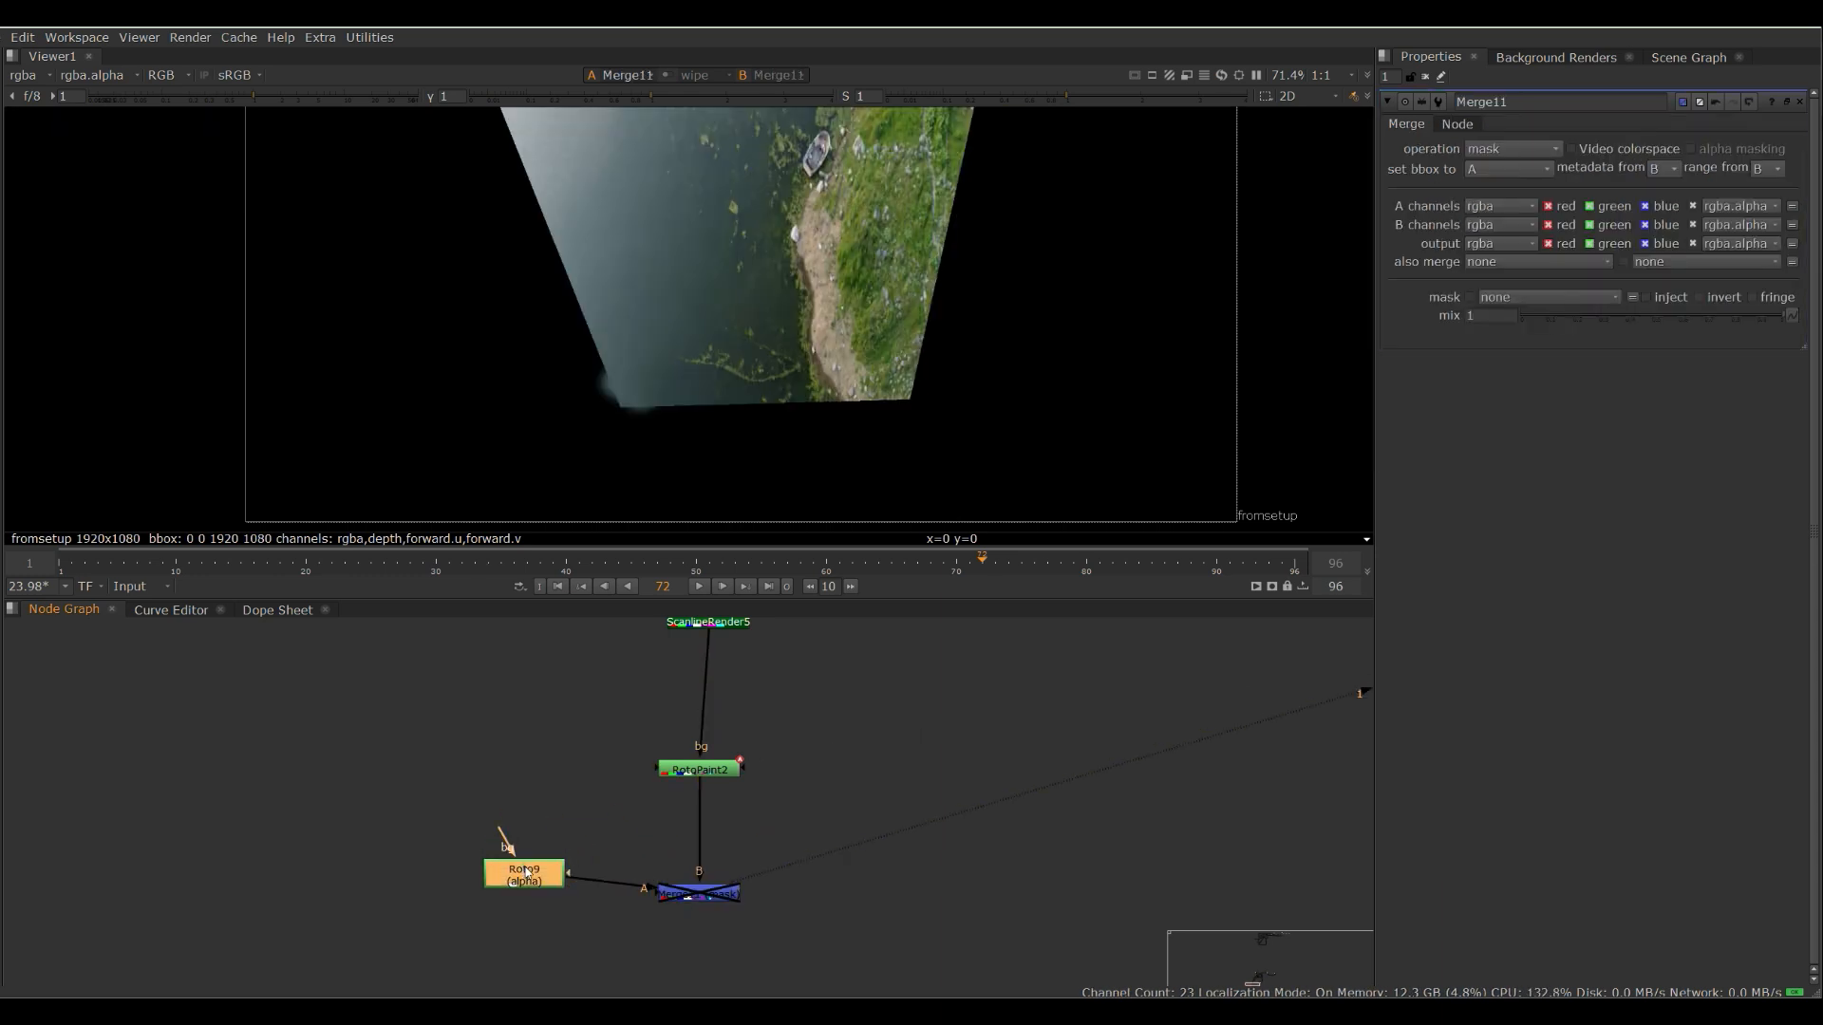
{"action": "left_click", "coordinate": [524, 873]}
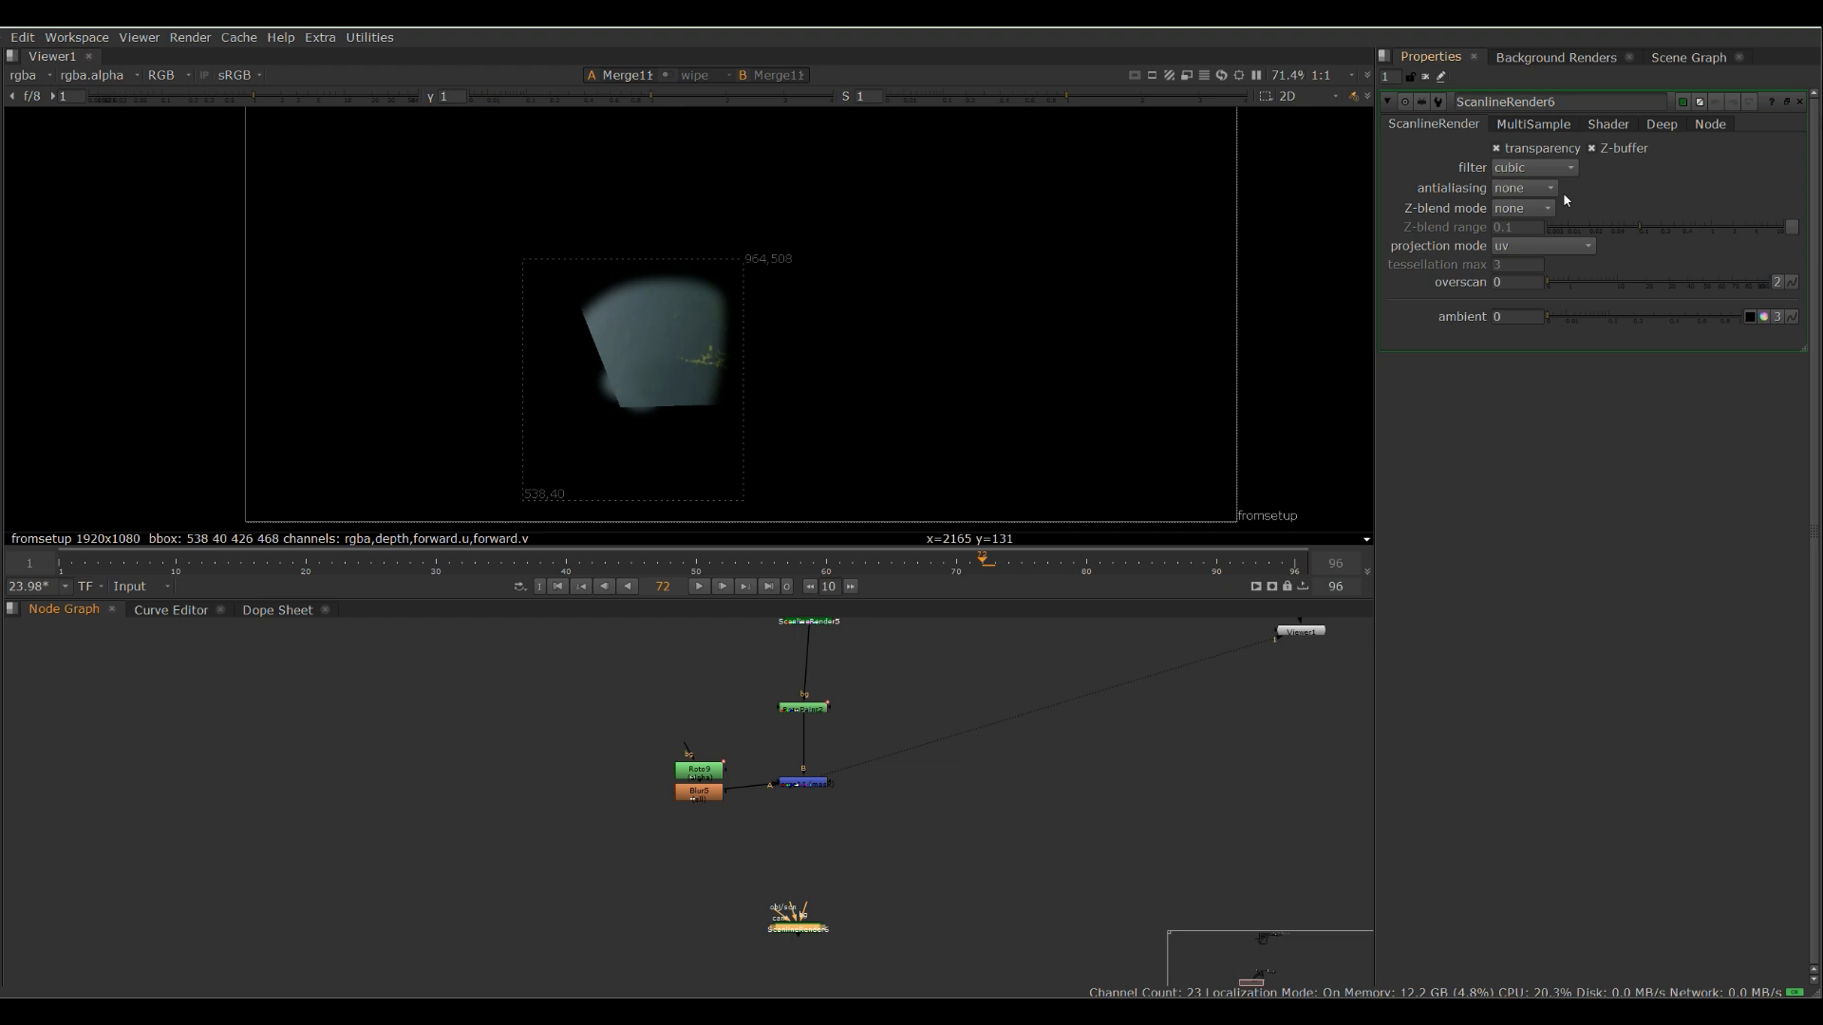
- Set ScanlineRender6 to render camera projection and play back the reprojected patch
{"action": "left_click", "coordinate": [1542, 245]}
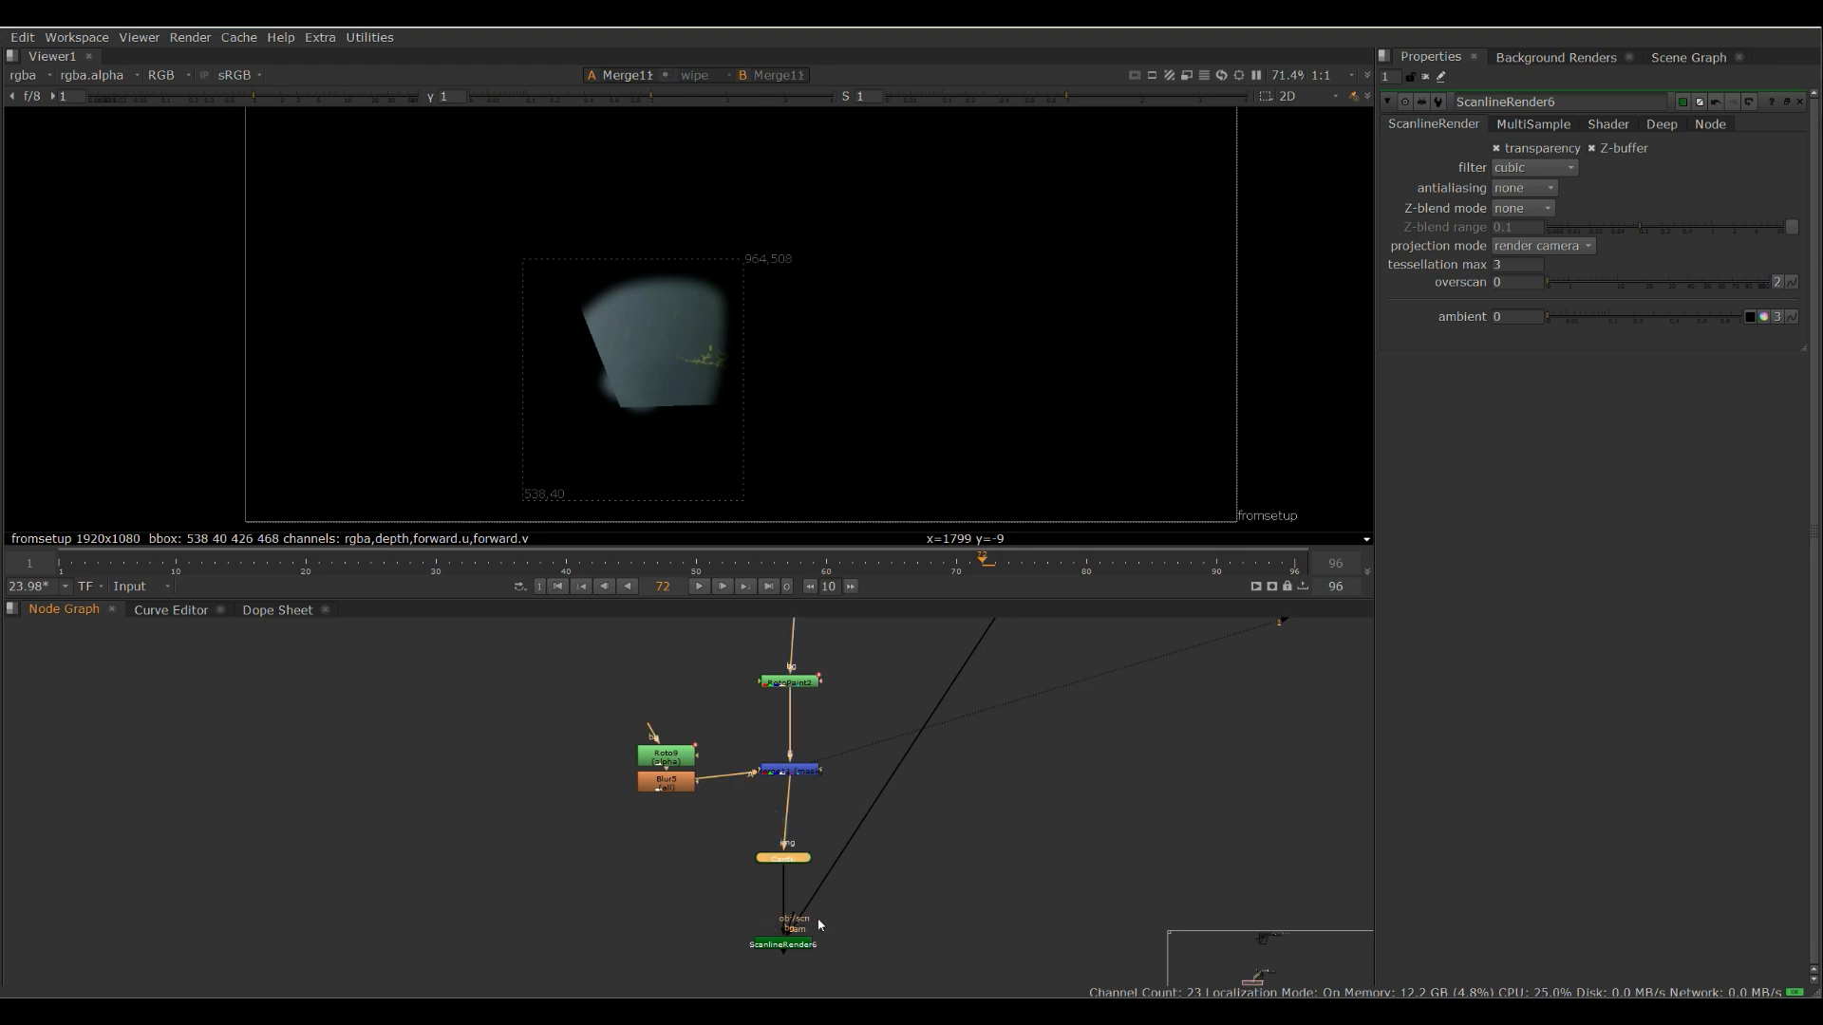
{"action": "left_click", "coordinate": [787, 944]}
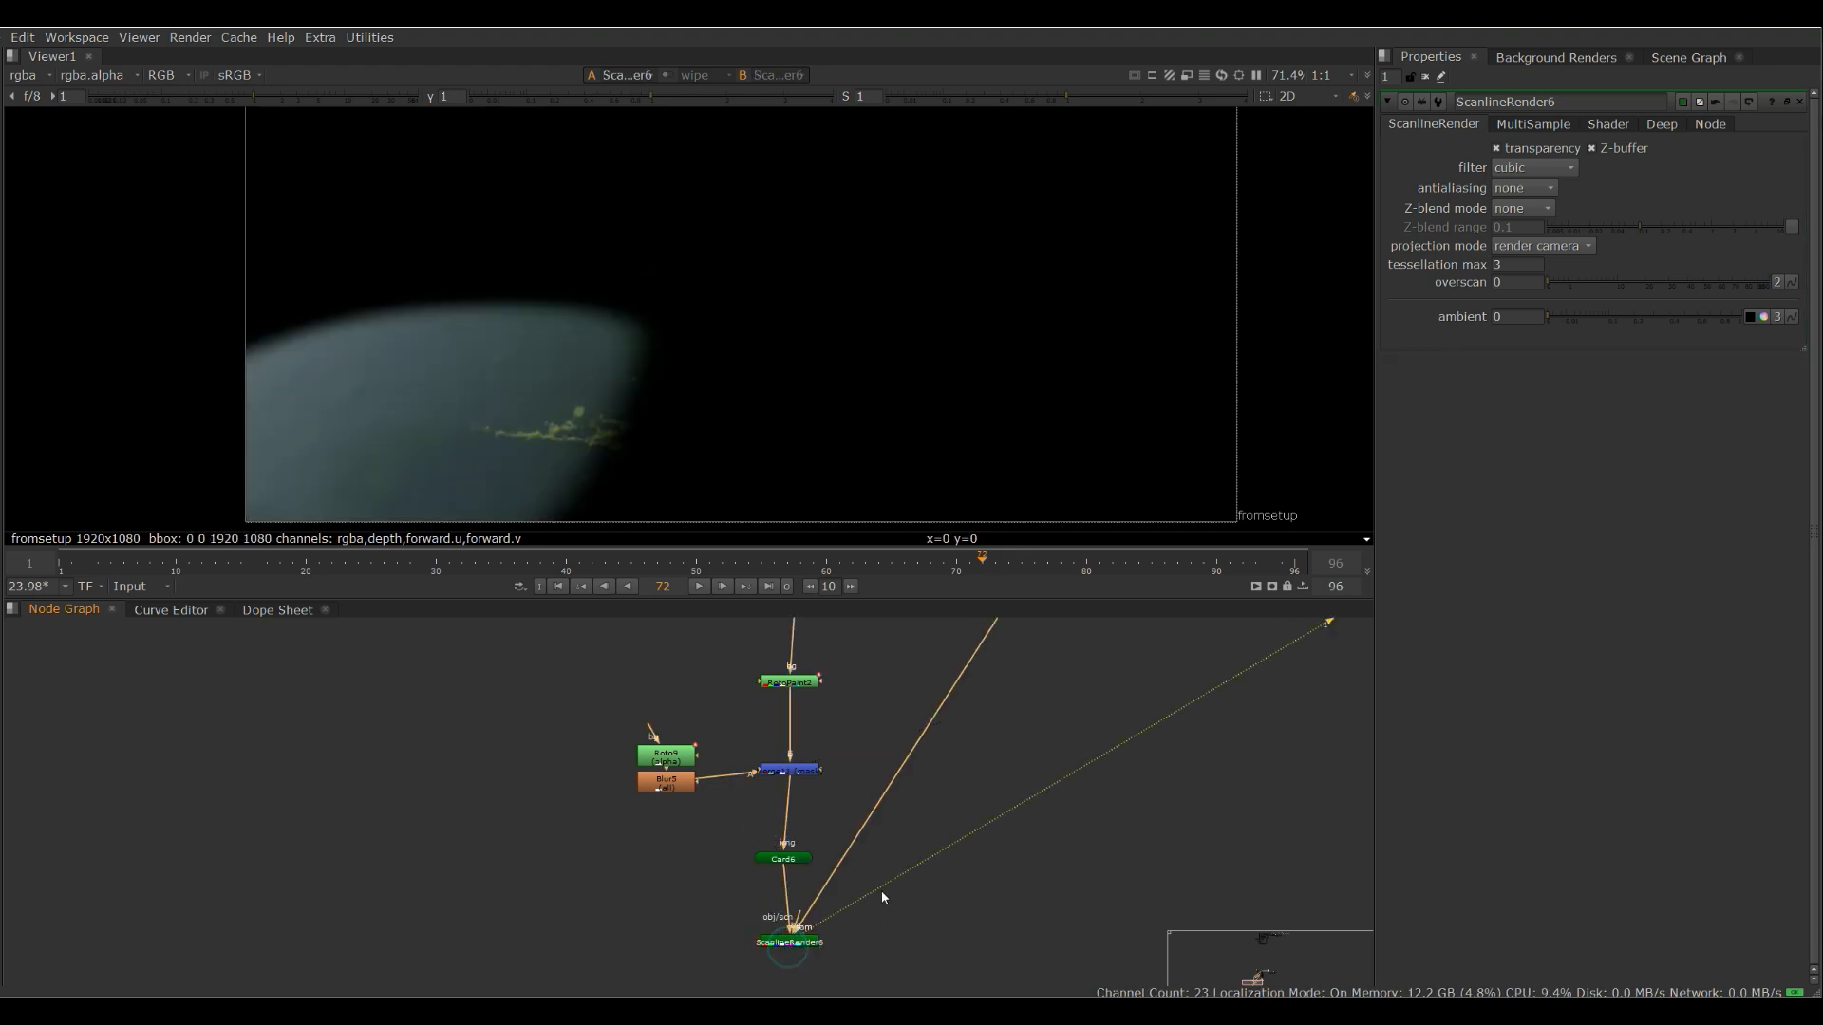
{"action": "left_click", "coordinate": [703, 589]}
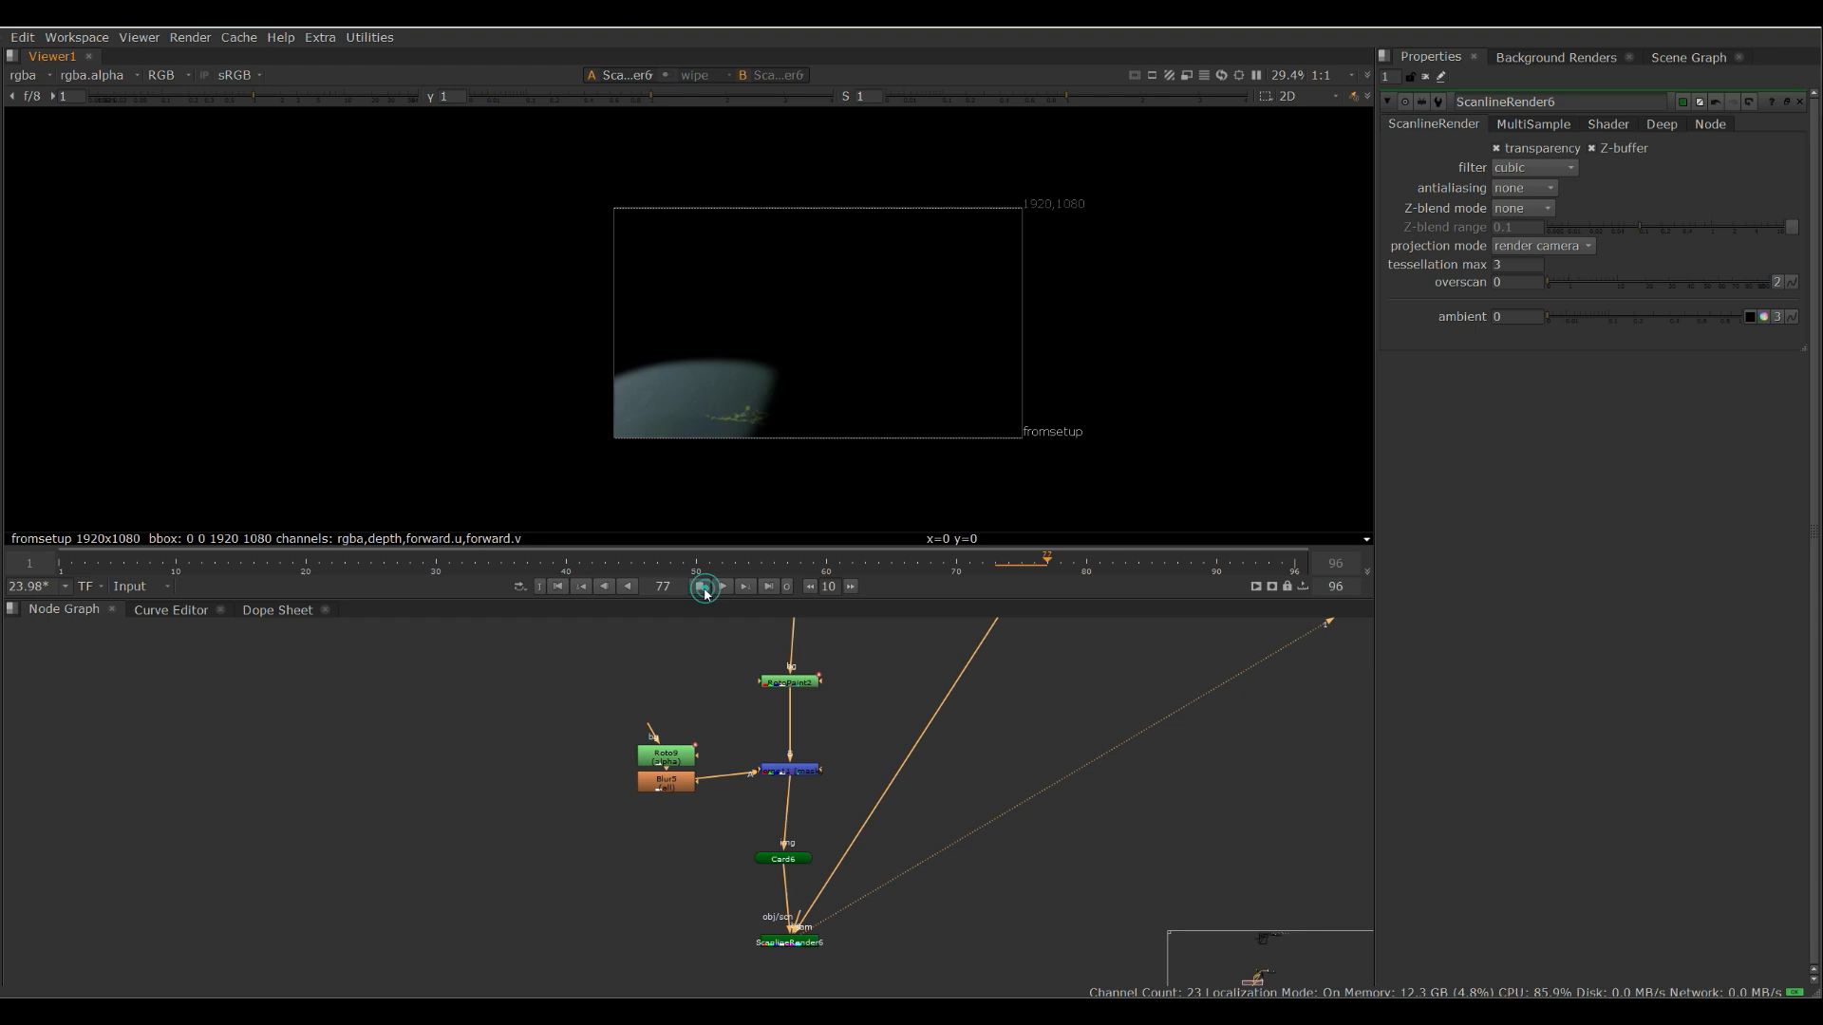
{"action": "left_click", "coordinate": [703, 587]}
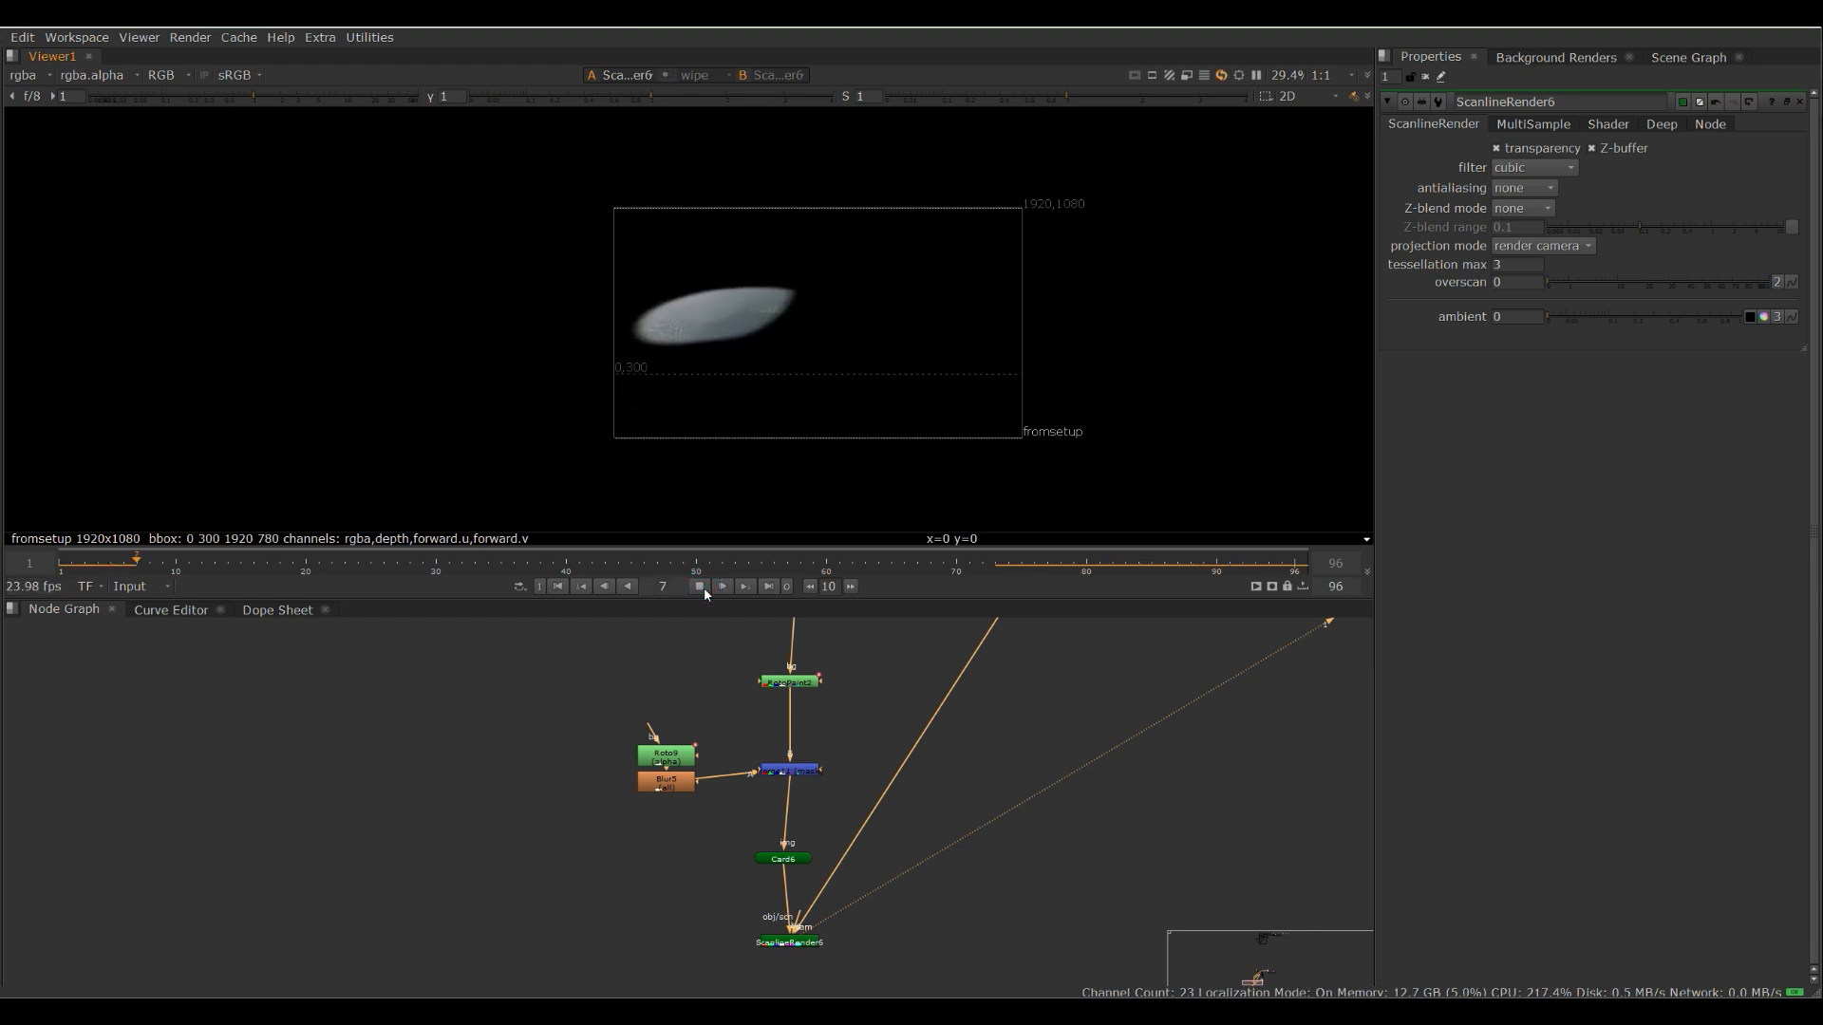
{"action": "left_click", "coordinate": [699, 587]}
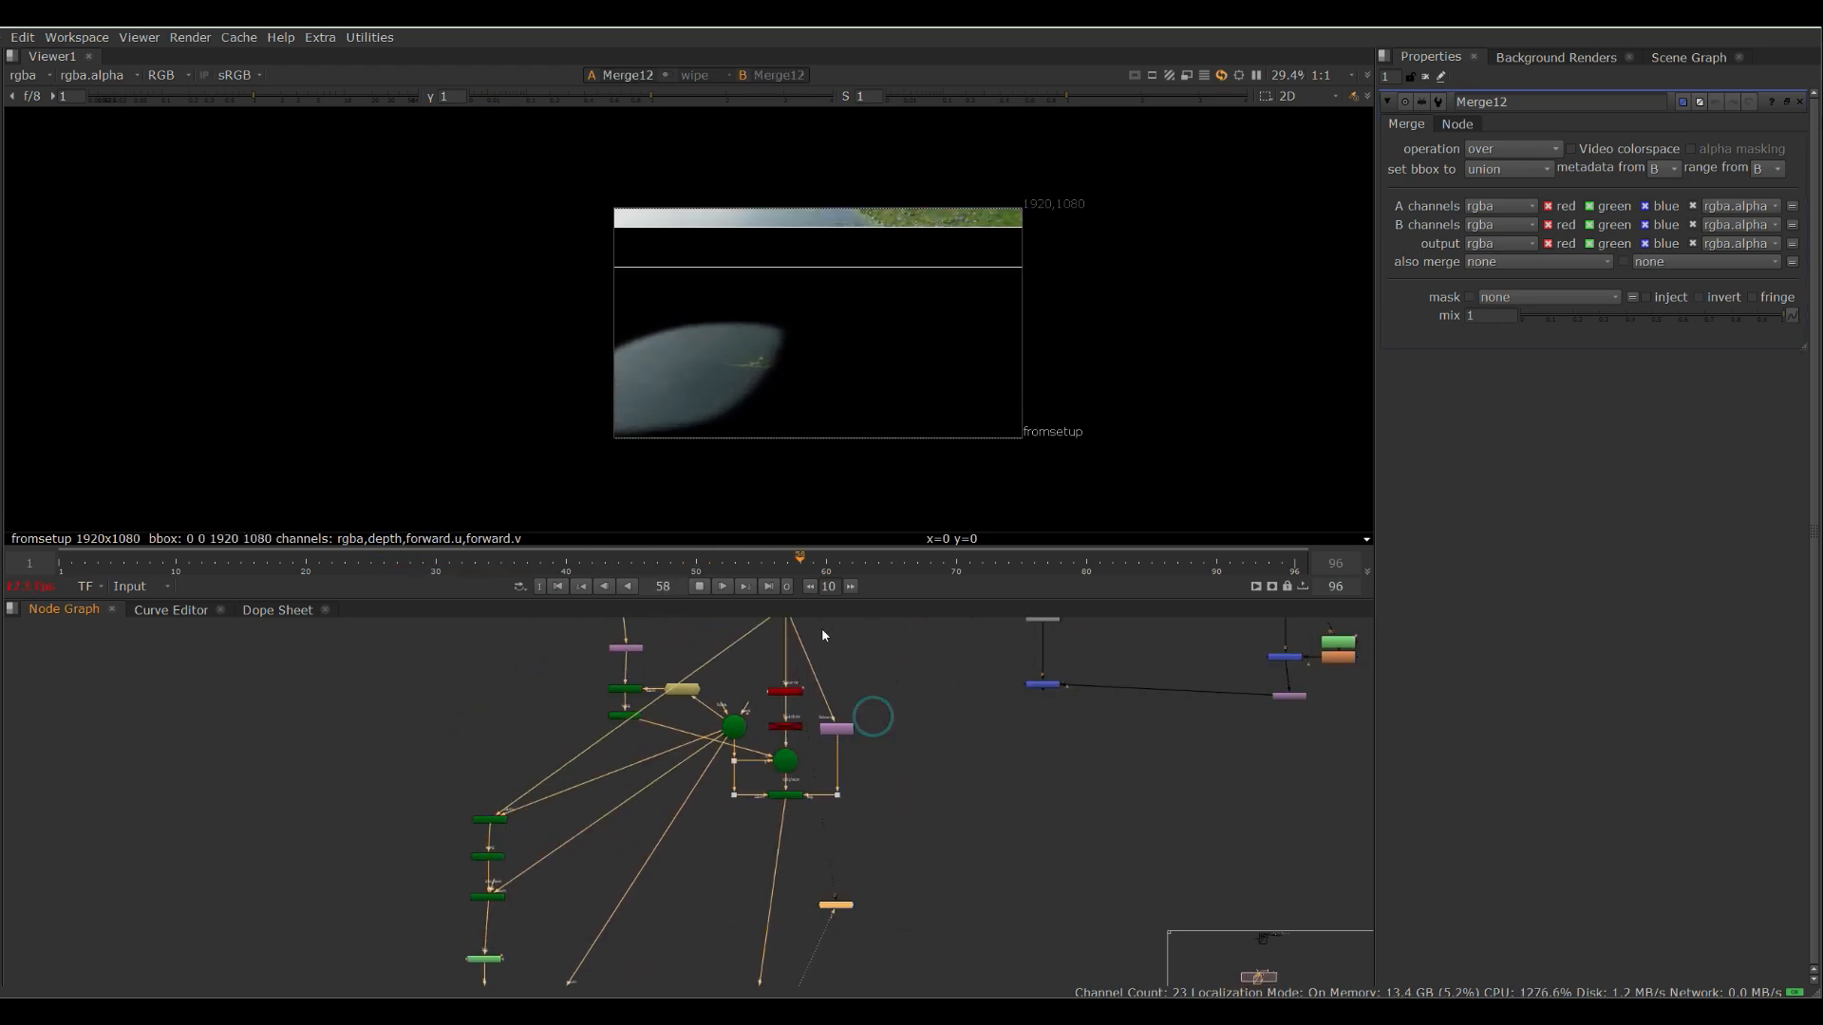
- View the patch merged over the original plate and play the shot to confirm the boat is gone
{"action": "left_click", "coordinate": [721, 587]}
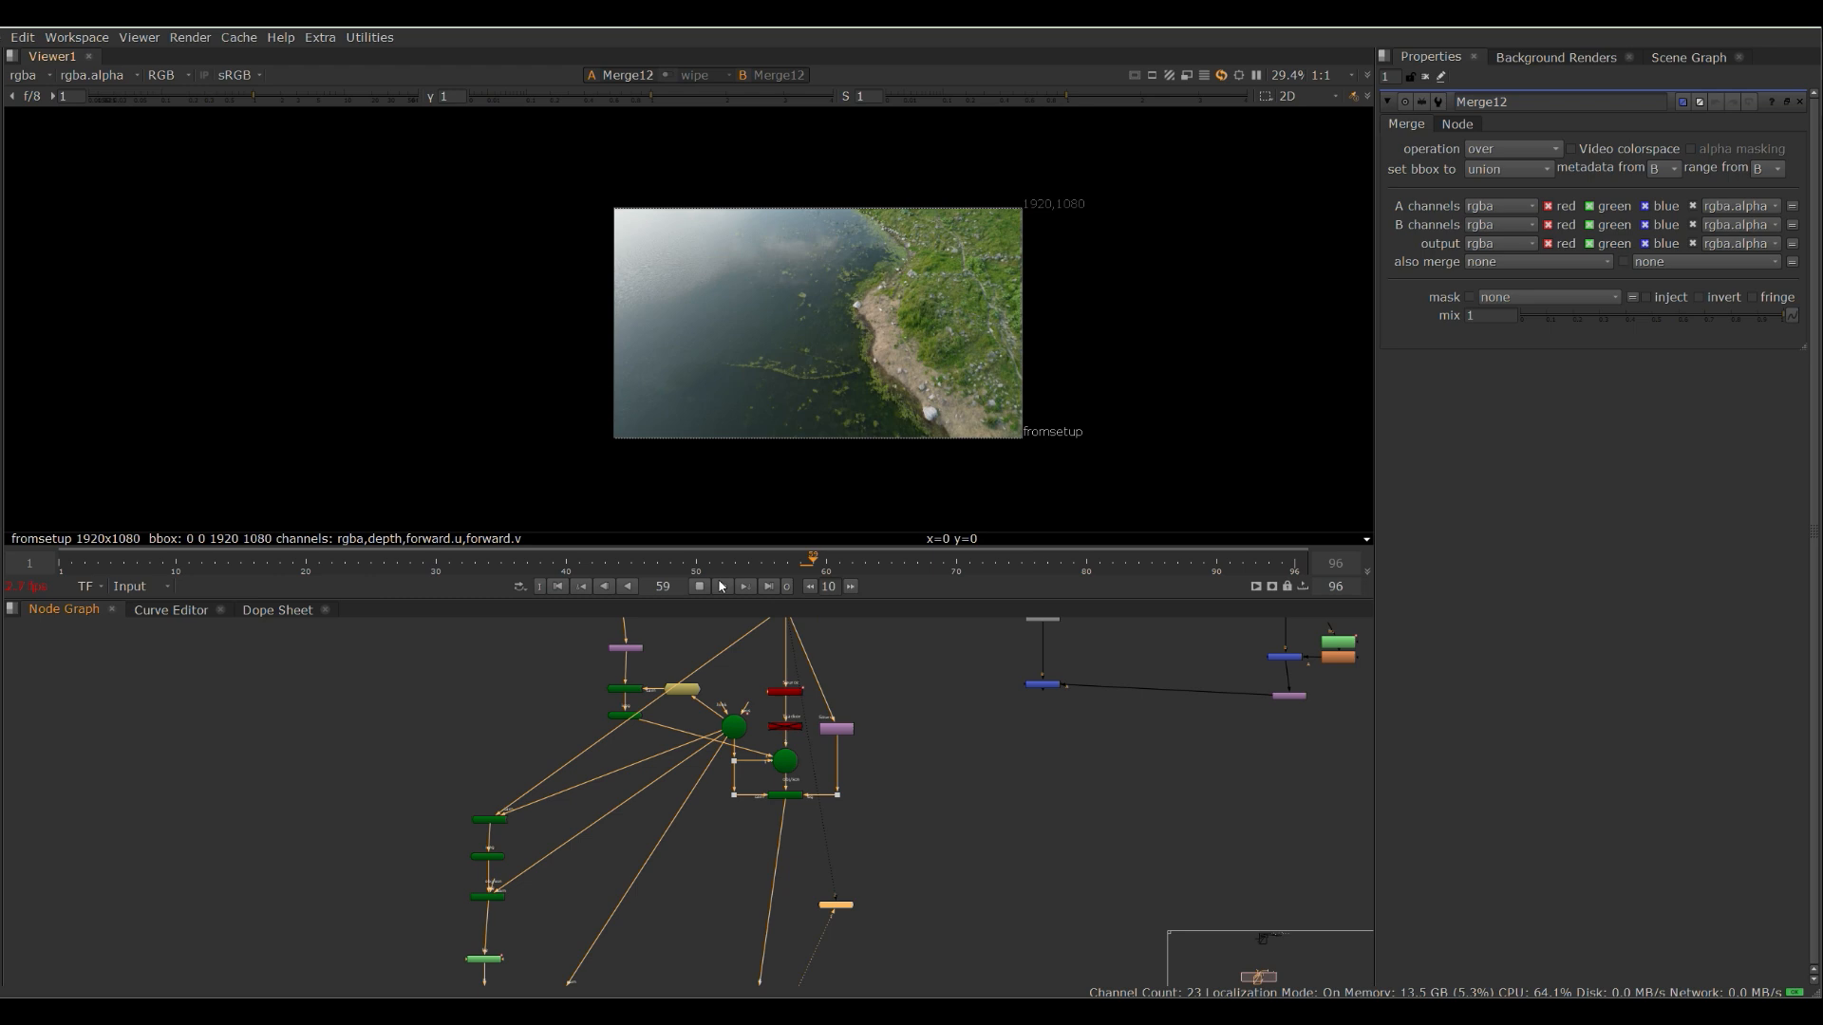
{"action": "left_click", "coordinate": [722, 587]}
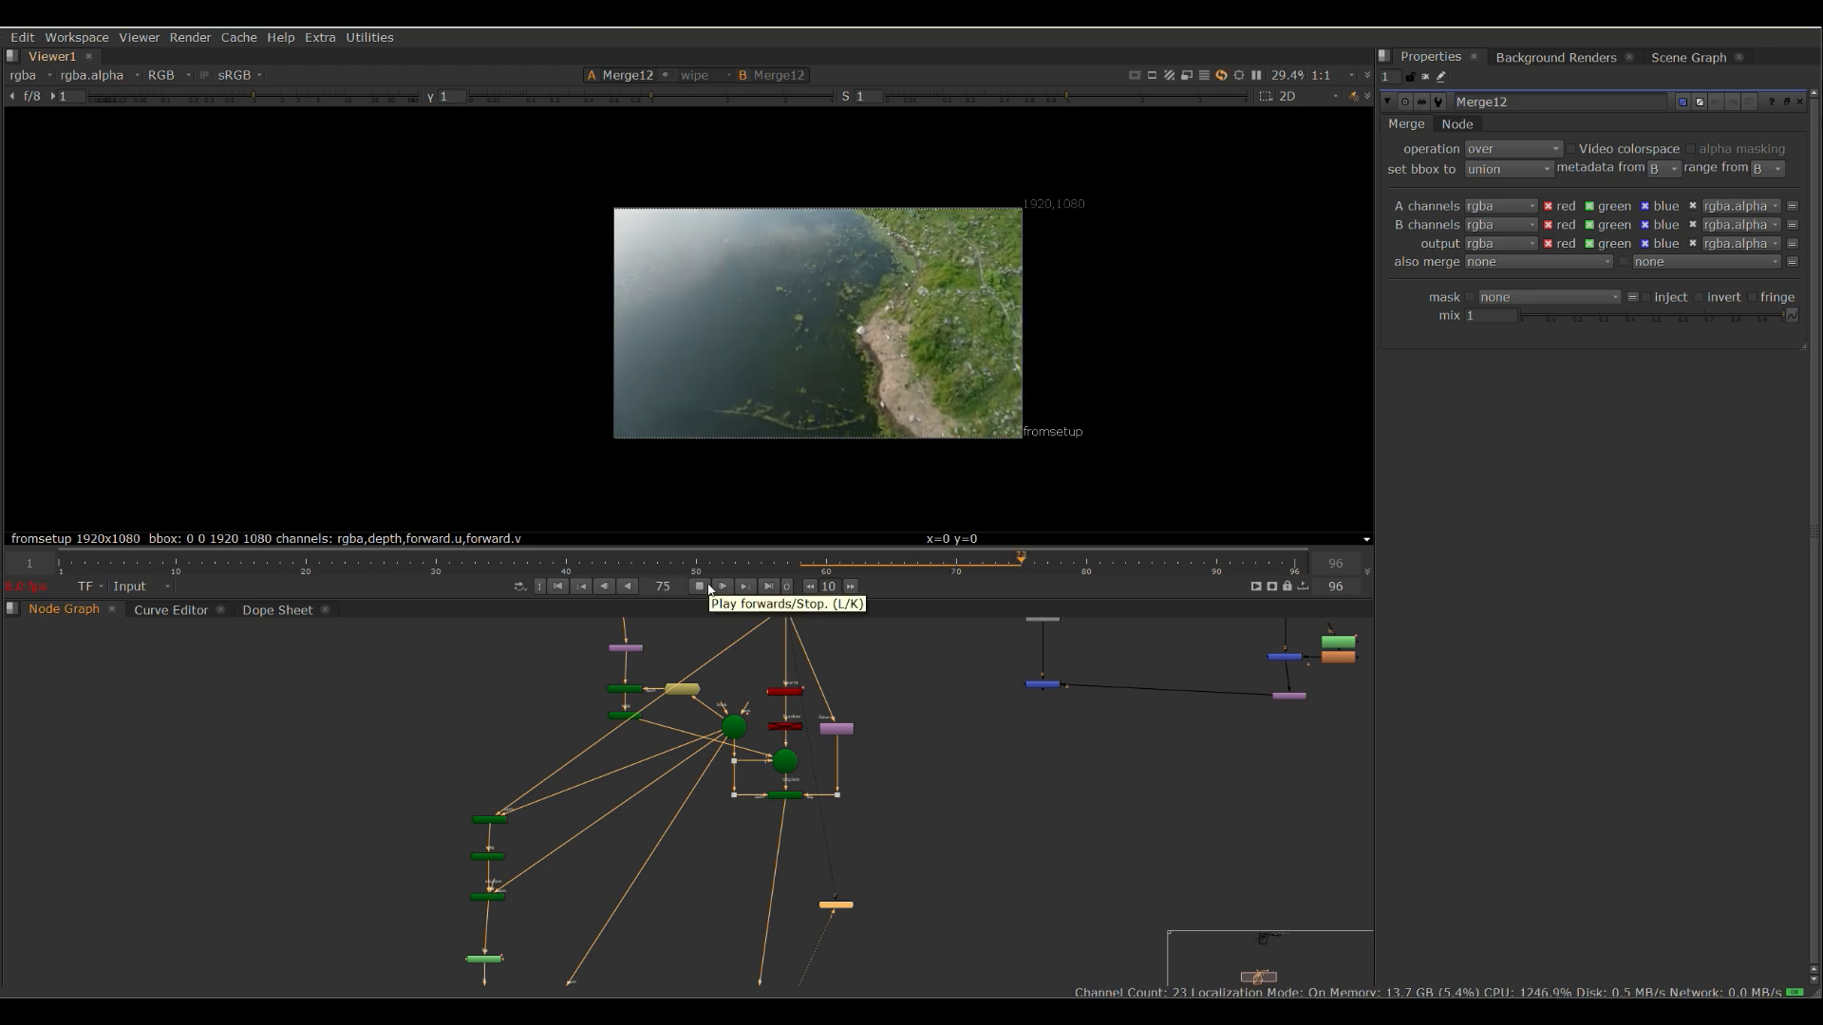
{"action": "left_click", "coordinate": [698, 587]}
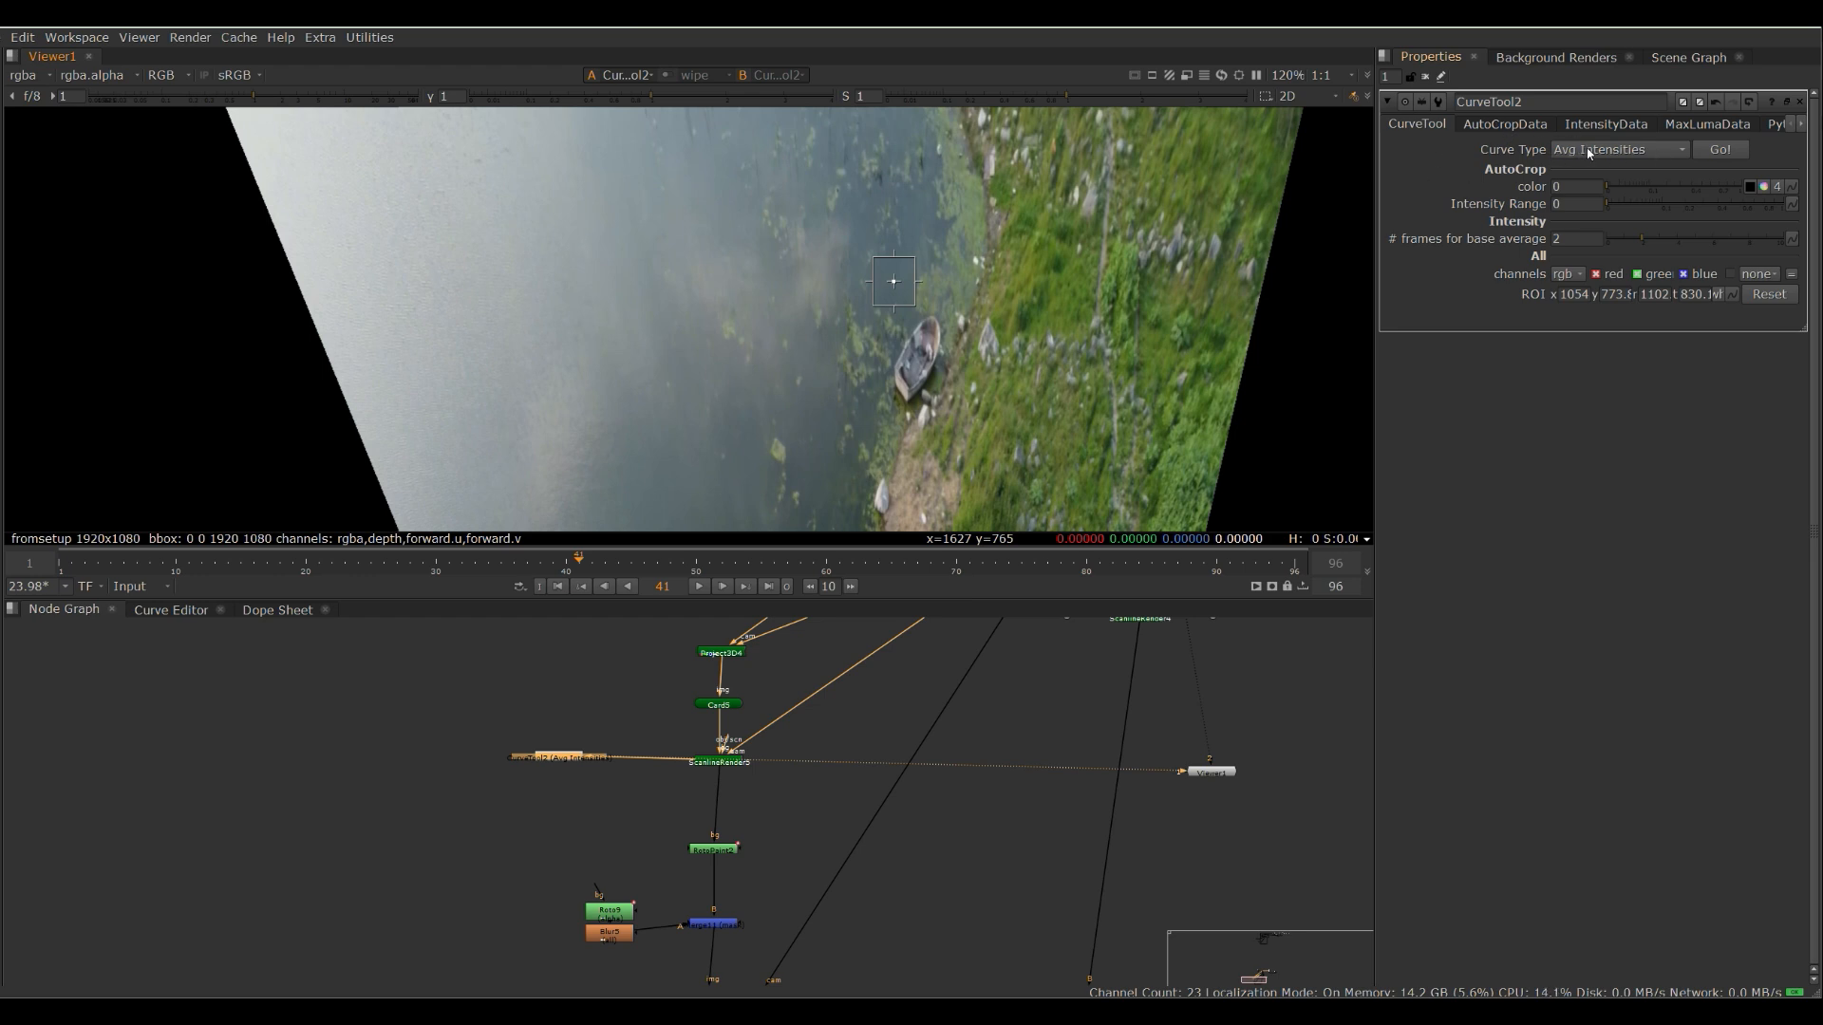
- Run the CurveTool Avg Intensities analysis over frames 1-96 on the water region
{"action": "left_click", "coordinate": [1721, 148]}
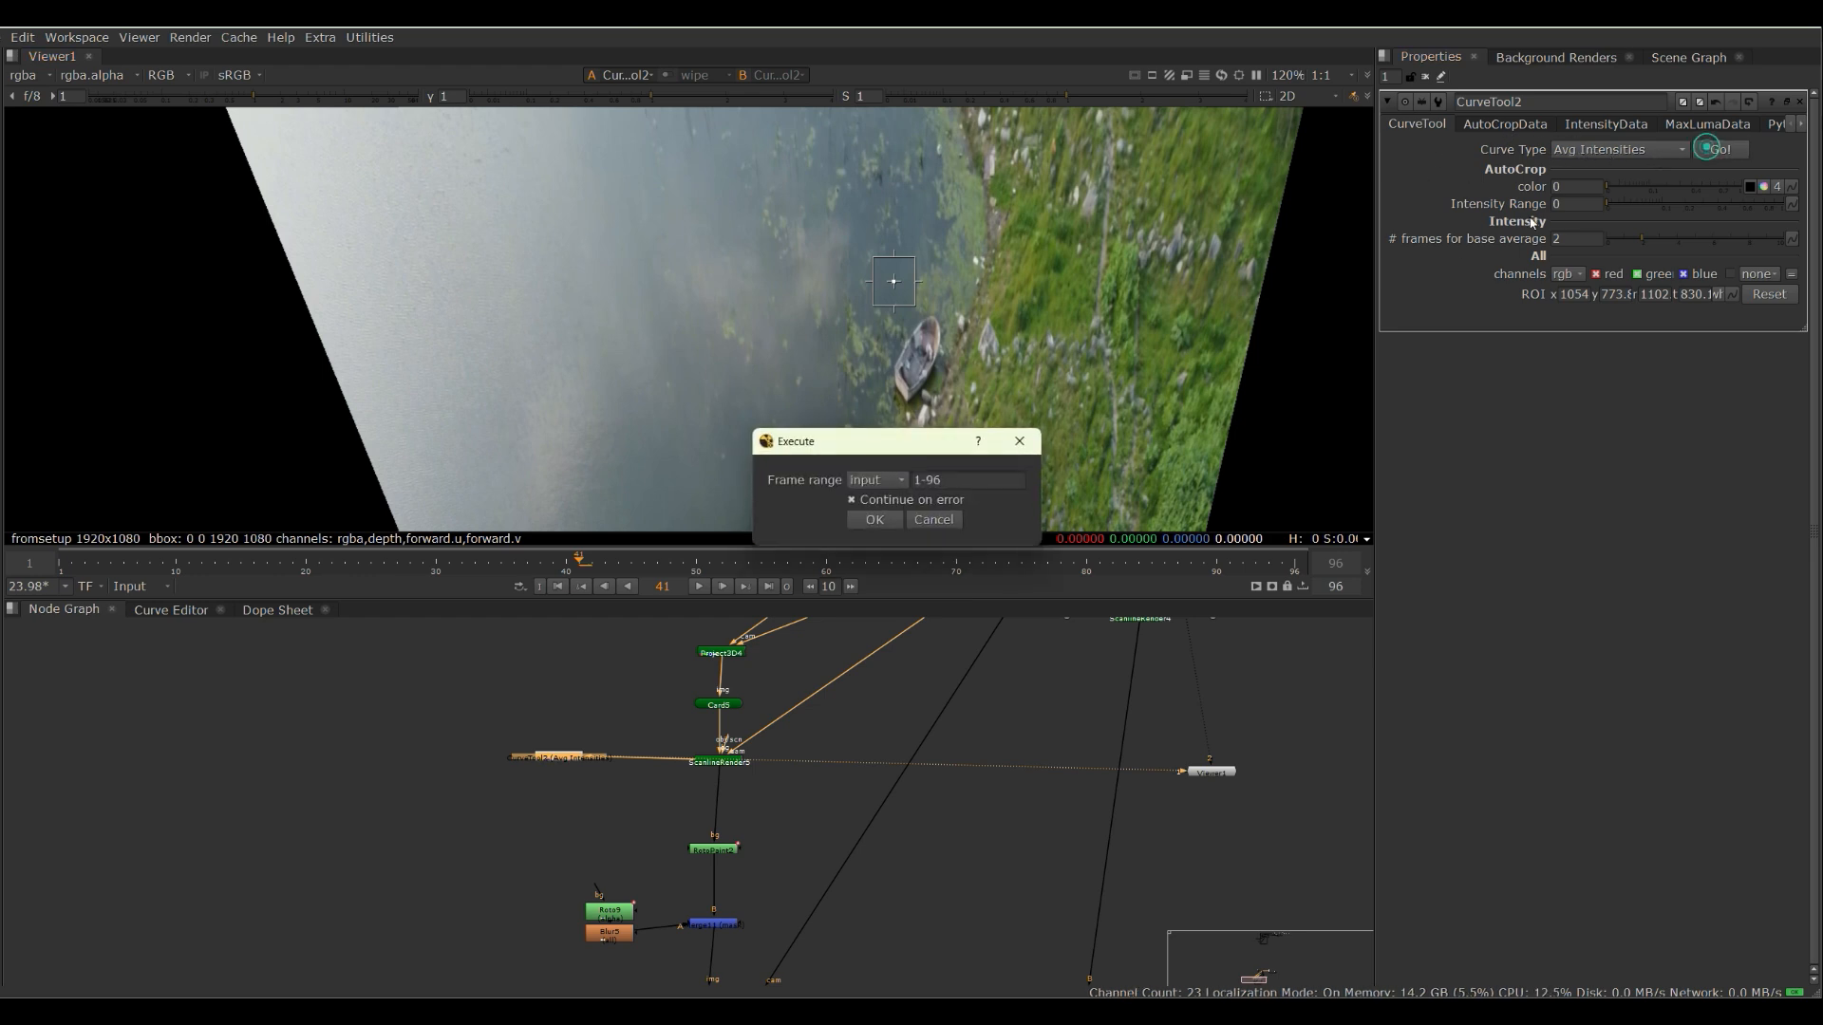
{"action": "left_click", "coordinate": [874, 519]}
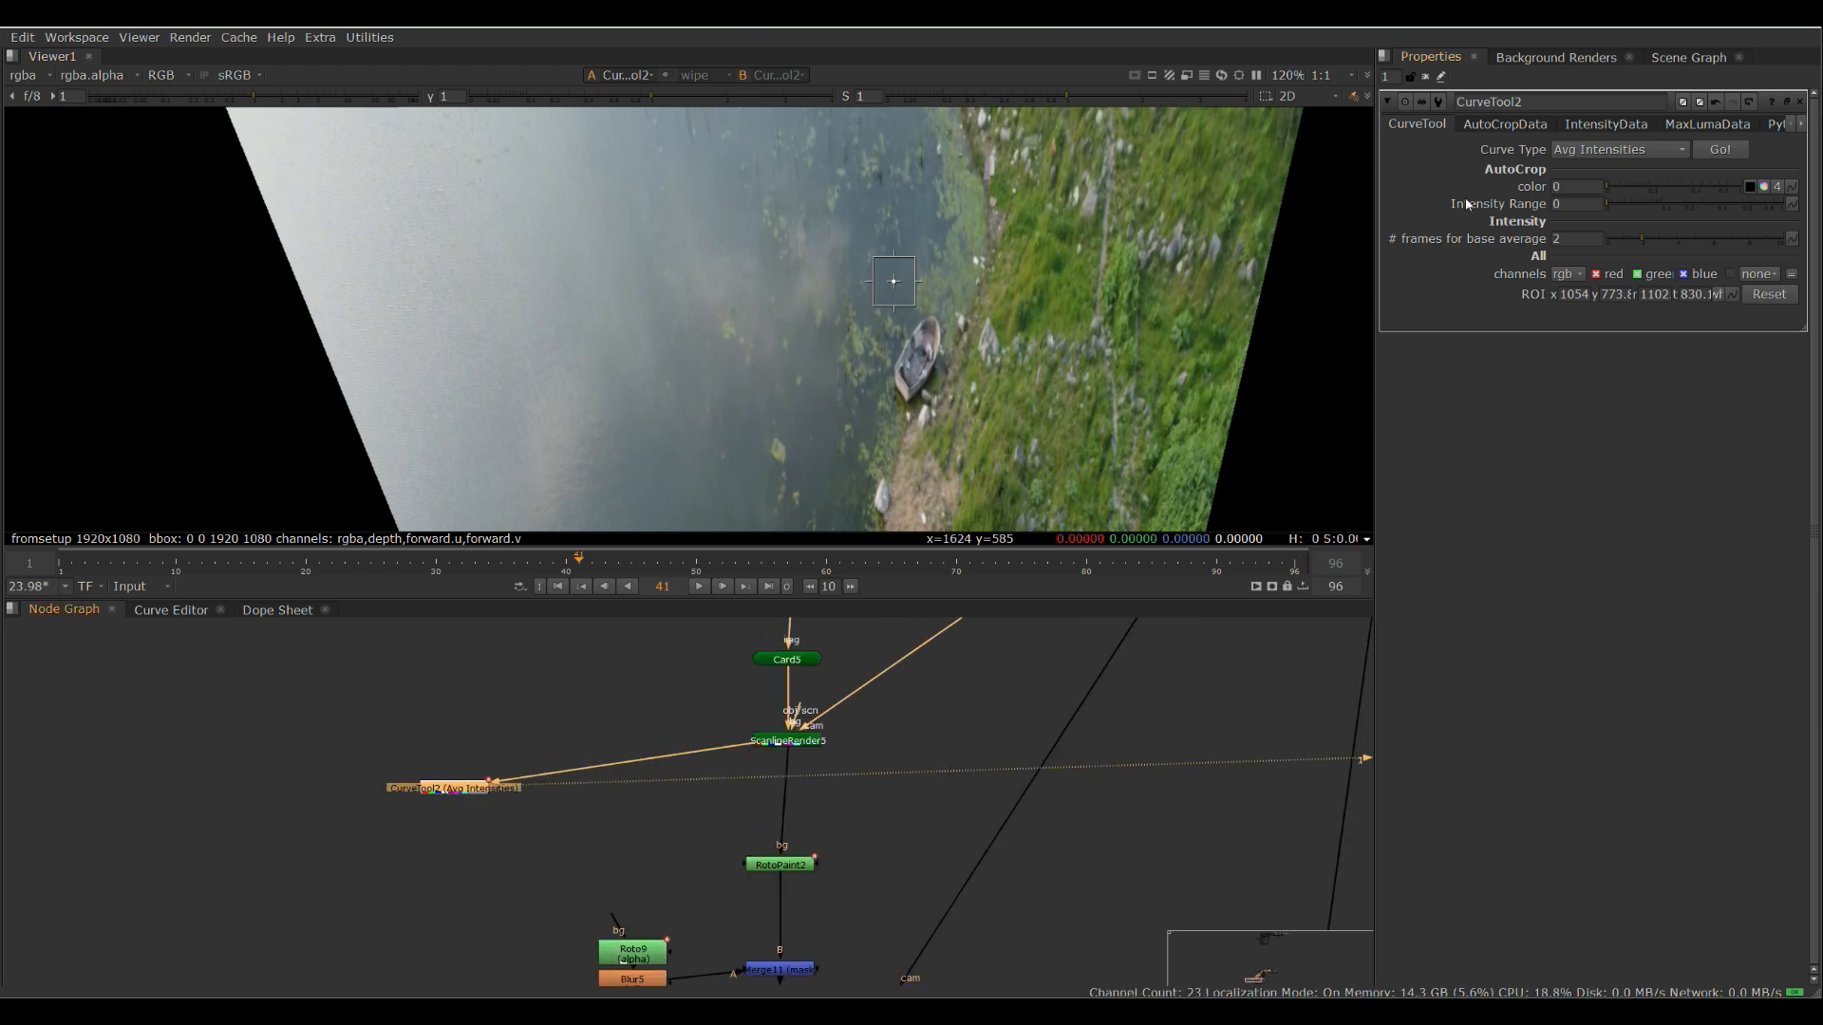
{"action": "left_click", "coordinate": [1607, 125]}
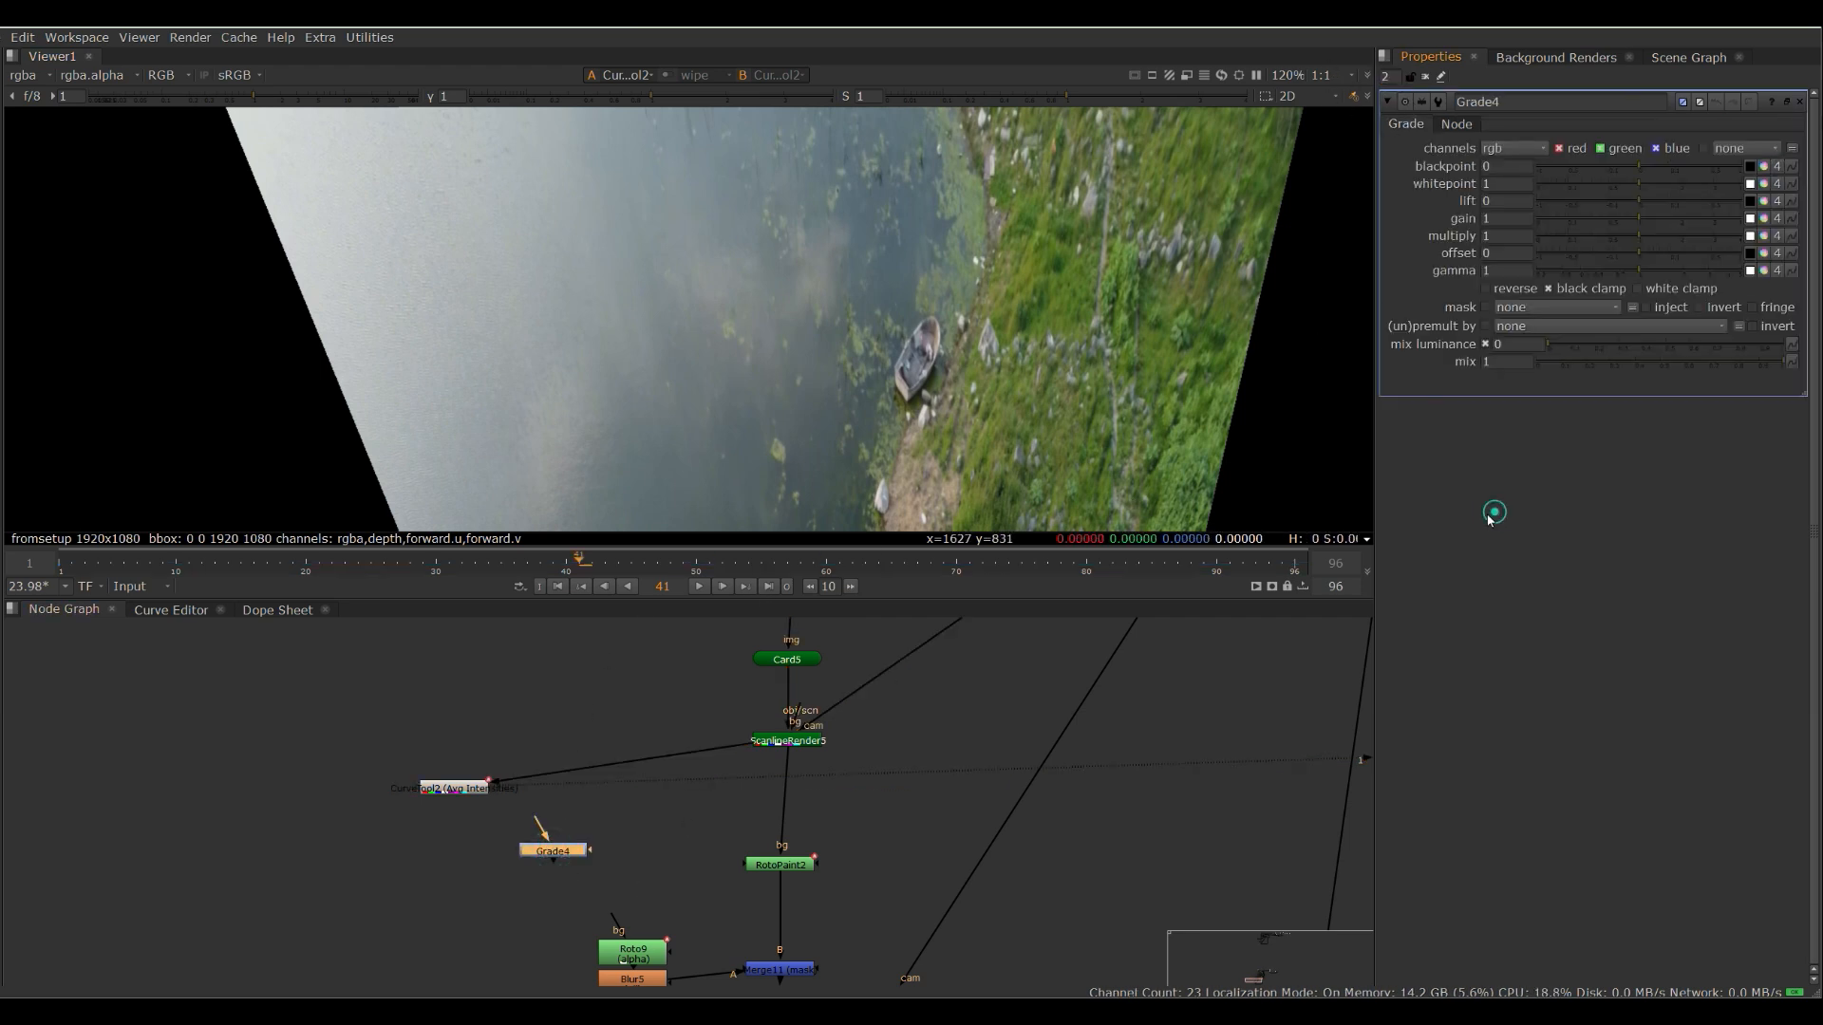
- Show CurveTool2's IntensityData results beside Grade4 to feed its multiply knob
{"action": "left_click", "coordinate": [454, 786]}
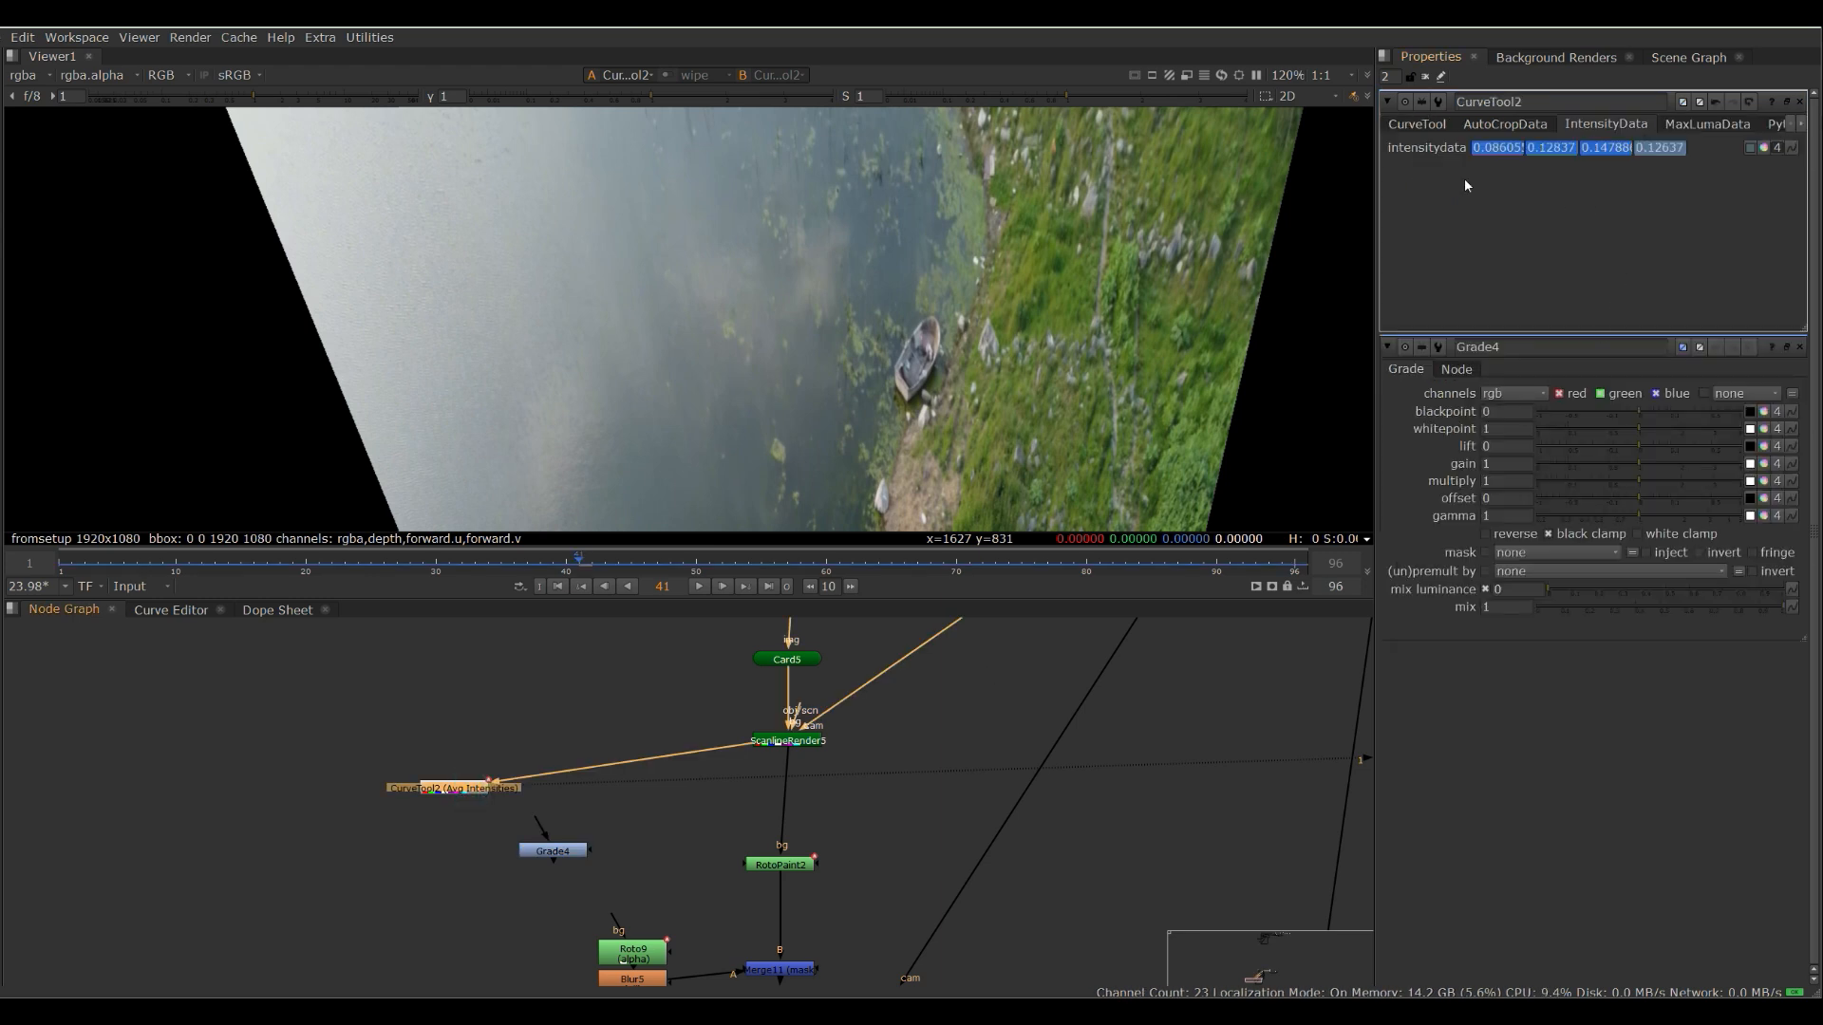
{"action": "mouse_move", "coordinate": [1447, 450]}
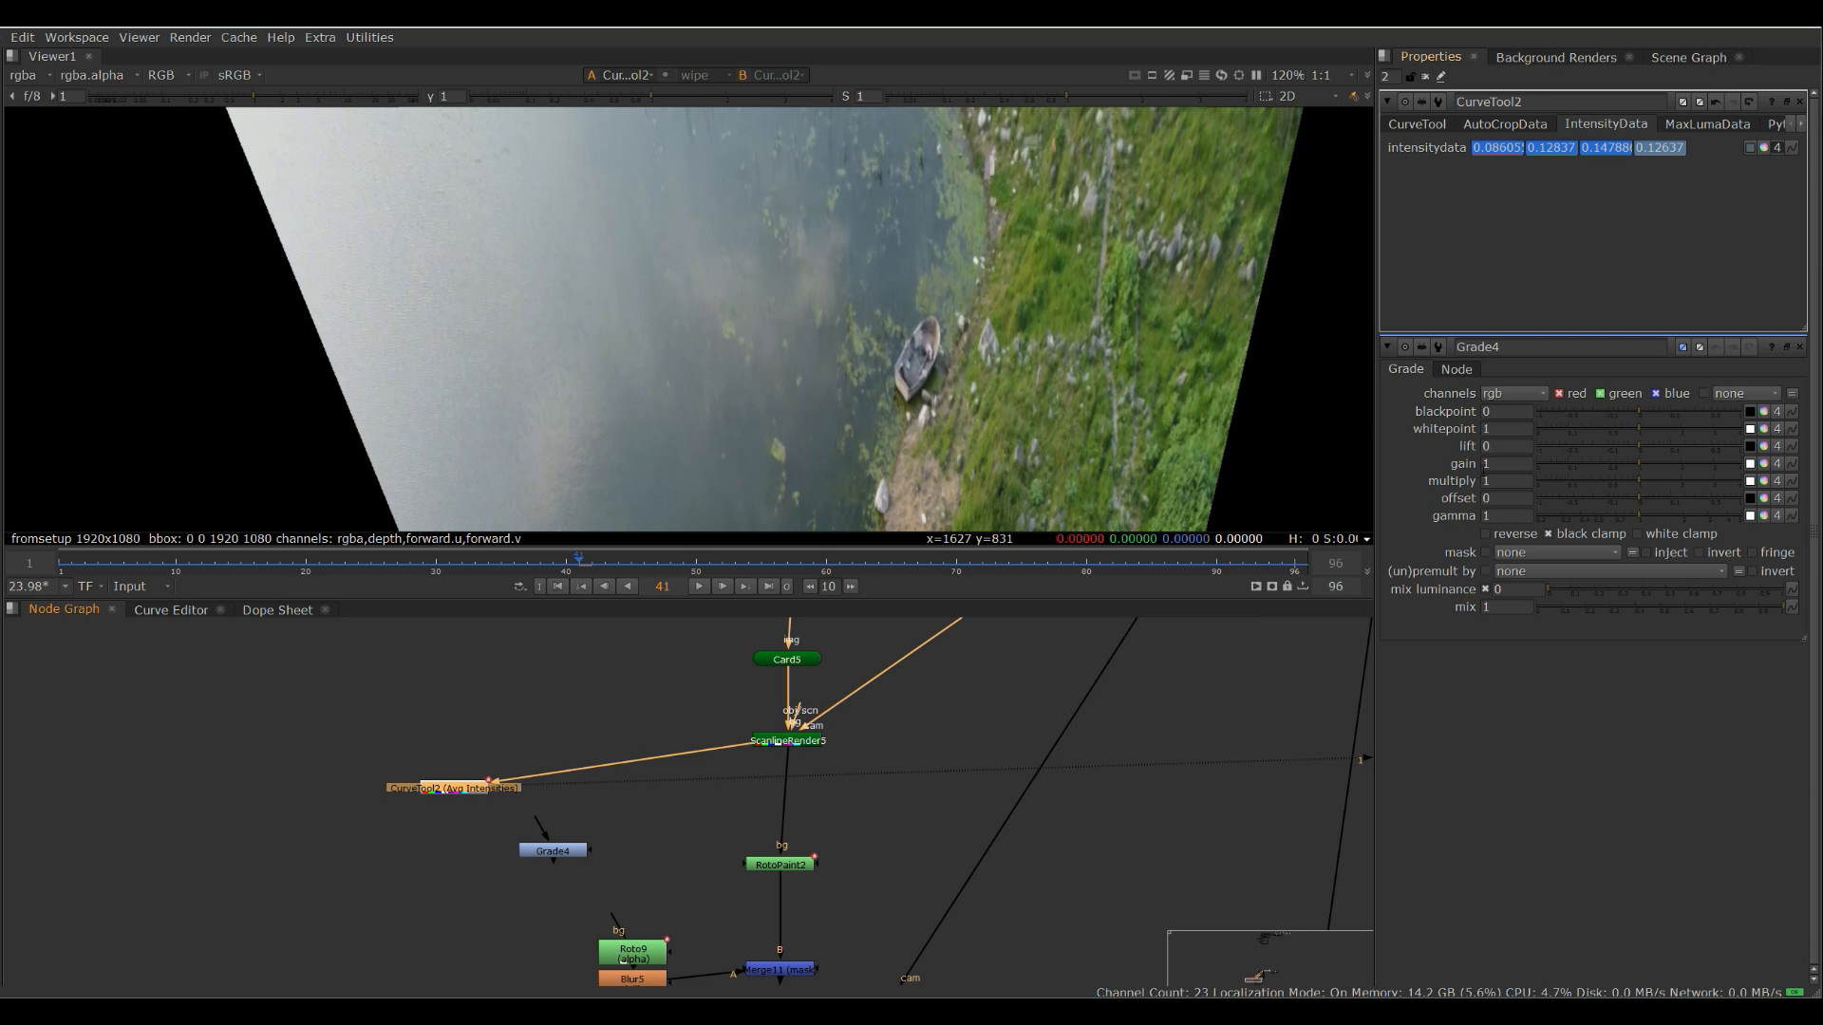
{"action": "mouse_move", "coordinate": [1536, 488]}
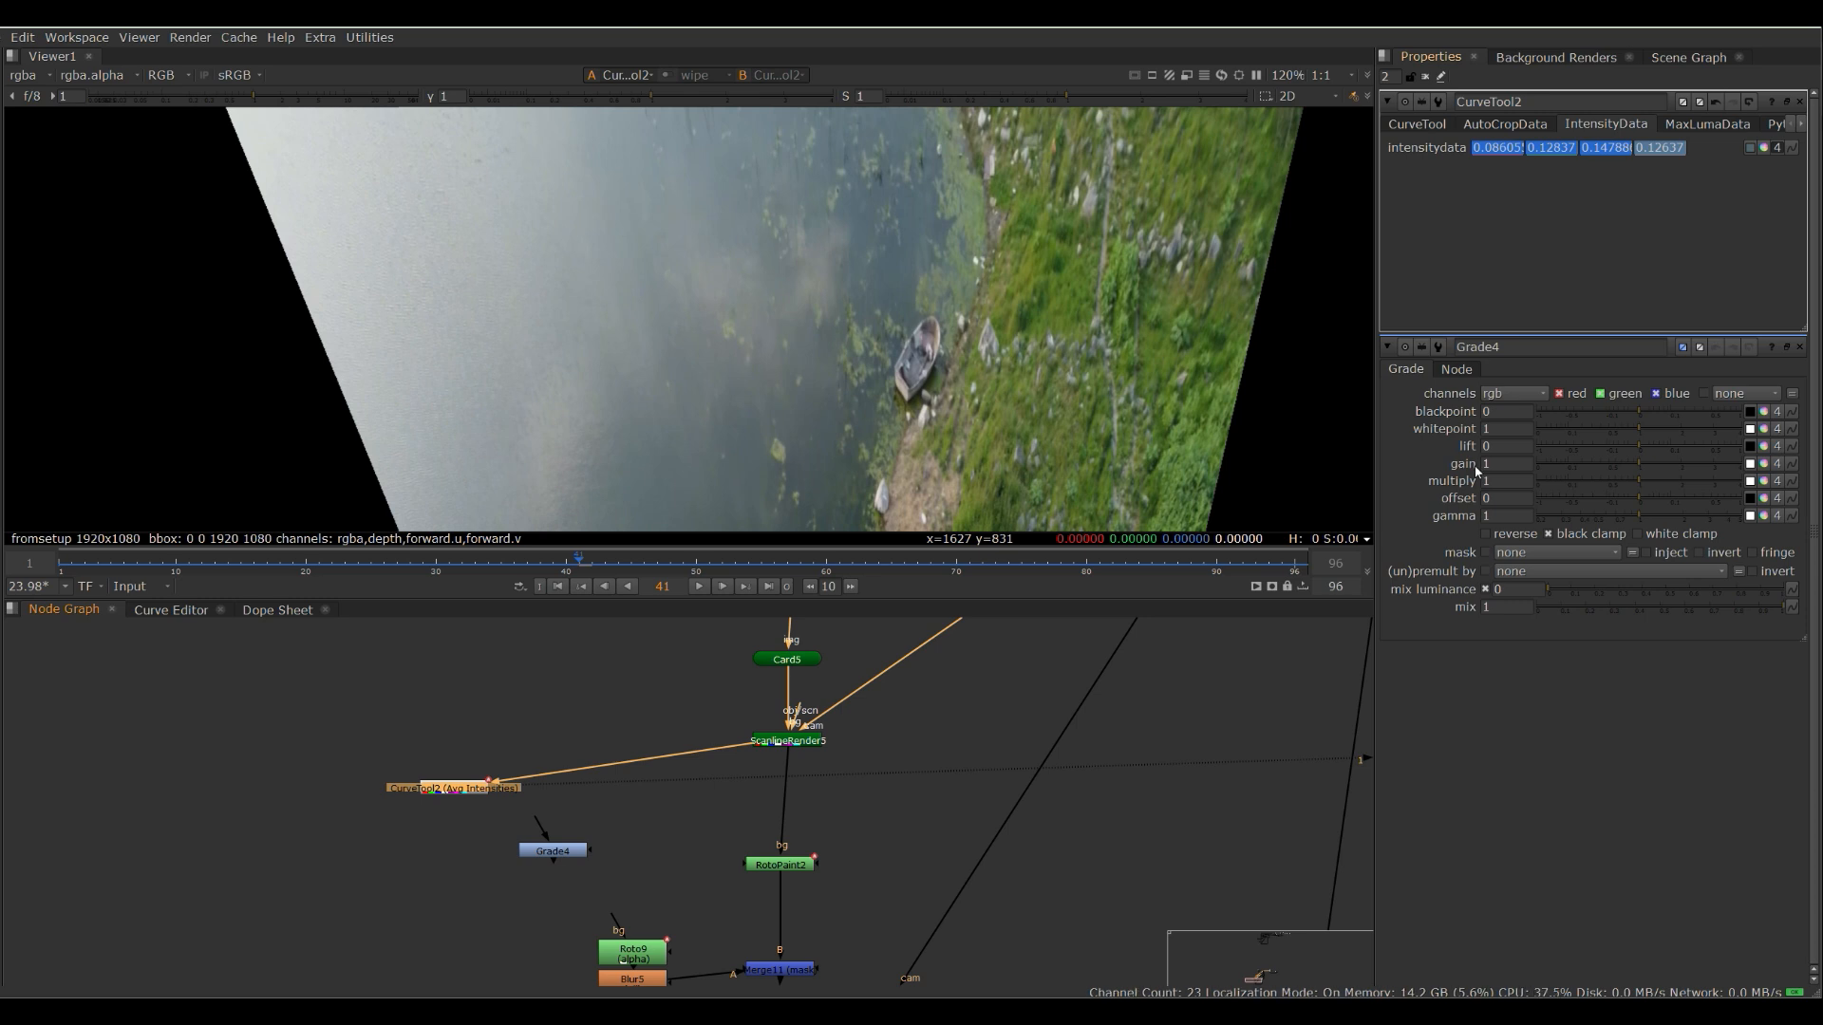
{"action": "mouse_move", "coordinate": [1728, 152]}
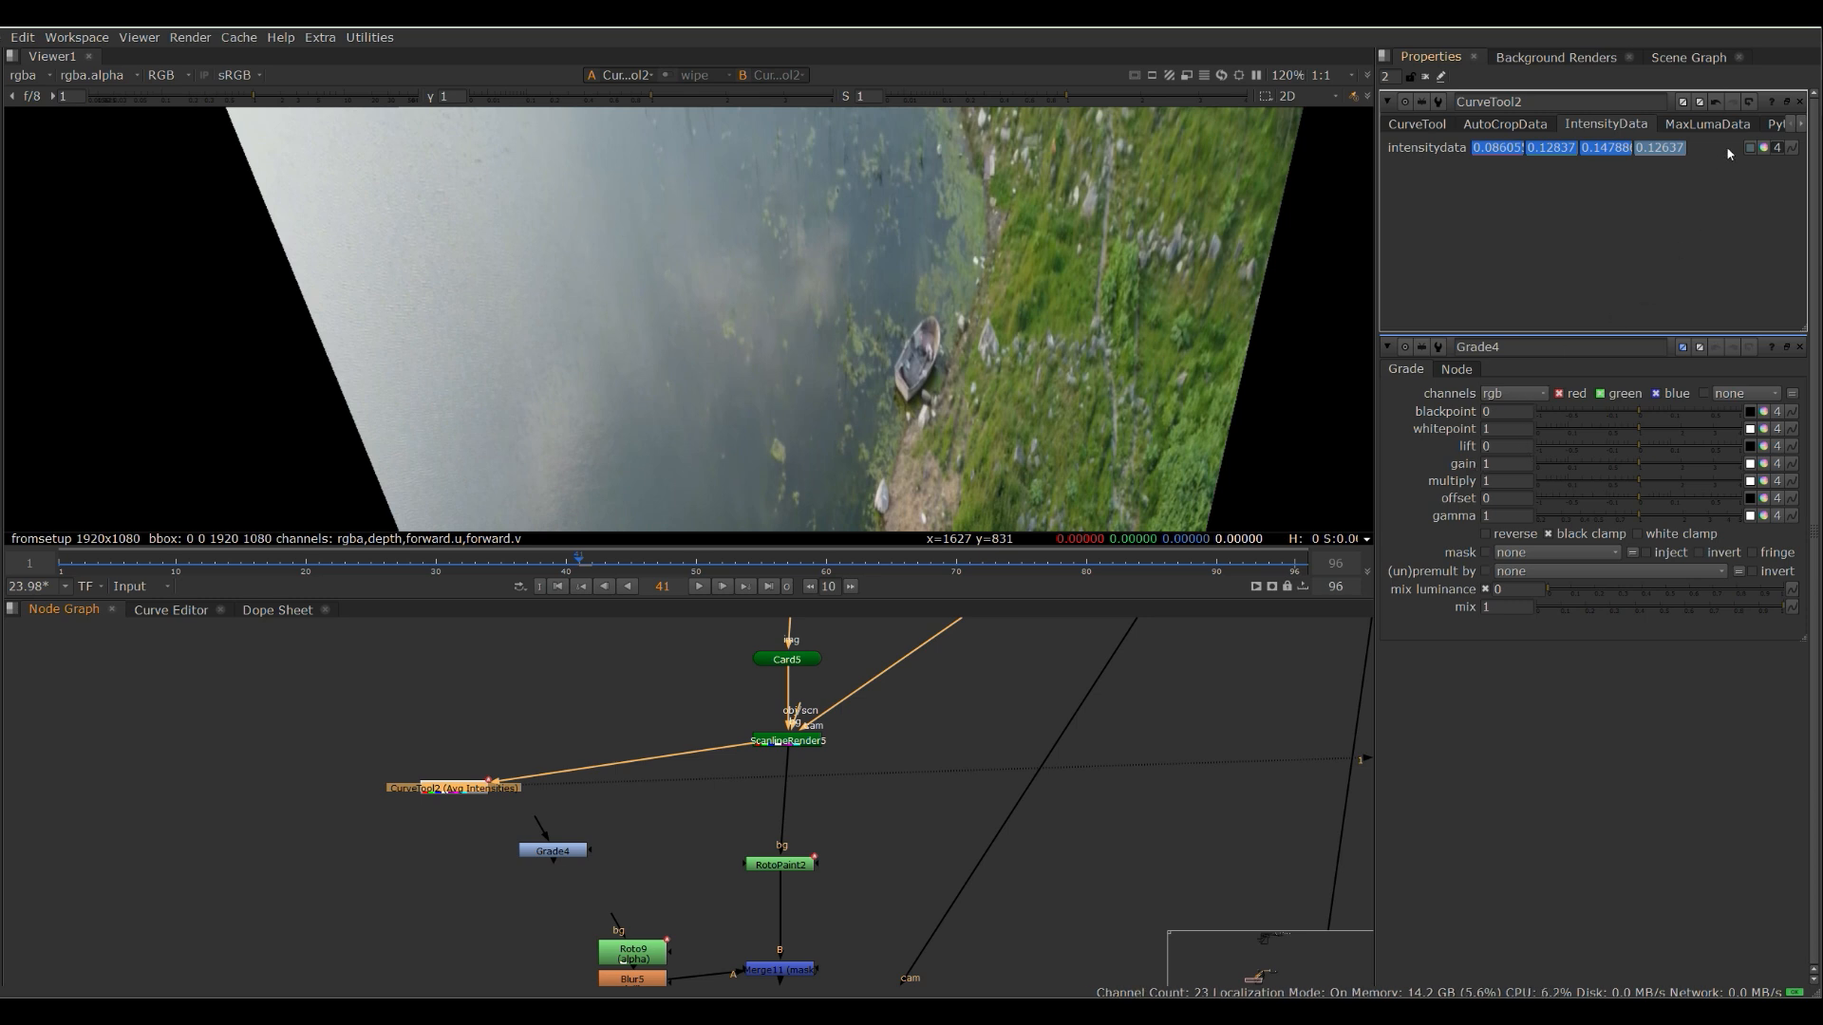
{"action": "mouse_move", "coordinate": [1790, 148]}
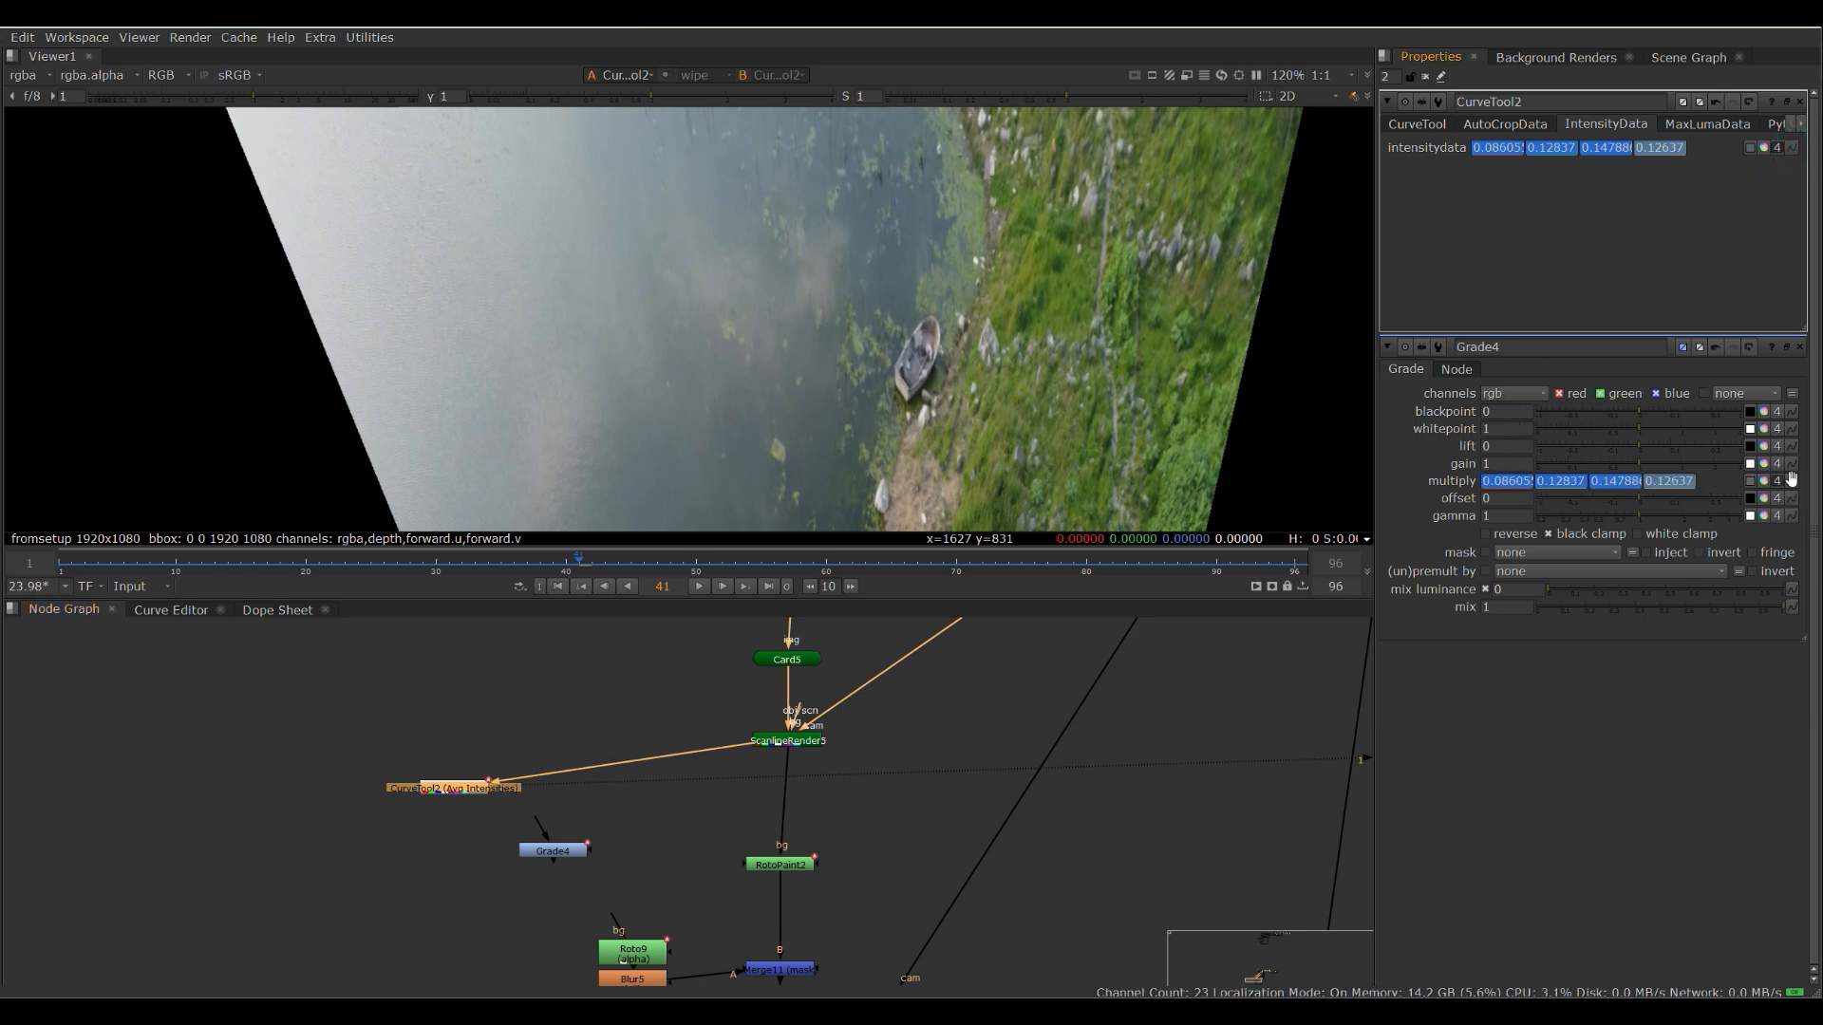
{"action": "mouse_move", "coordinate": [1359, 659]}
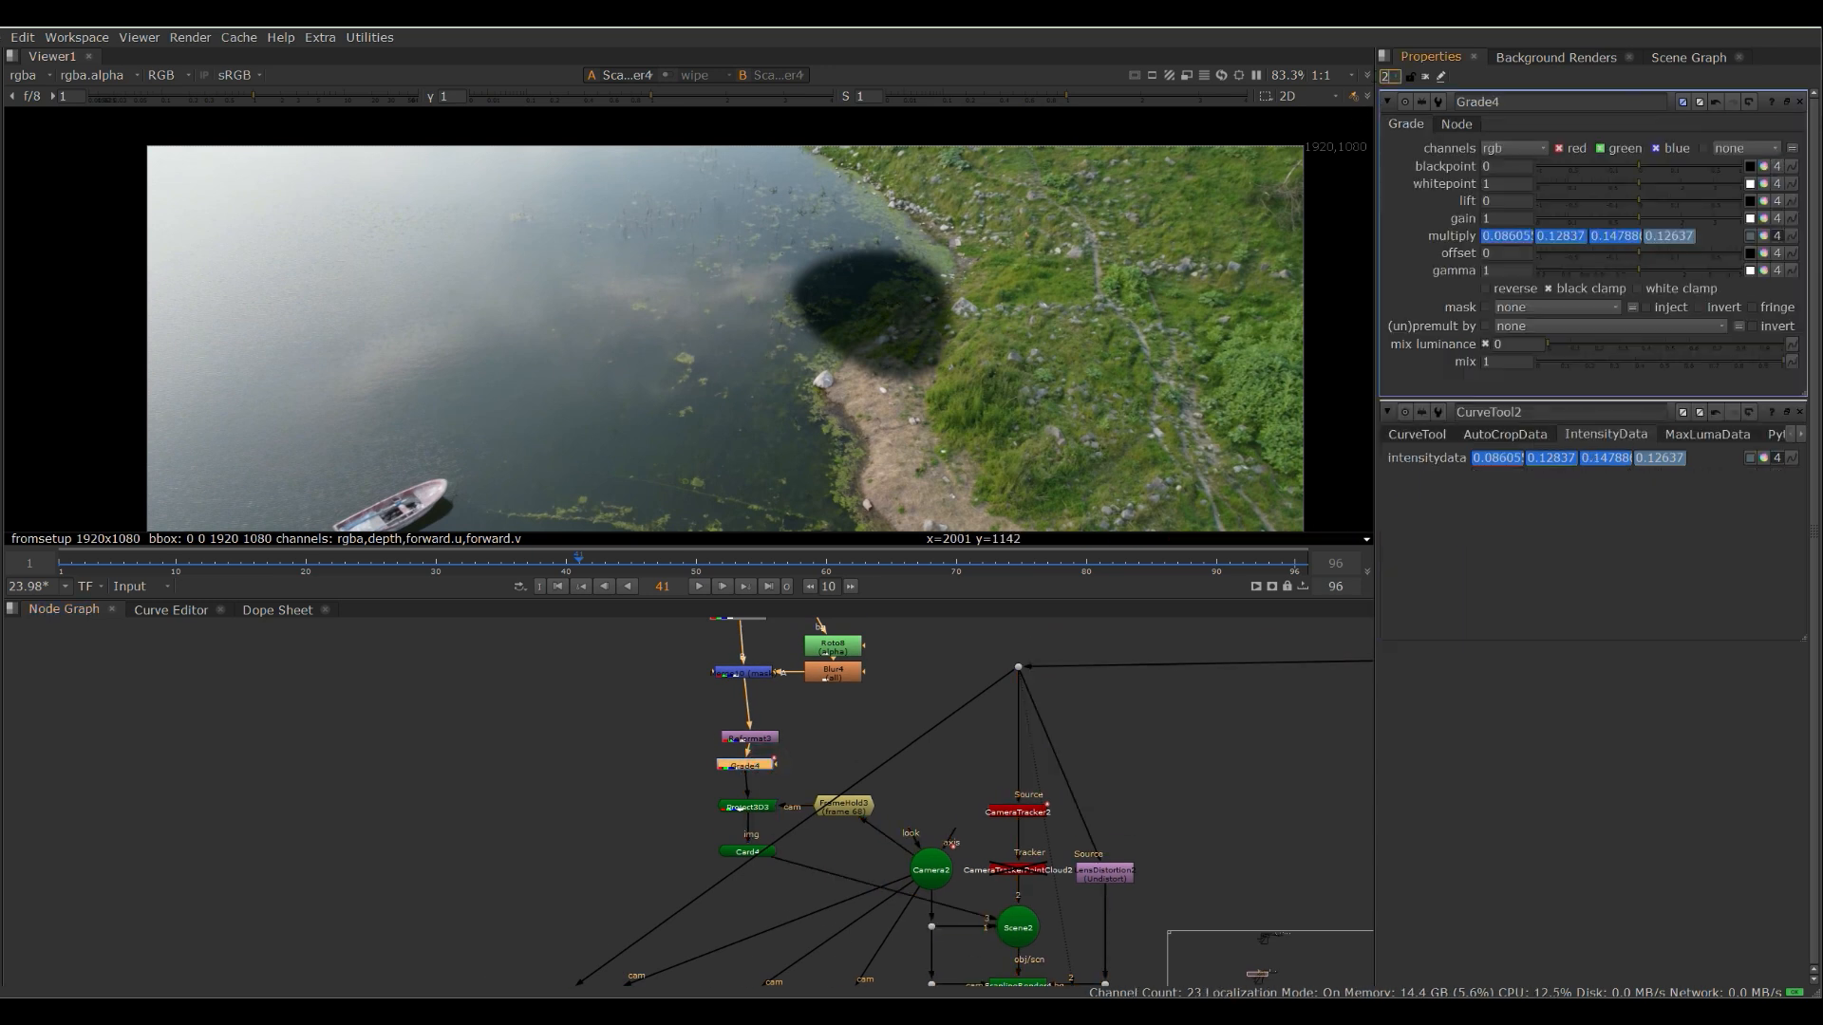
{"action": "left_click", "coordinate": [1800, 412]}
{"action": "type", "text": "0.115"}
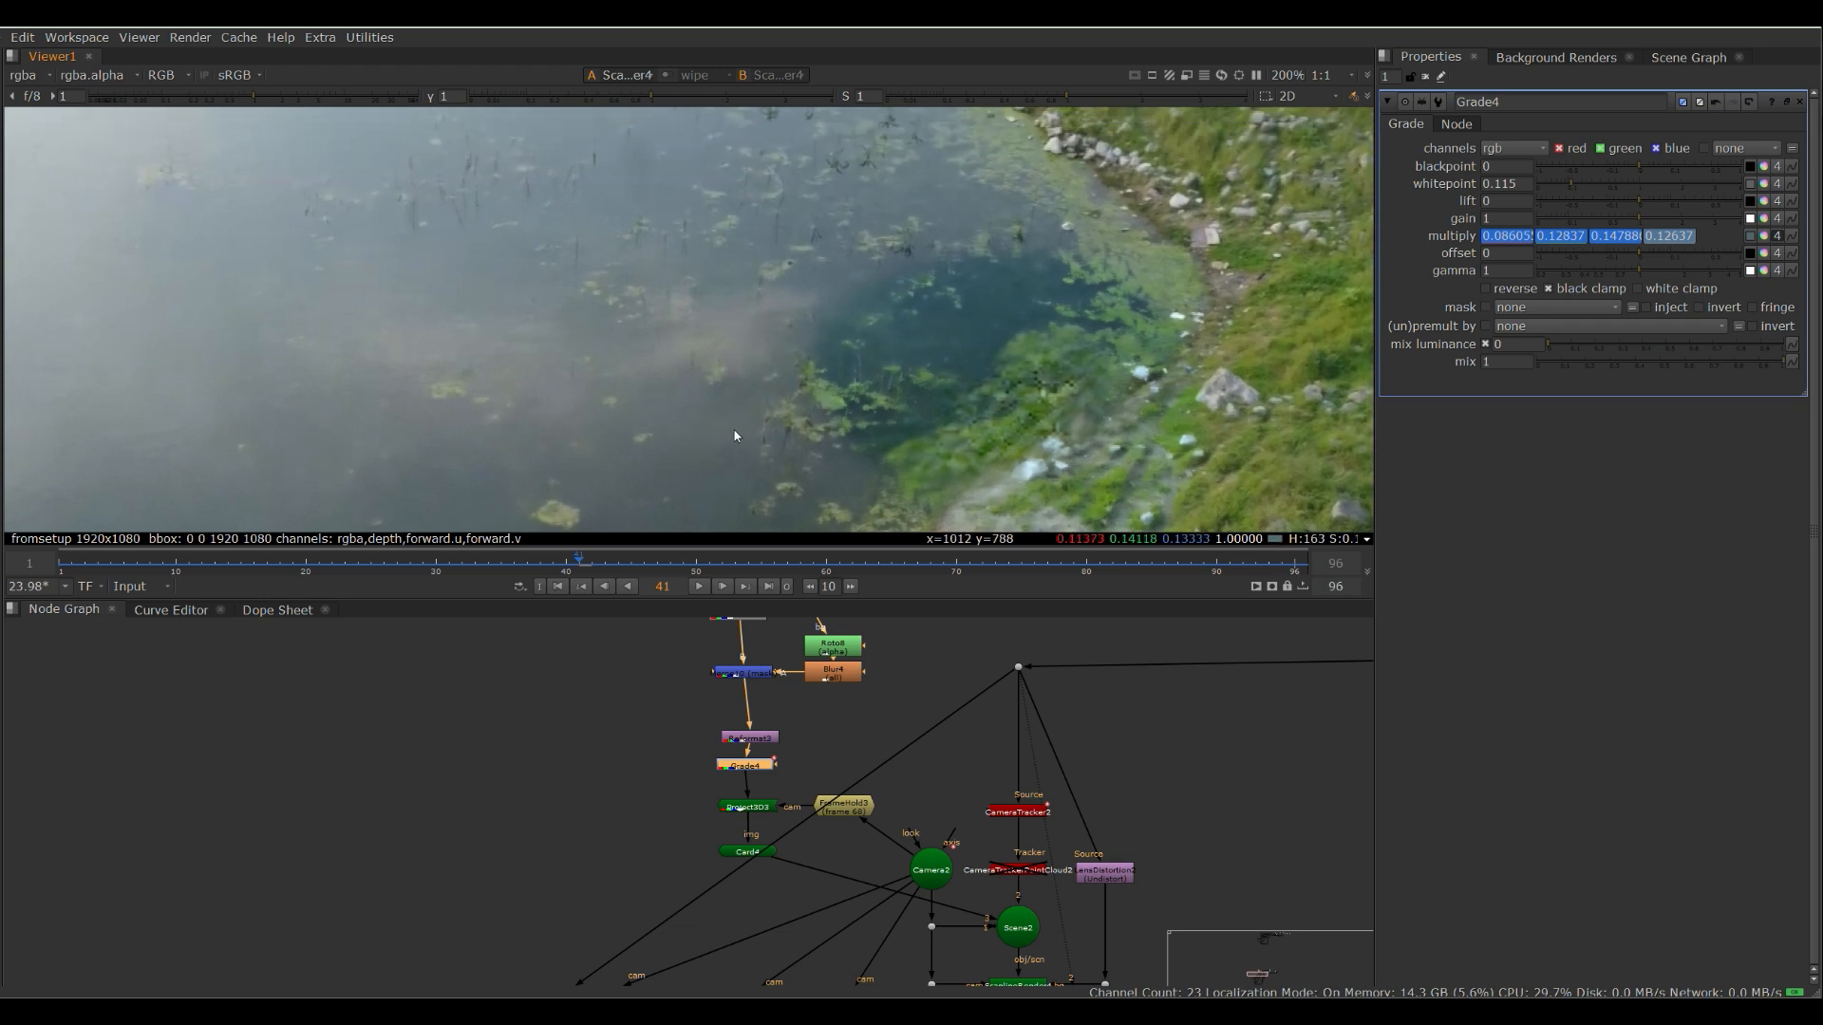
{"action": "mouse_move", "coordinate": [714, 425]}
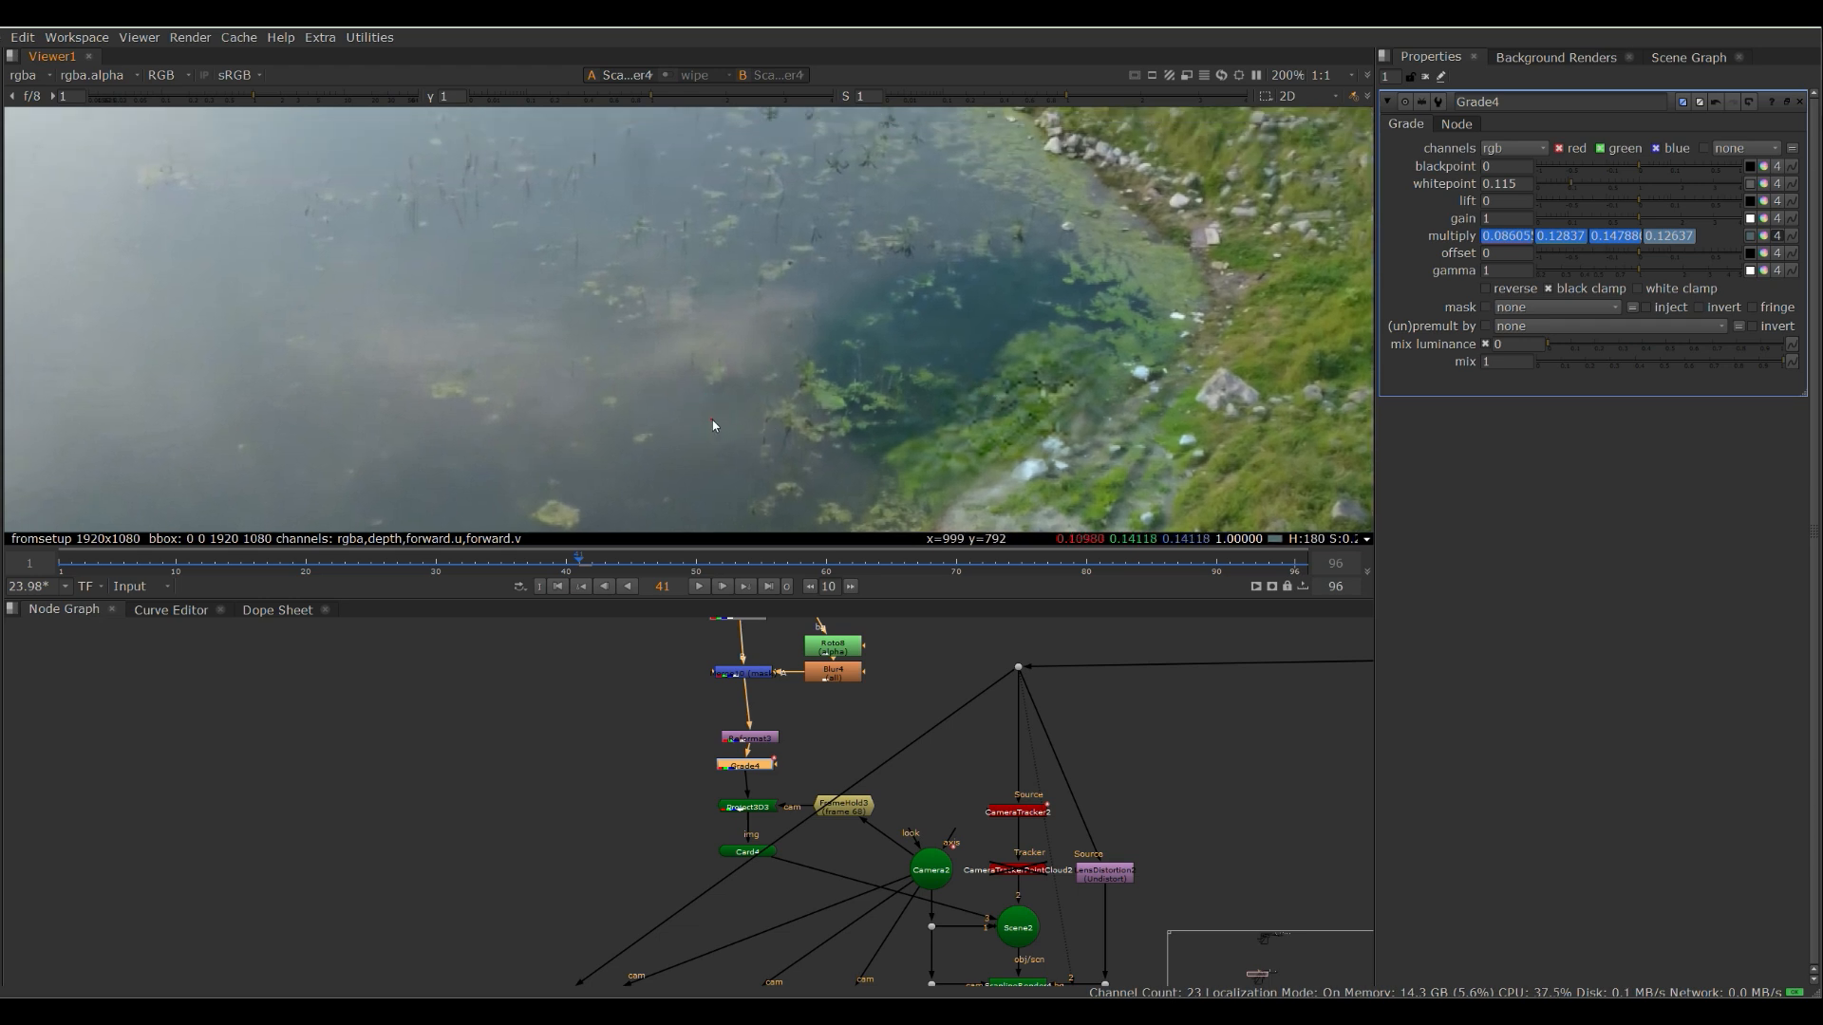
{"action": "mouse_move", "coordinate": [1159, 524]}
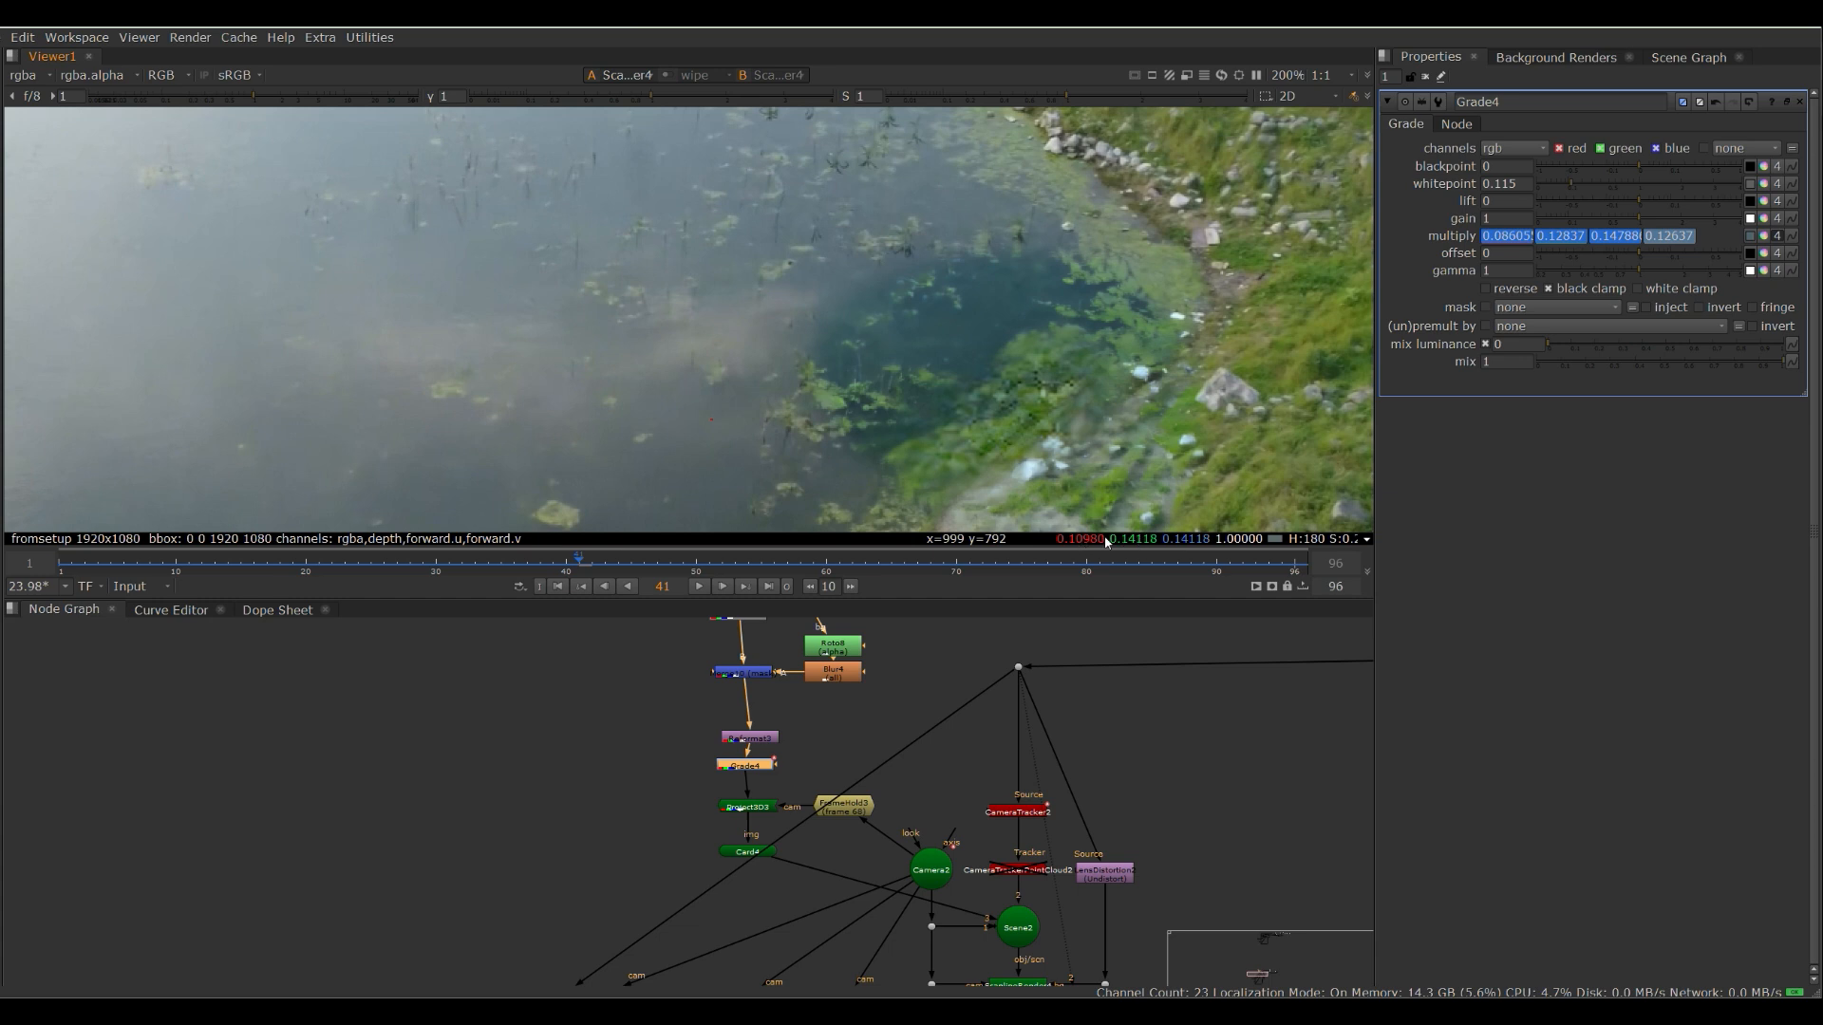
{"action": "mouse_move", "coordinate": [826, 268]}
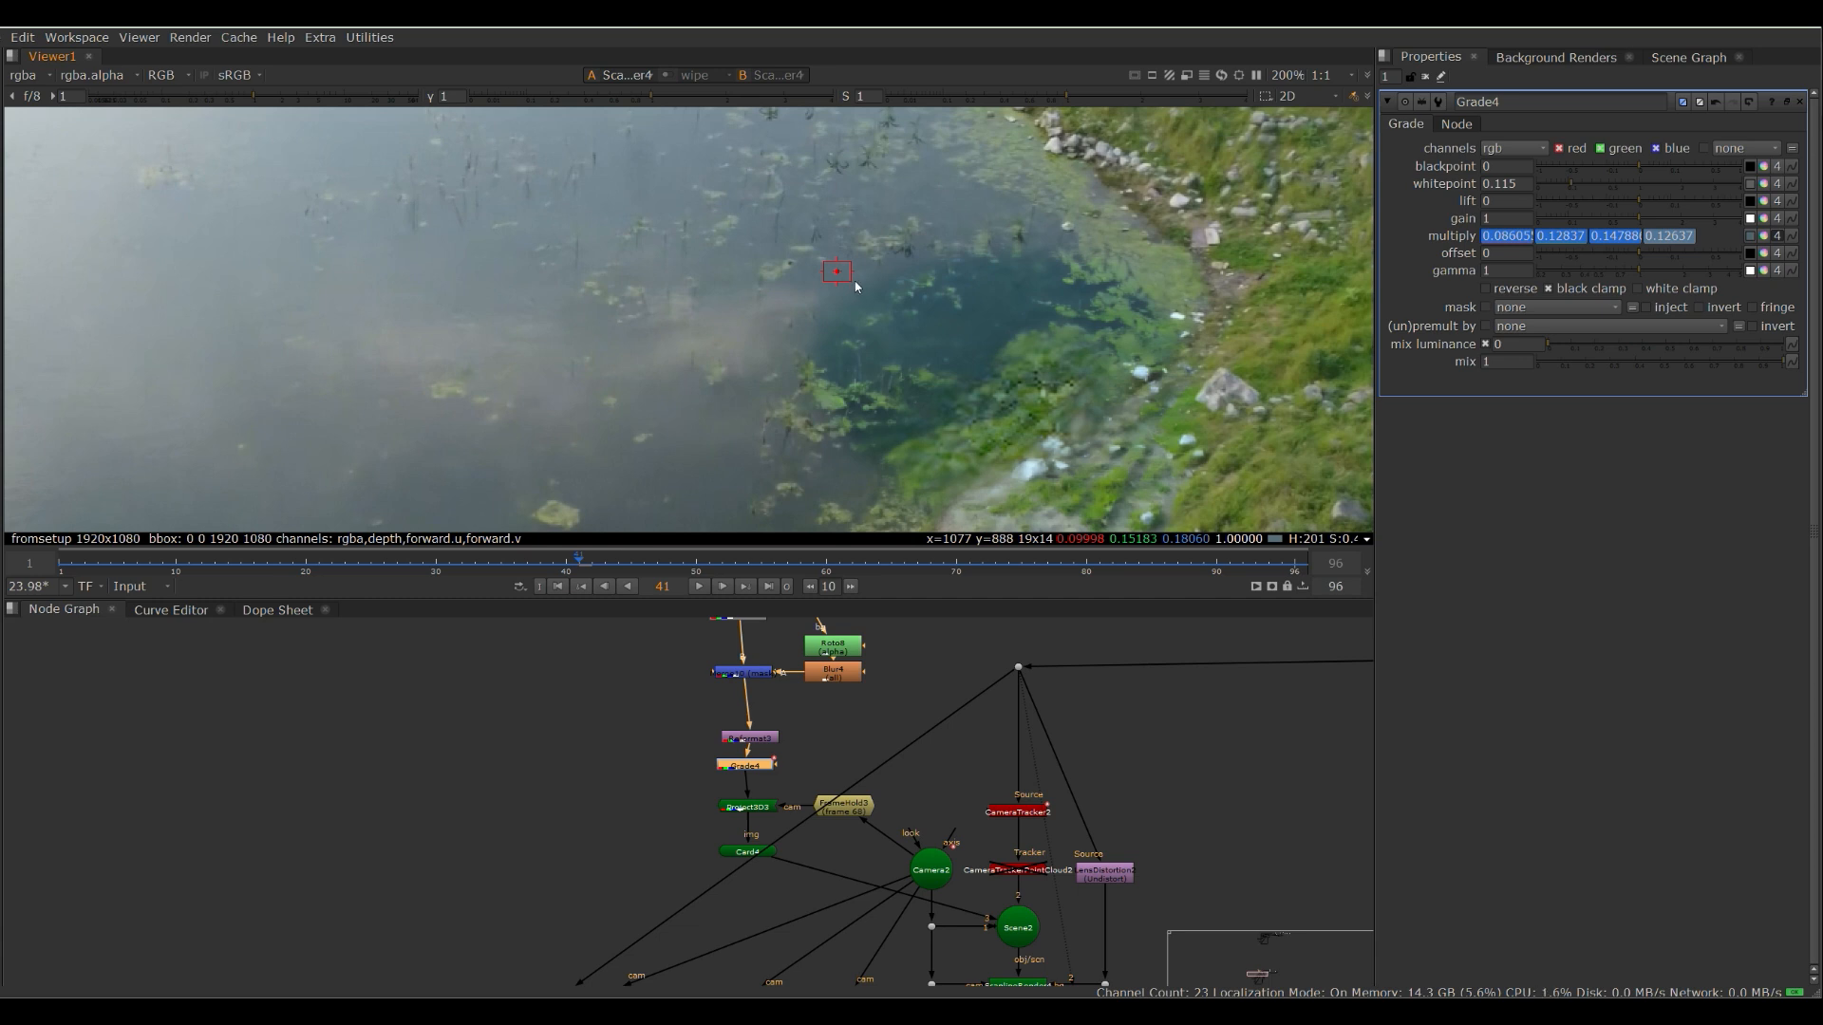
{"action": "mouse_move", "coordinate": [1067, 484]}
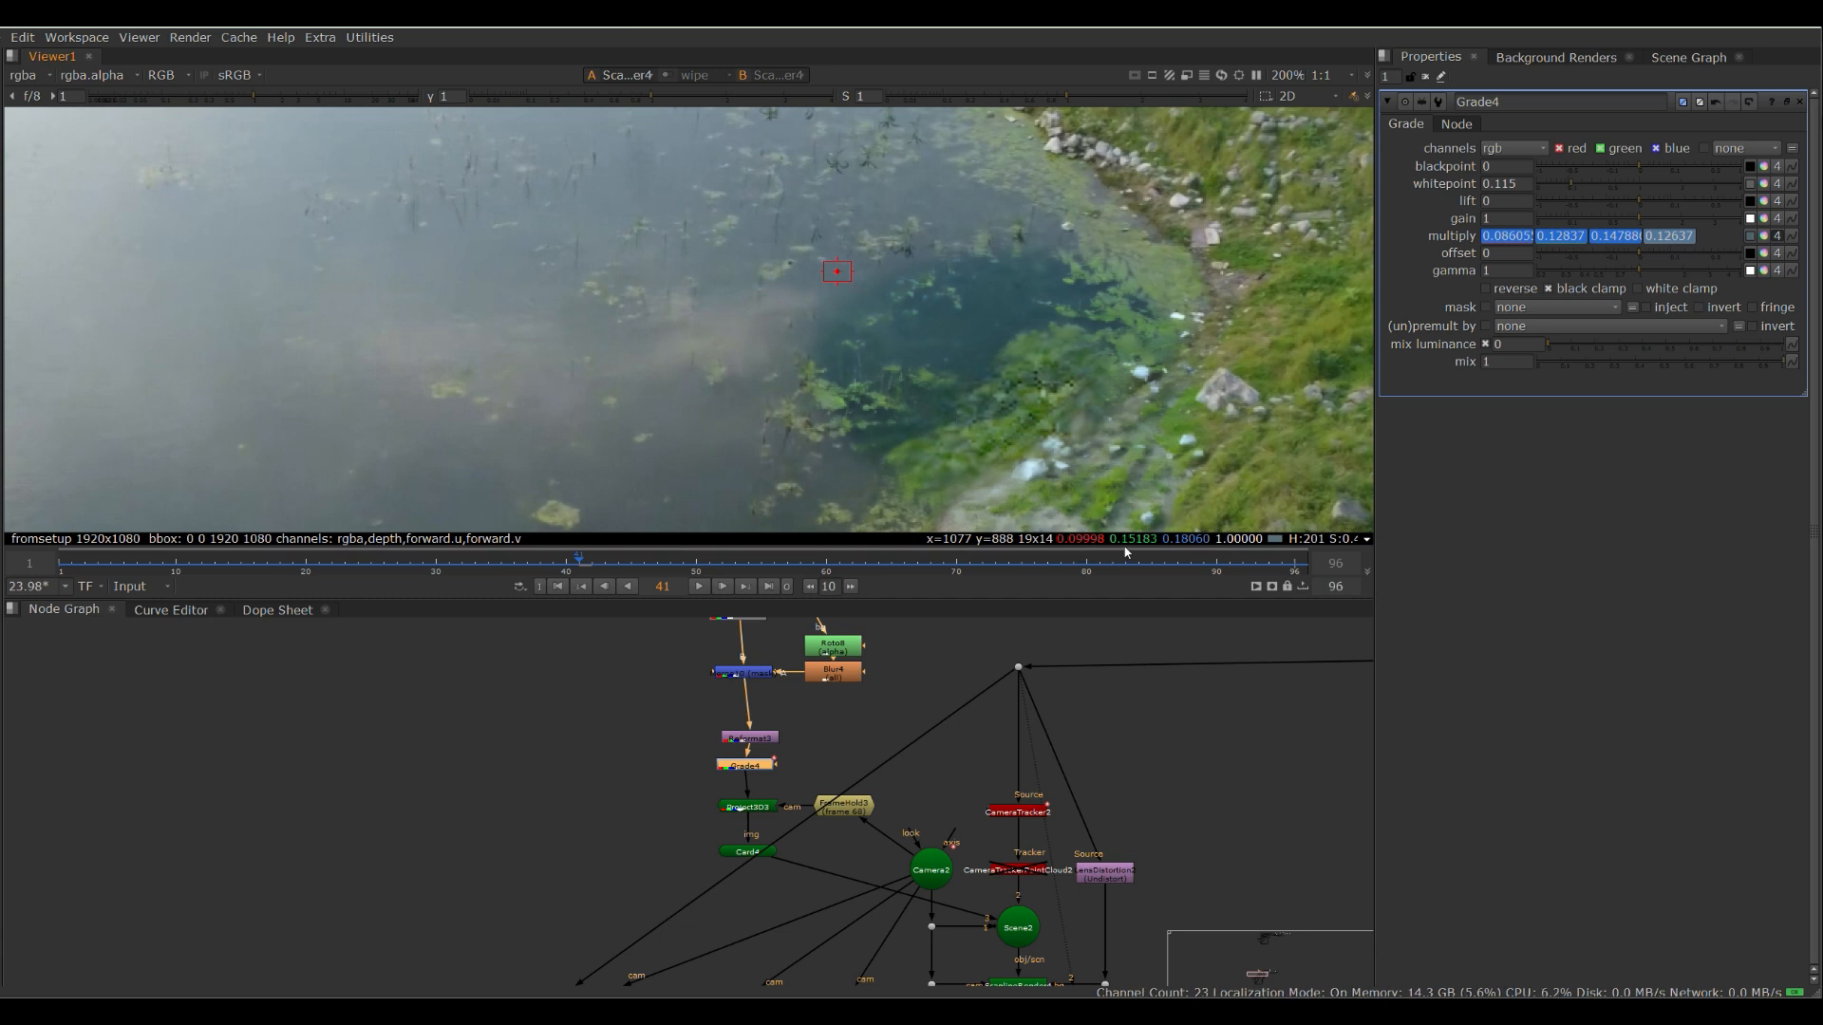
{"action": "mouse_move", "coordinate": [1157, 551]}
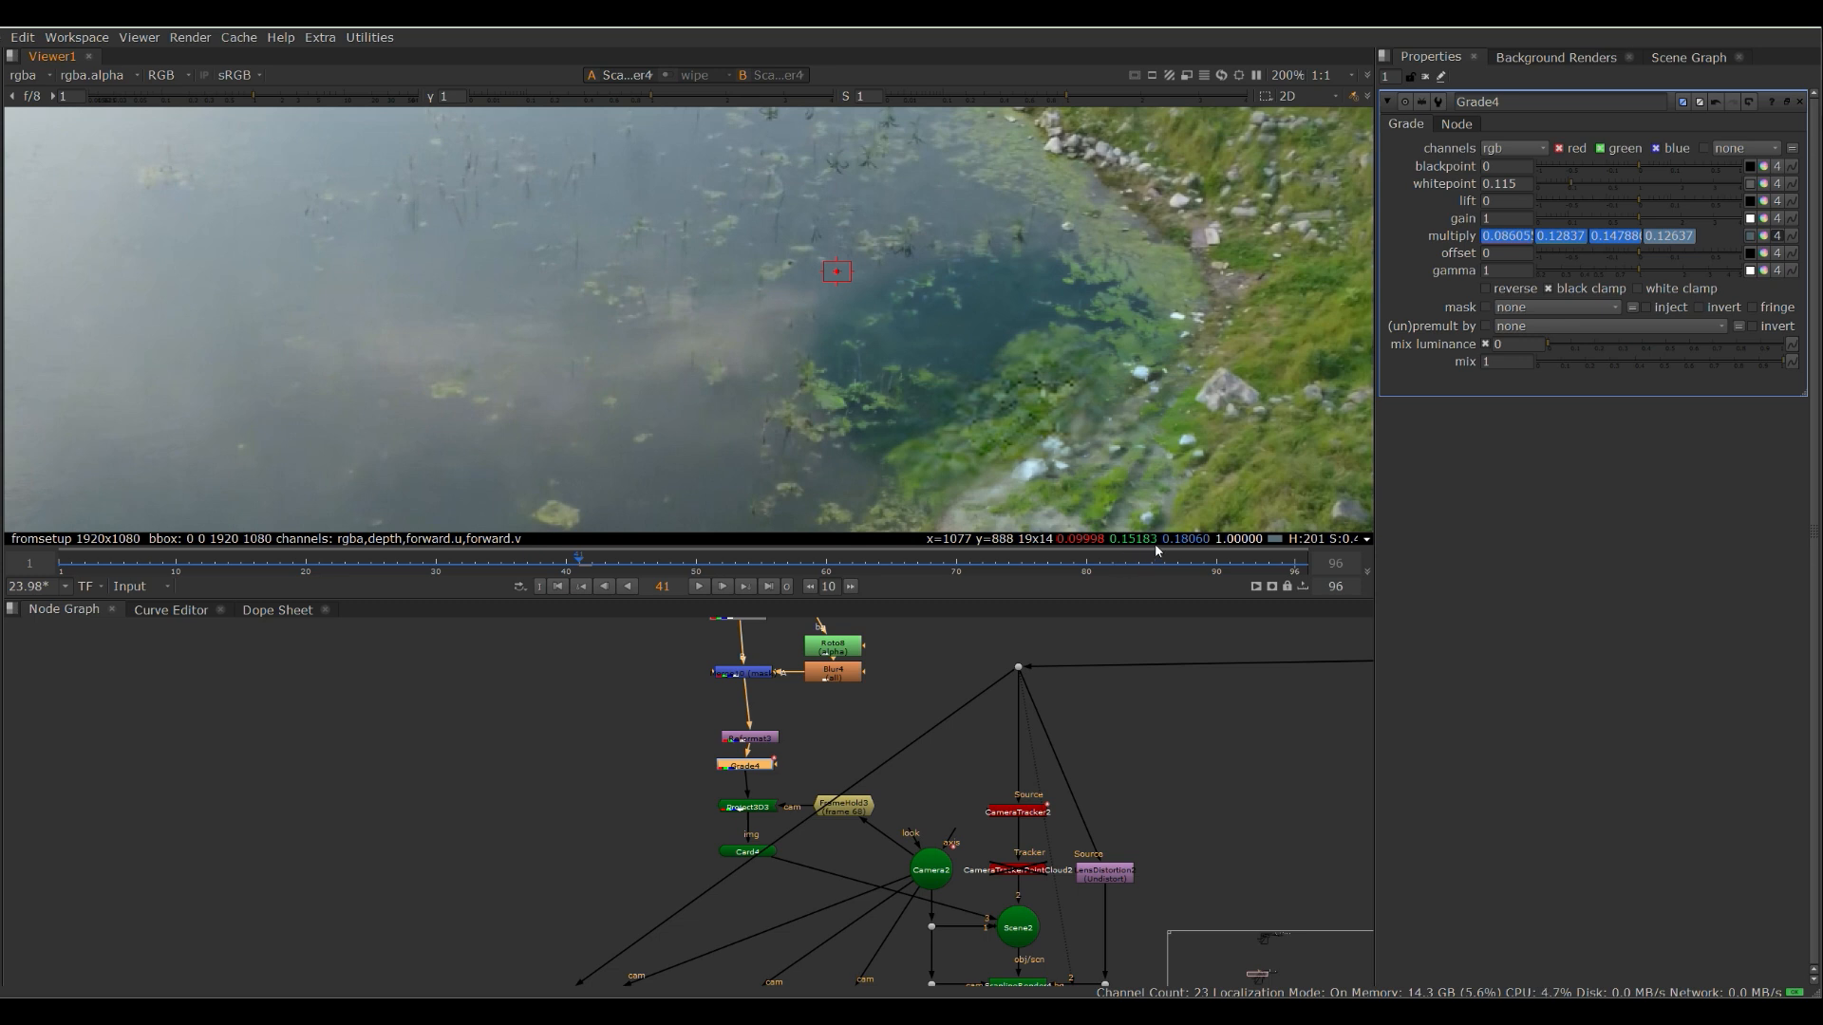
{"action": "mouse_move", "coordinate": [957, 328]}
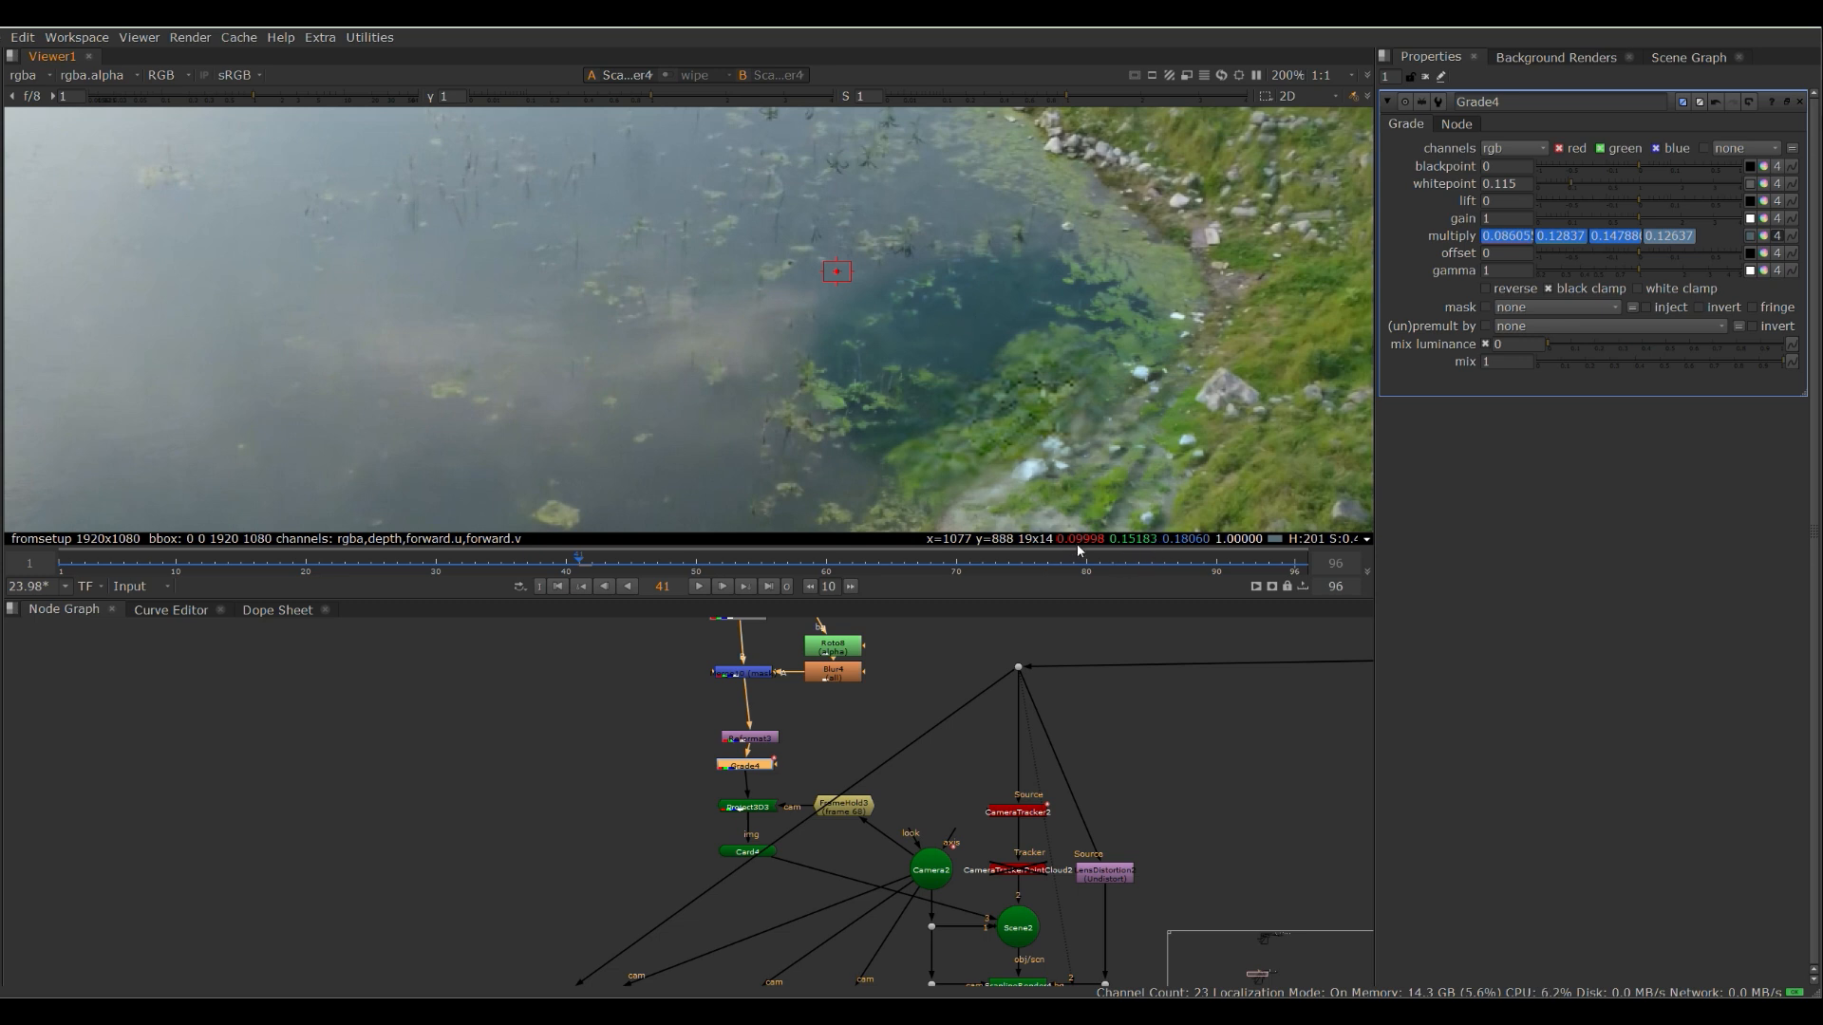
{"action": "mouse_move", "coordinate": [1050, 598]}
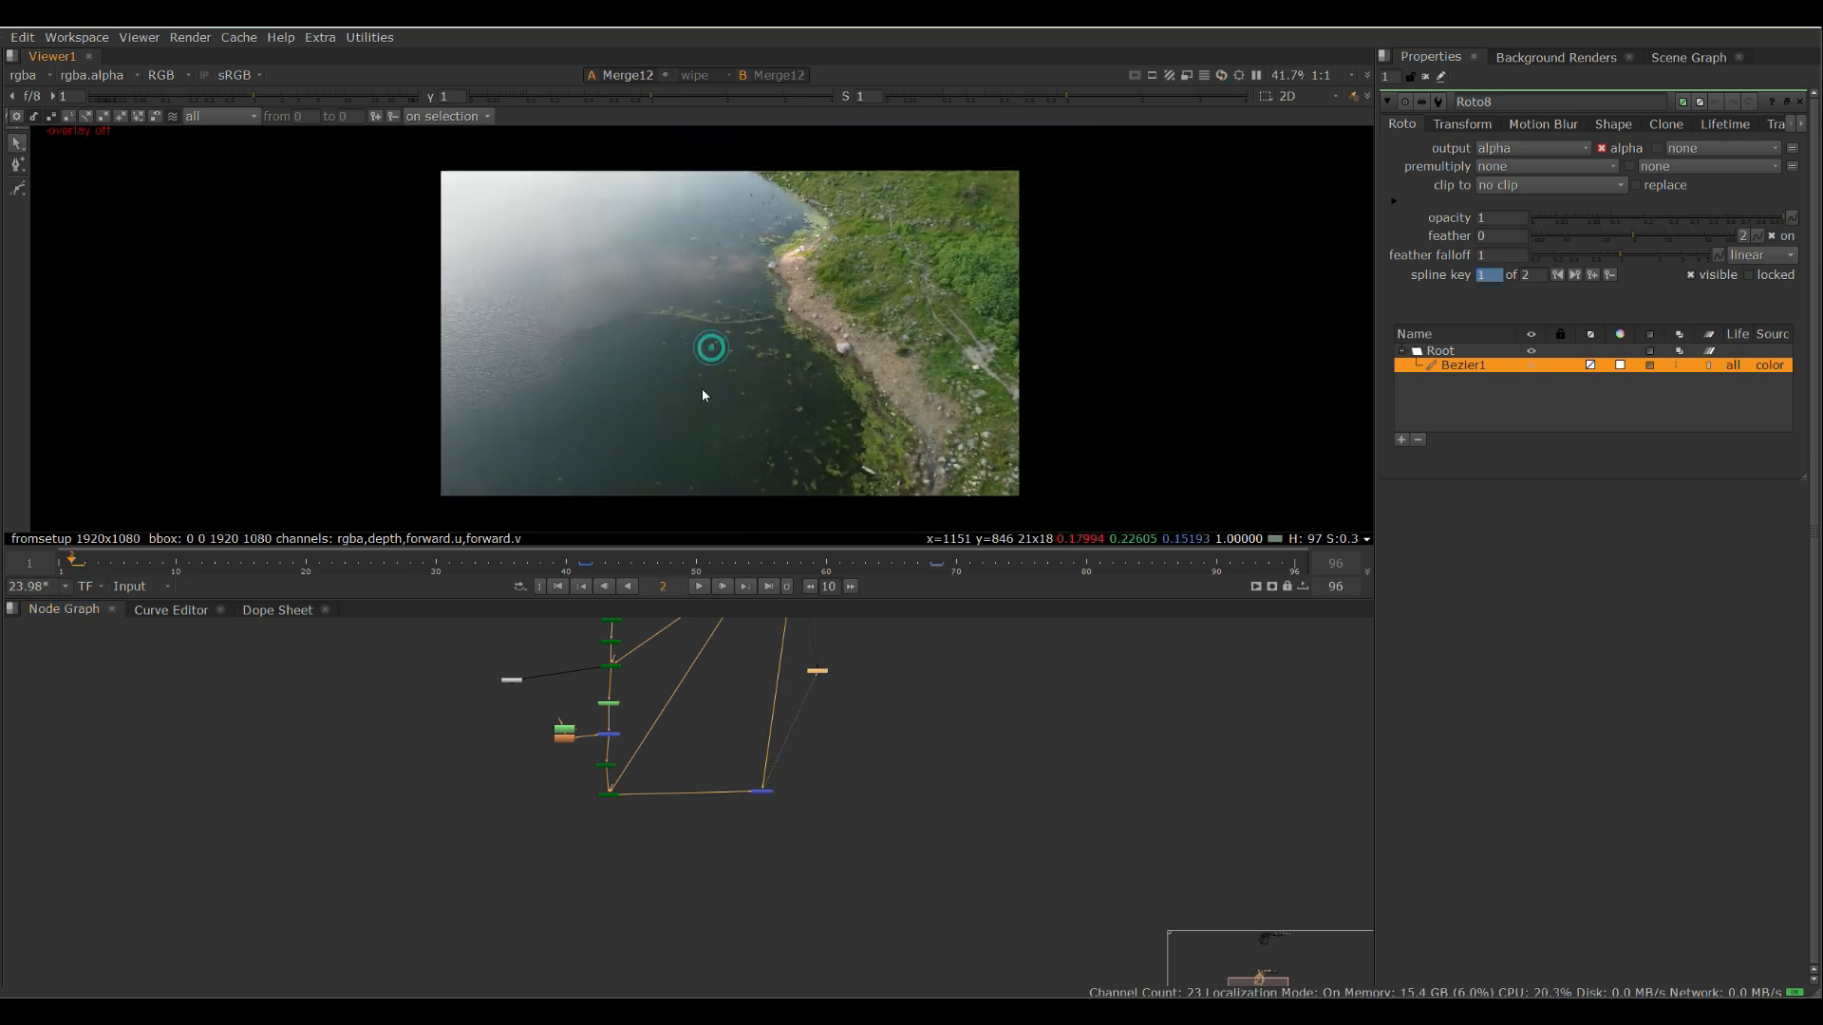
{"action": "left_click", "coordinate": [699, 587]}
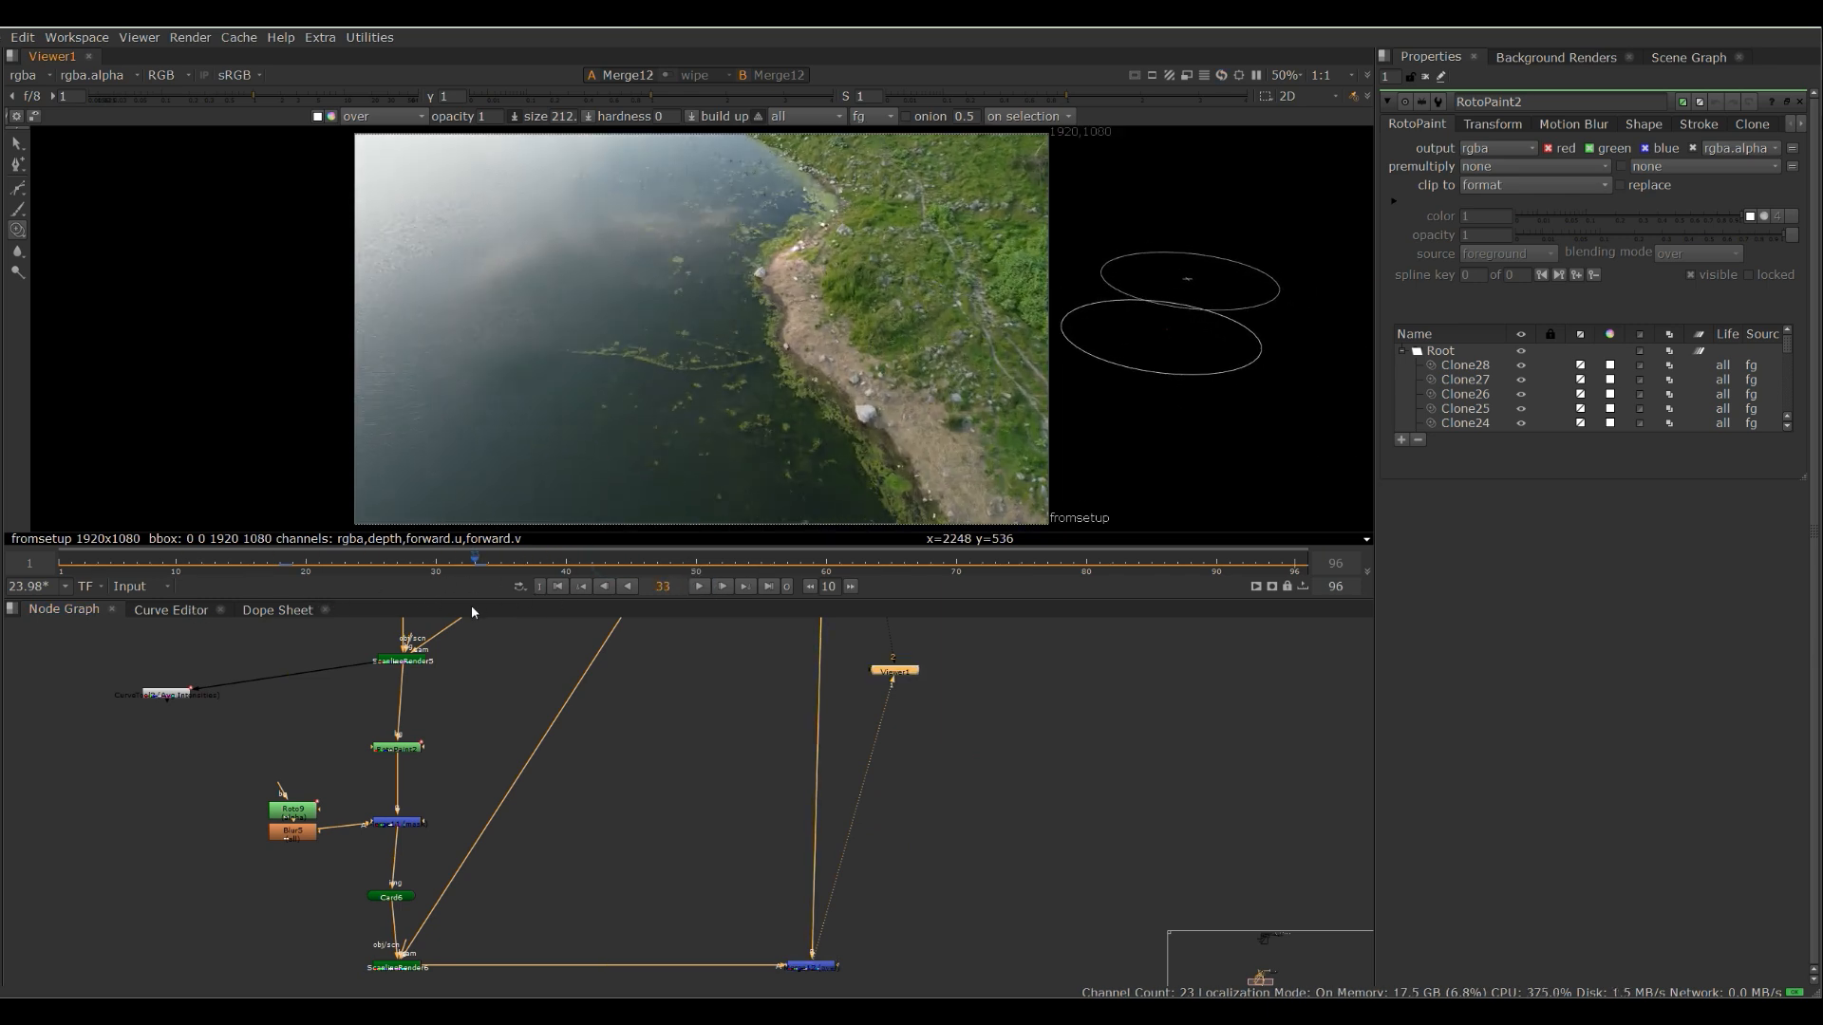
{"action": "left_click", "coordinate": [1200, 559]}
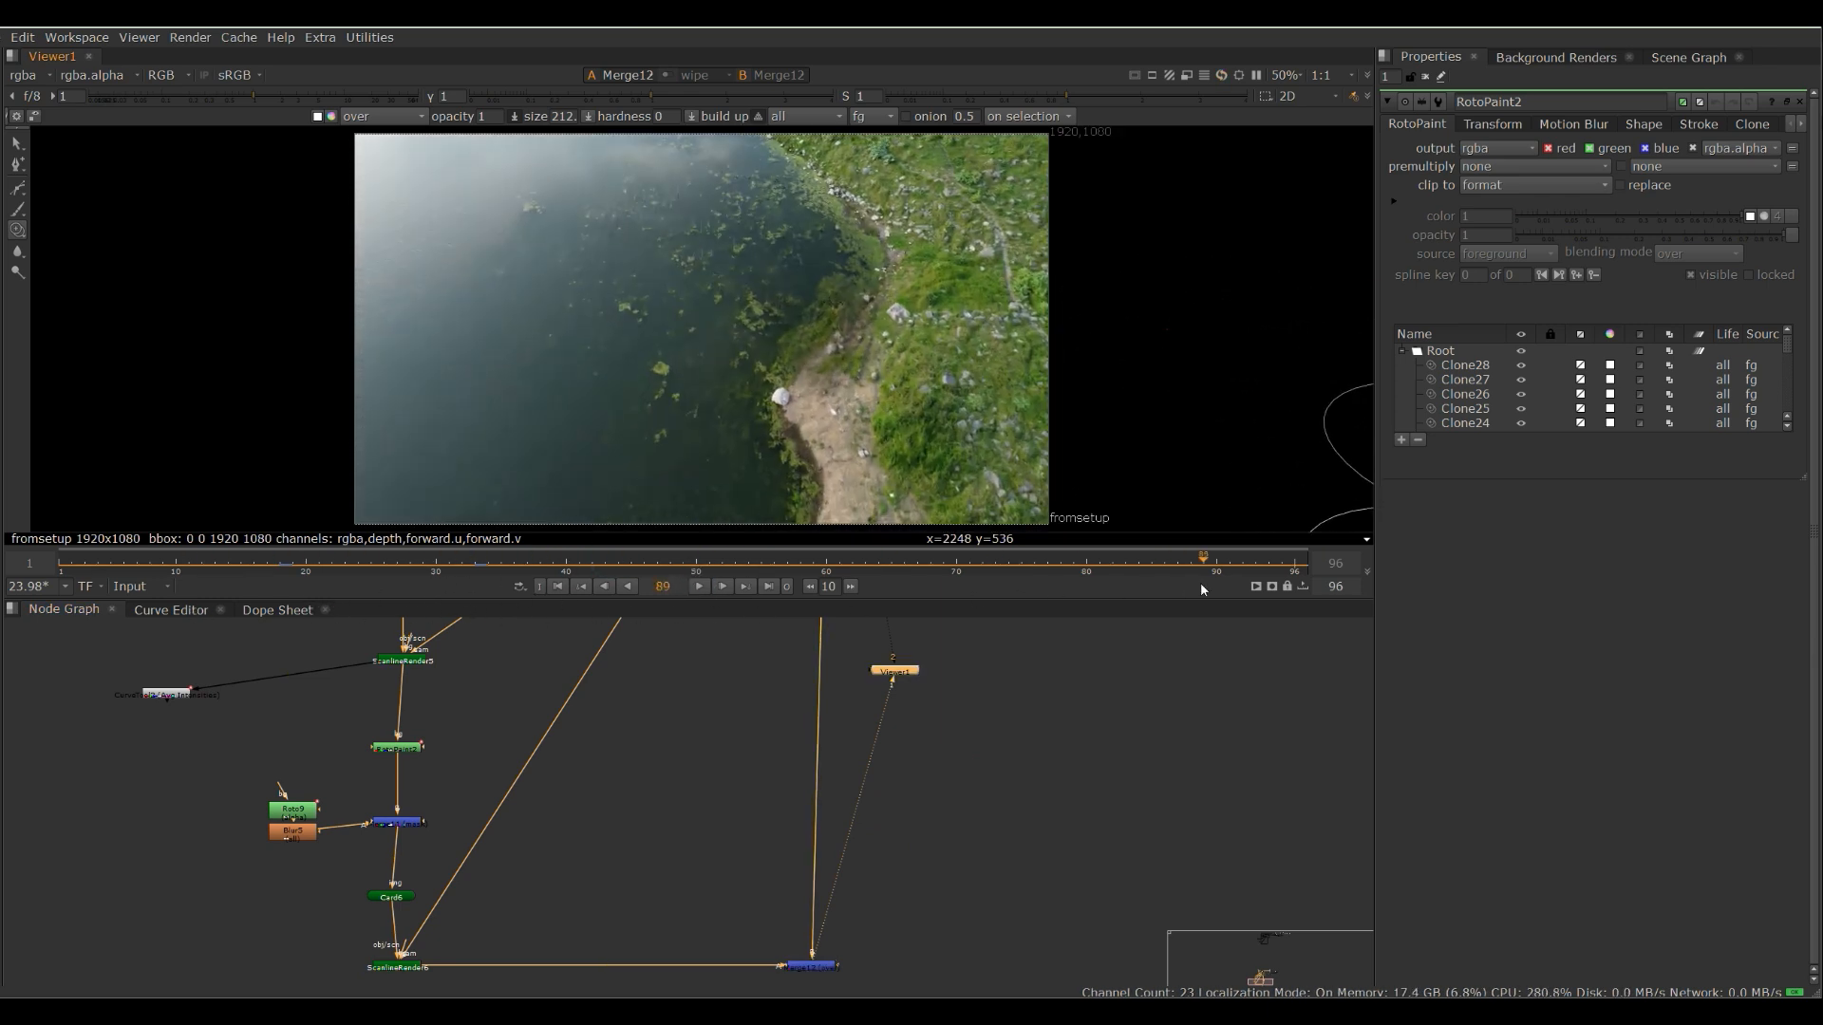
{"action": "left_click", "coordinate": [511, 556]}
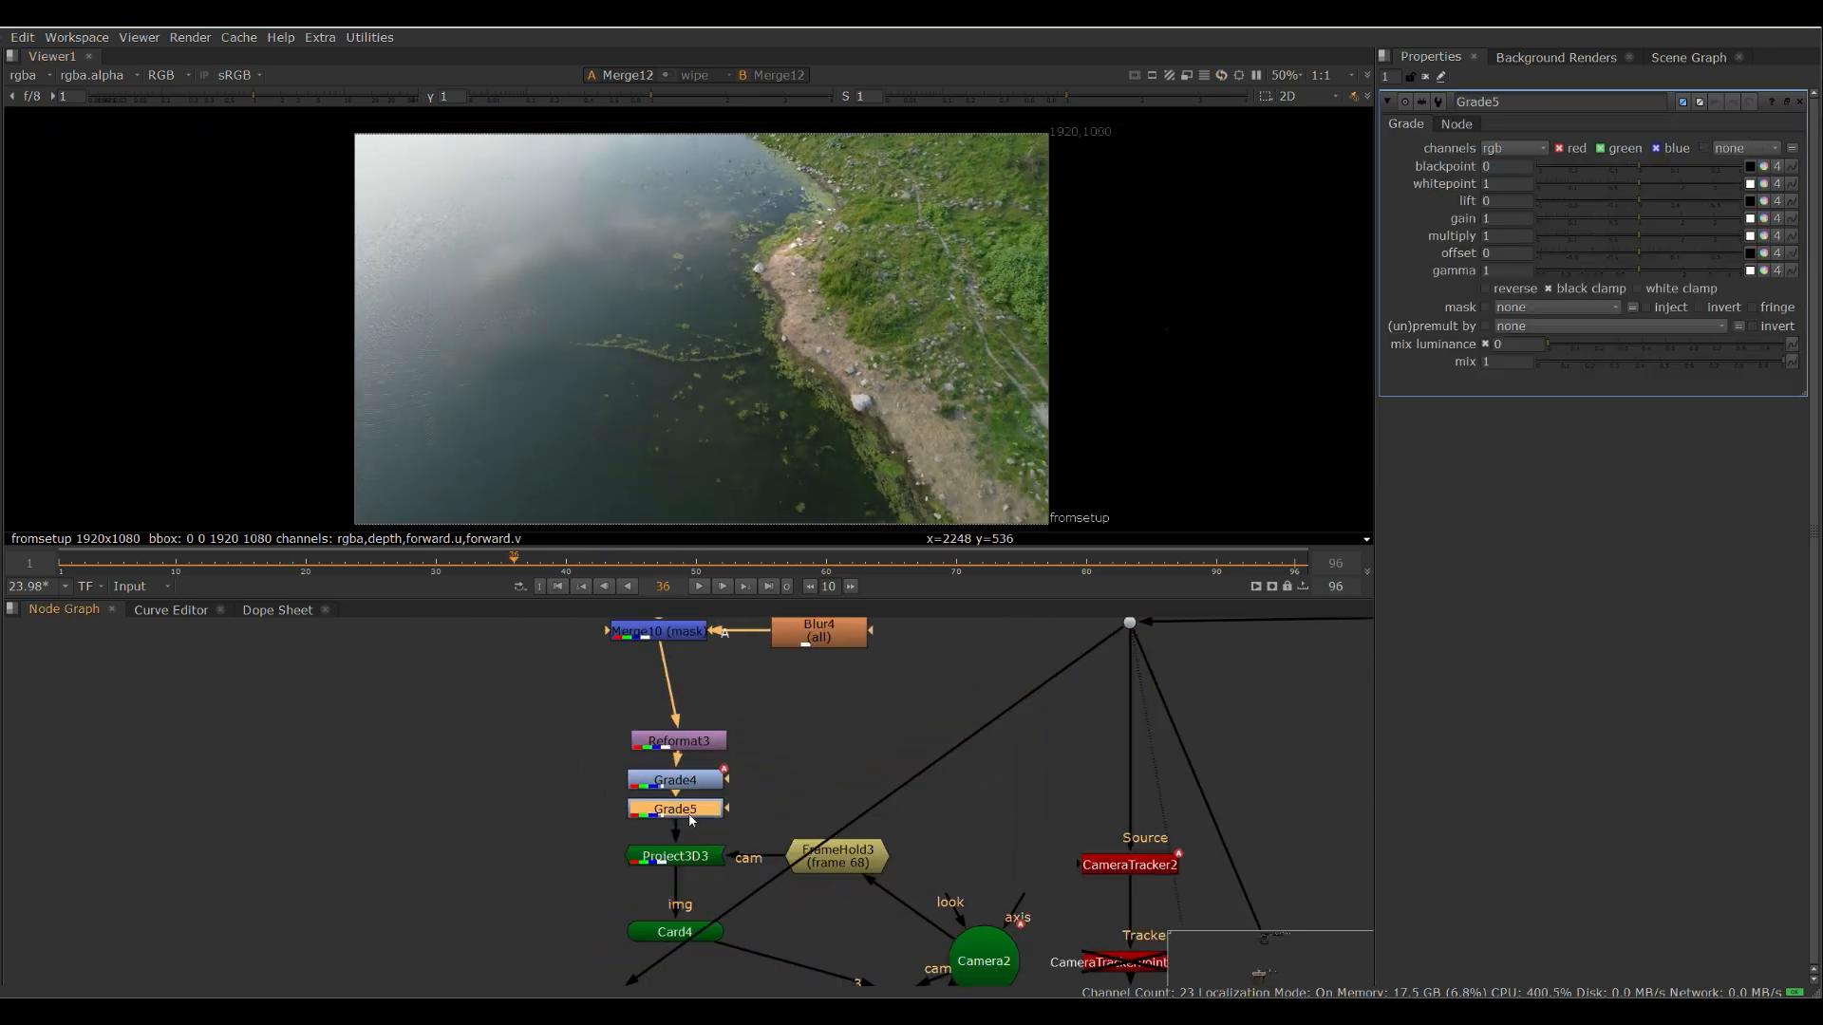
- Add Grade5 below Grade4 and move to frame 41 to set its gain to 0.78
{"action": "left_click", "coordinate": [526, 560]}
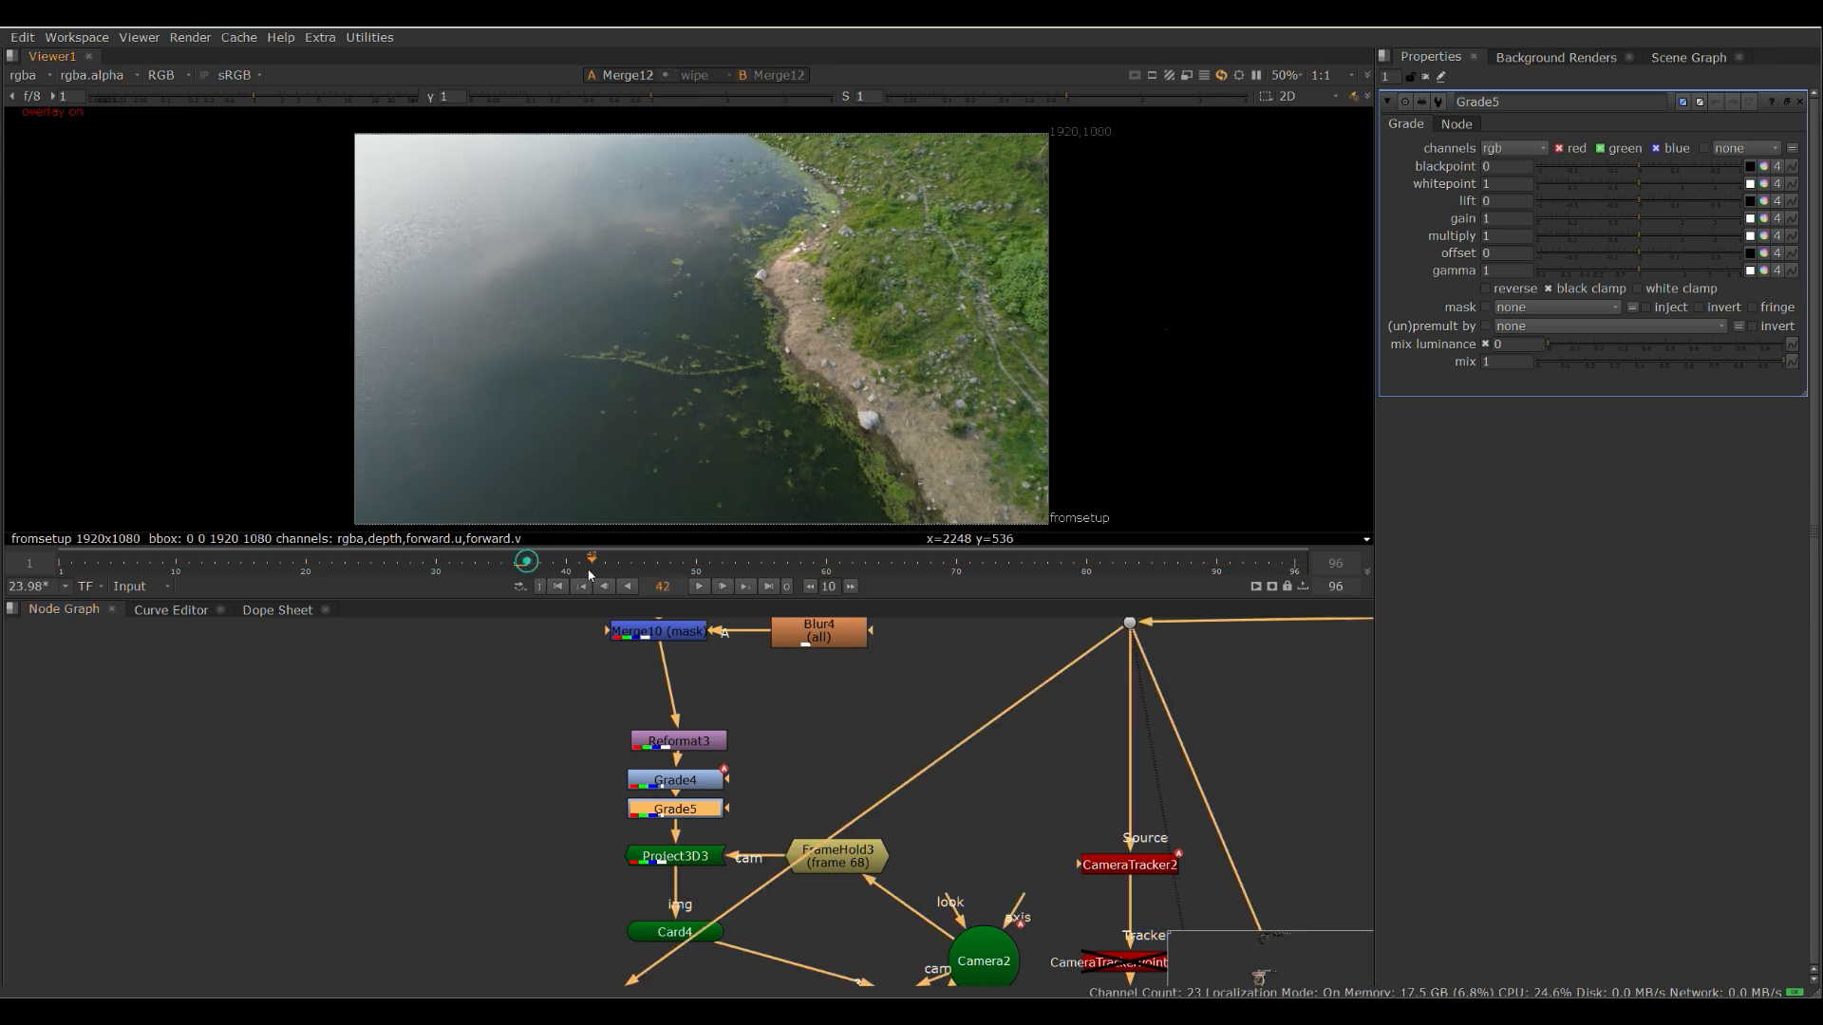
{"action": "left_click", "coordinate": [629, 587]}
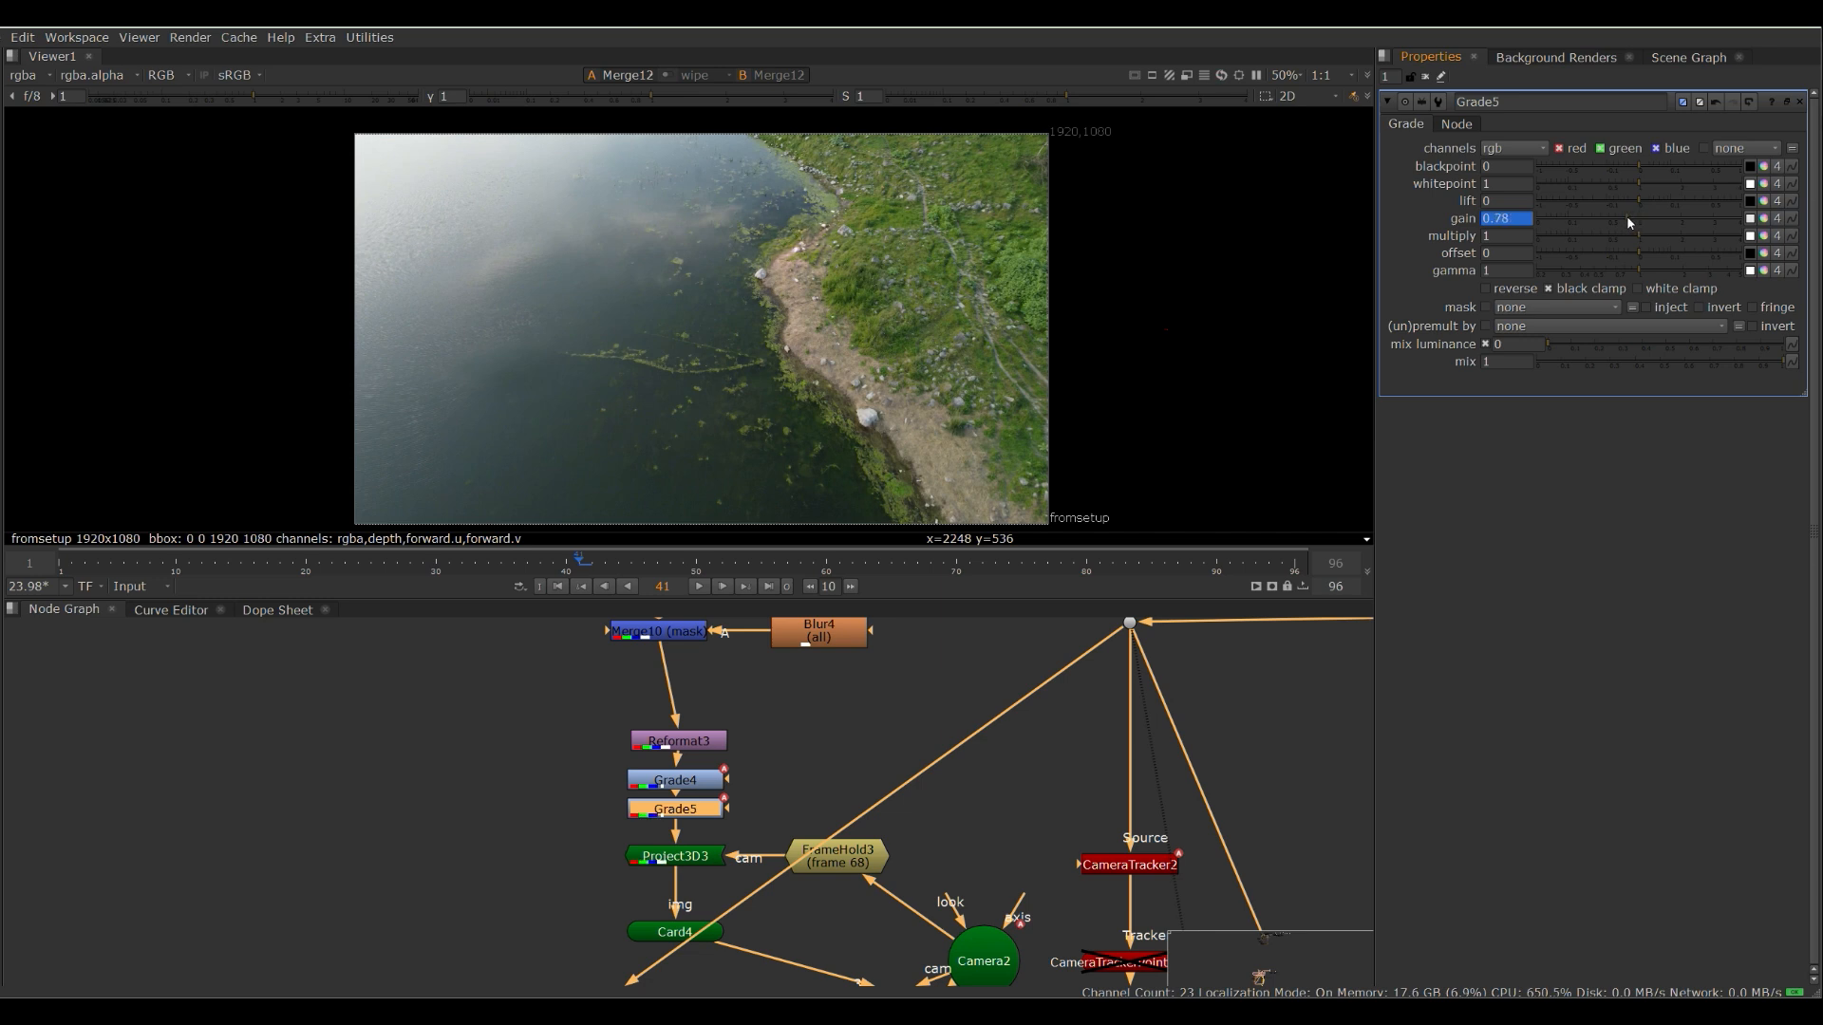
{"action": "mouse_move", "coordinate": [74, 562]}
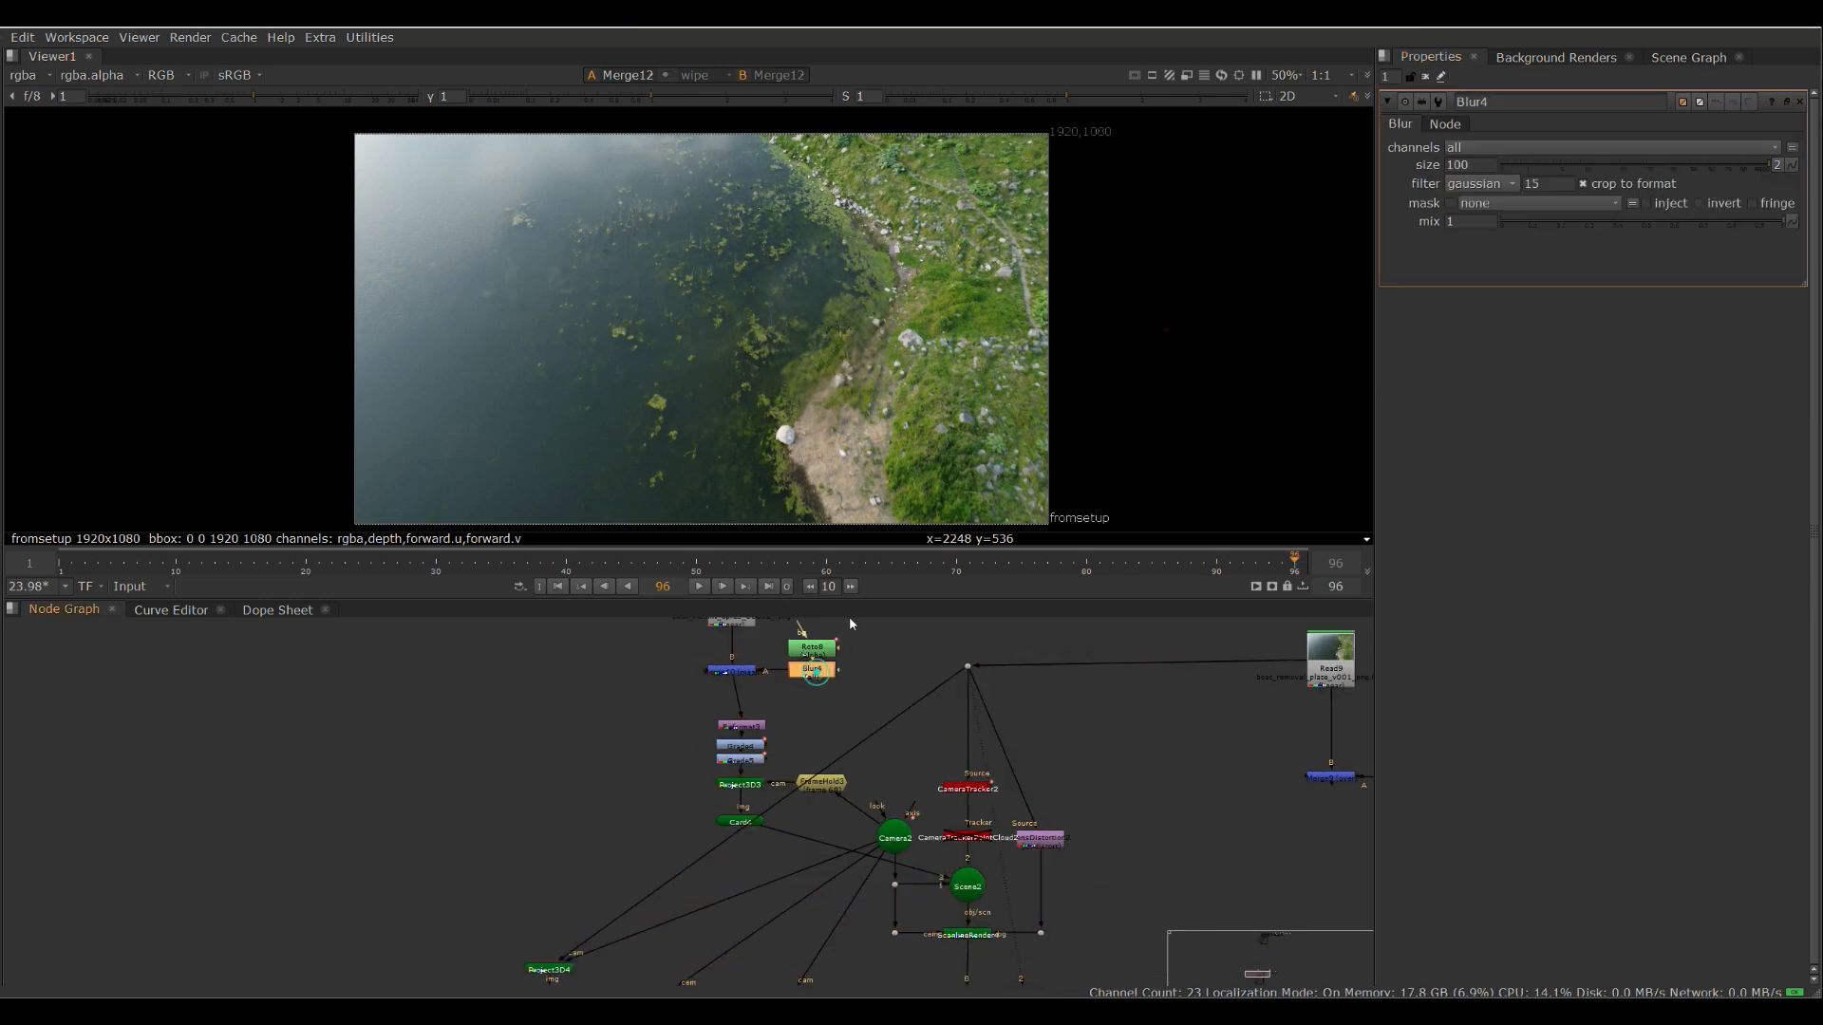
- Raise Blur4's size to 200 and inspect Roto8's Bezier on the mask branch
{"action": "triple_click", "coordinate": [1472, 164]}
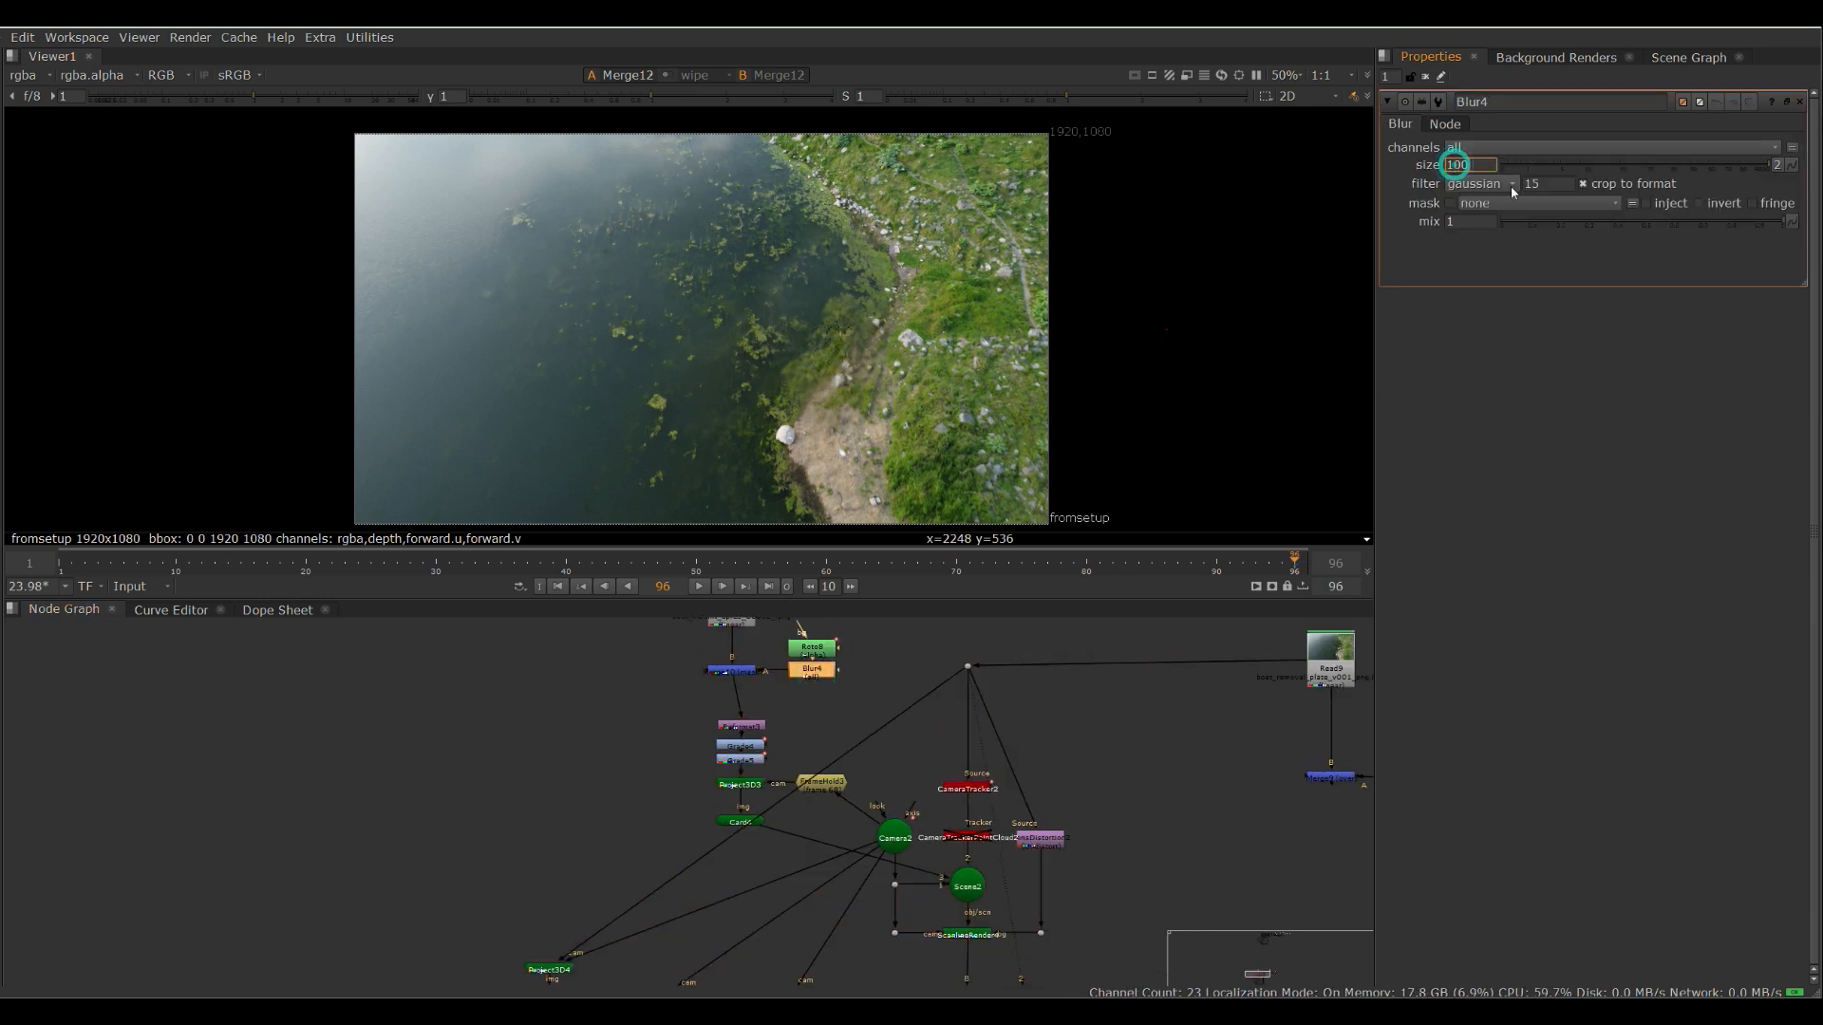
{"action": "type", "text": "200"}
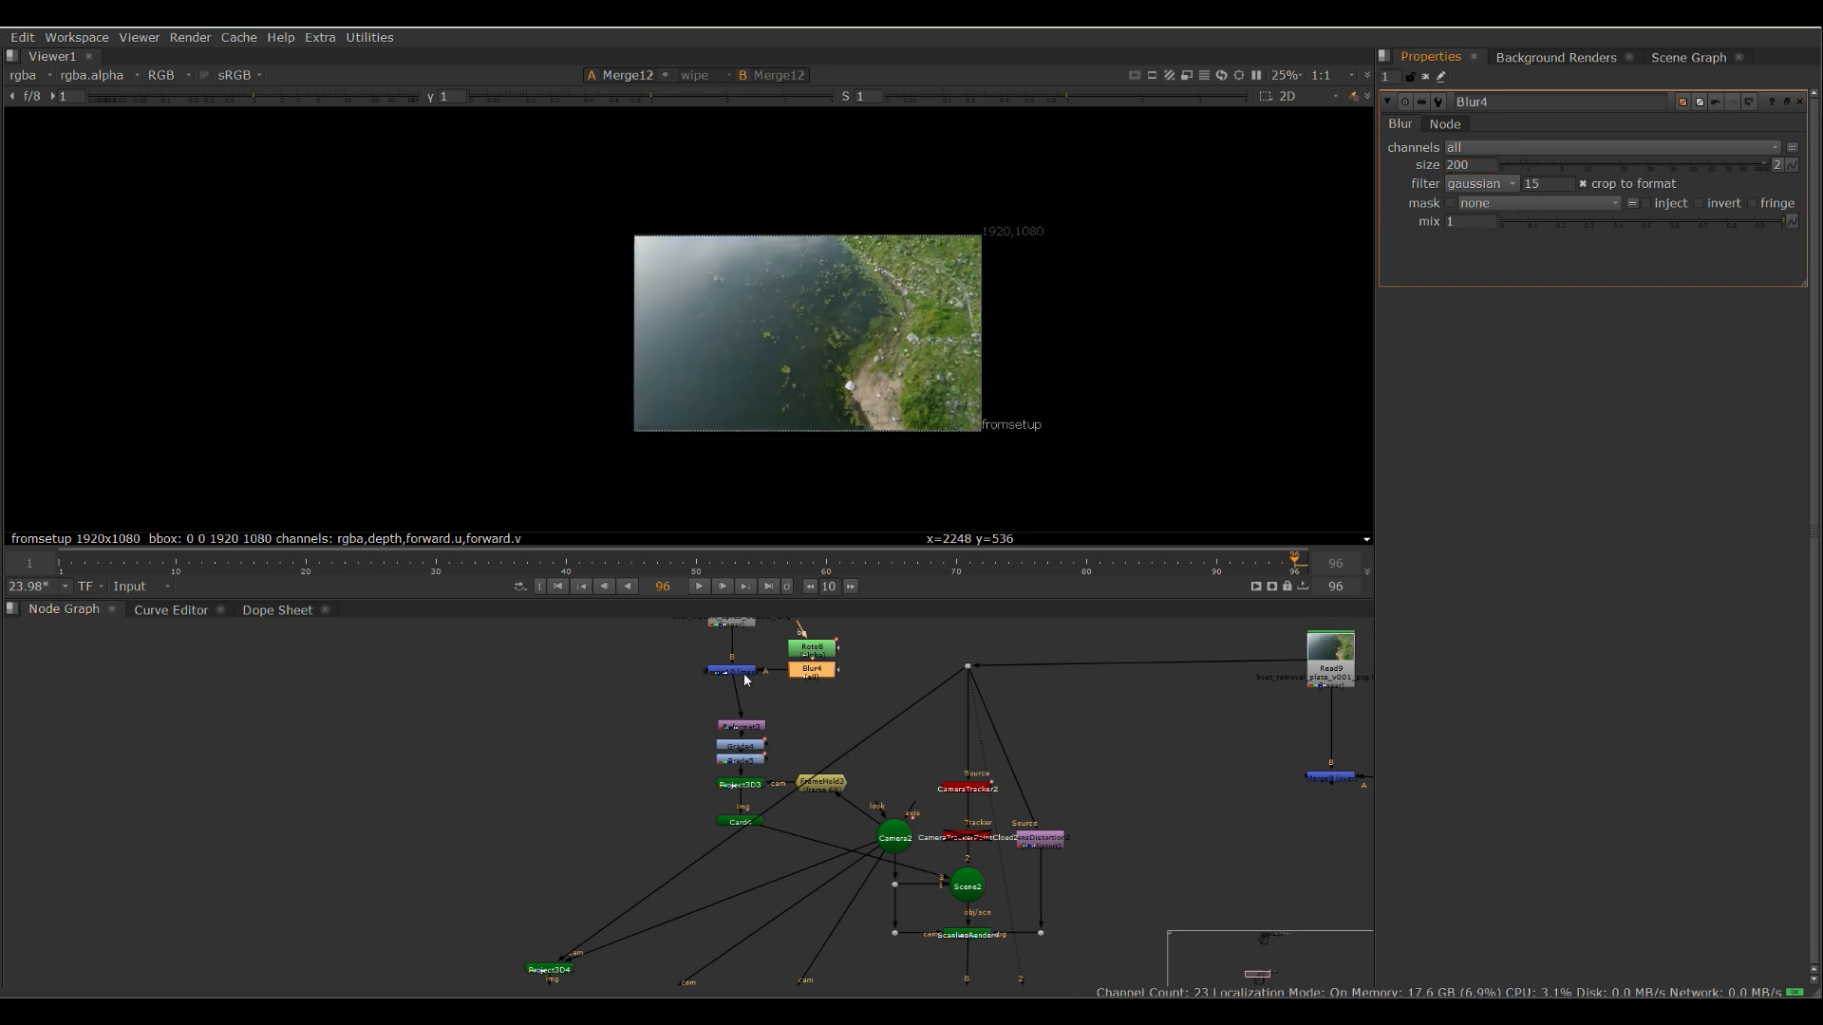
{"action": "left_click", "coordinate": [733, 671]}
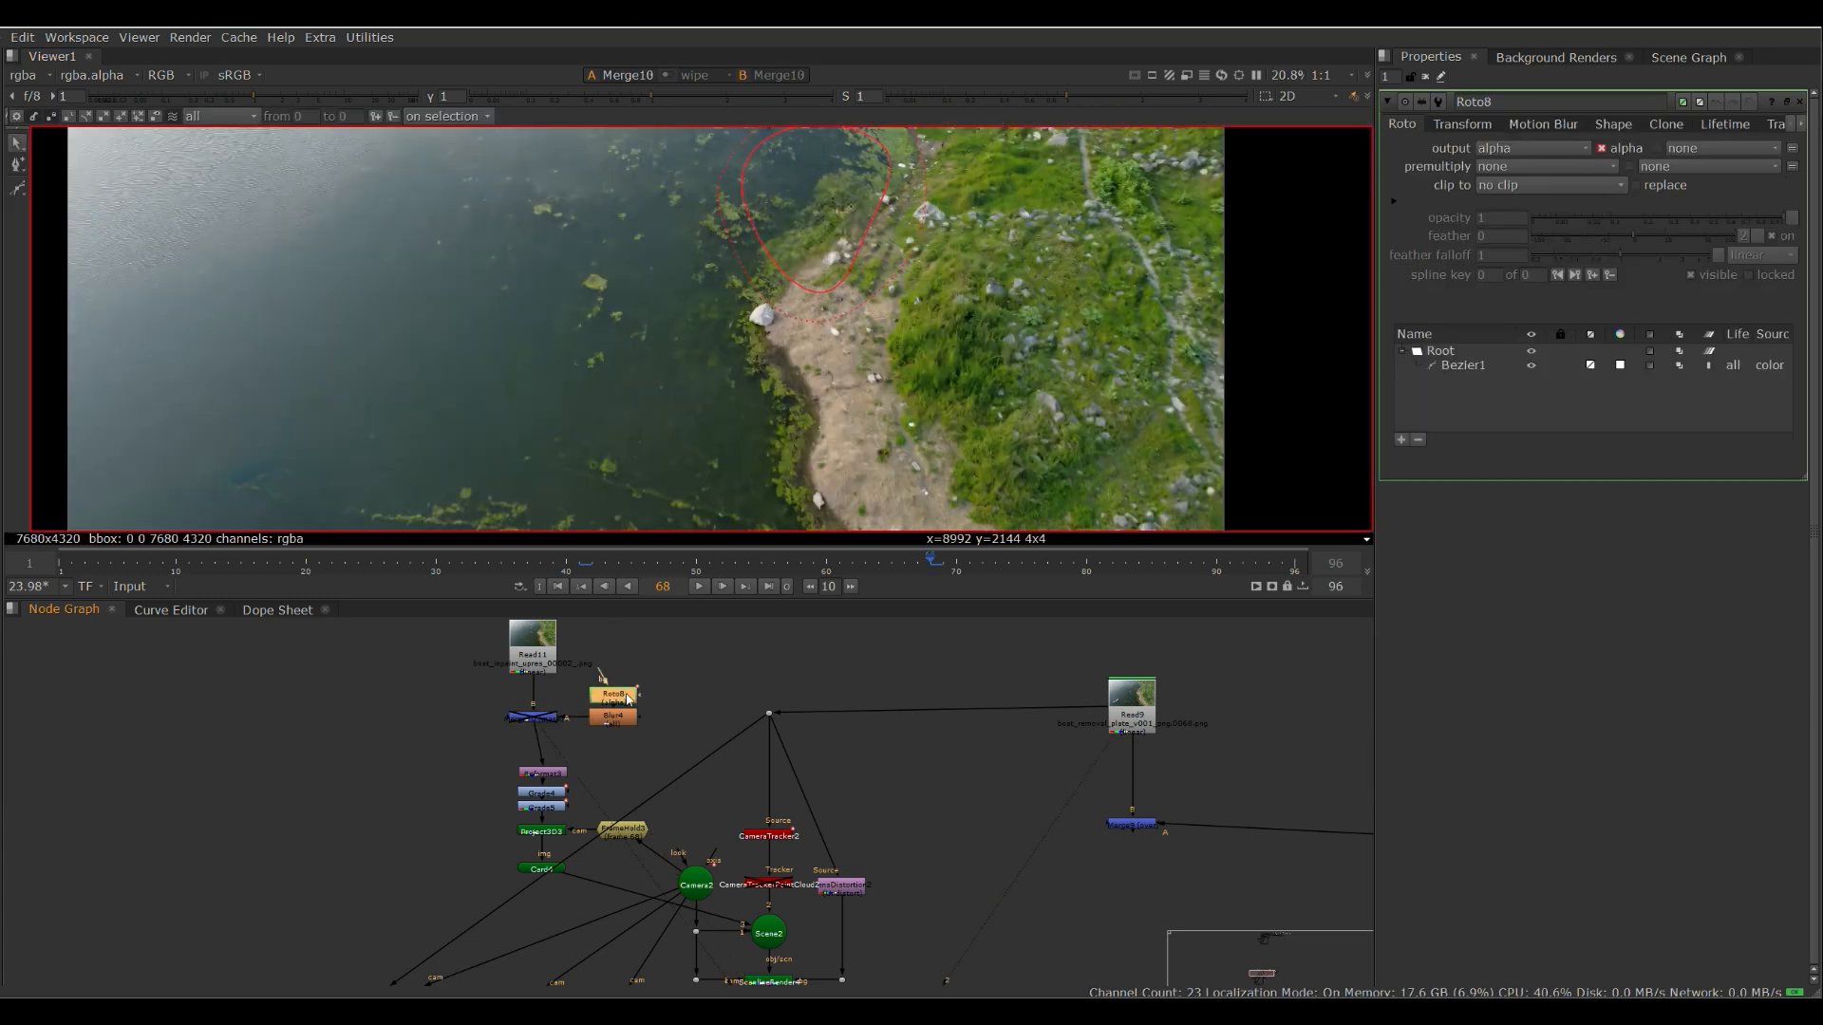
{"action": "left_click", "coordinate": [1462, 365]}
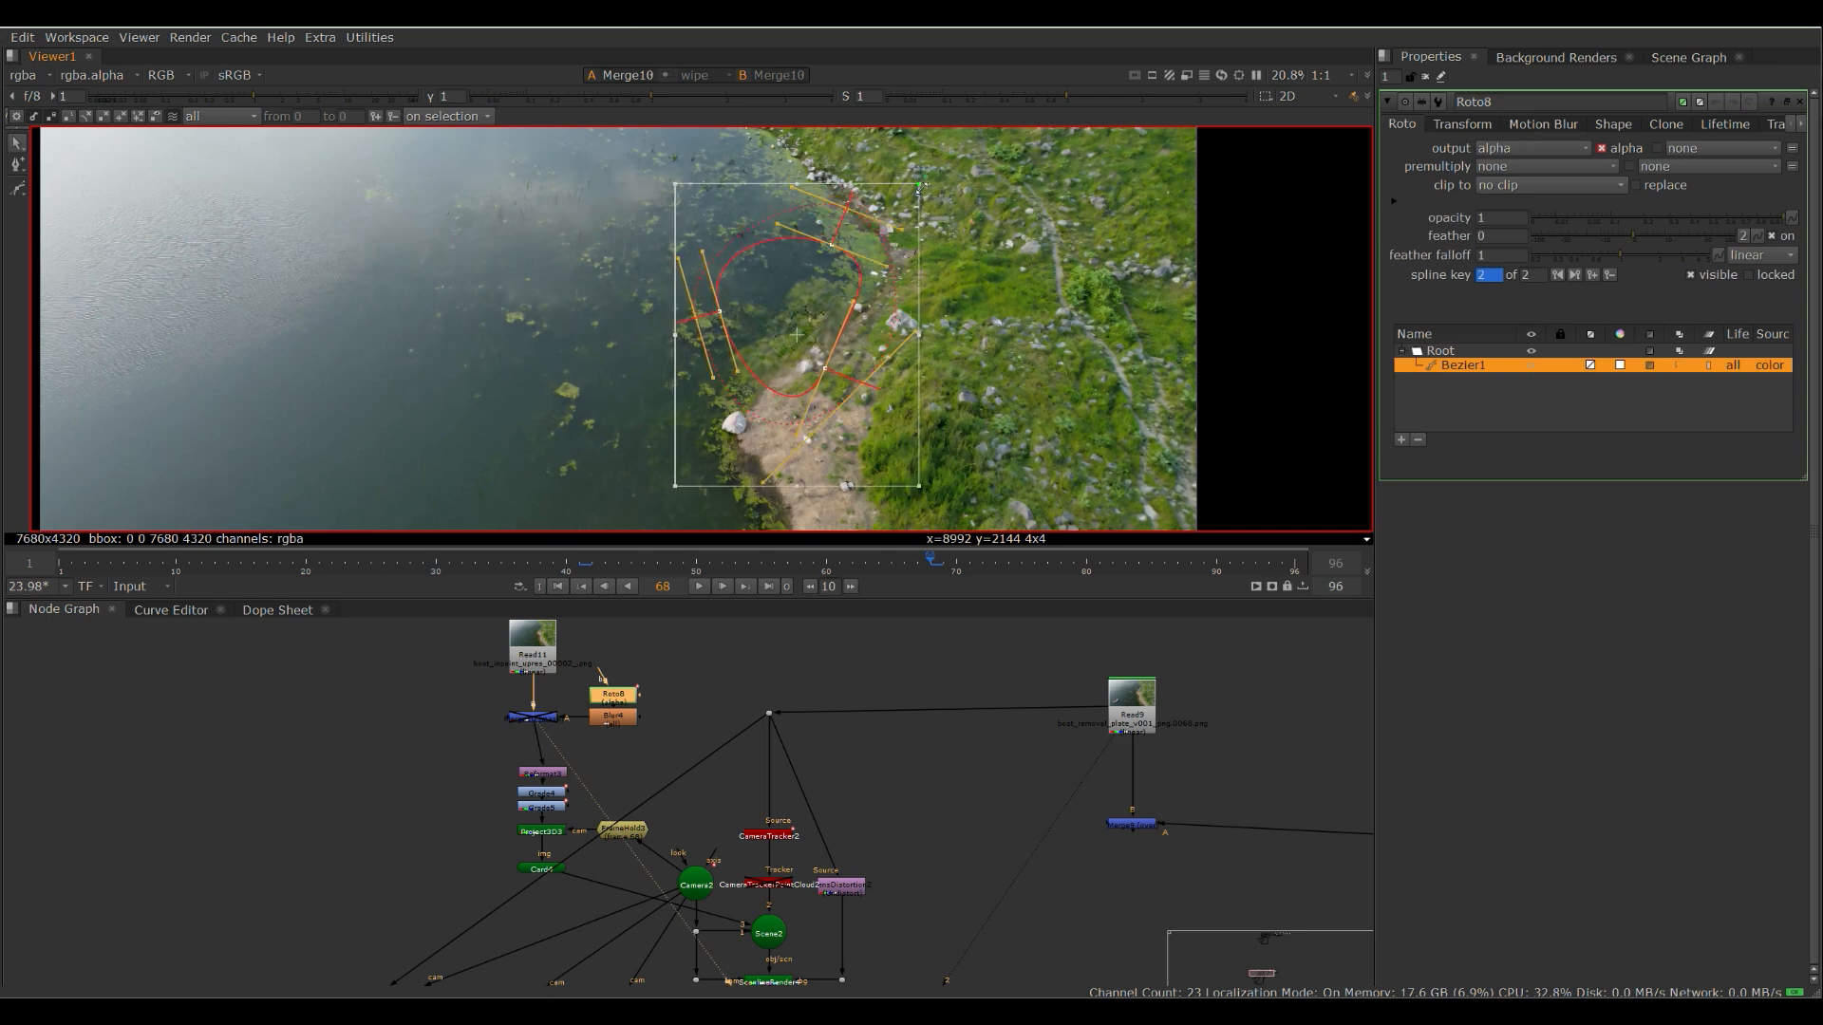
- Compare the softly masked patch with the original plate and select Blur4's size to raise it further
{"action": "left_click", "coordinate": [541, 715]}
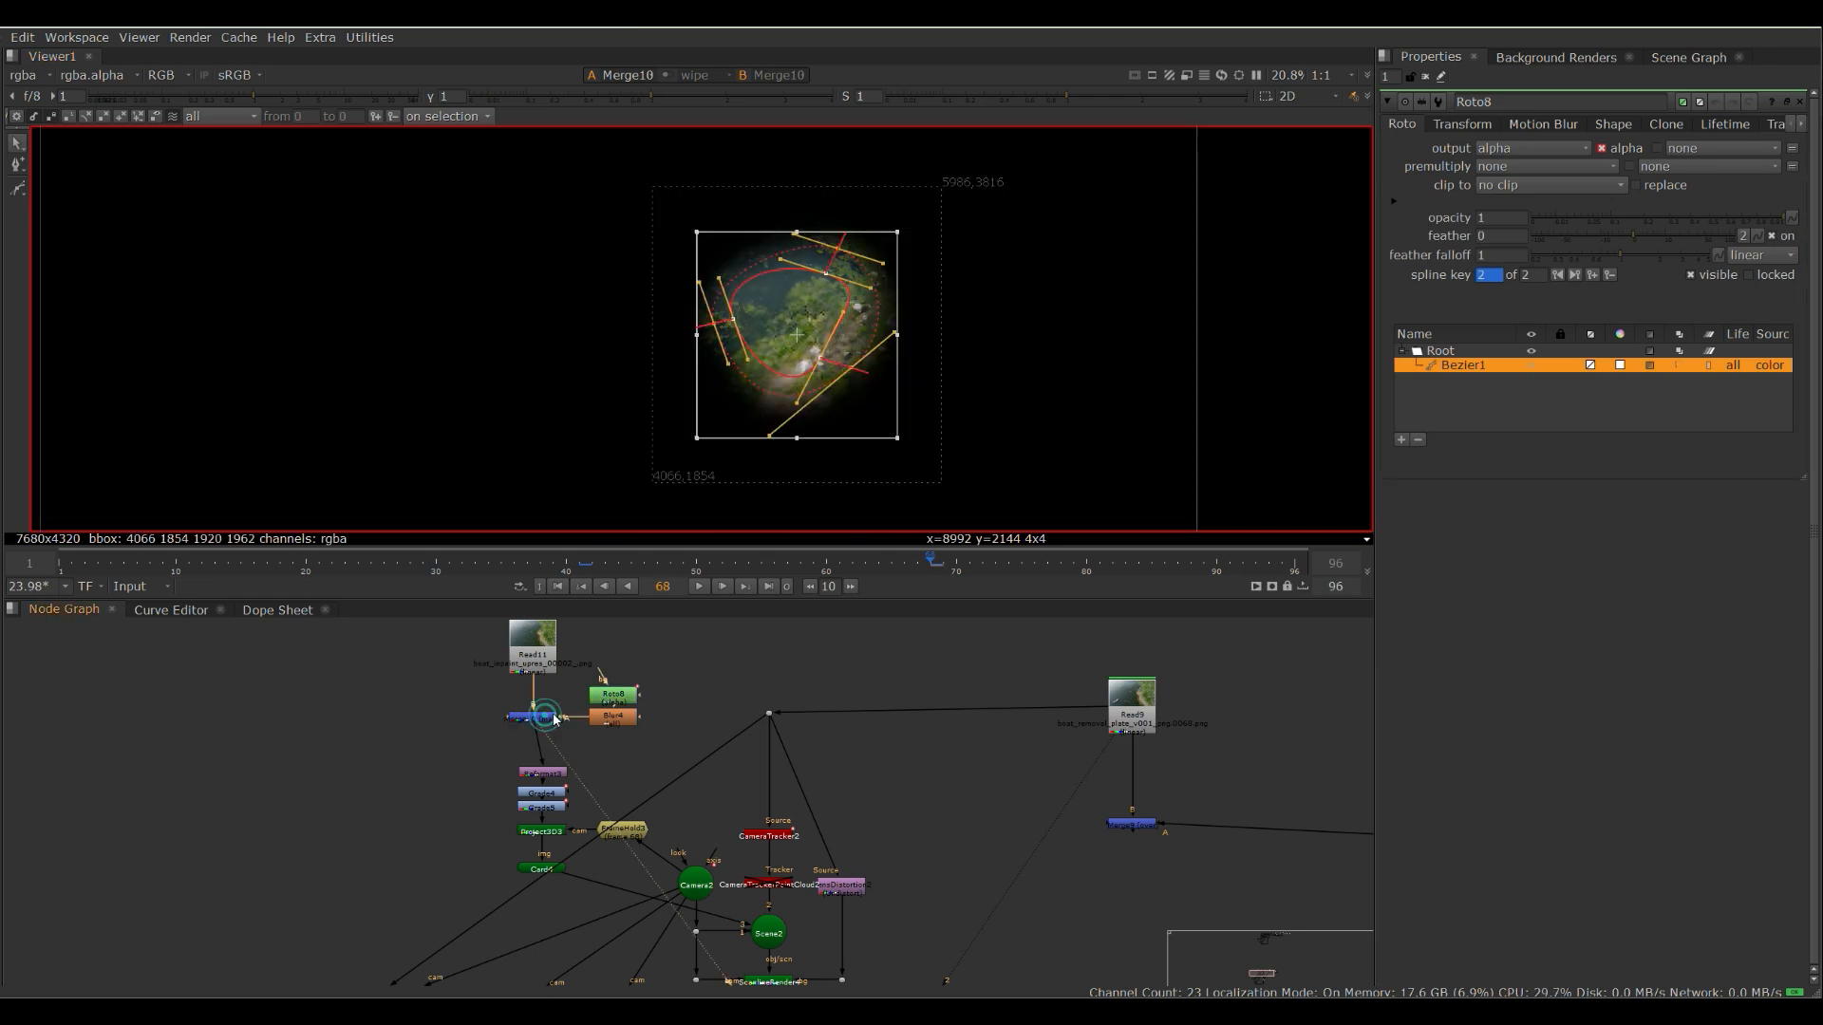
{"action": "left_click", "coordinate": [1128, 687]}
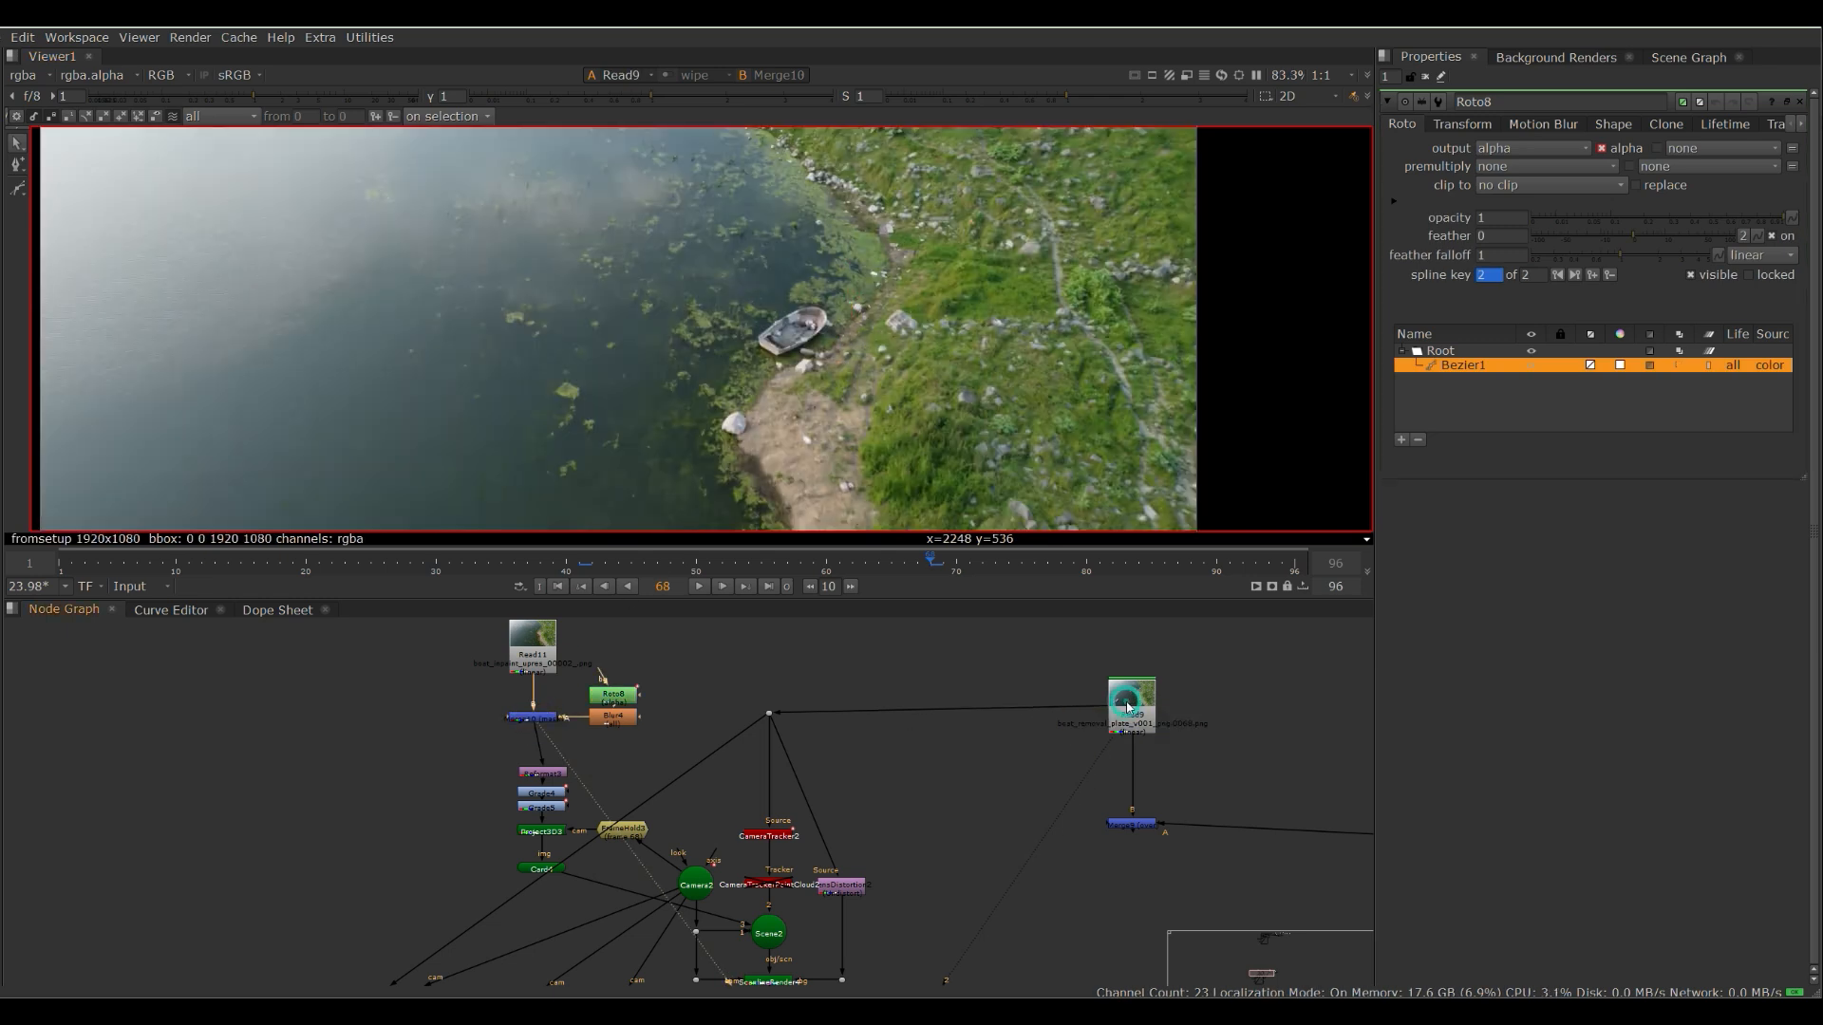
{"action": "left_click", "coordinate": [610, 716]}
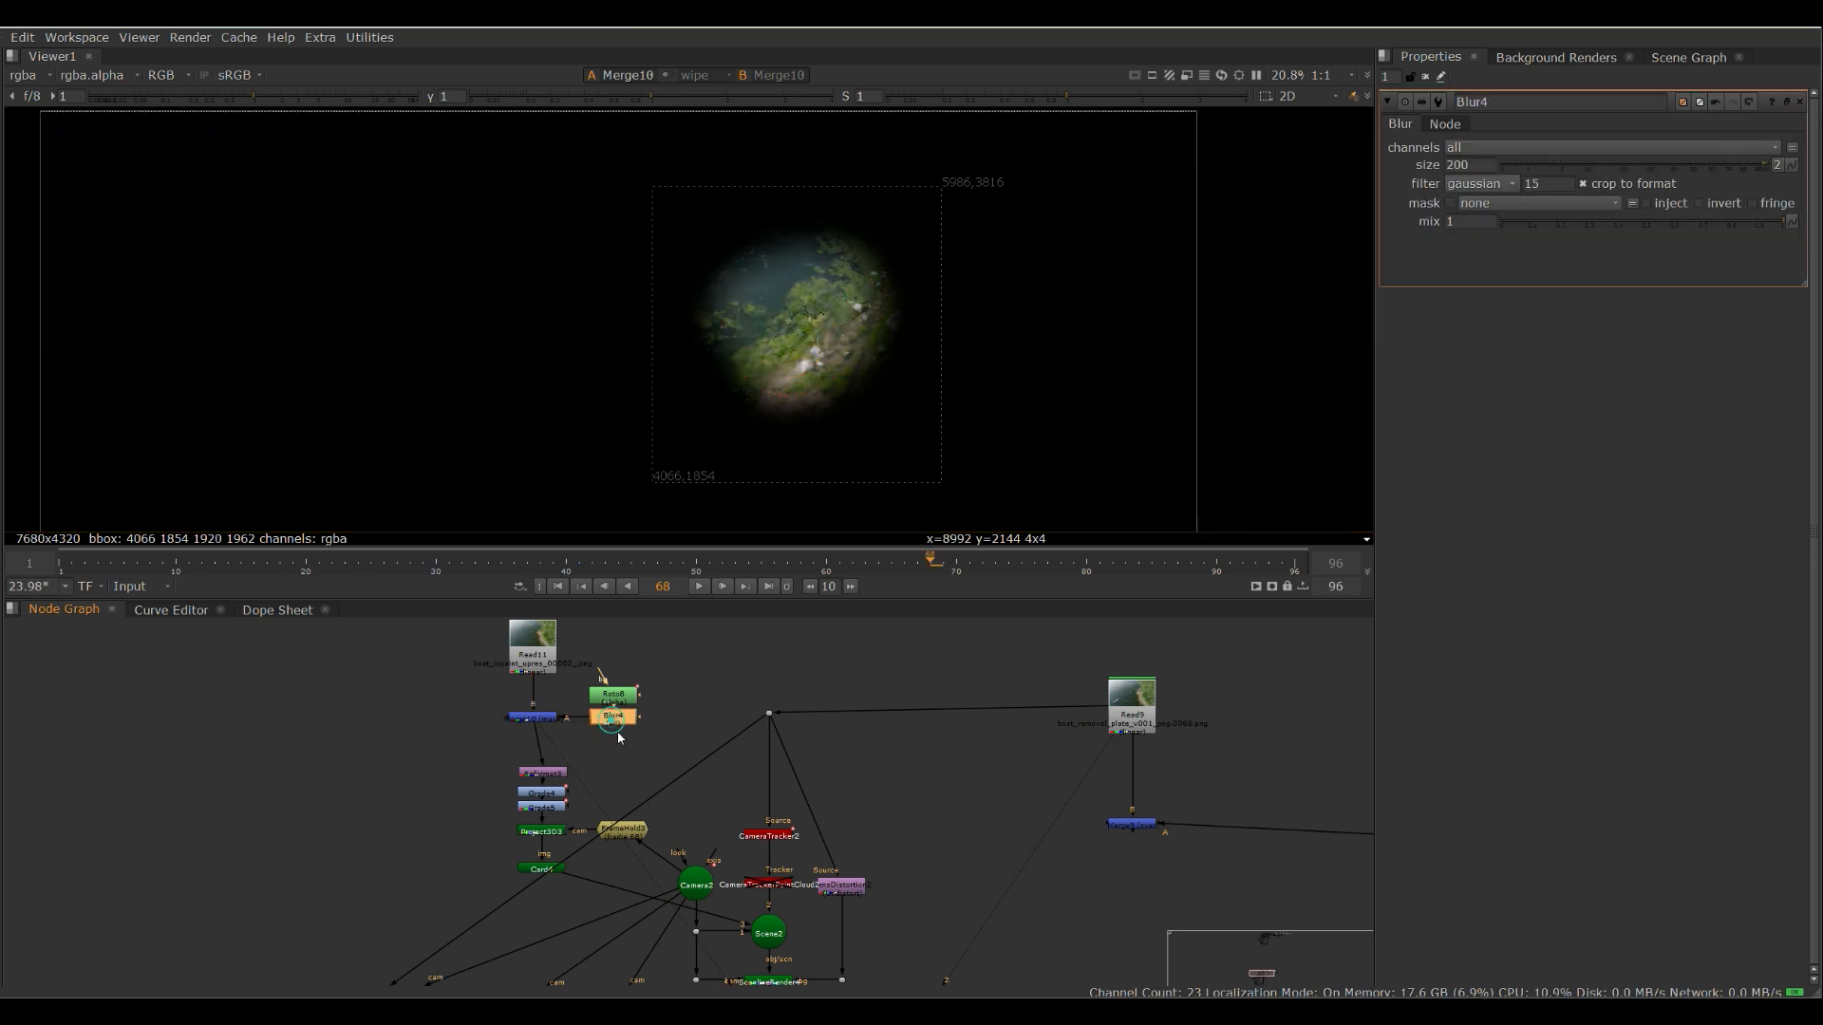
{"action": "triple_click", "coordinate": [1468, 164]}
{"action": "type", "text": "300"}
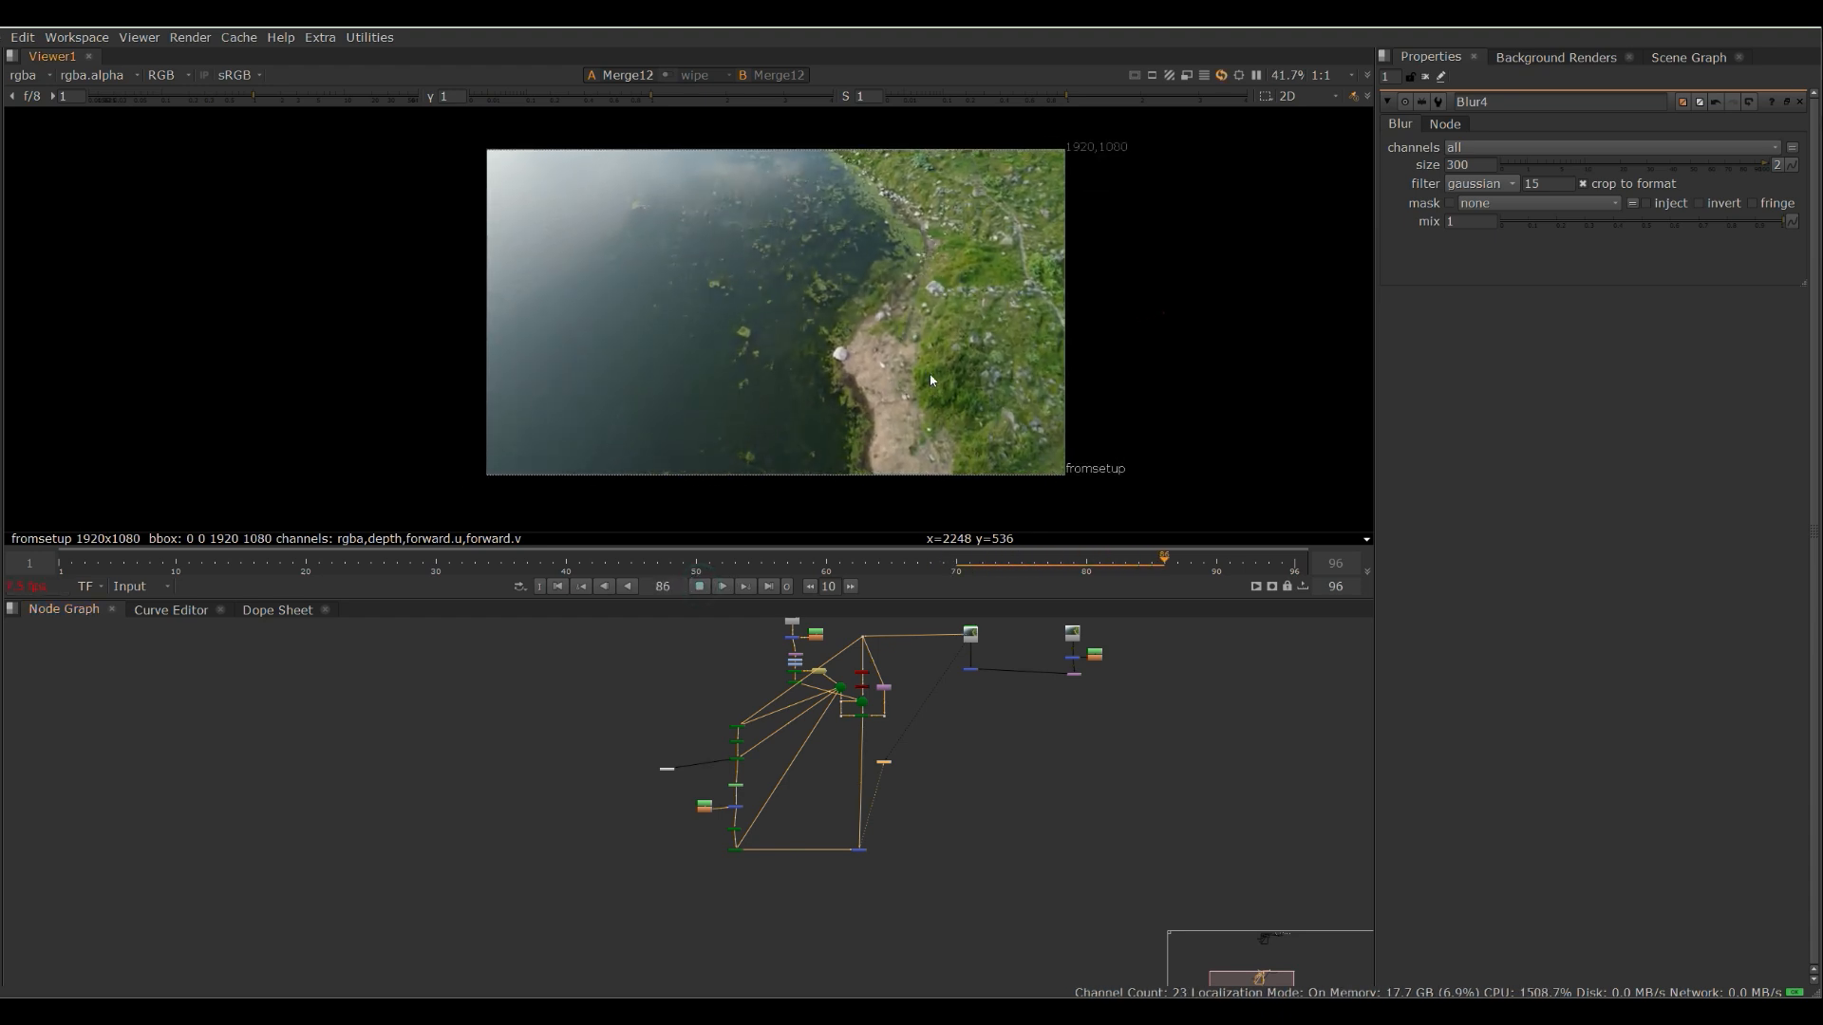
- Play through the finished composite at blur 300 to confirm no boats remain on the lake
{"action": "left_click", "coordinate": [110, 558]}
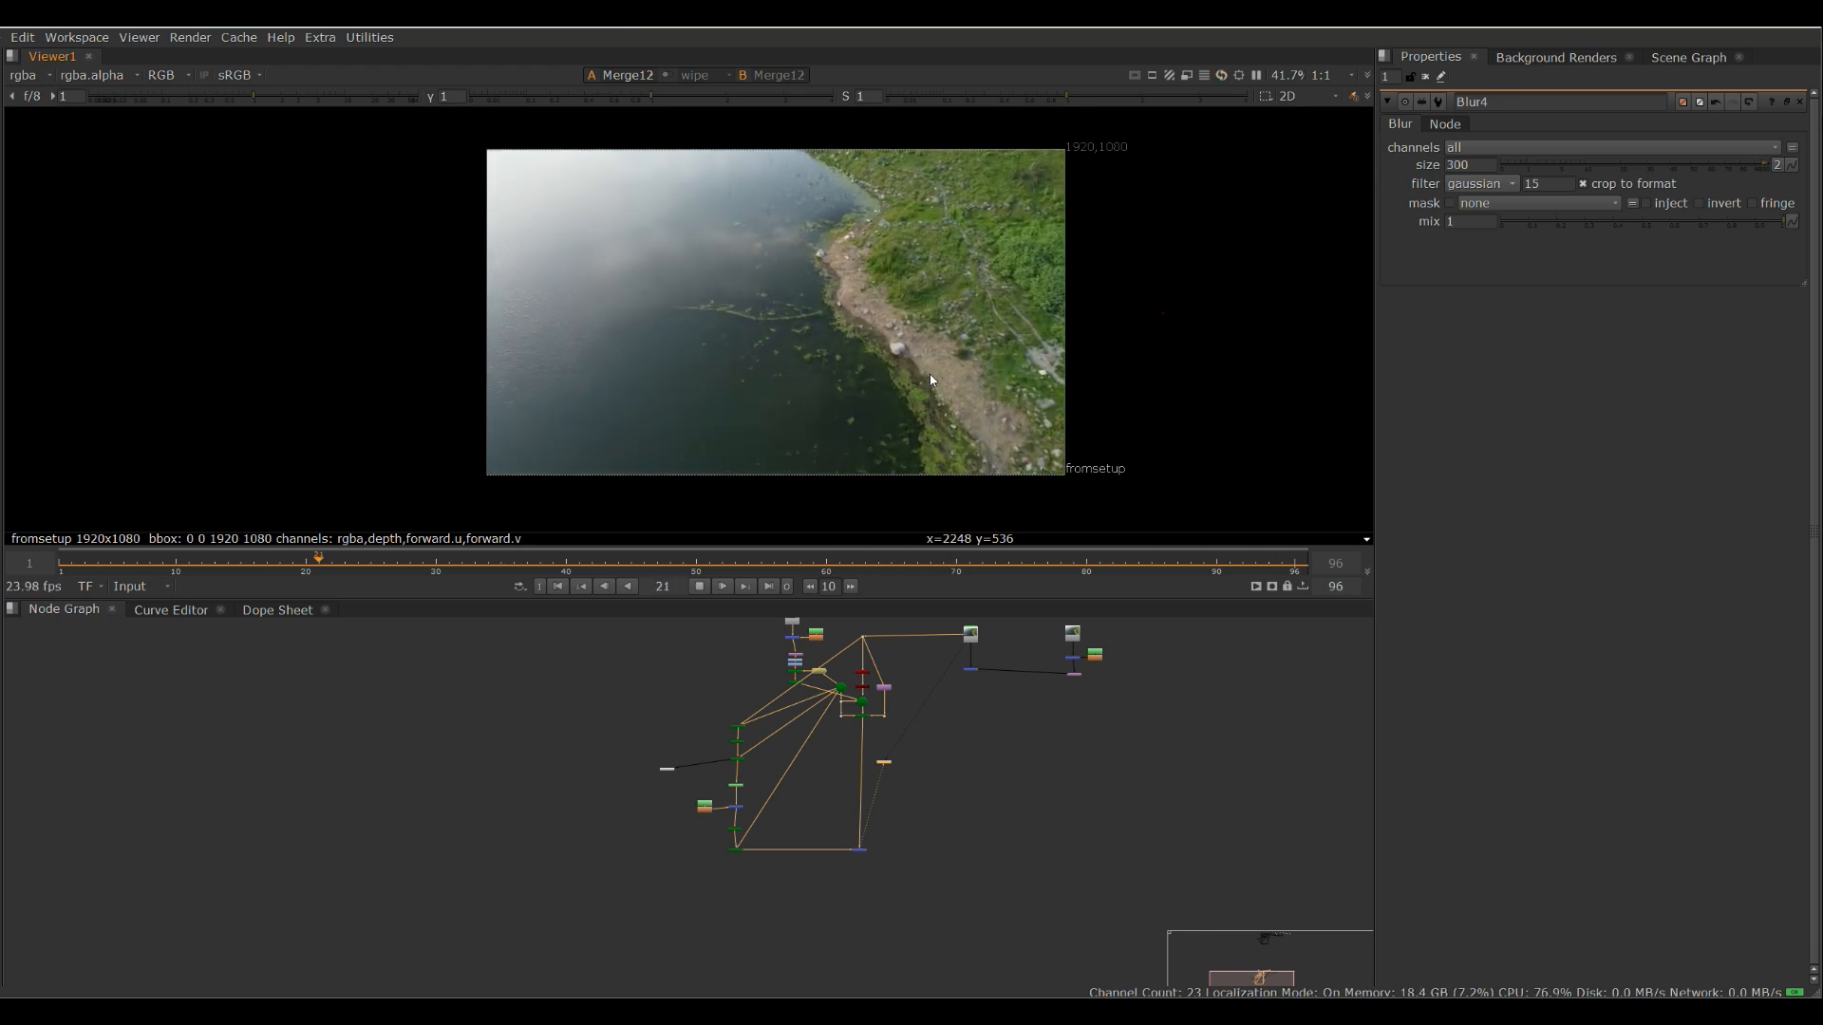
{"action": "left_click", "coordinate": [941, 562]}
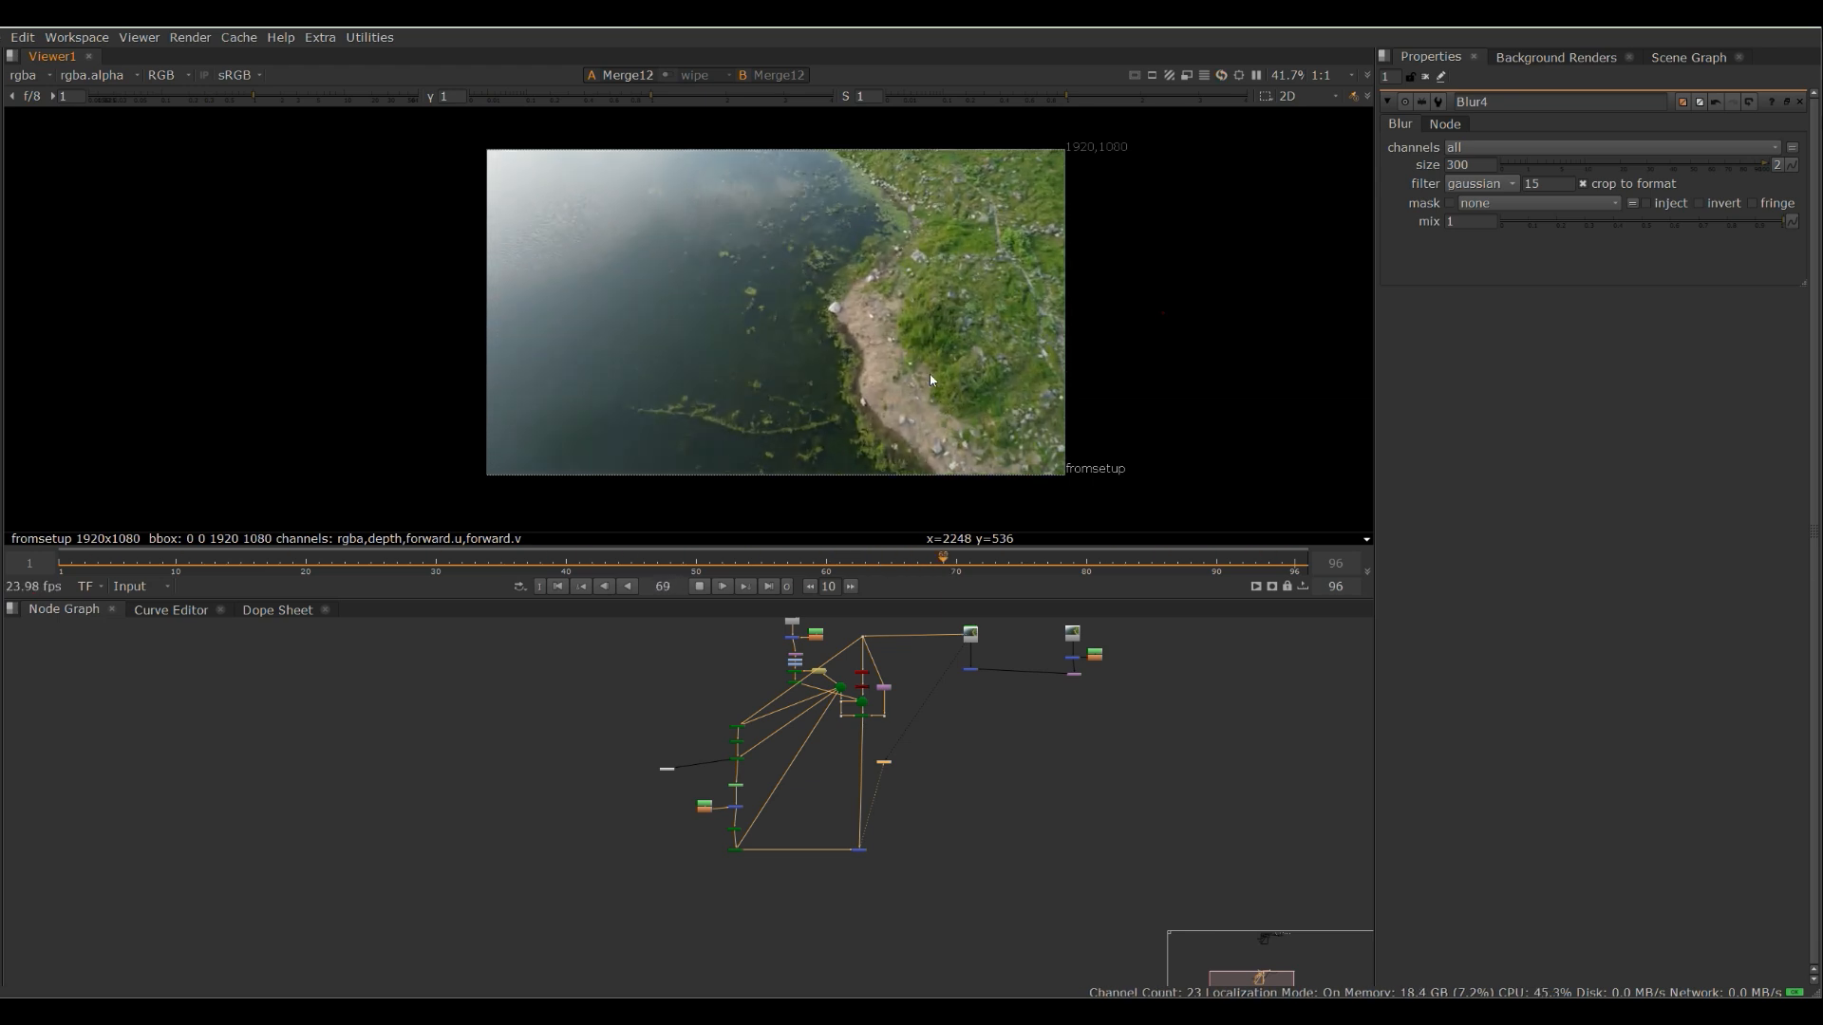
{"action": "left_click", "coordinate": [317, 562]}
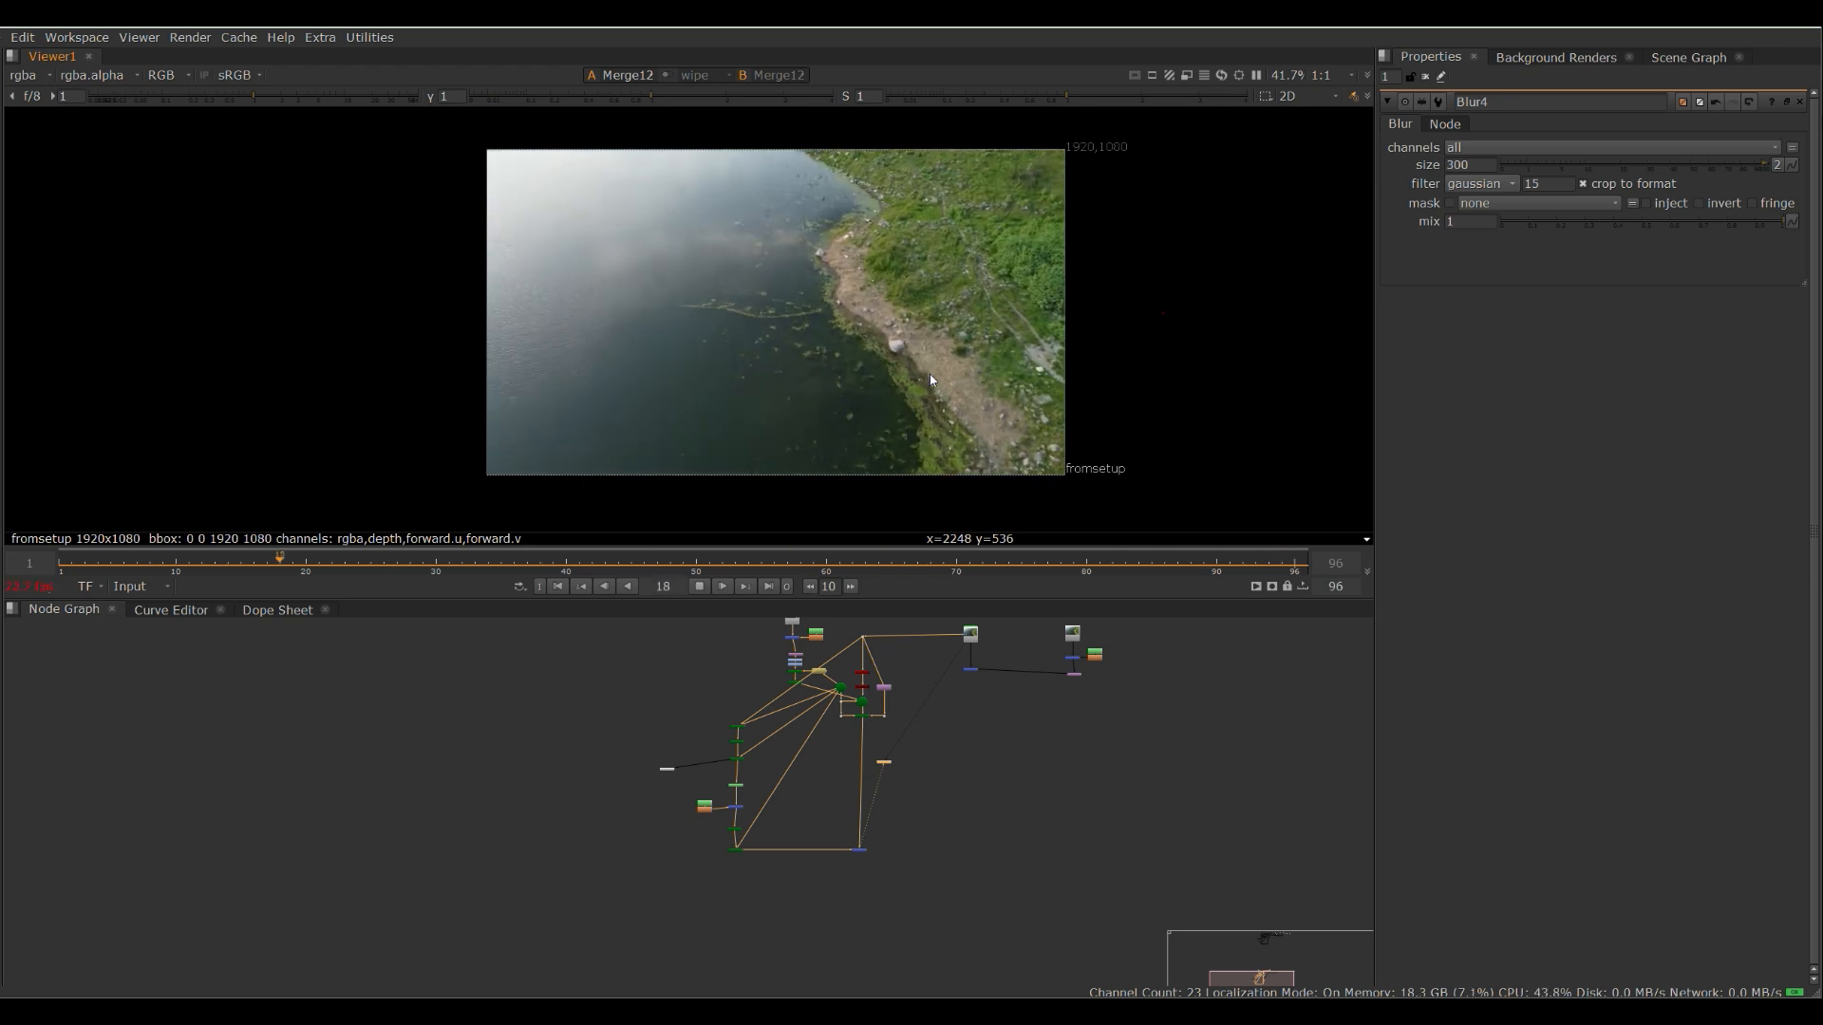
{"action": "left_click", "coordinate": [878, 557]}
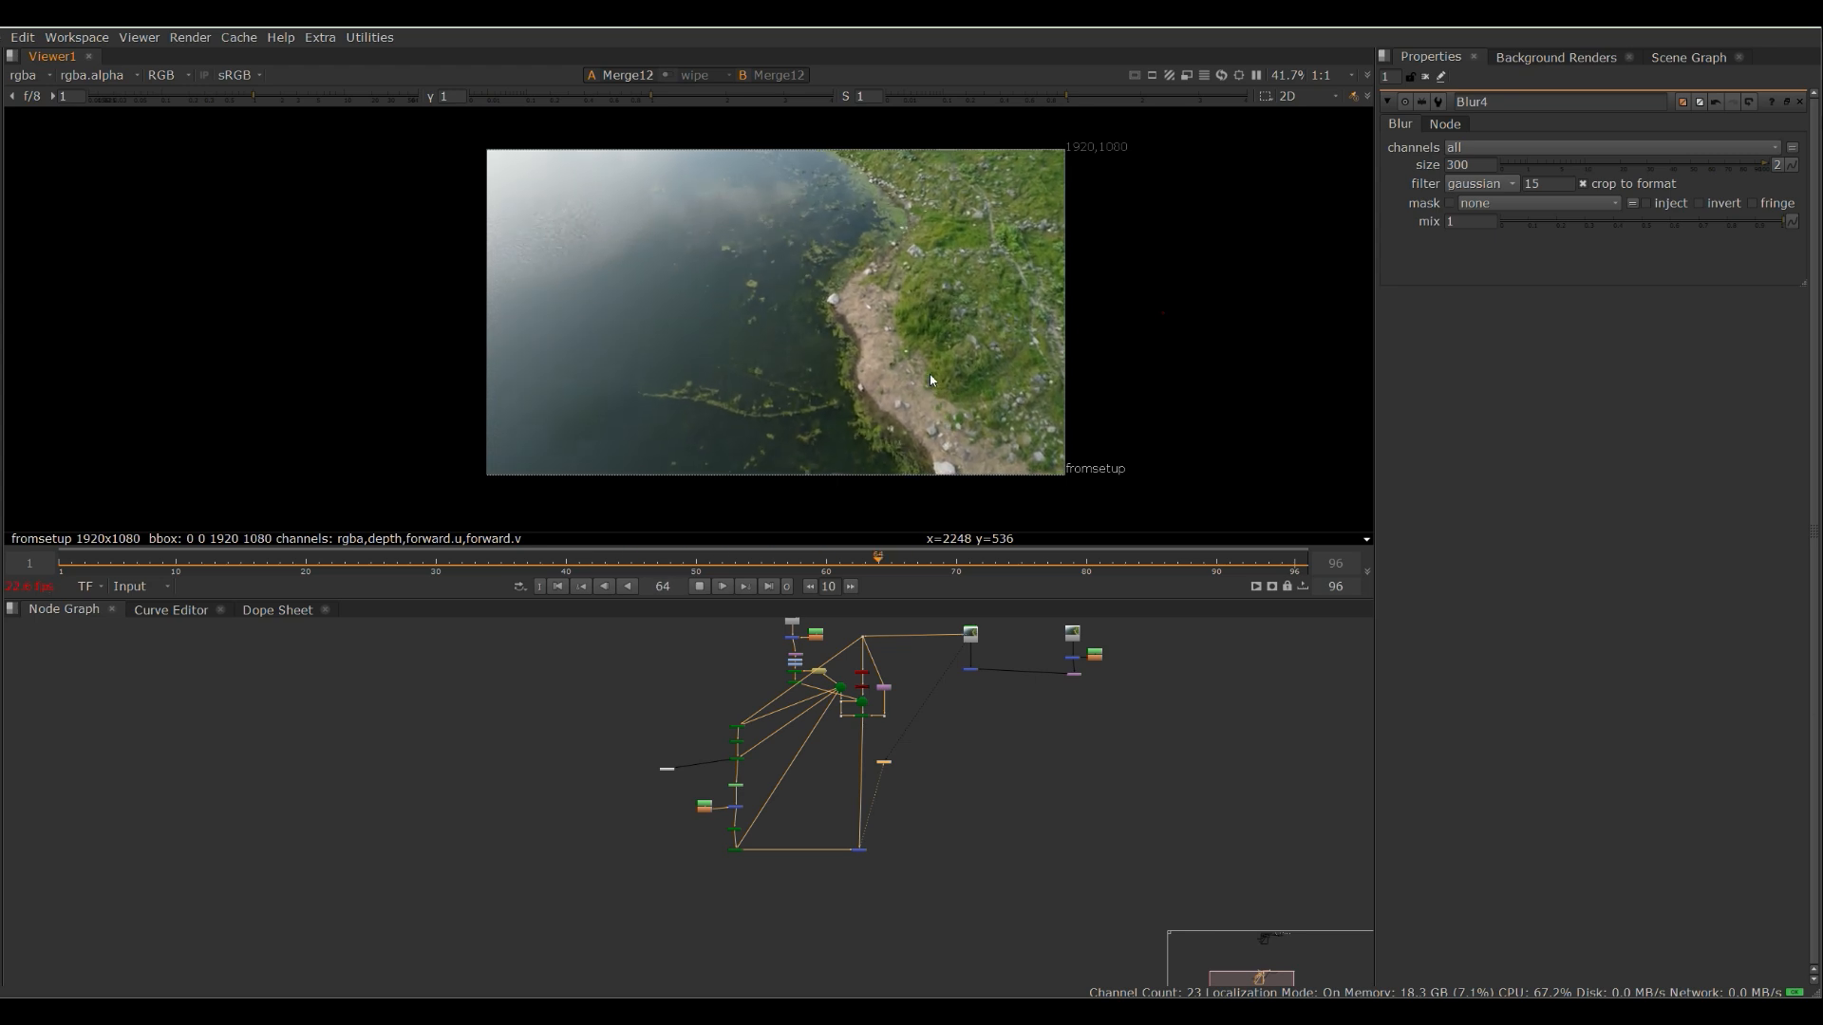